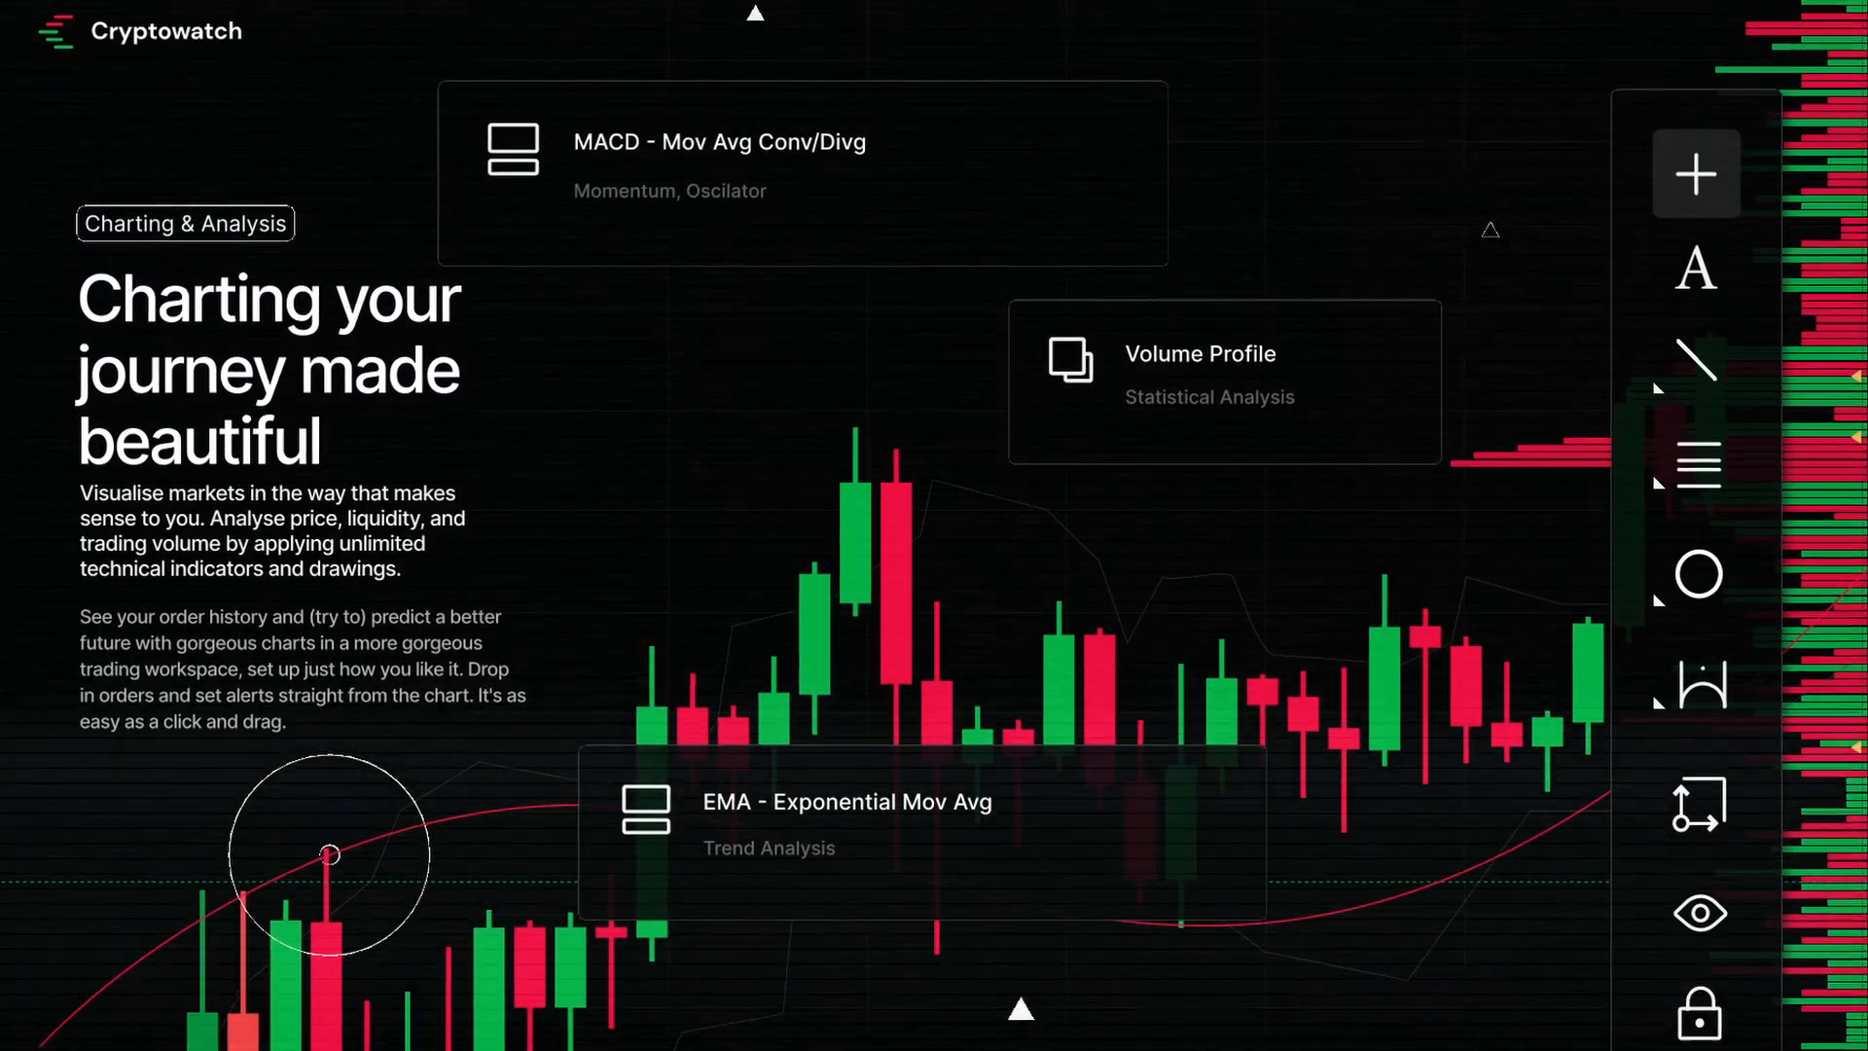
# Scroll down the Cryptowatch charting page before moving to the mobile dashboard
pyautogui.scroll(-3)
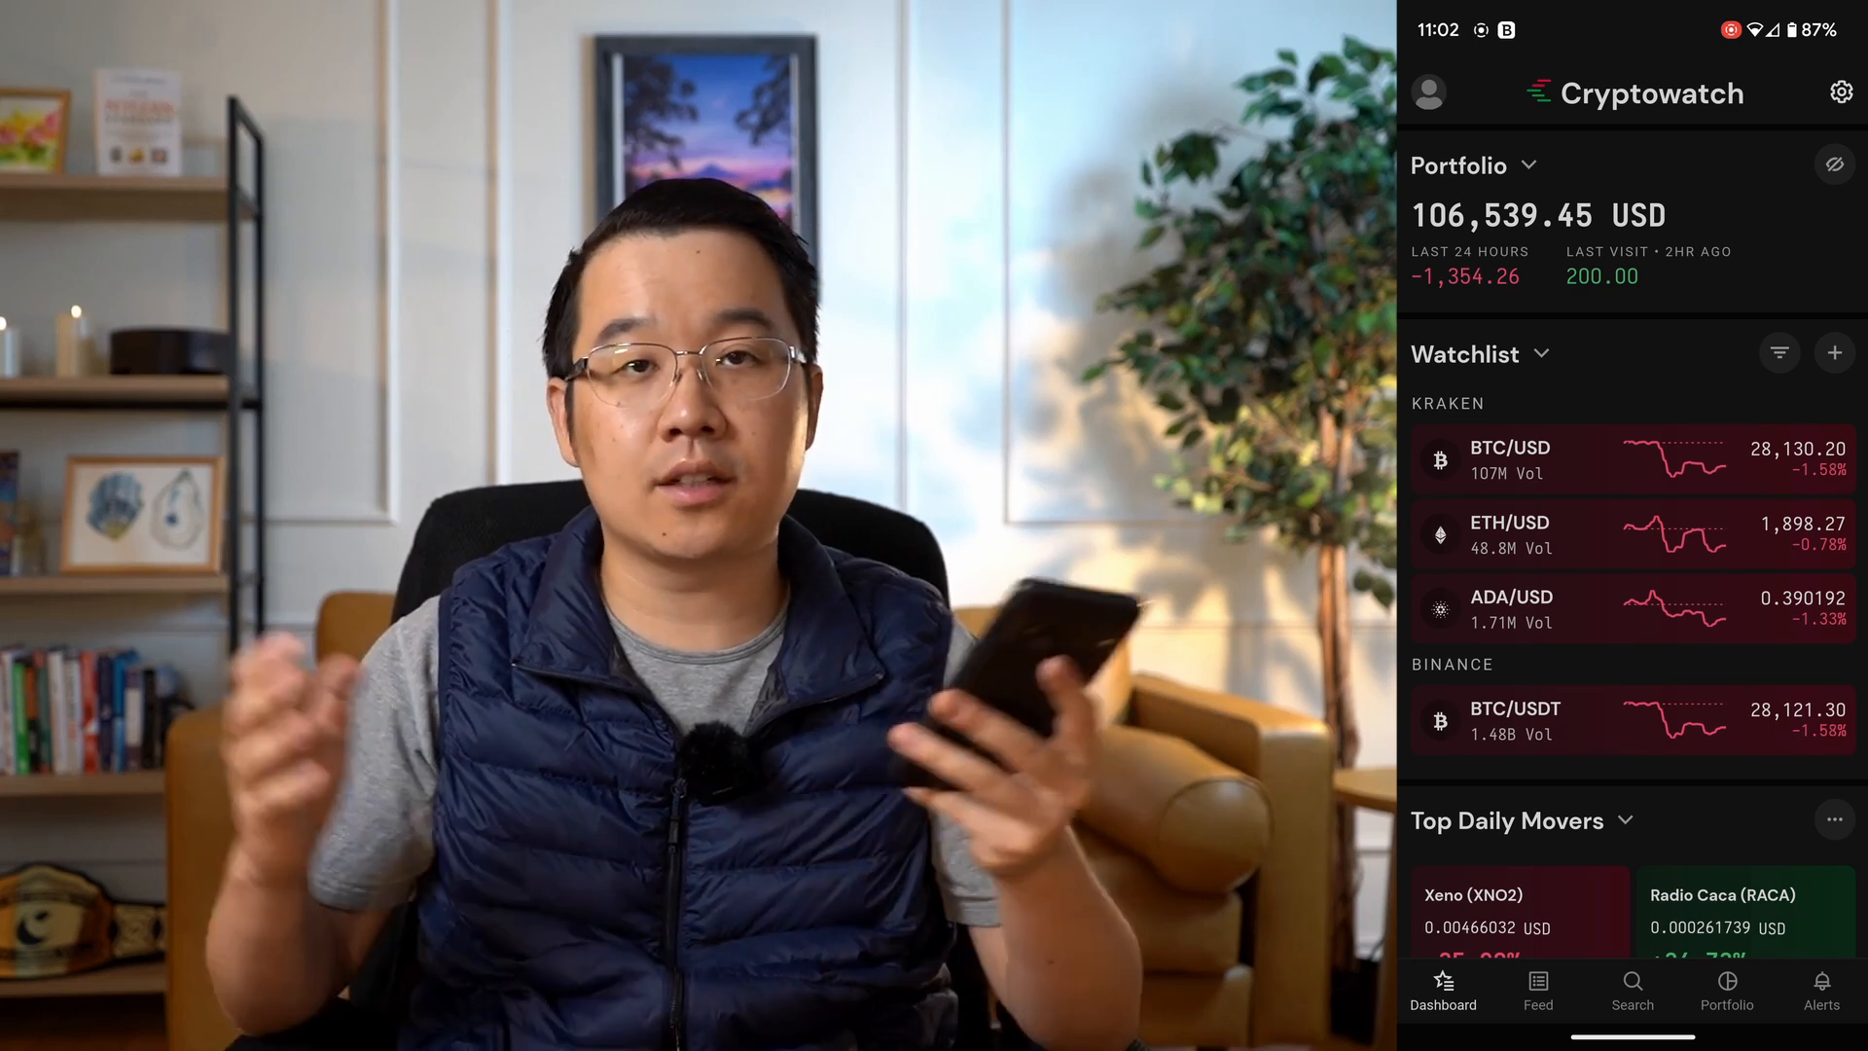
# Edit the watchlist, then view the ETH/USD market and its depth chart
pyautogui.click(1832, 352)
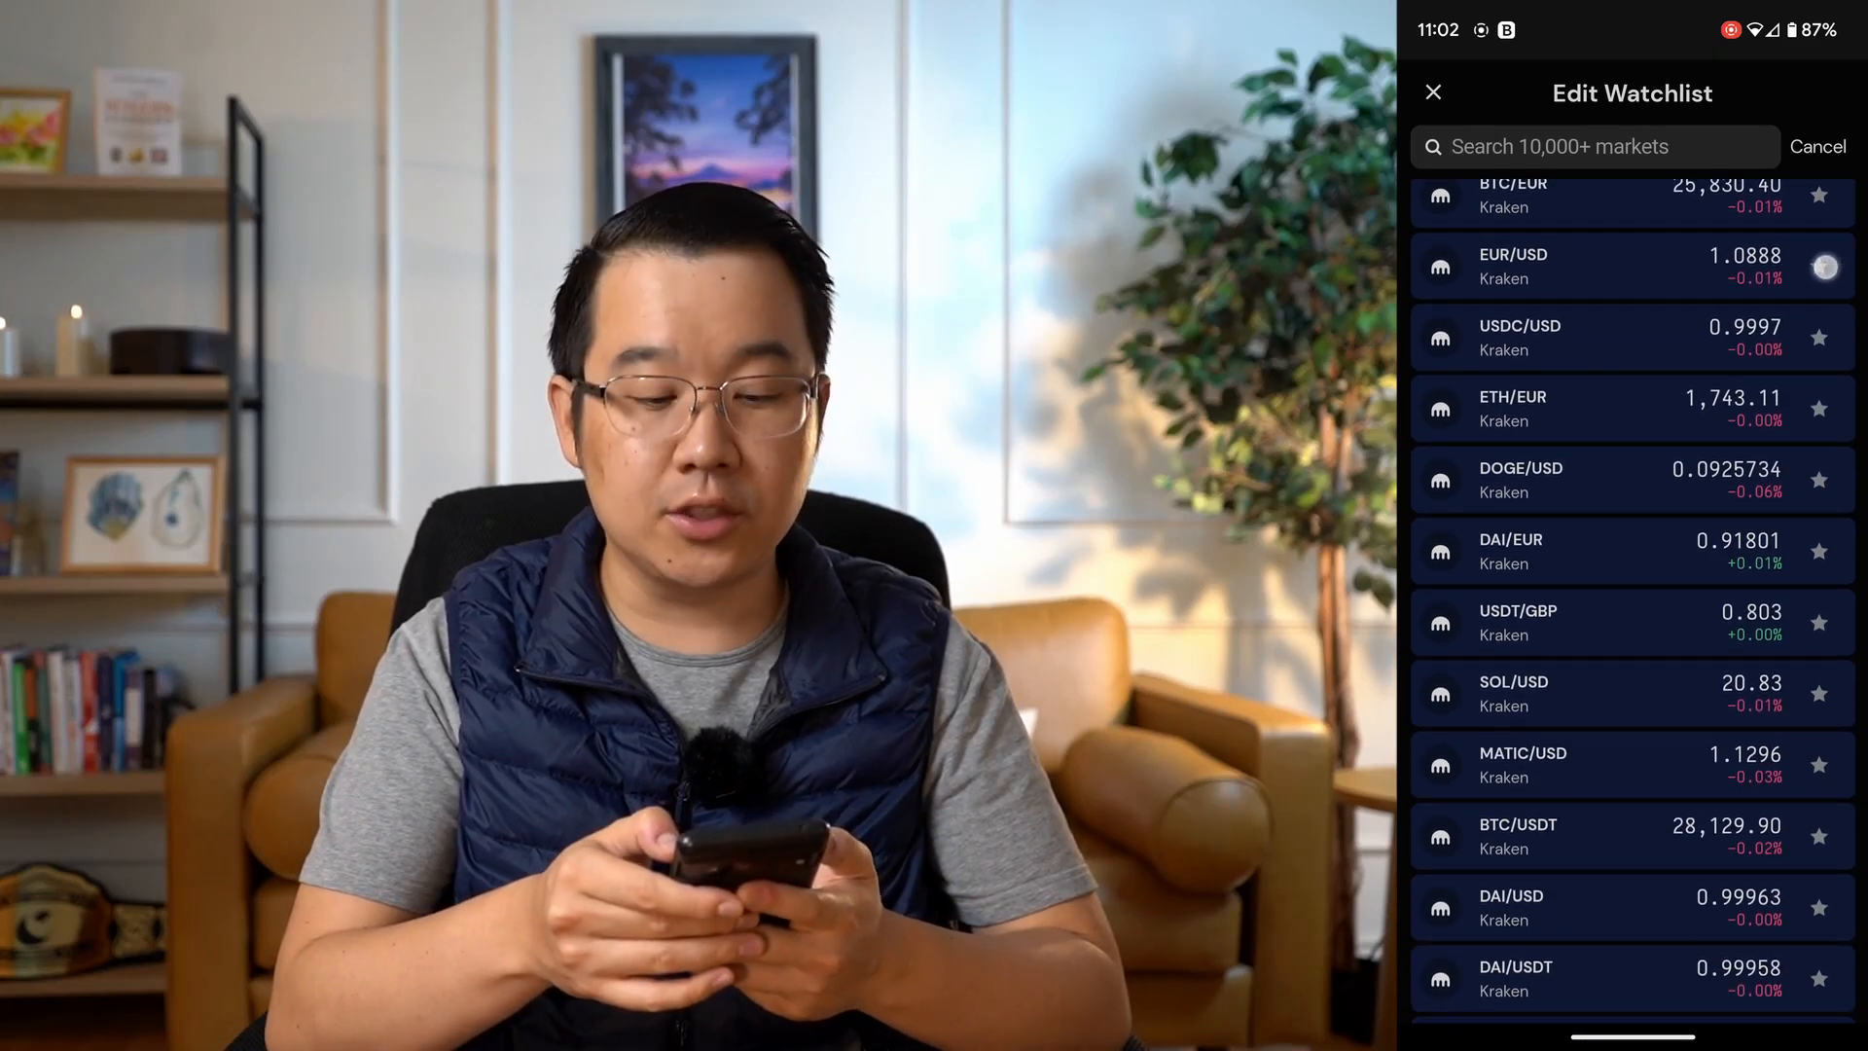
pyautogui.click(1819, 480)
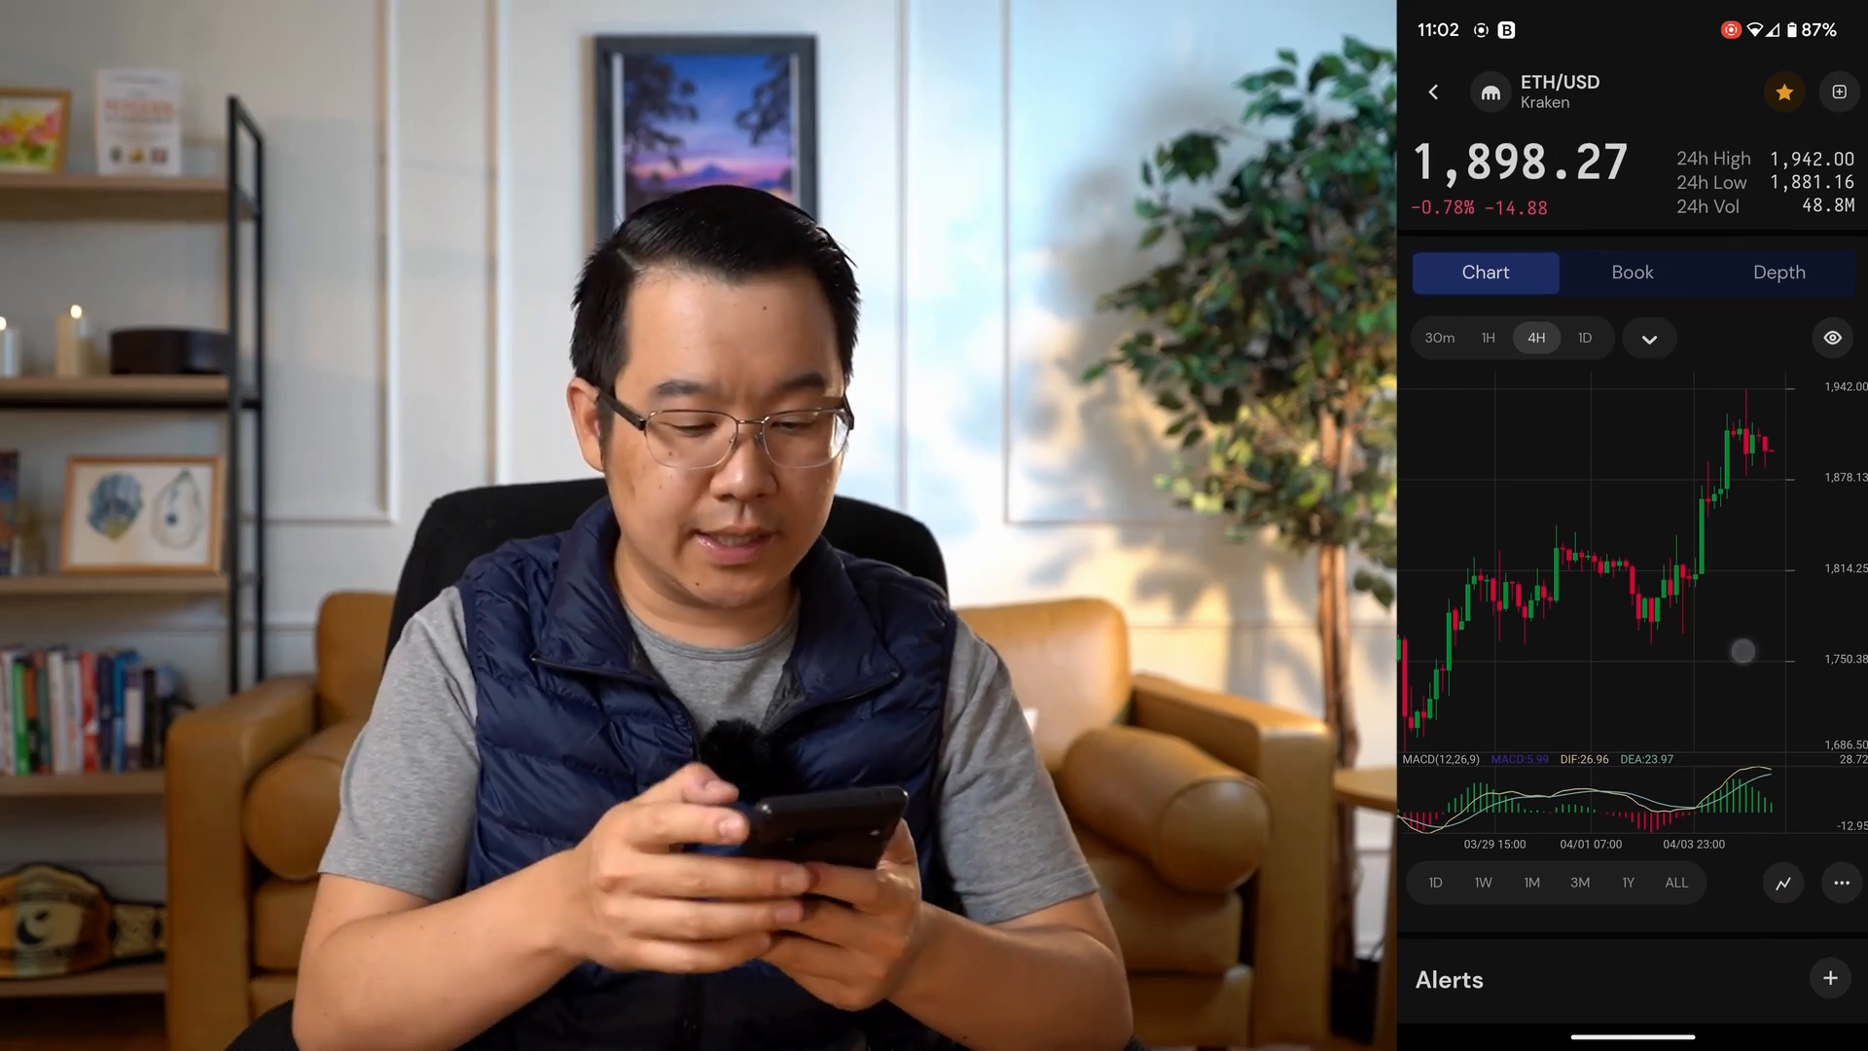
pyautogui.click(1777, 271)
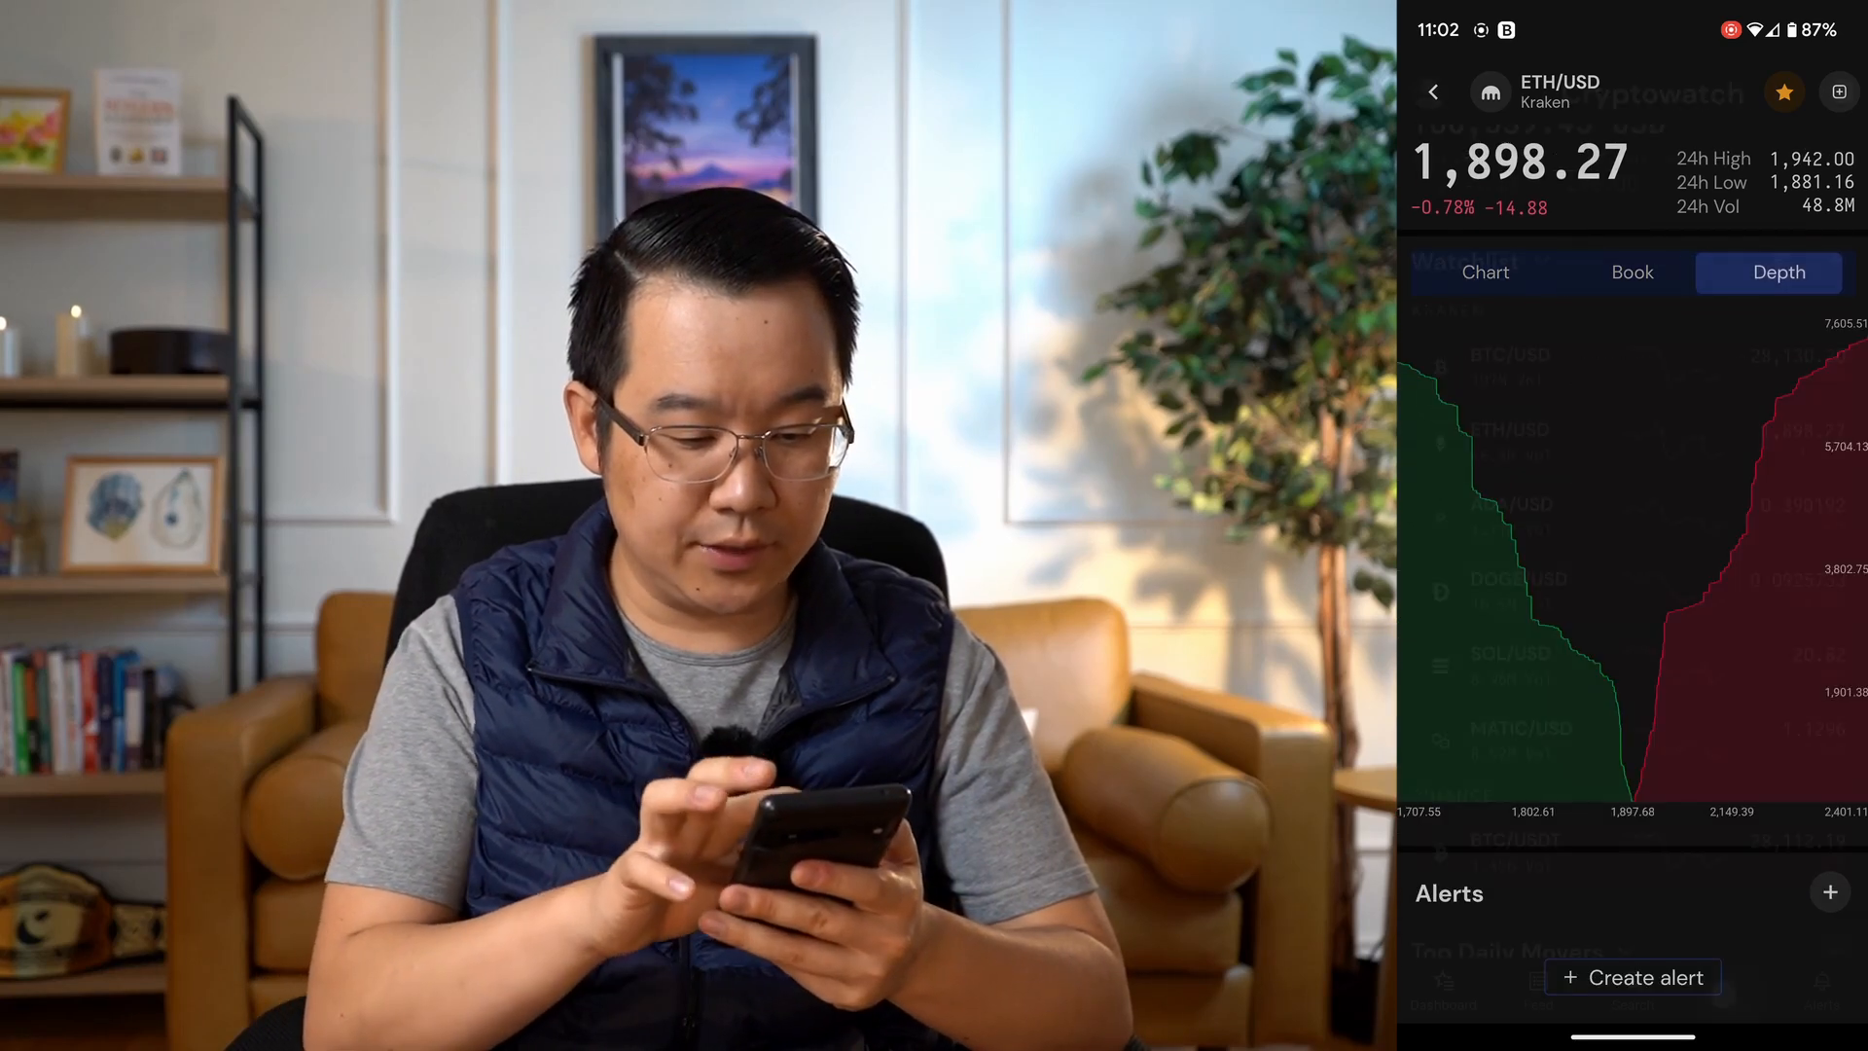
# Bring up manual holdings entry in the portfolio, then view the Alerts page
pyautogui.click(1724, 991)
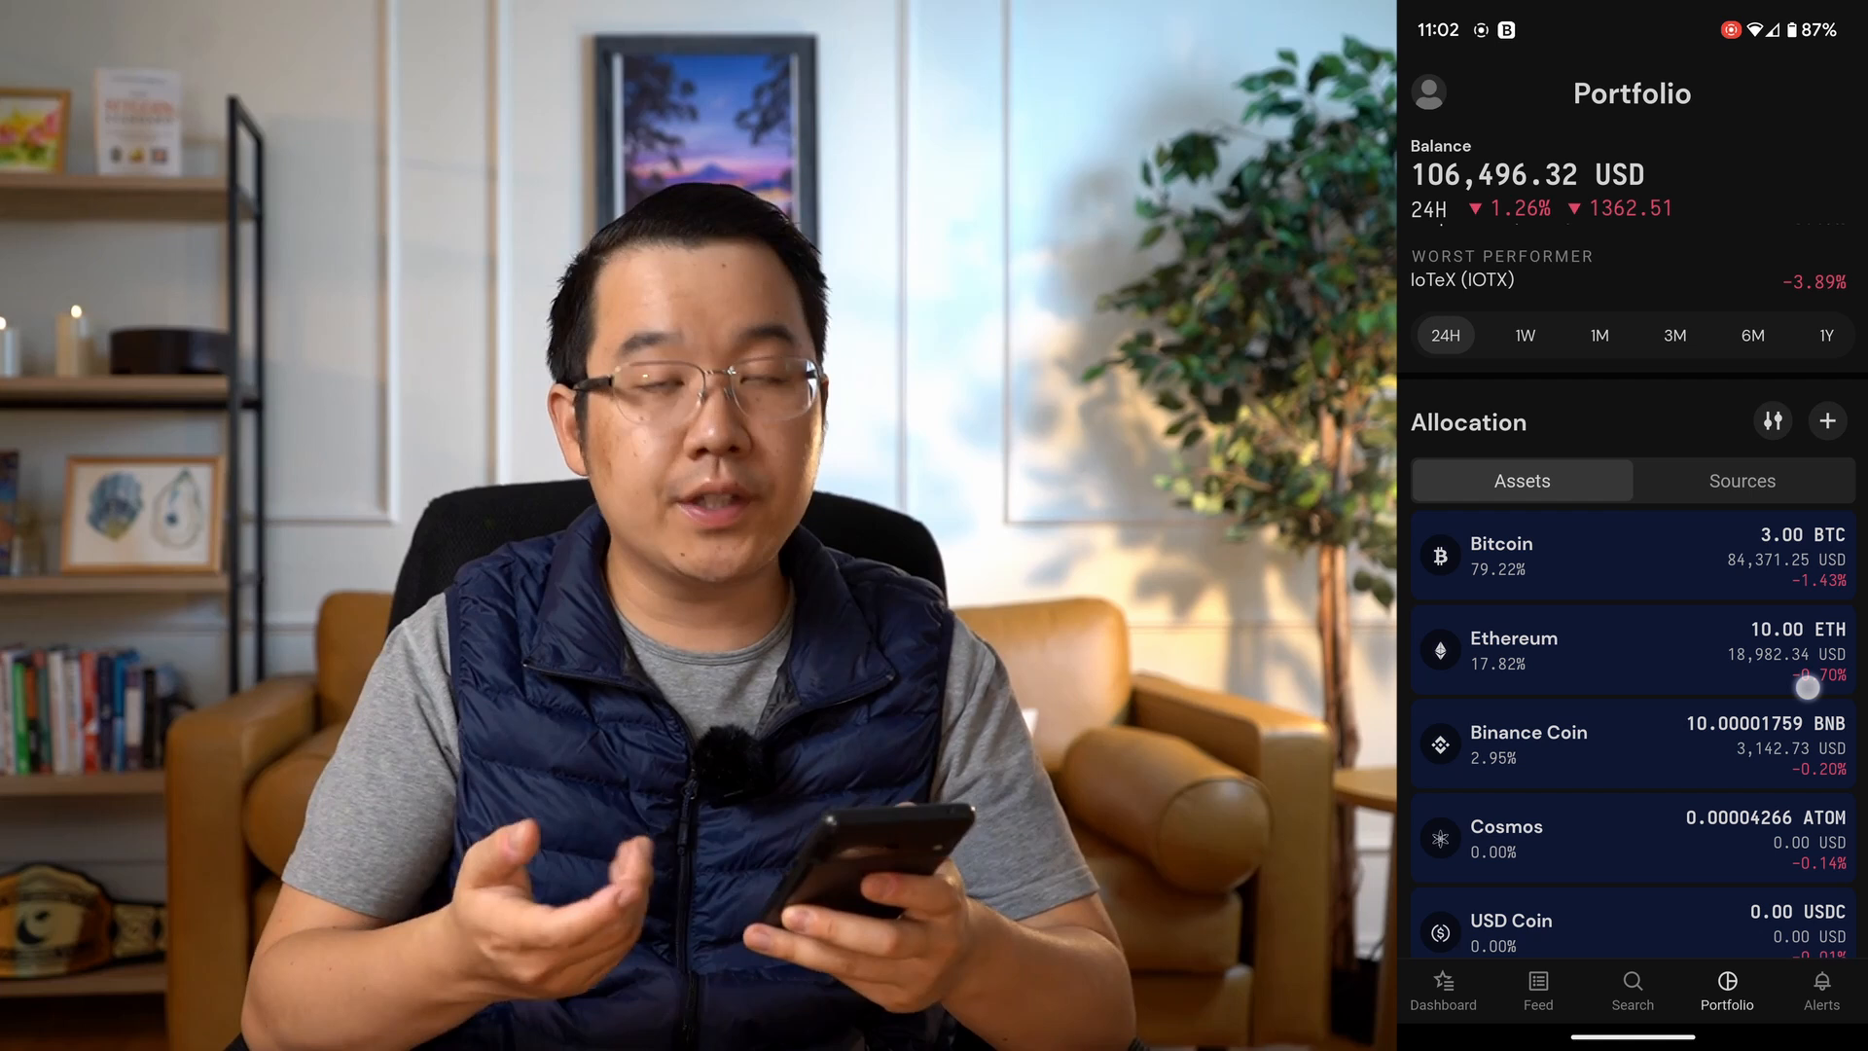
pyautogui.click(1826, 420)
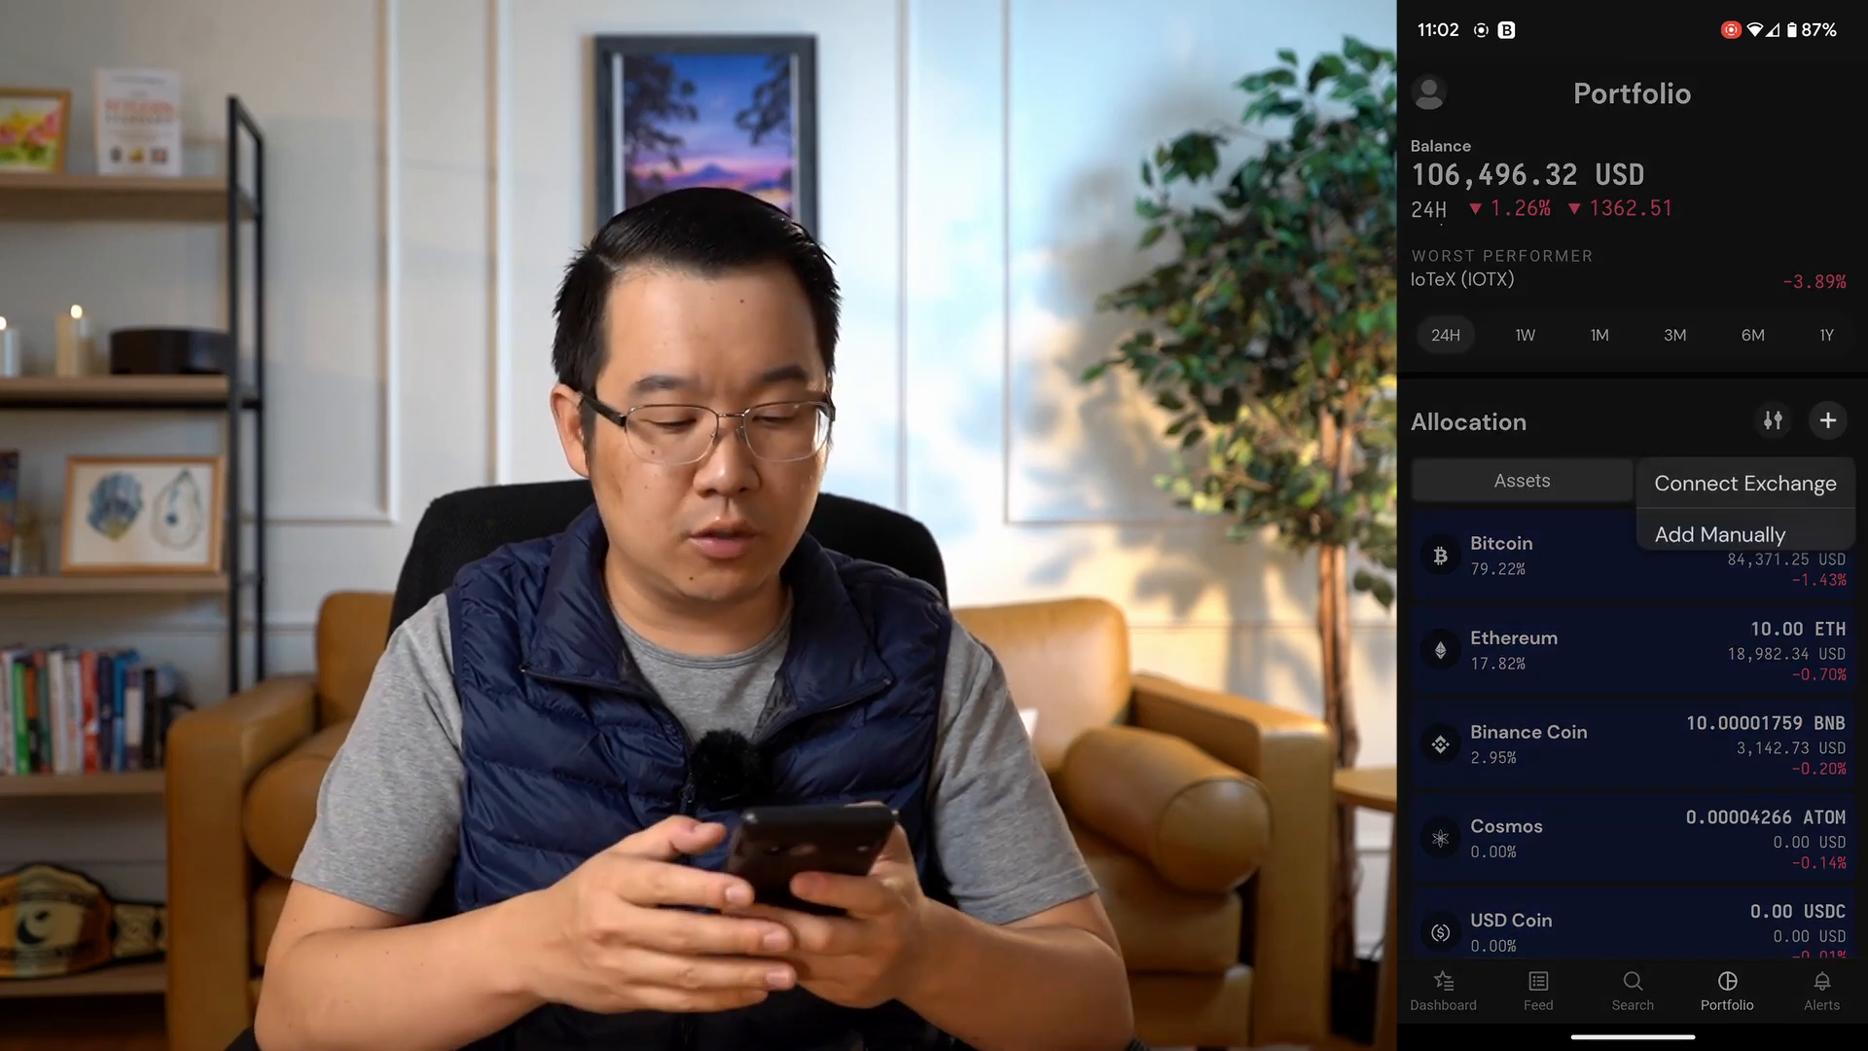
pyautogui.click(1716, 532)
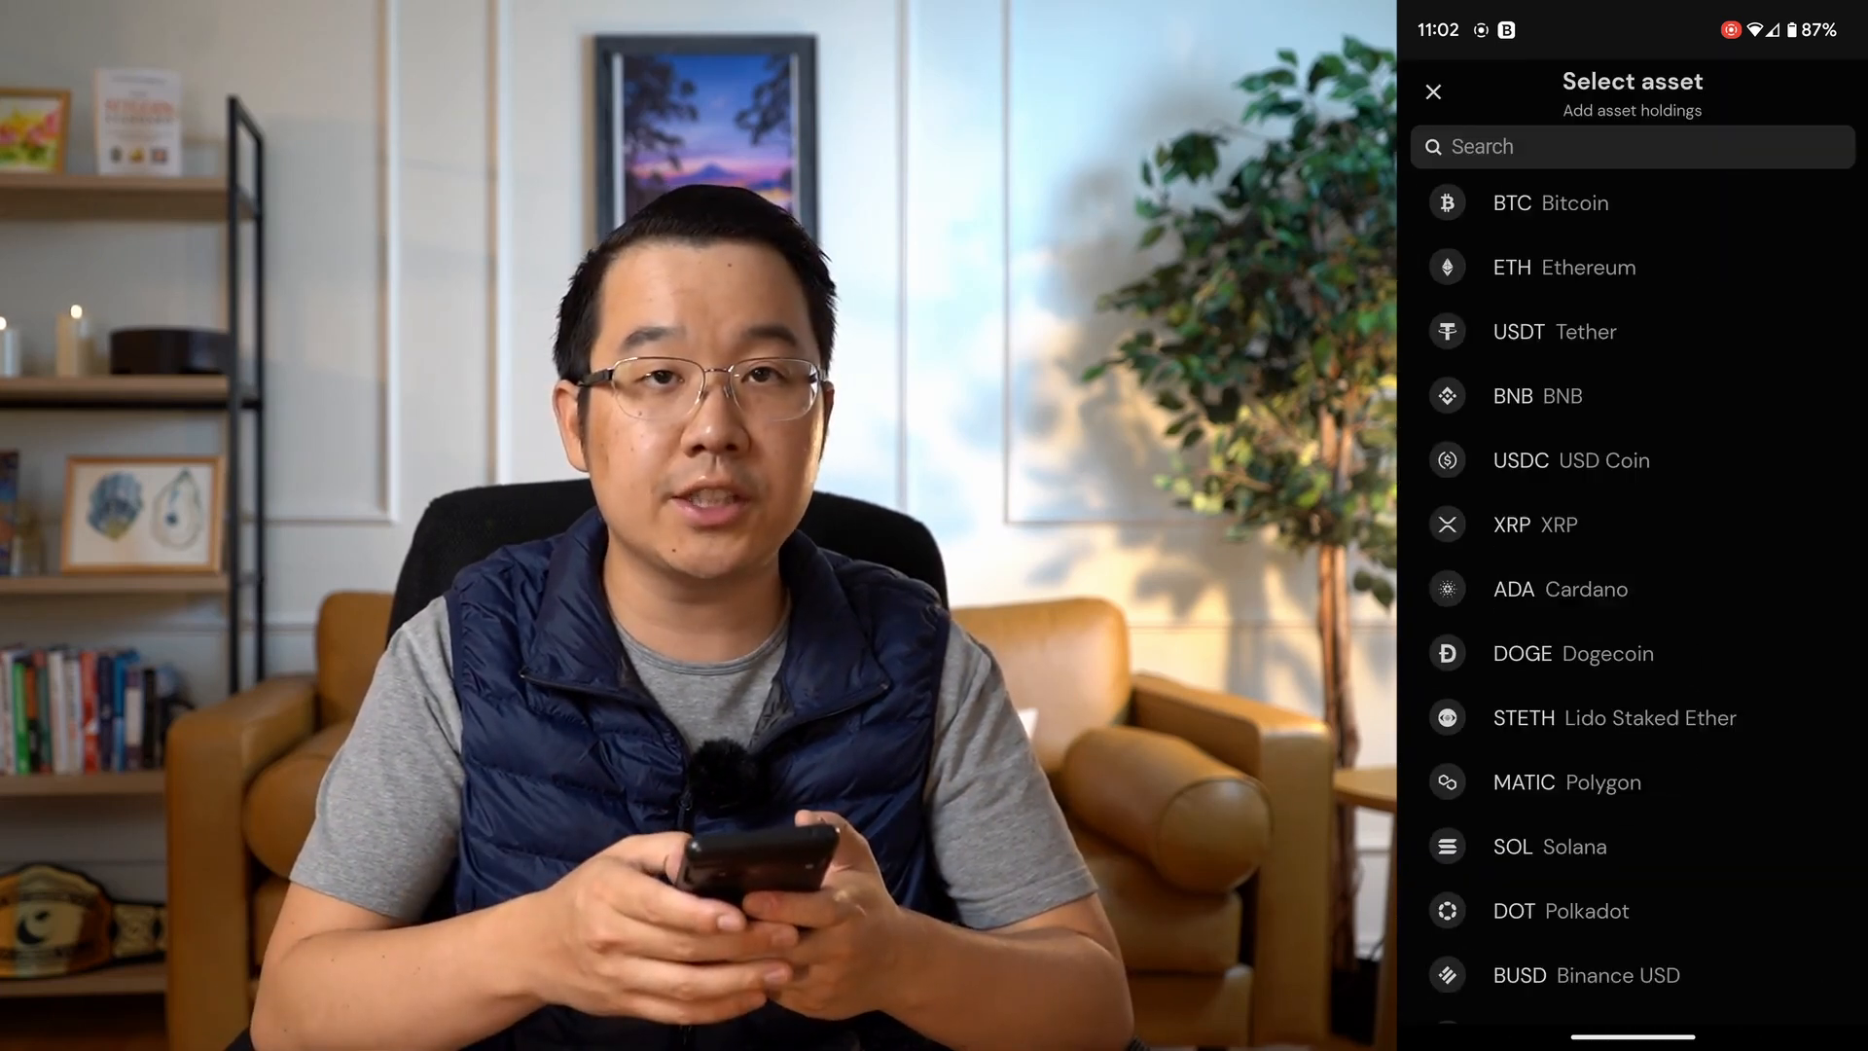
pyautogui.click(1572, 652)
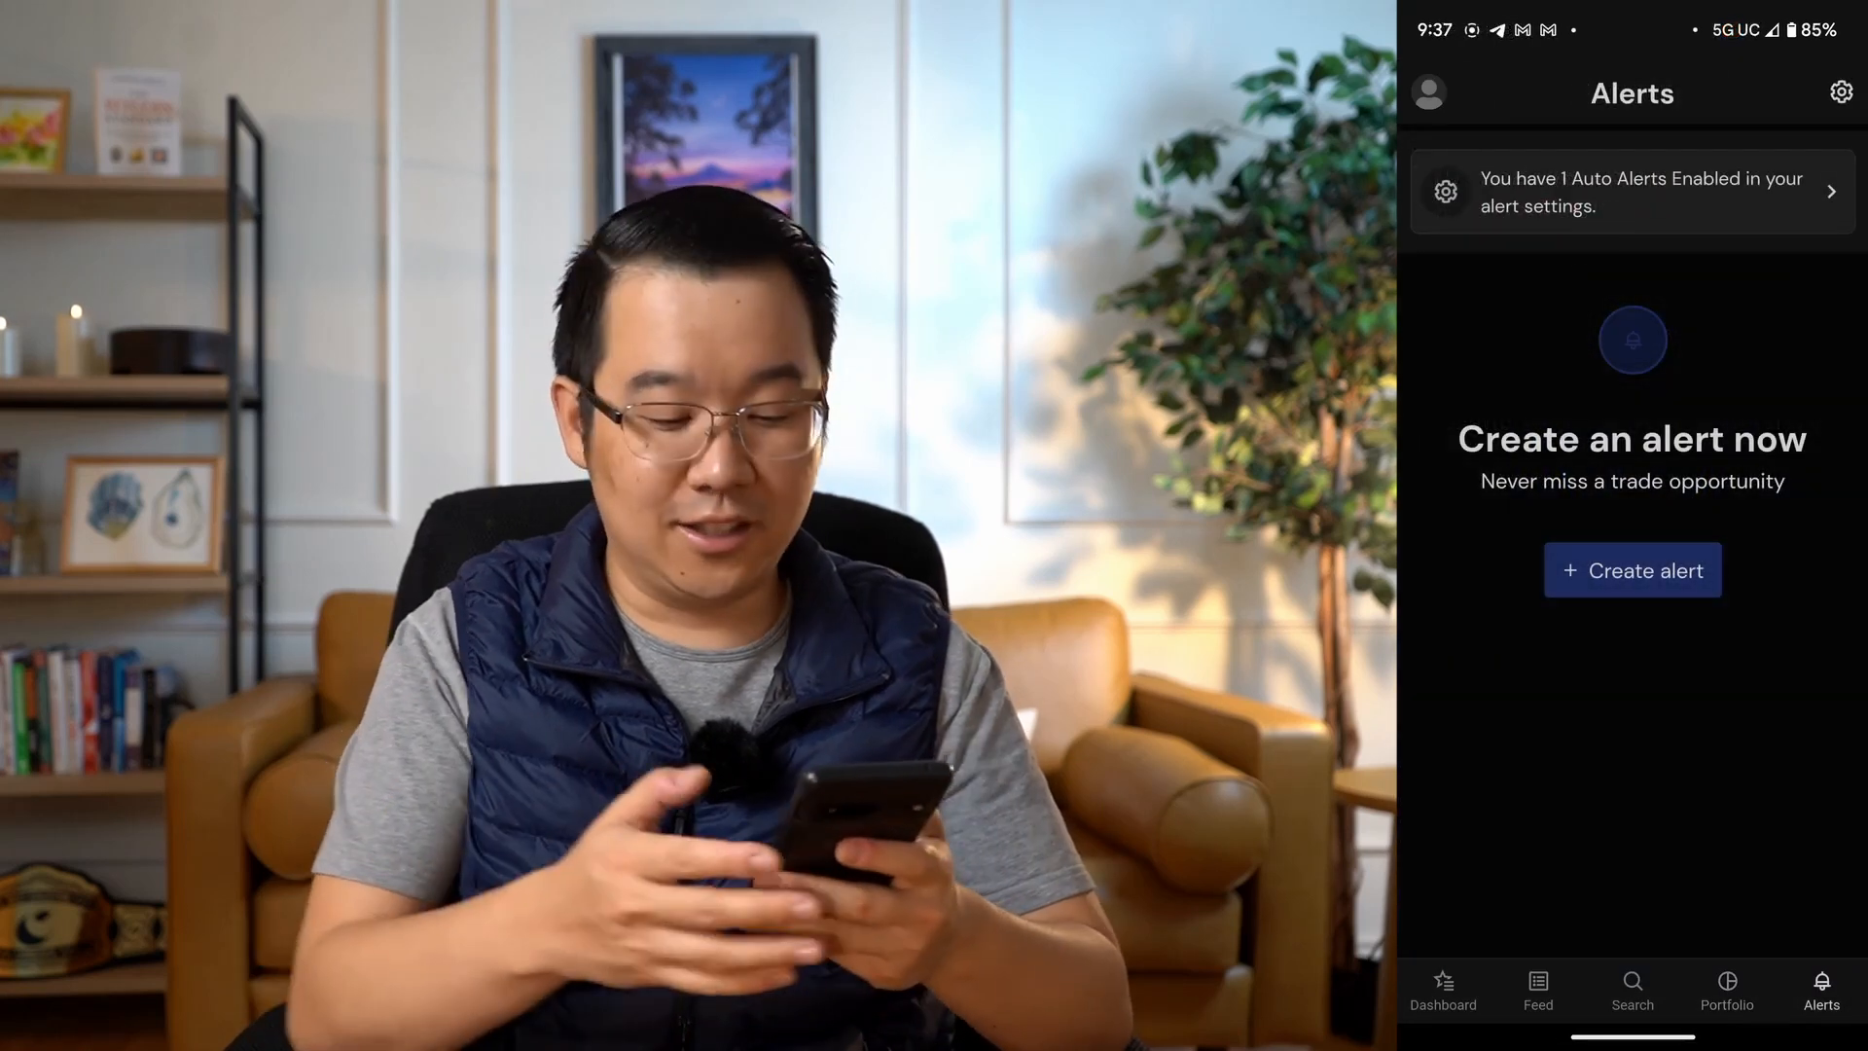
# Preview the new price alert form, then begin a new feed post
pyautogui.click(1630, 569)
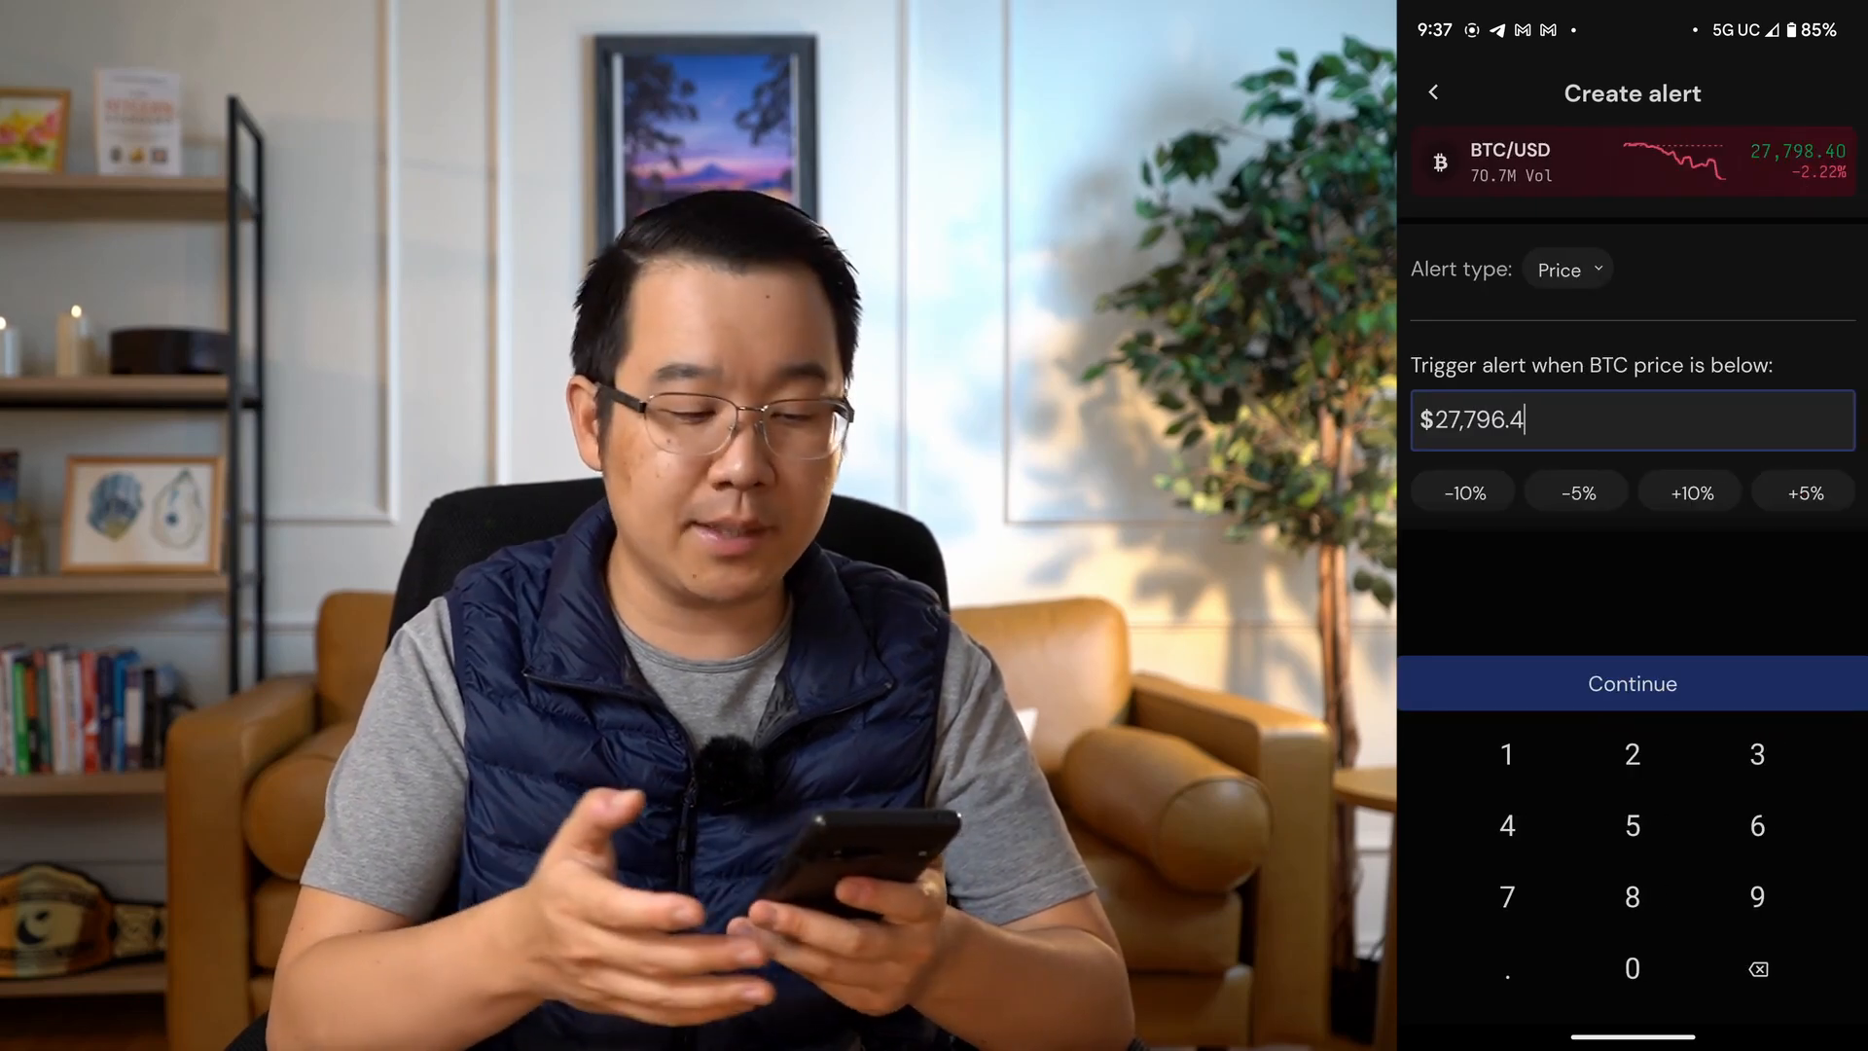
pyautogui.click(1756, 969)
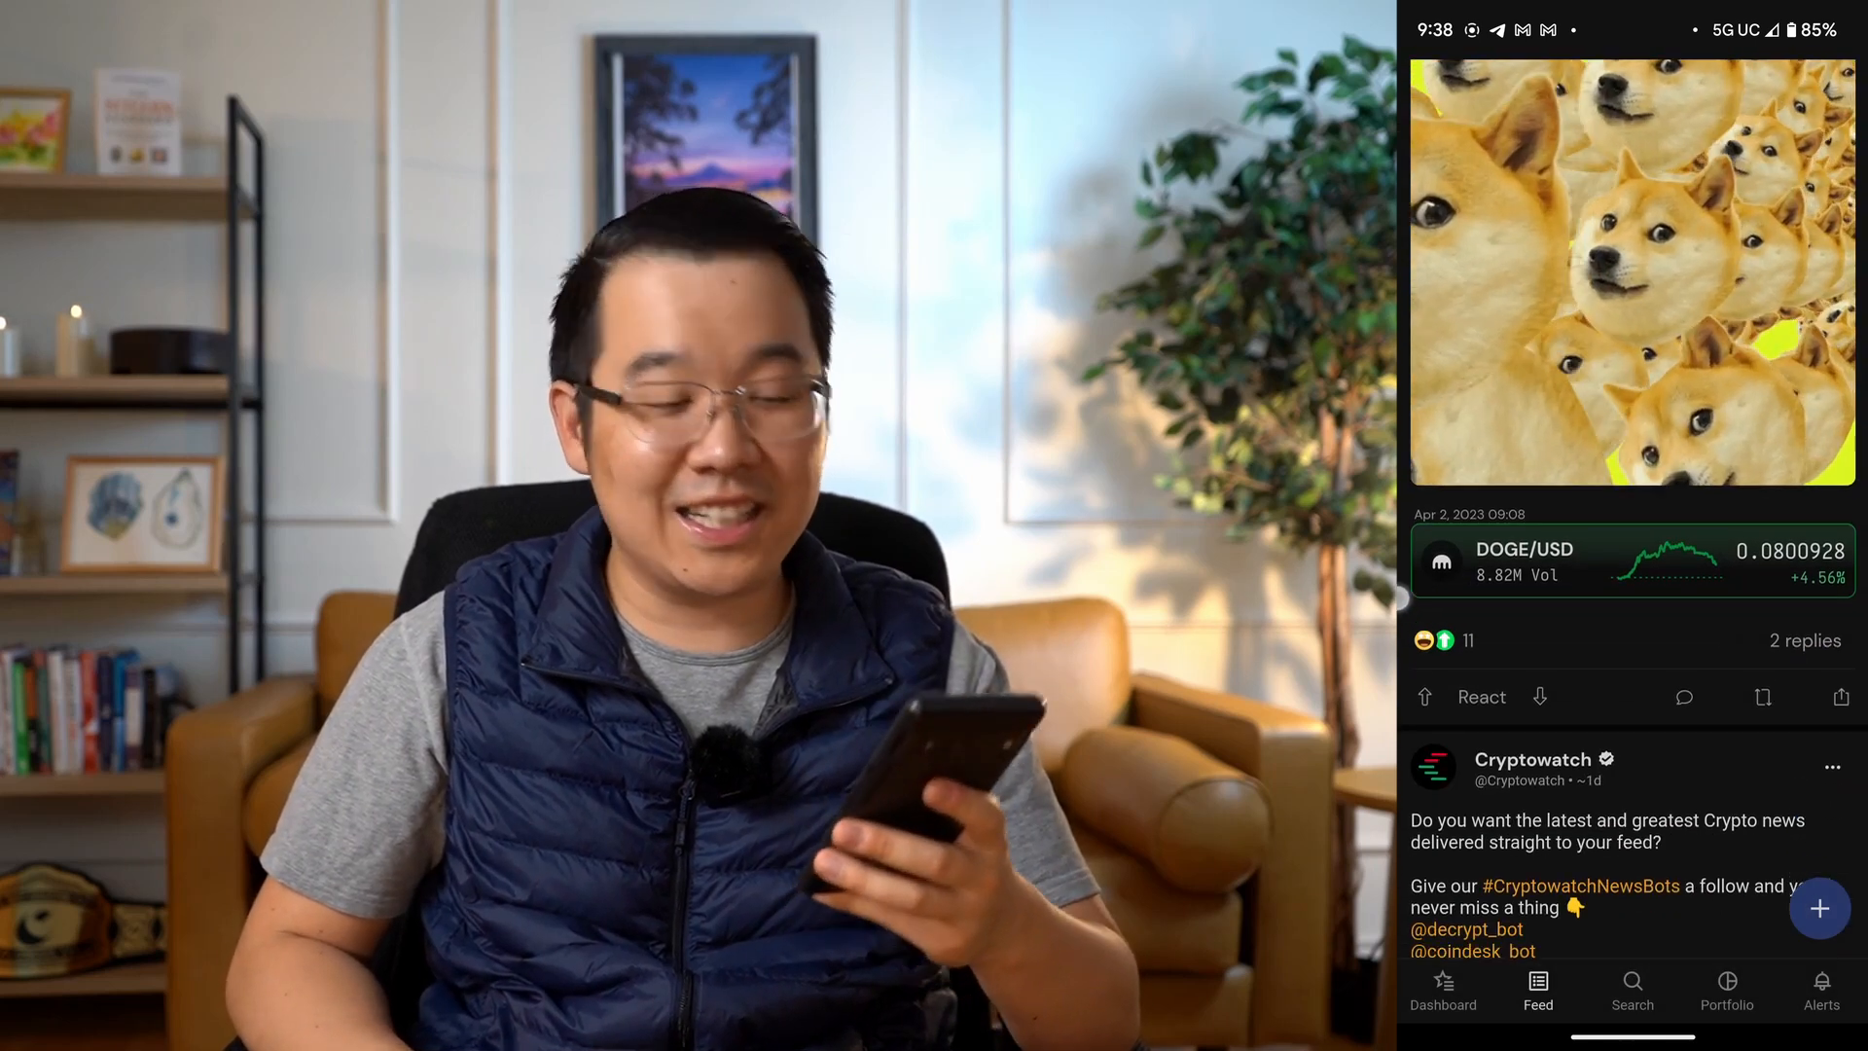
pyautogui.click(1818, 907)
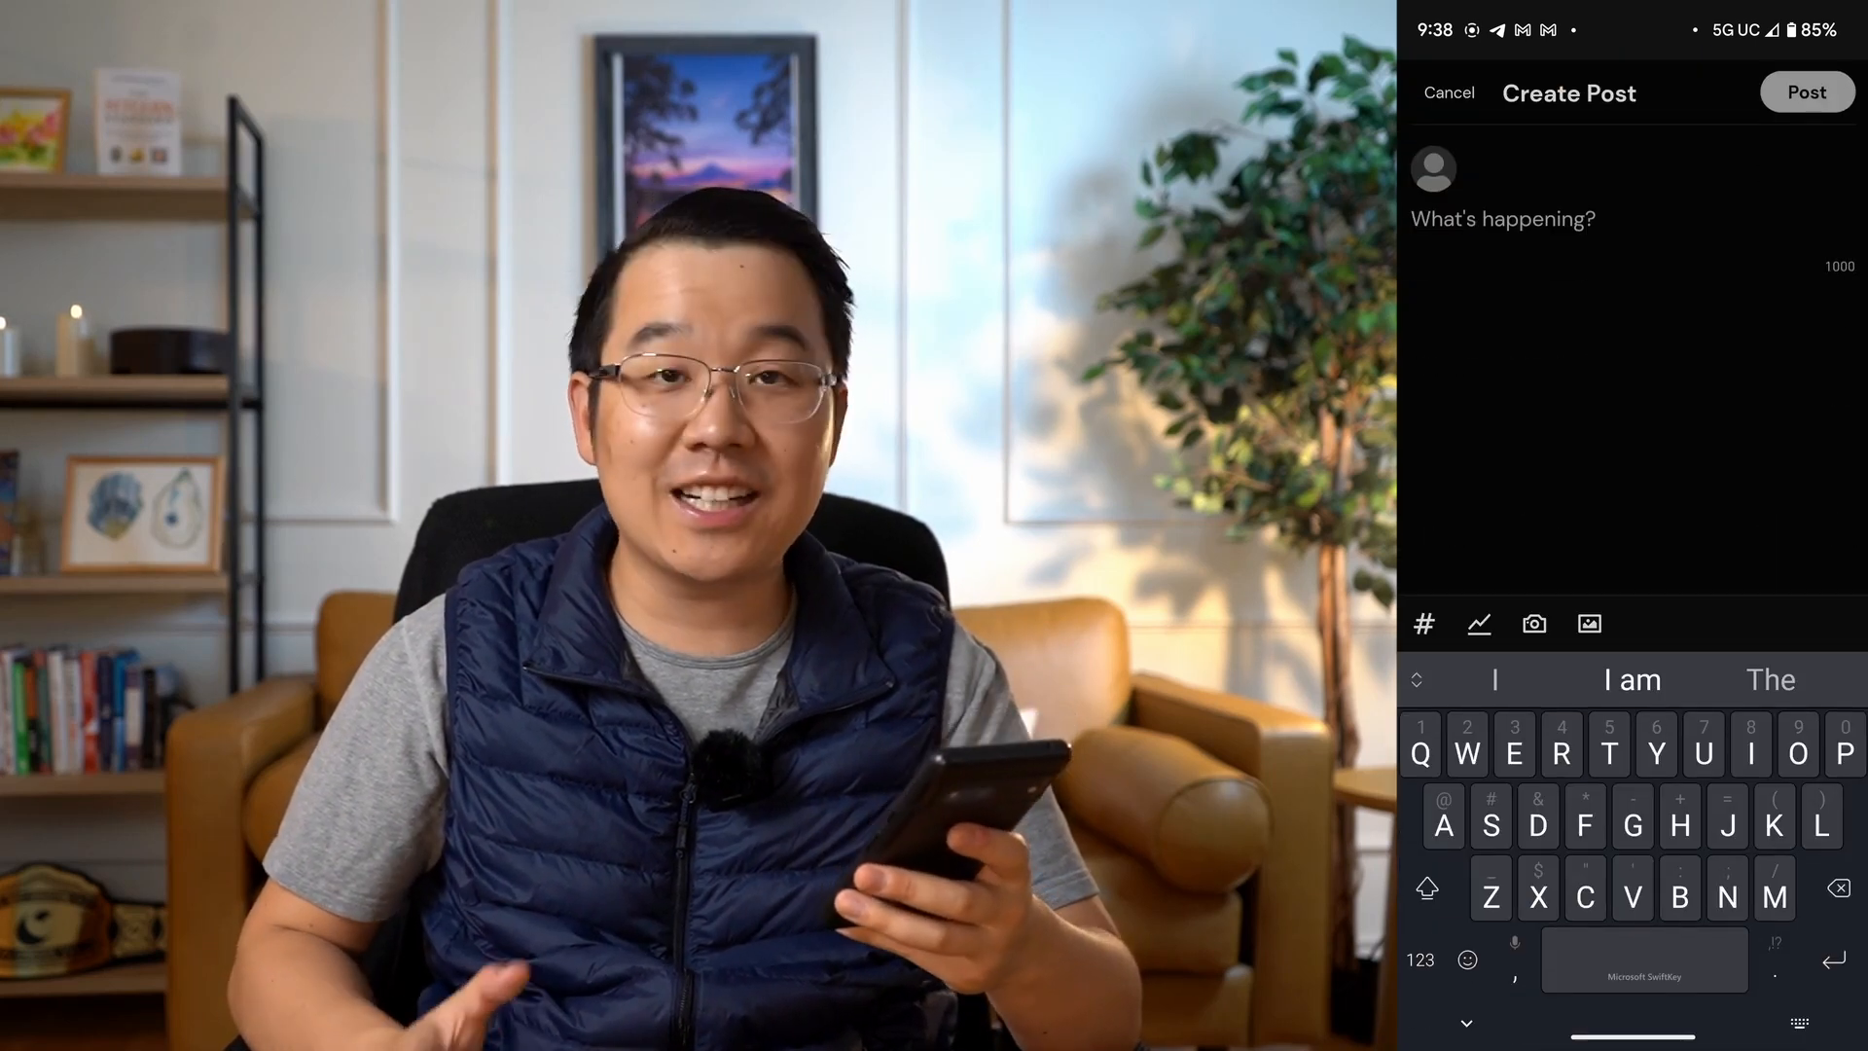
# Write '$ETH/USD' in the post and publish it with its chart card
pyautogui.click(1418, 960)
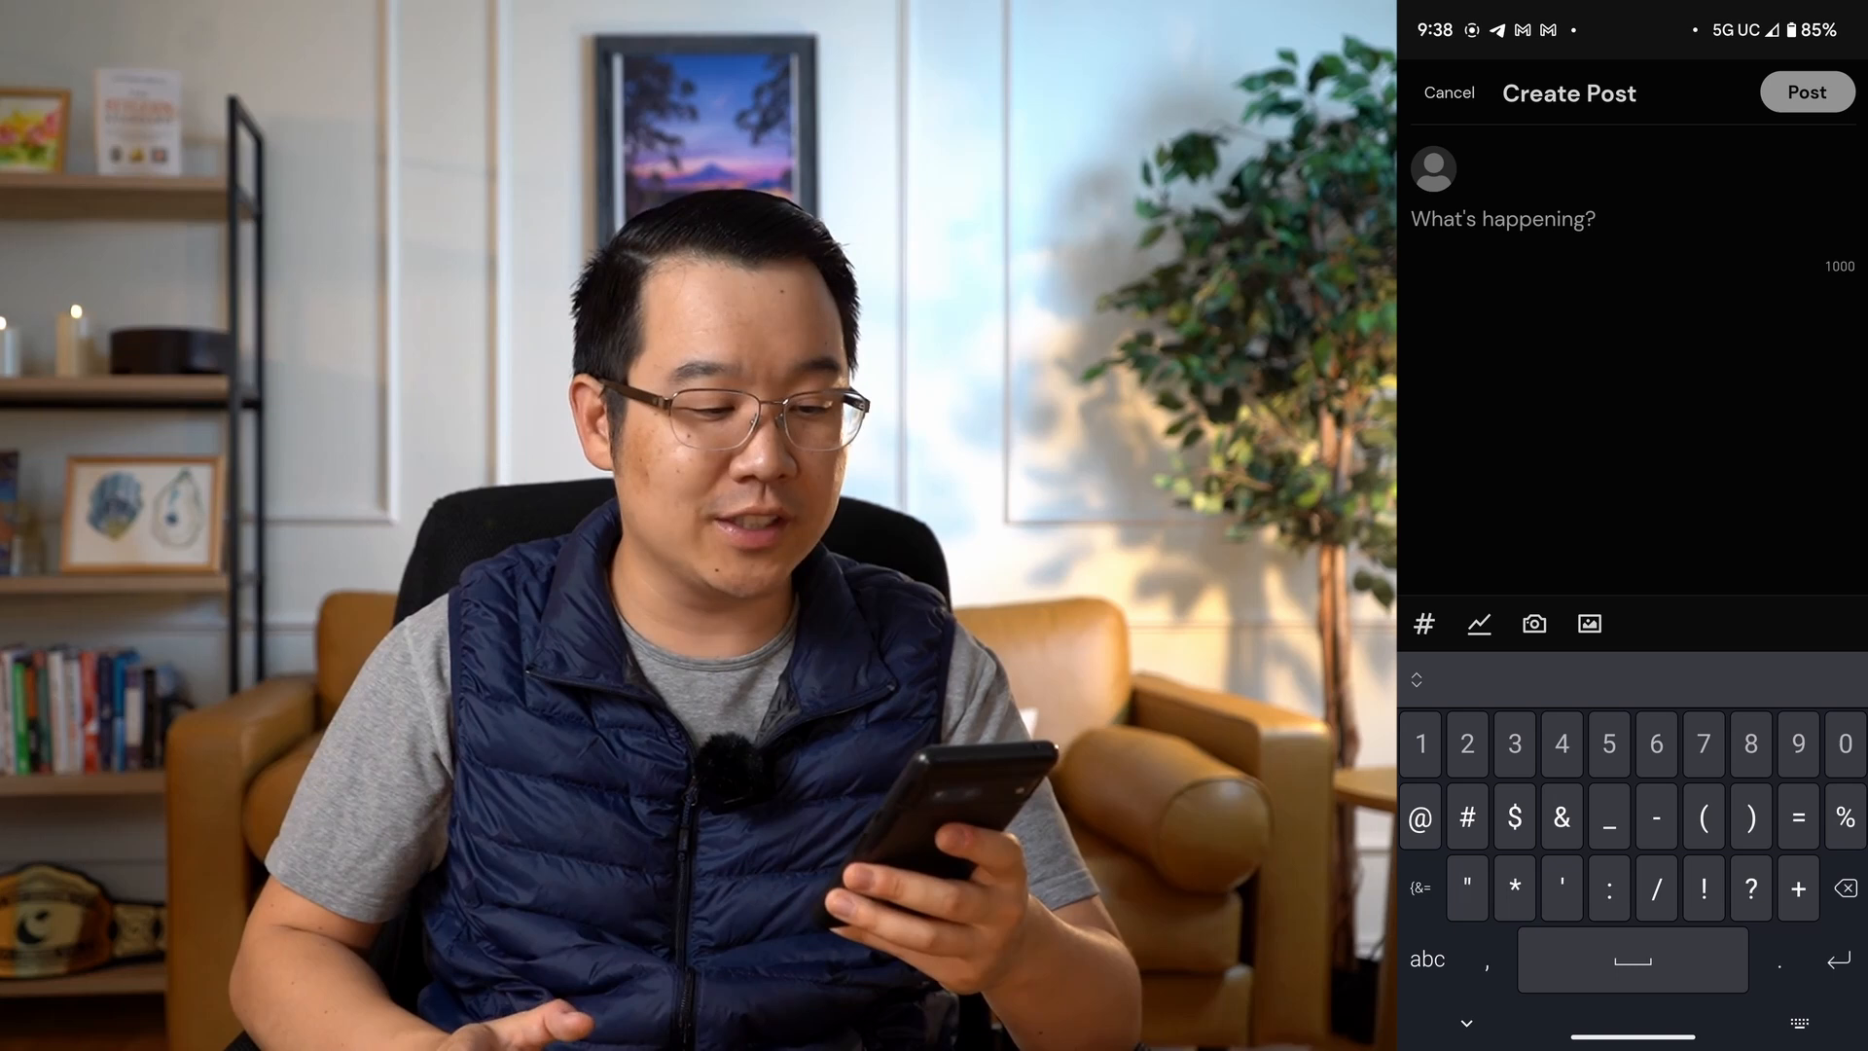
pyautogui.write('$ETH/USD')
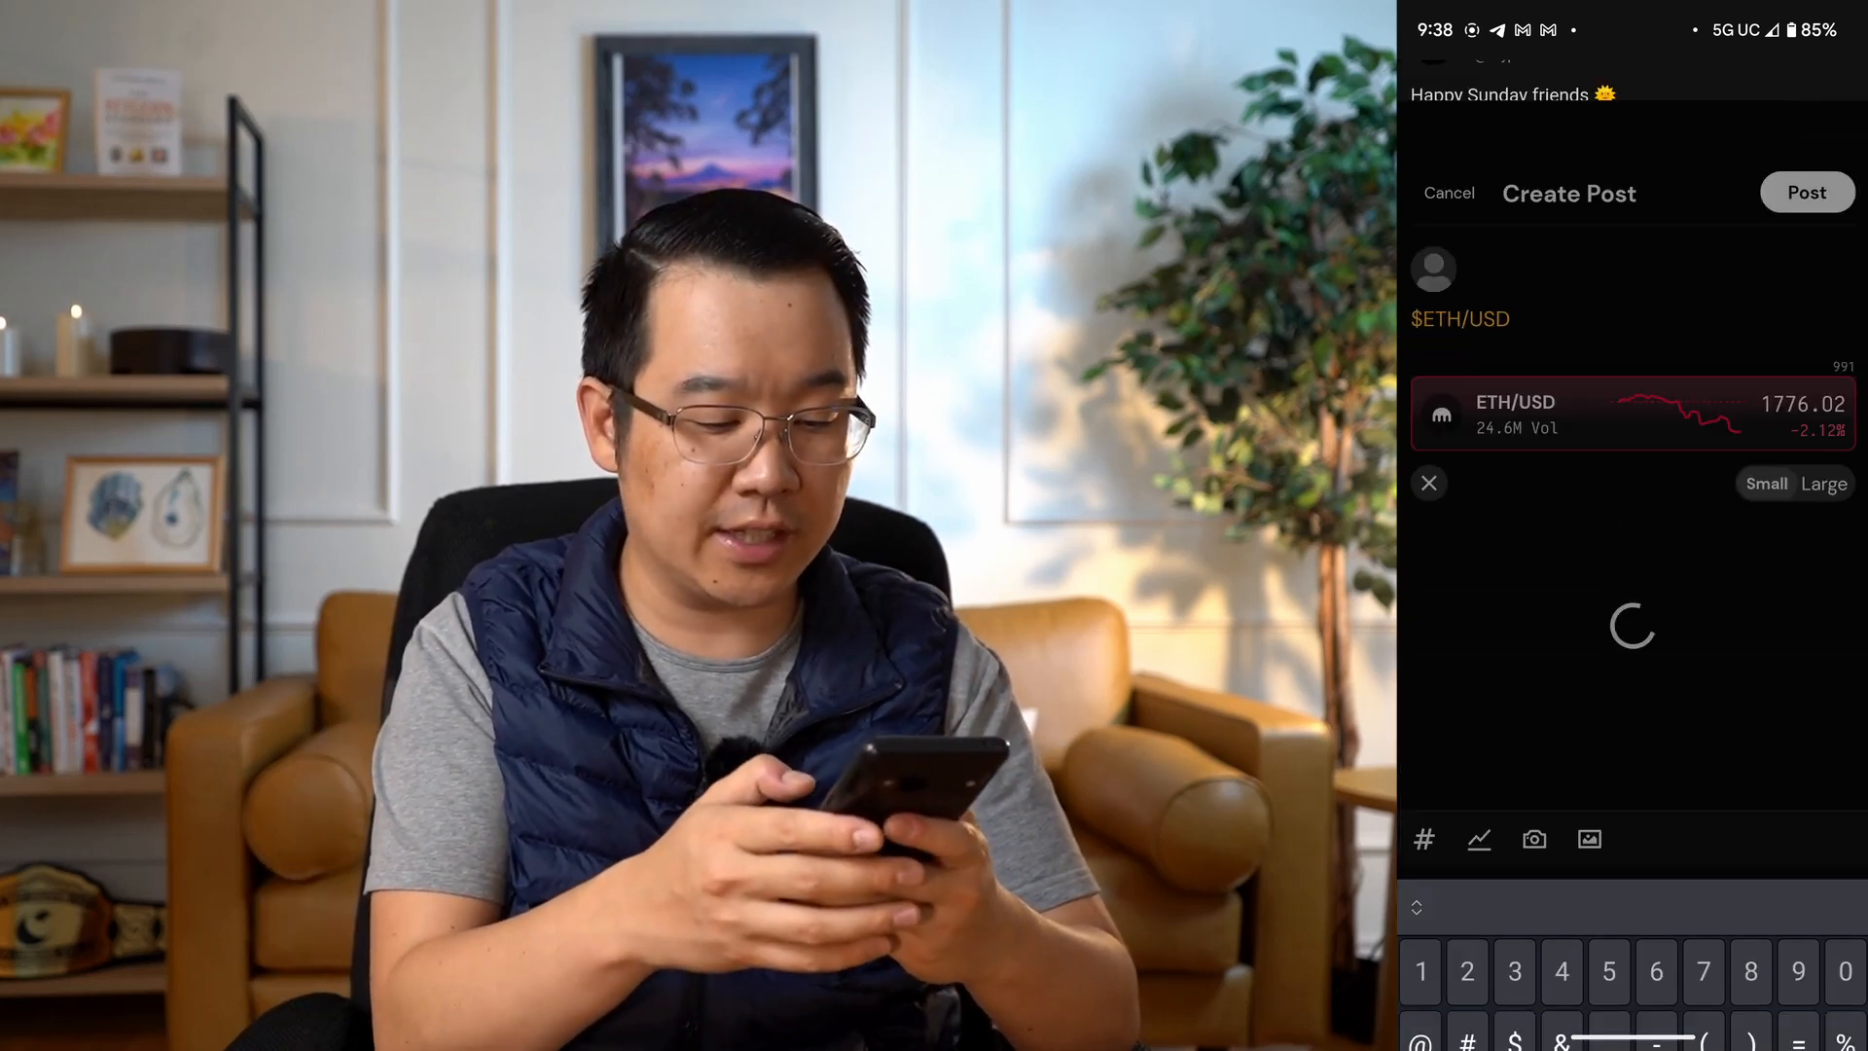
pyautogui.click(1803, 192)
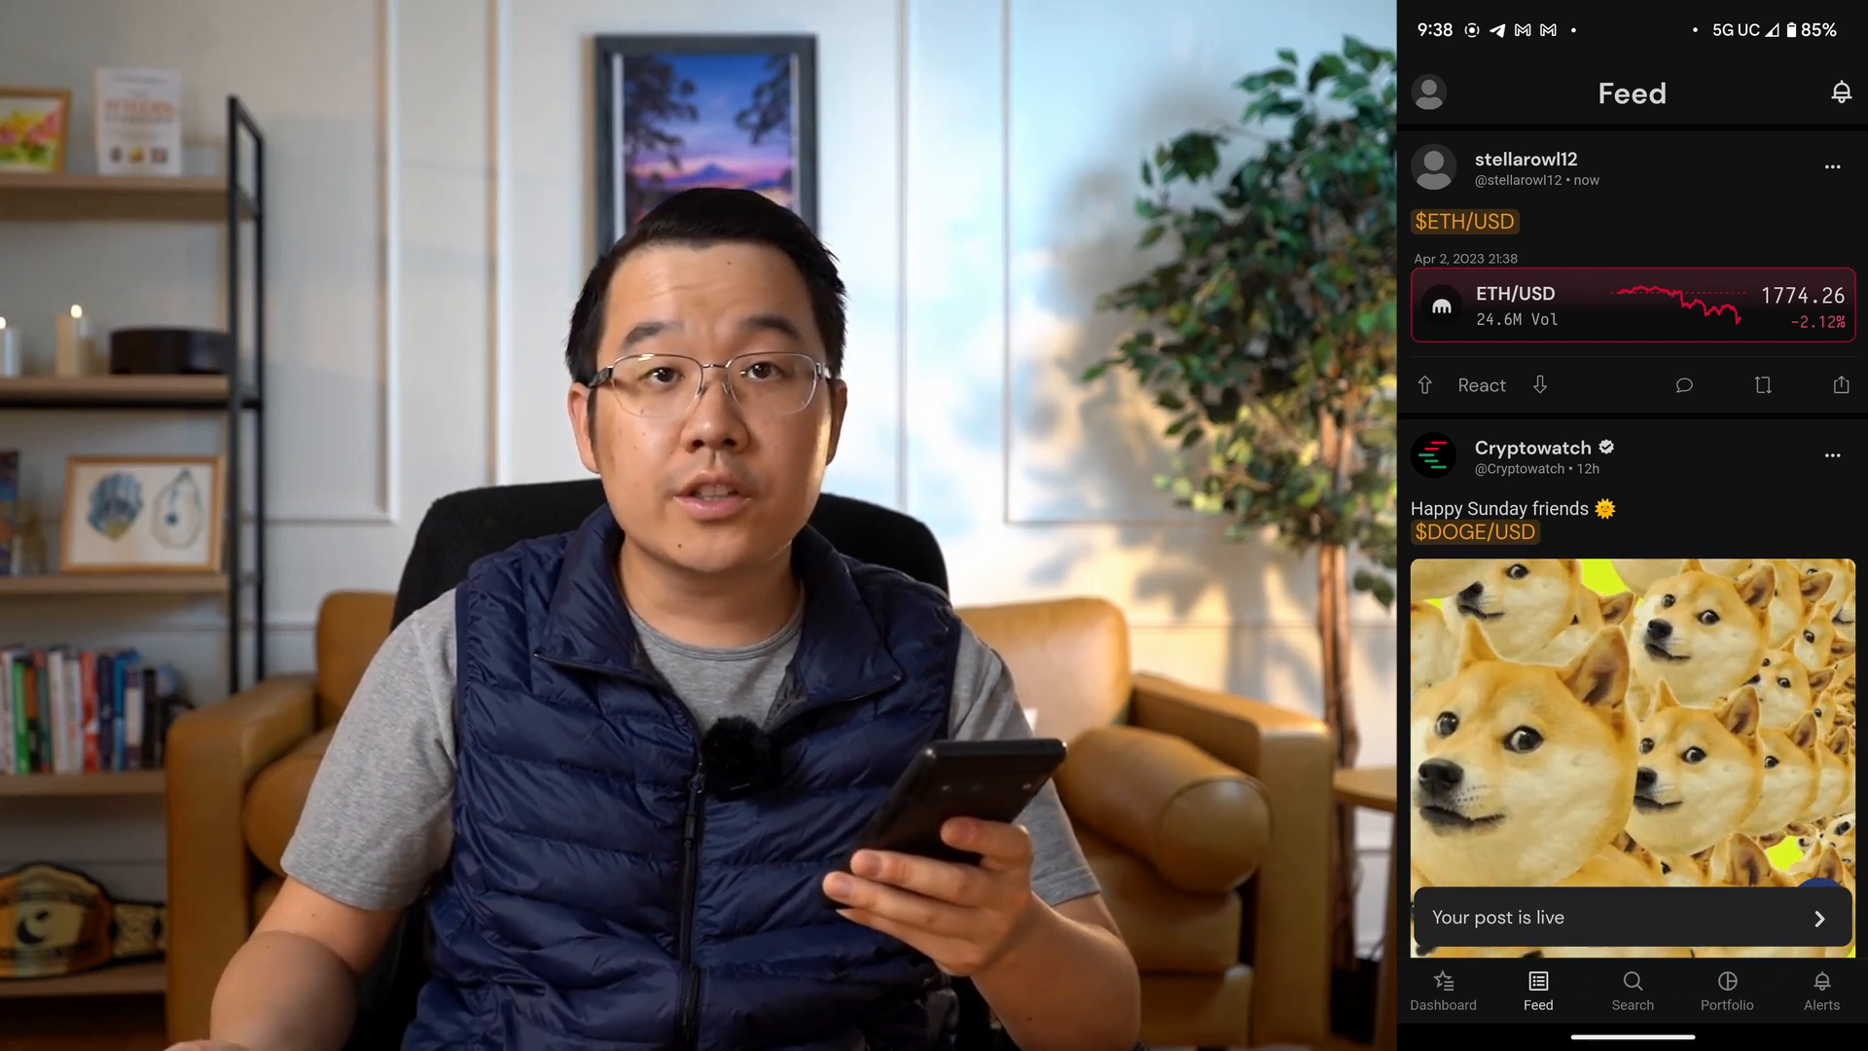
# Scroll down the social feed before switching to Cryptowatch Desktop
pyautogui.scroll(-3)
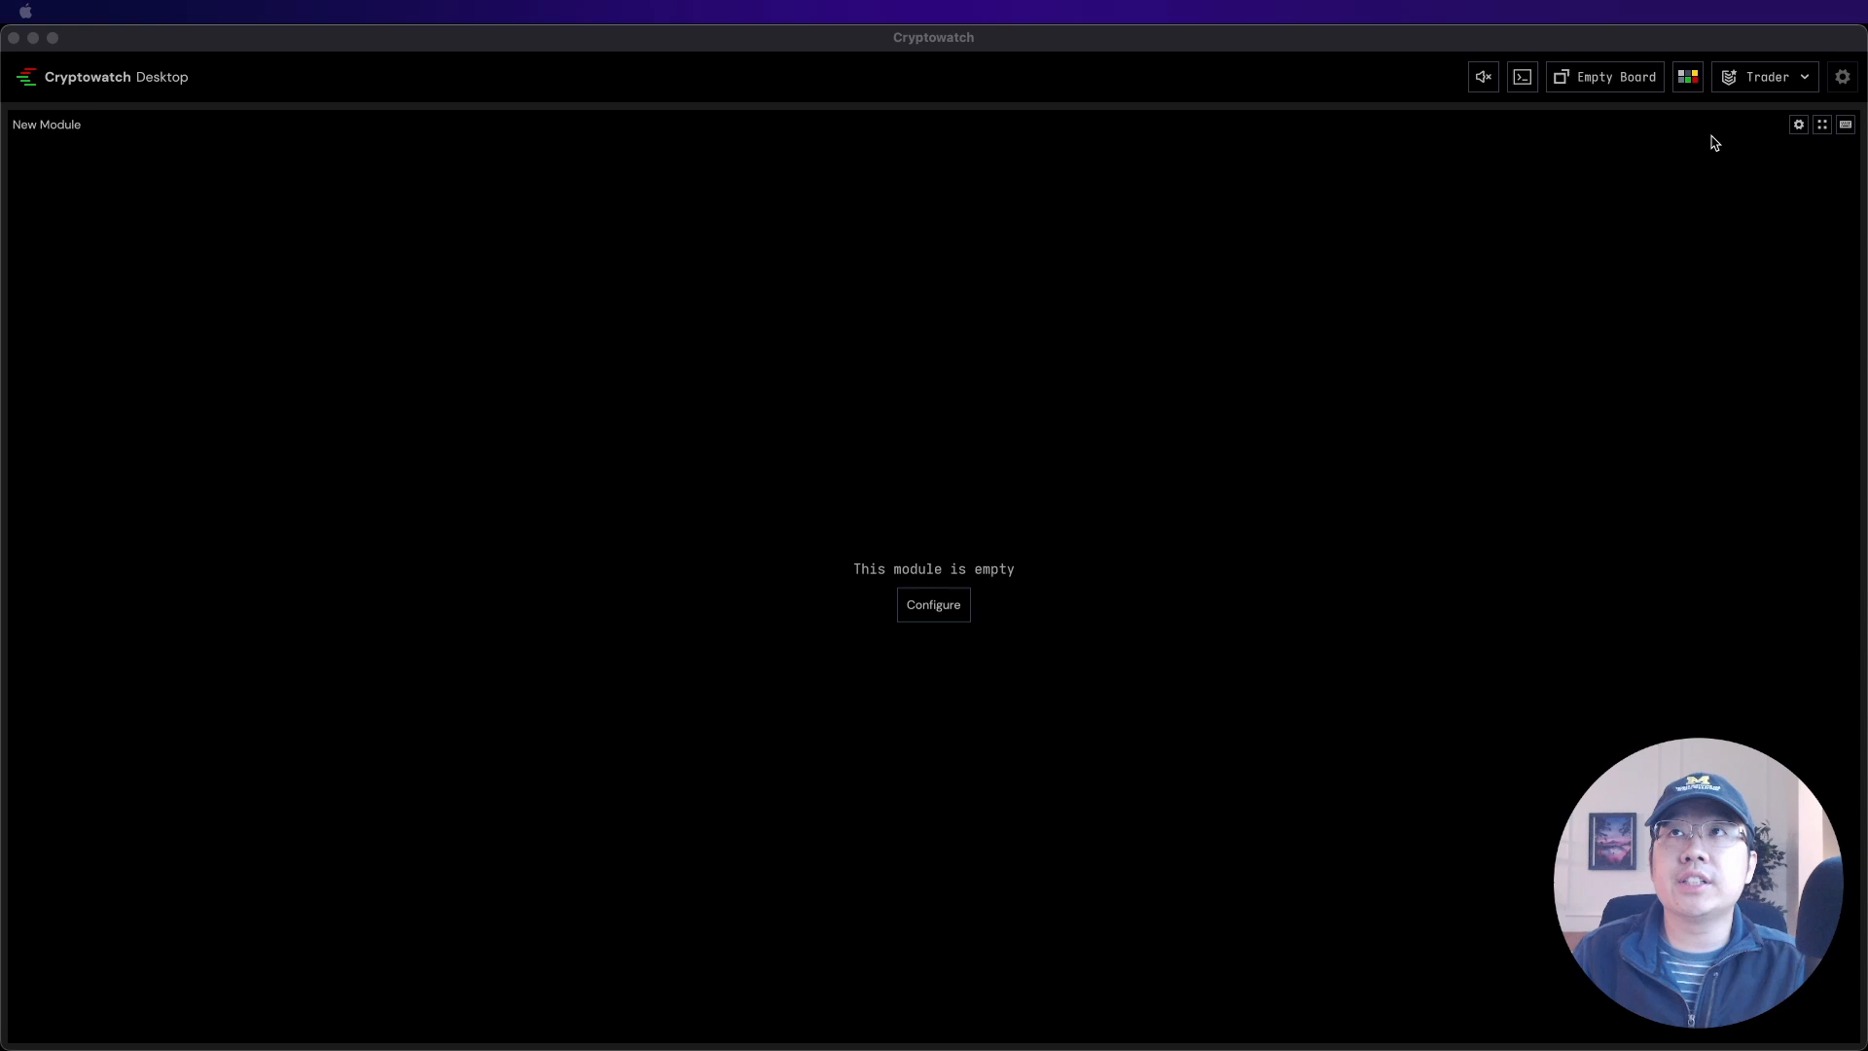
# Review connected exchange API keys, then pick the 4 Exchanges Trading board
pyautogui.click(1763, 76)
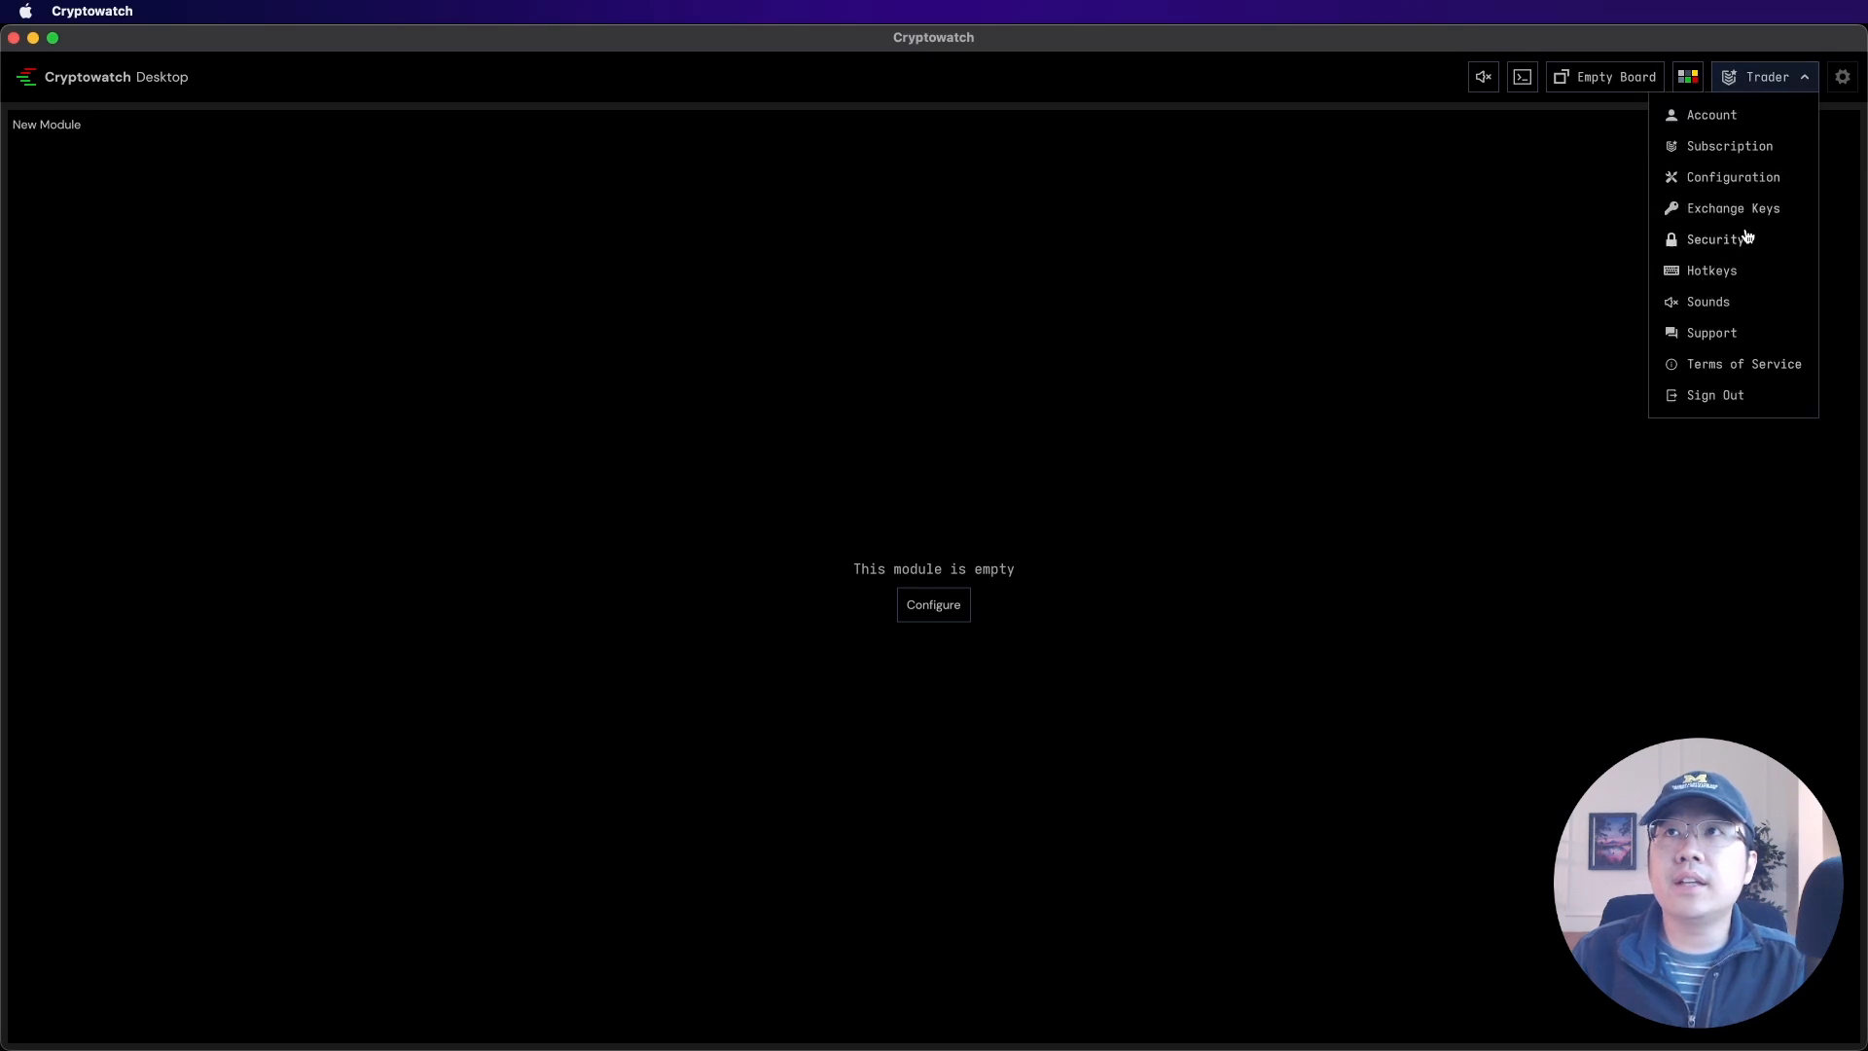
pyautogui.click(1732, 207)
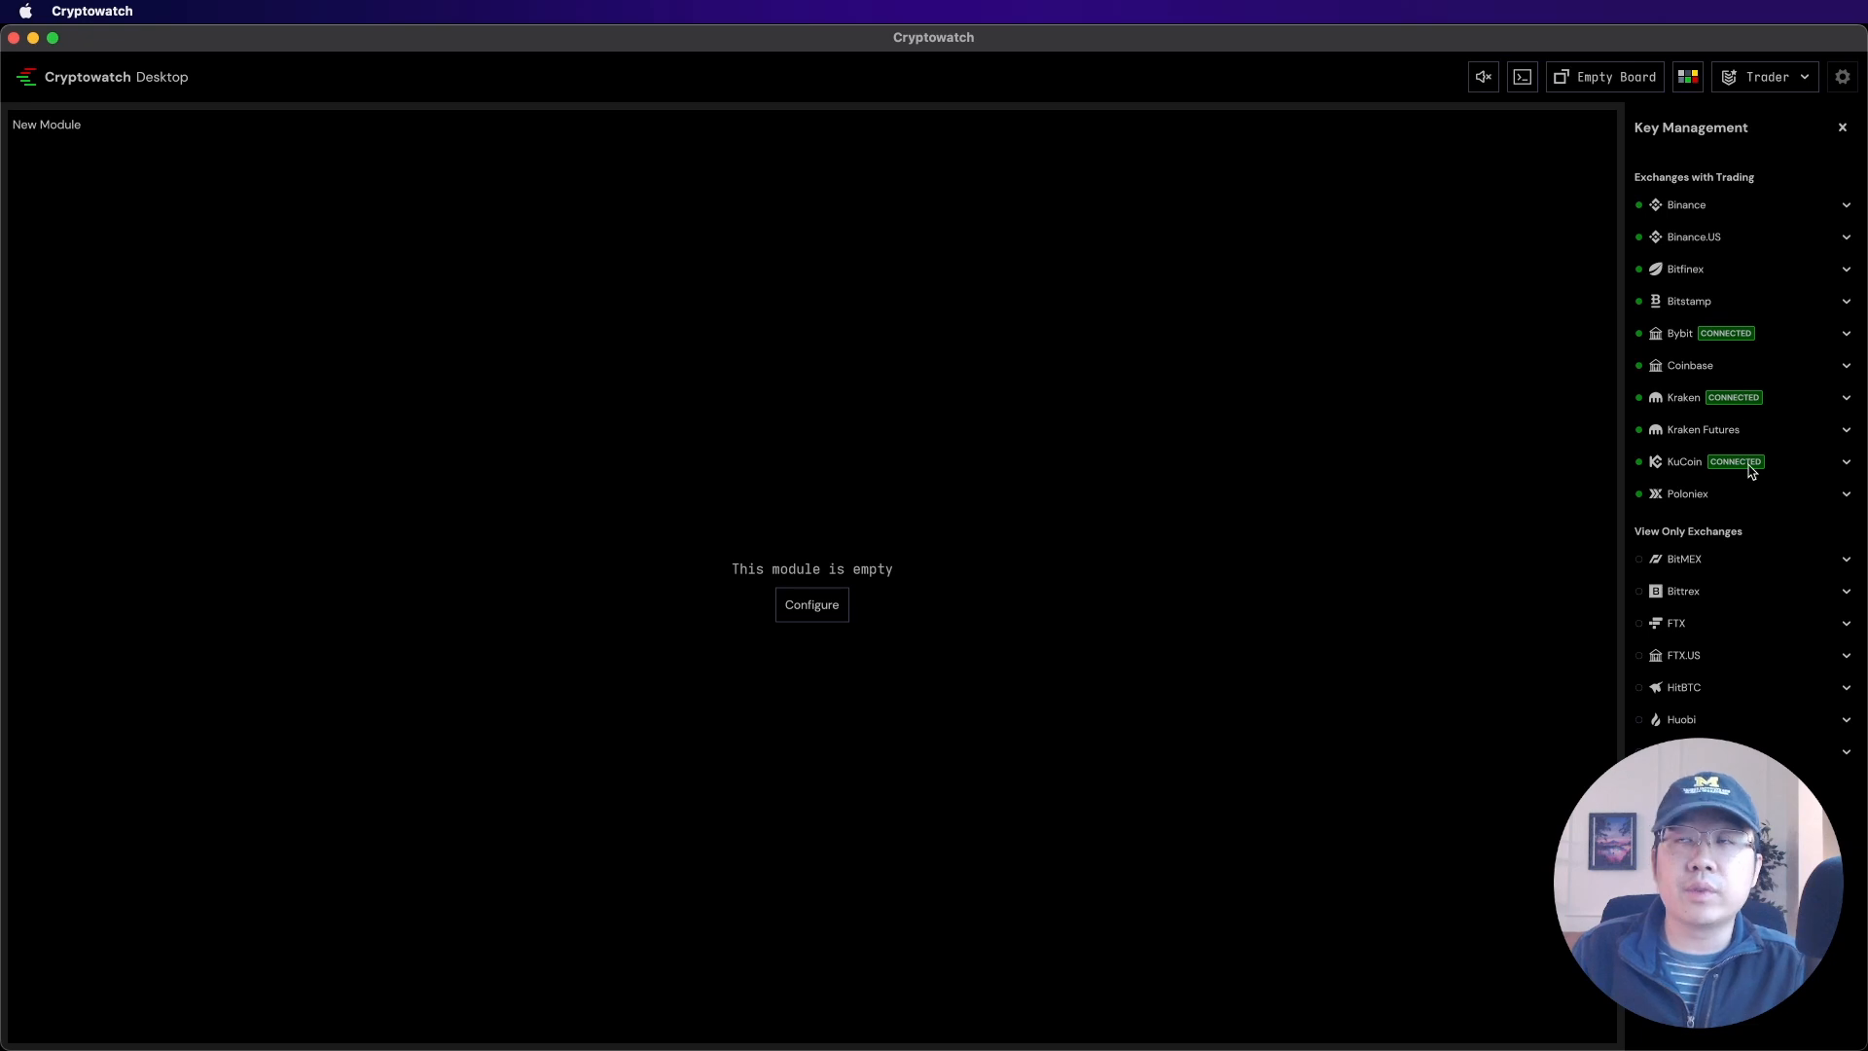
pyautogui.moveTo(1762, 378)
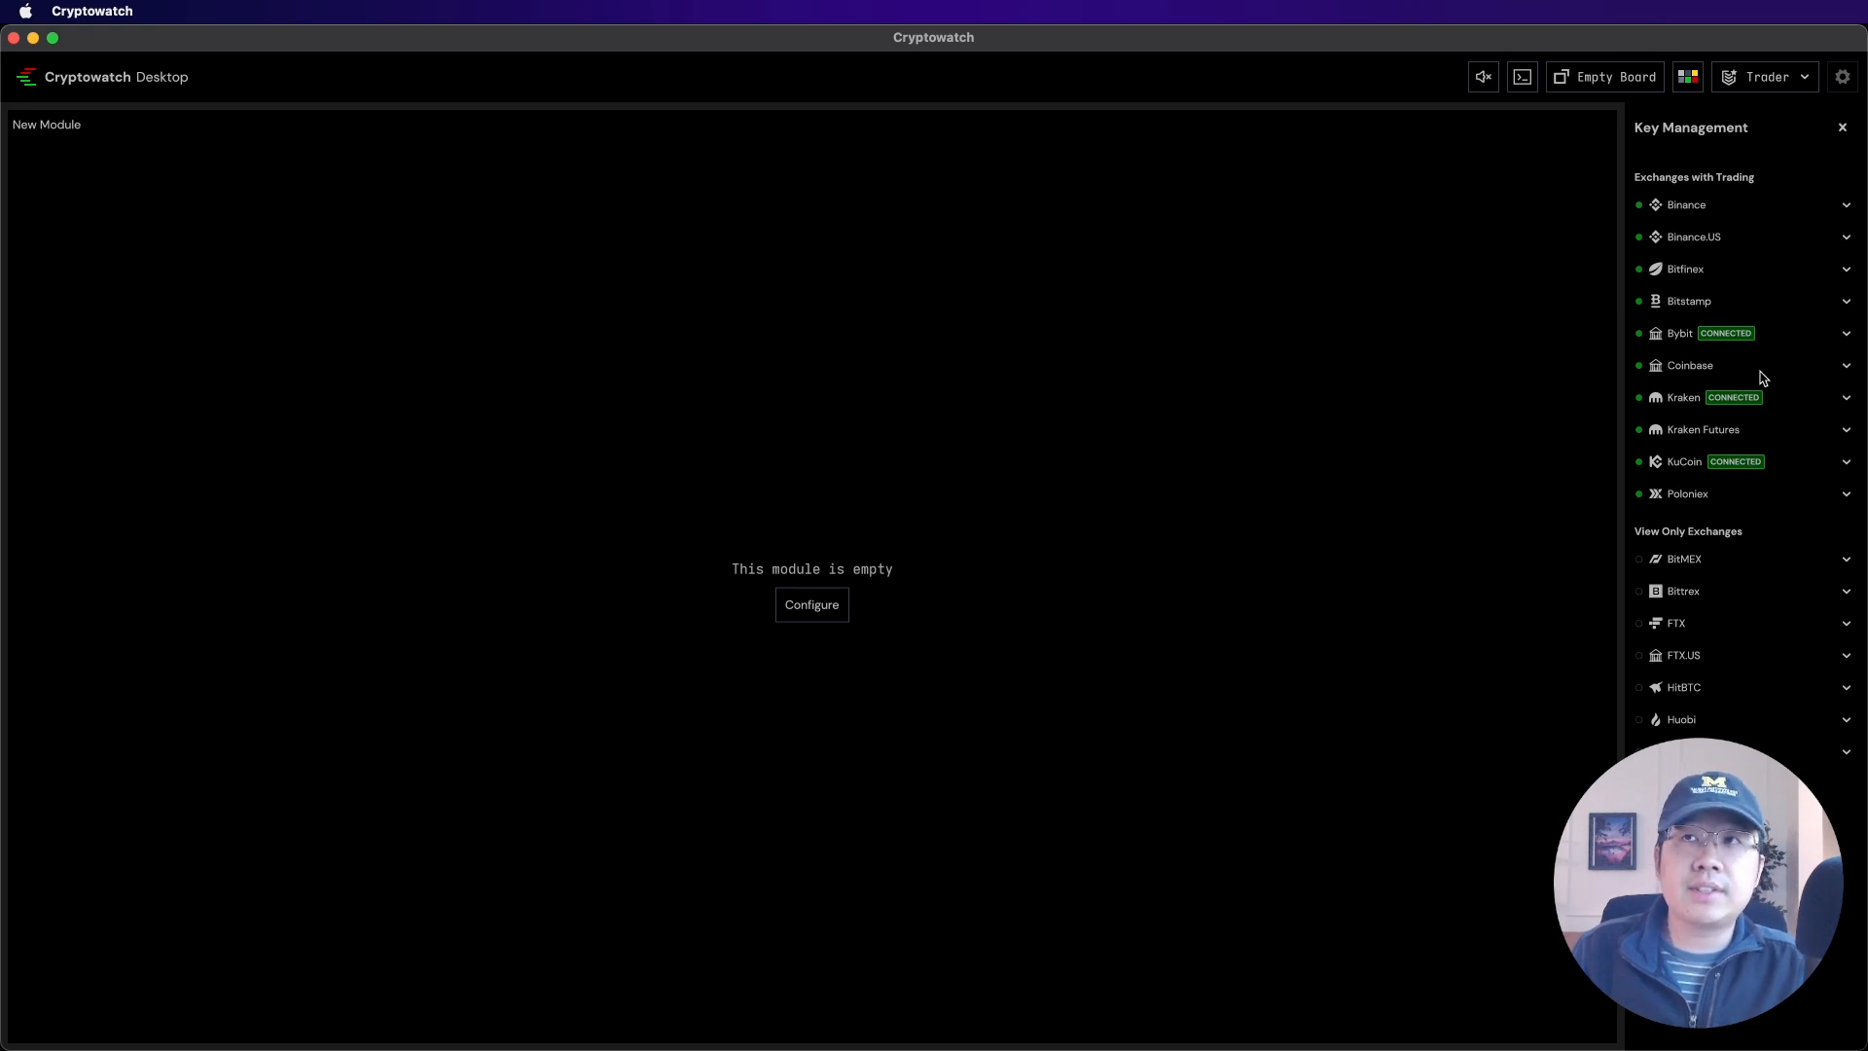
pyautogui.moveTo(1767, 378)
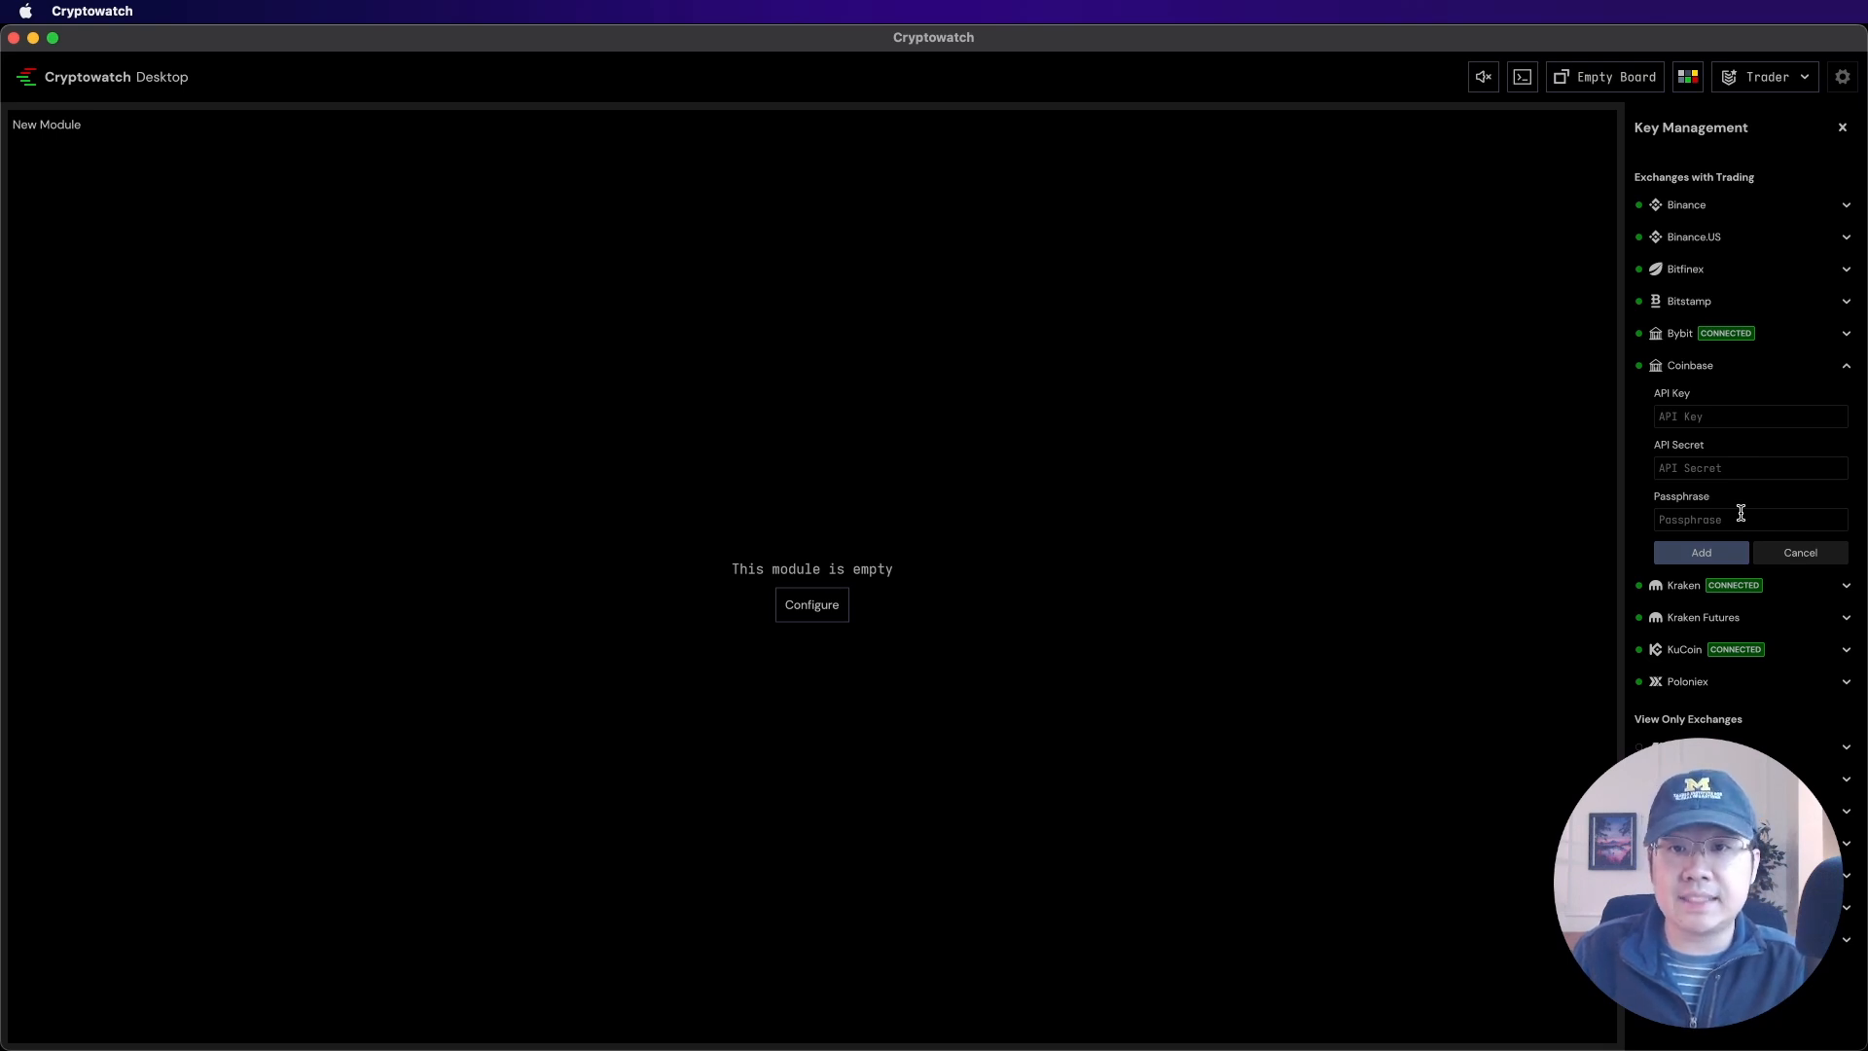
pyautogui.click(1614, 76)
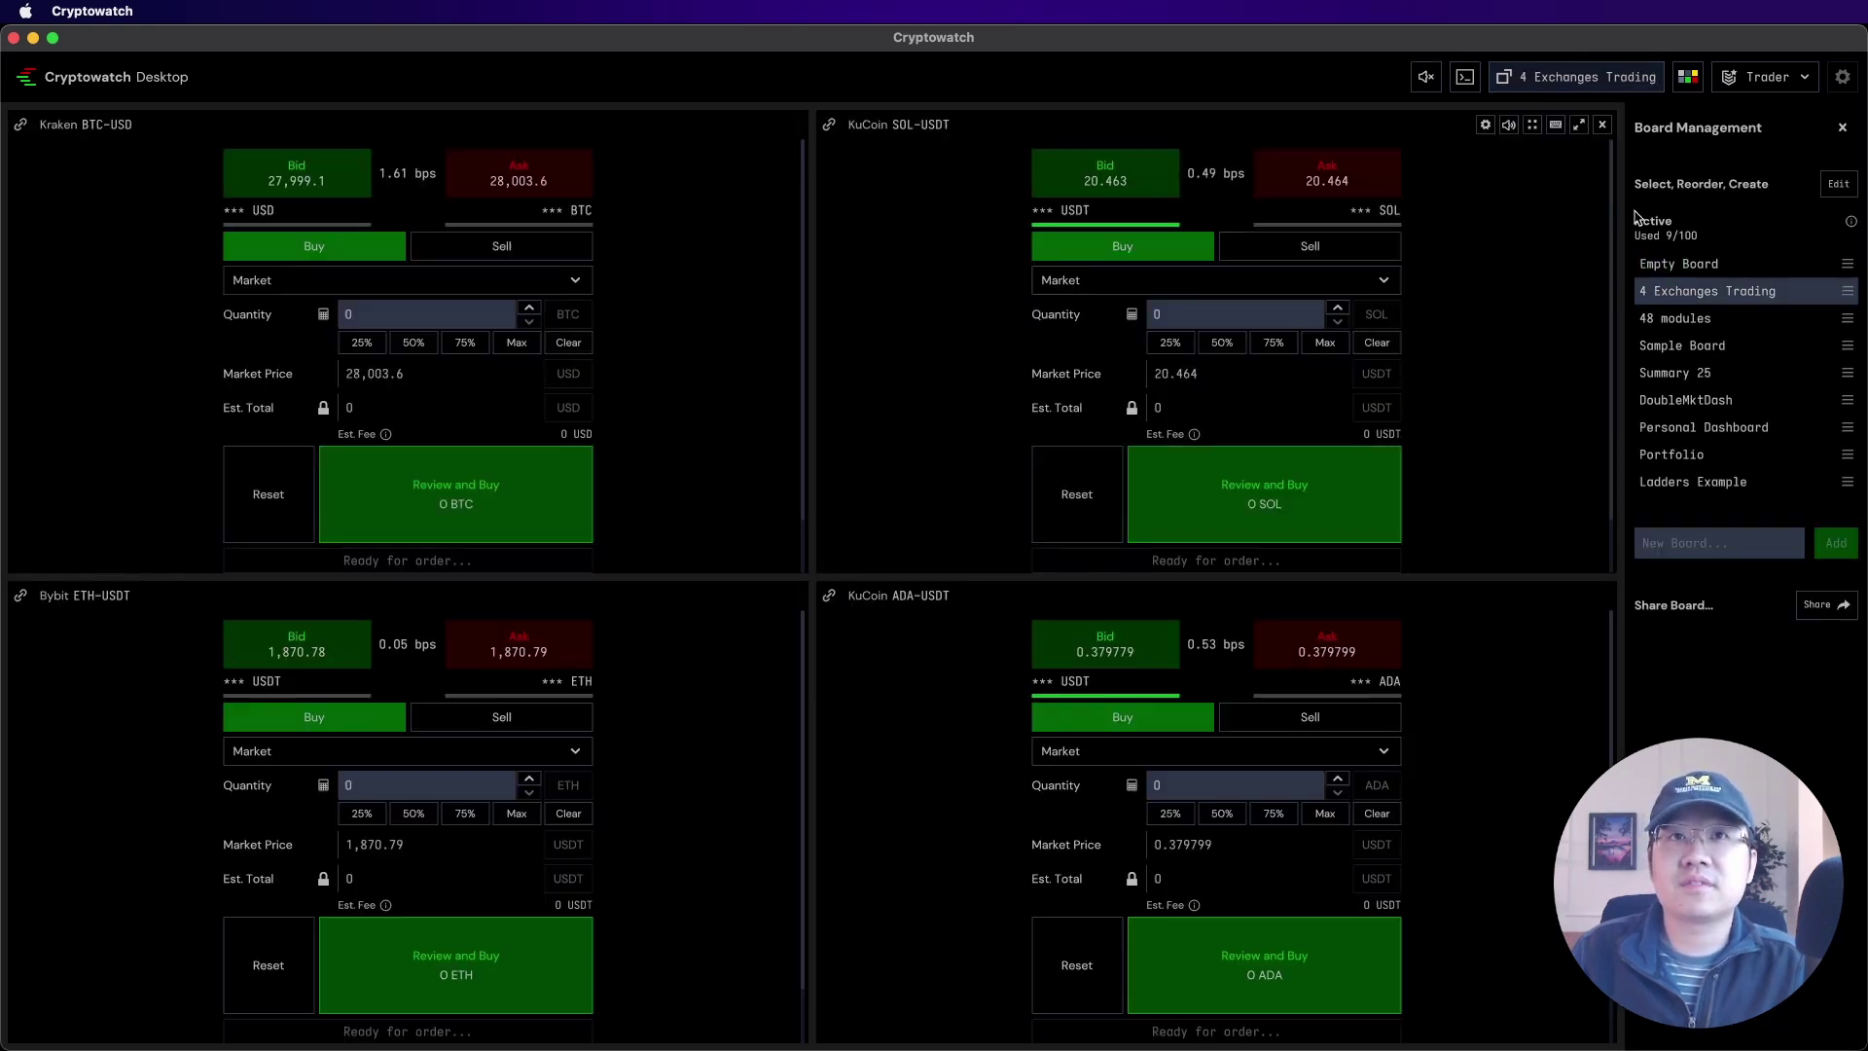
# Close the Board Management side panel so the trading board fills the window
pyautogui.click(1841, 128)
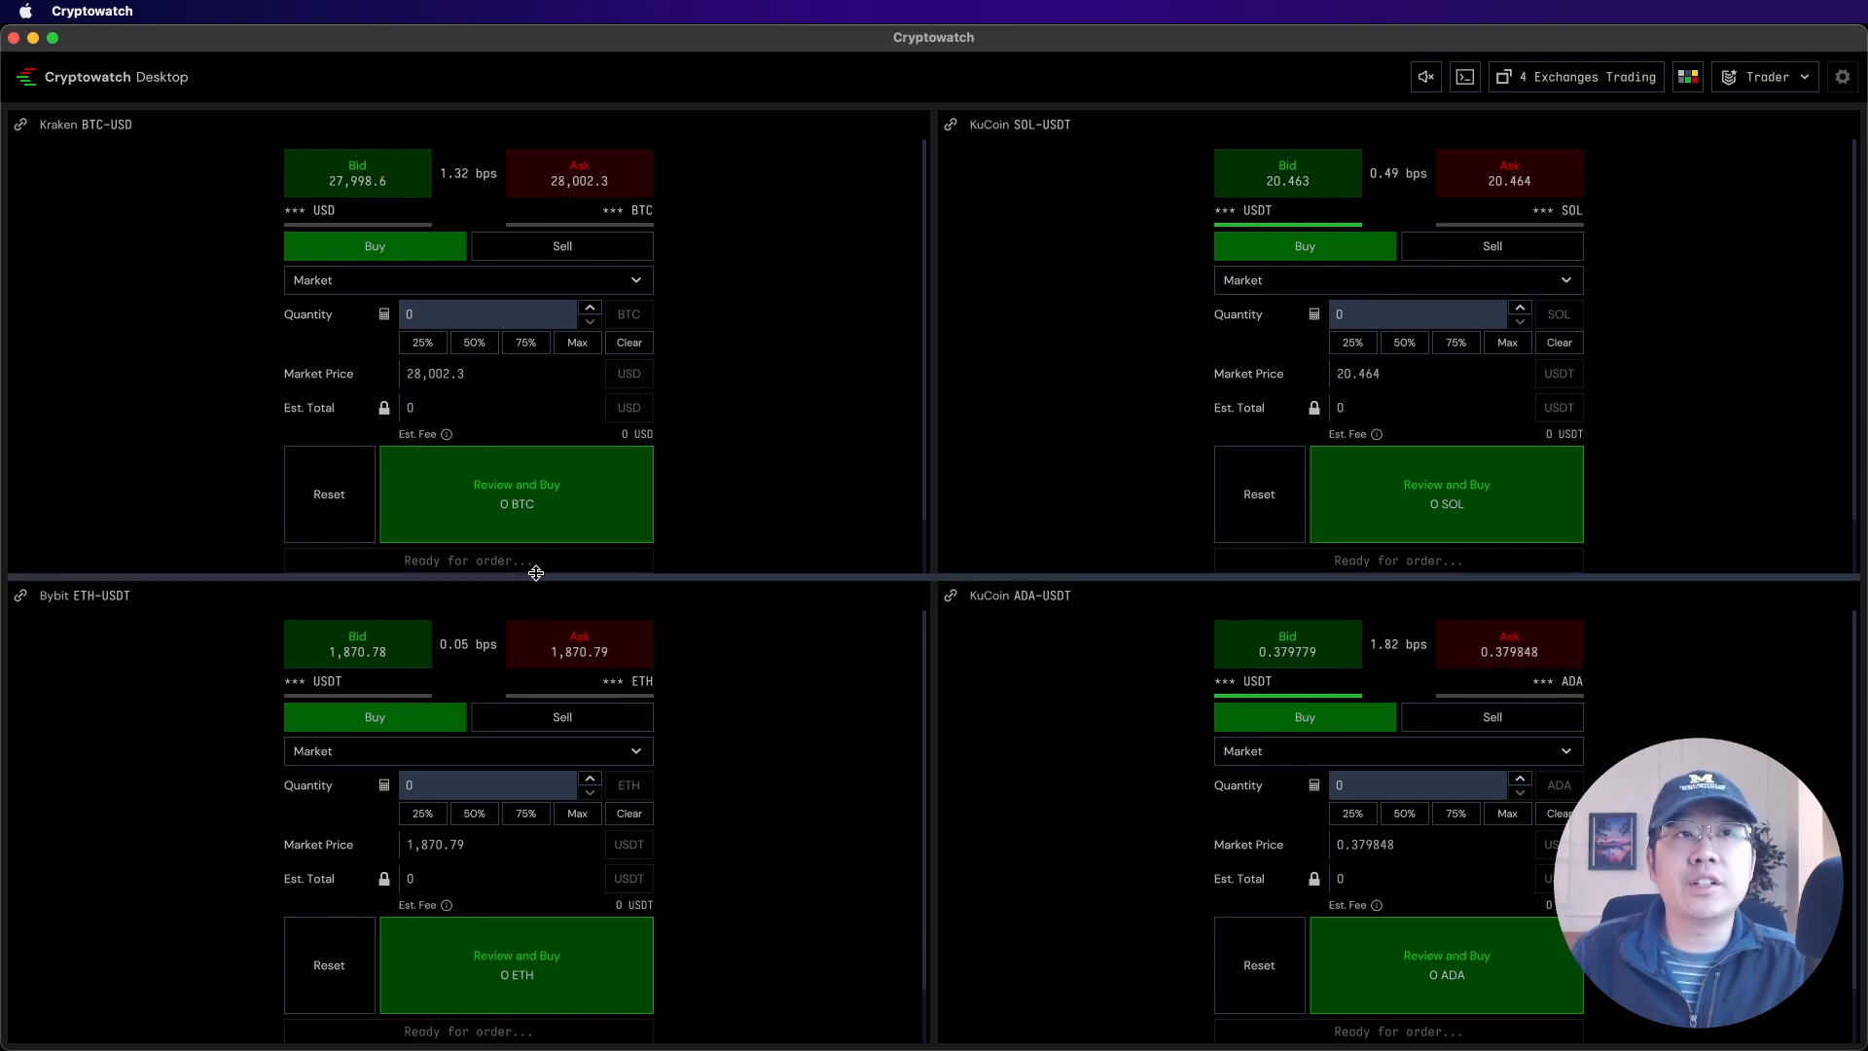
pyautogui.moveTo(1085, 478)
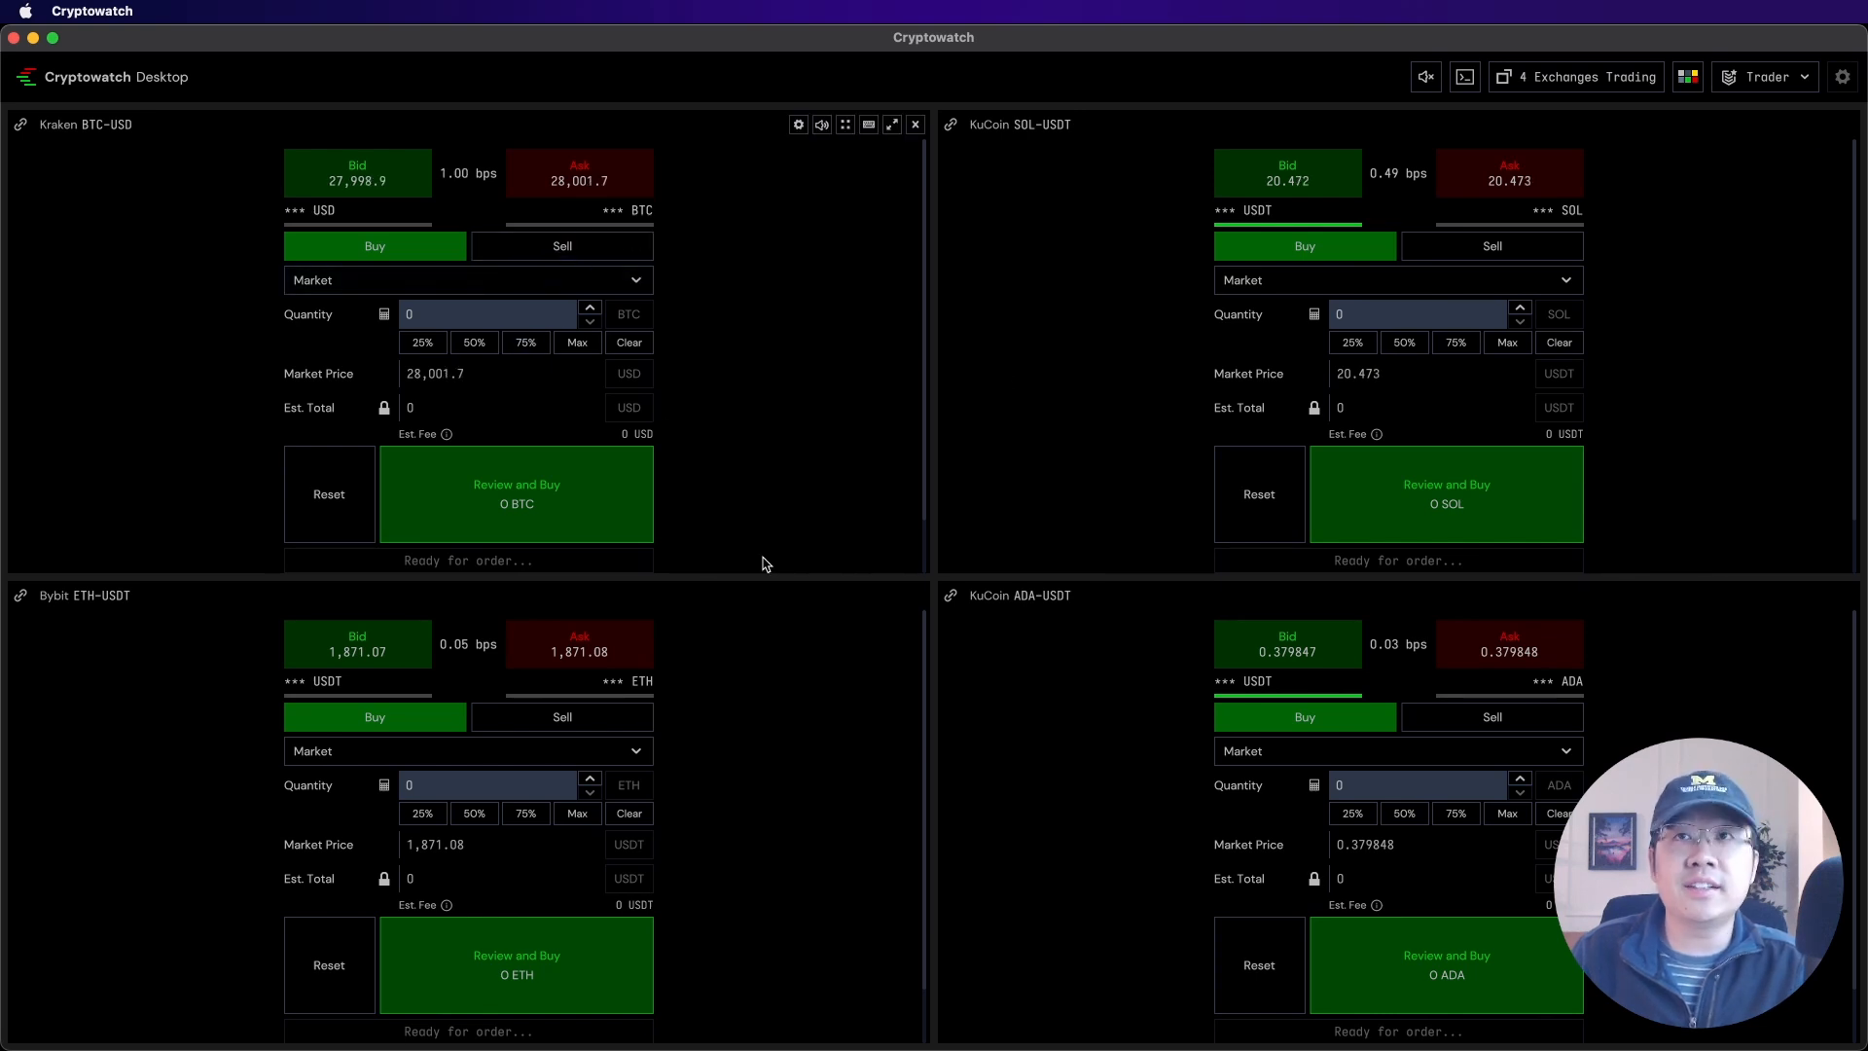
pyautogui.moveTo(800, 526)
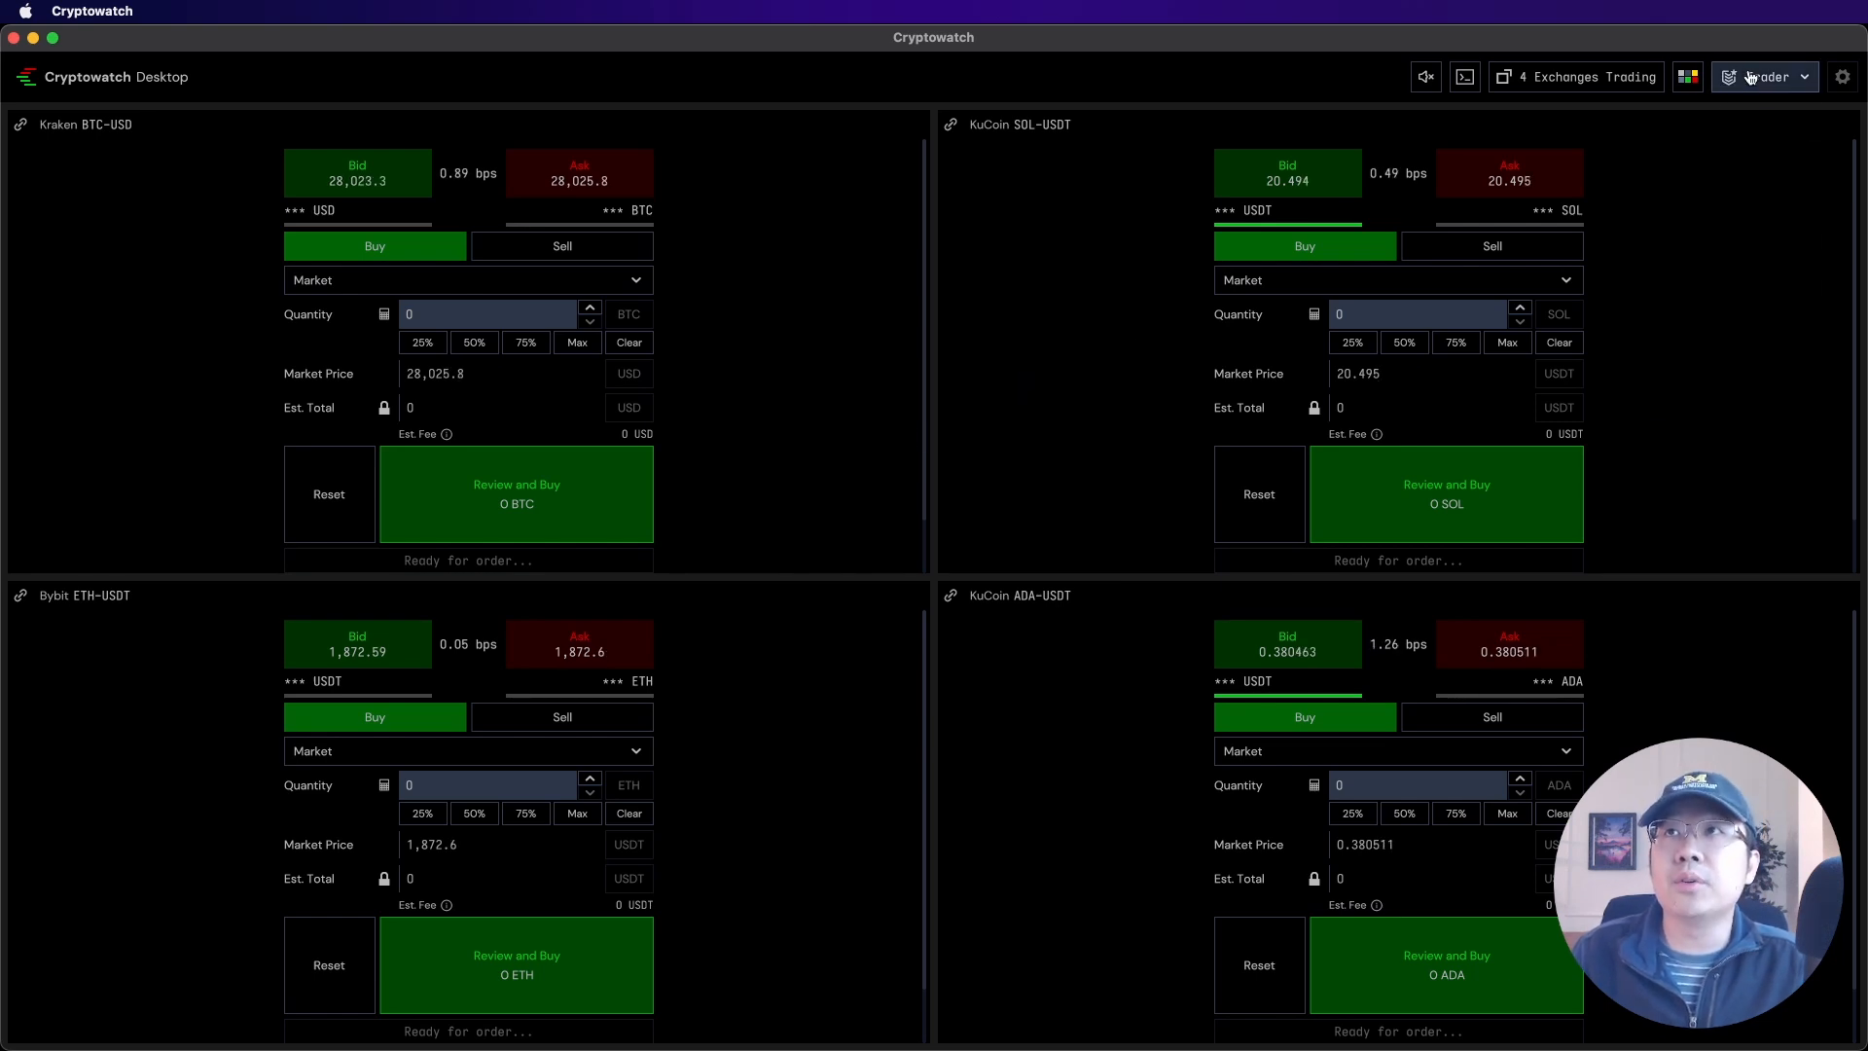
# Open account security settings and dismiss the MFA code prompt
pyautogui.click(1767, 76)
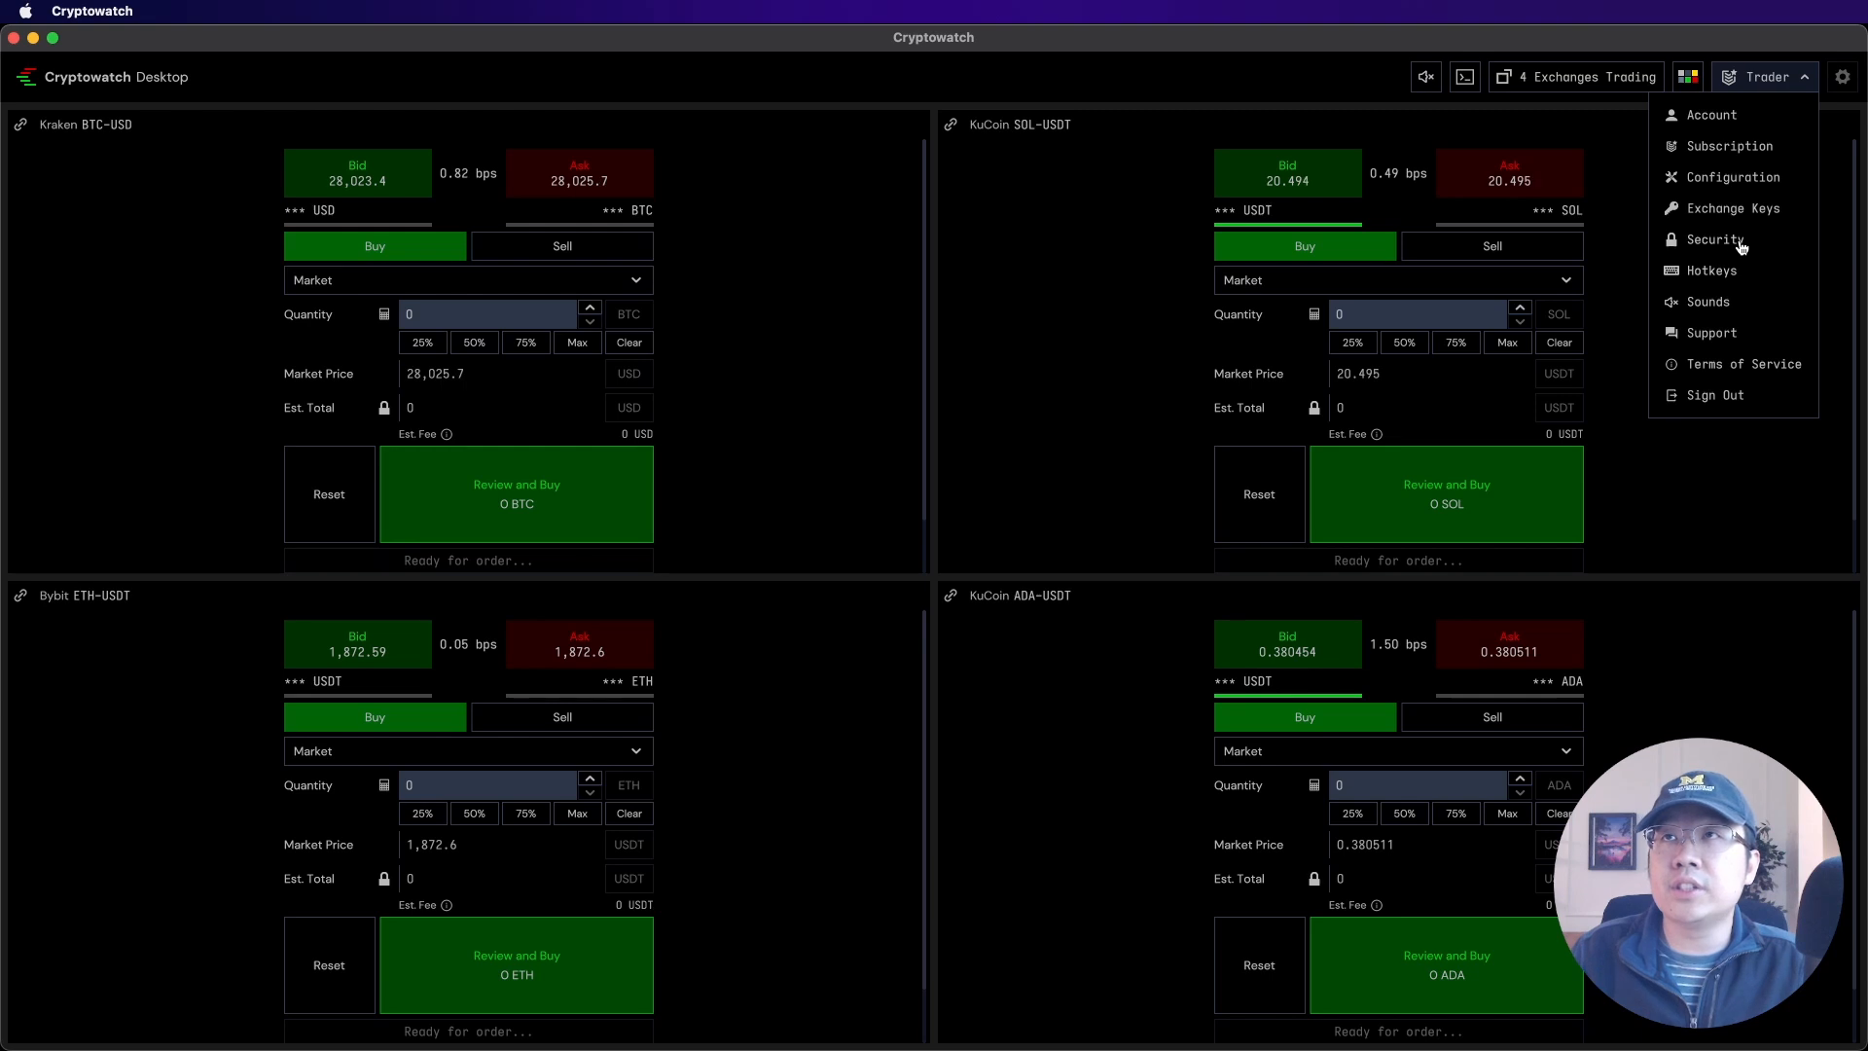
pyautogui.click(1715, 239)
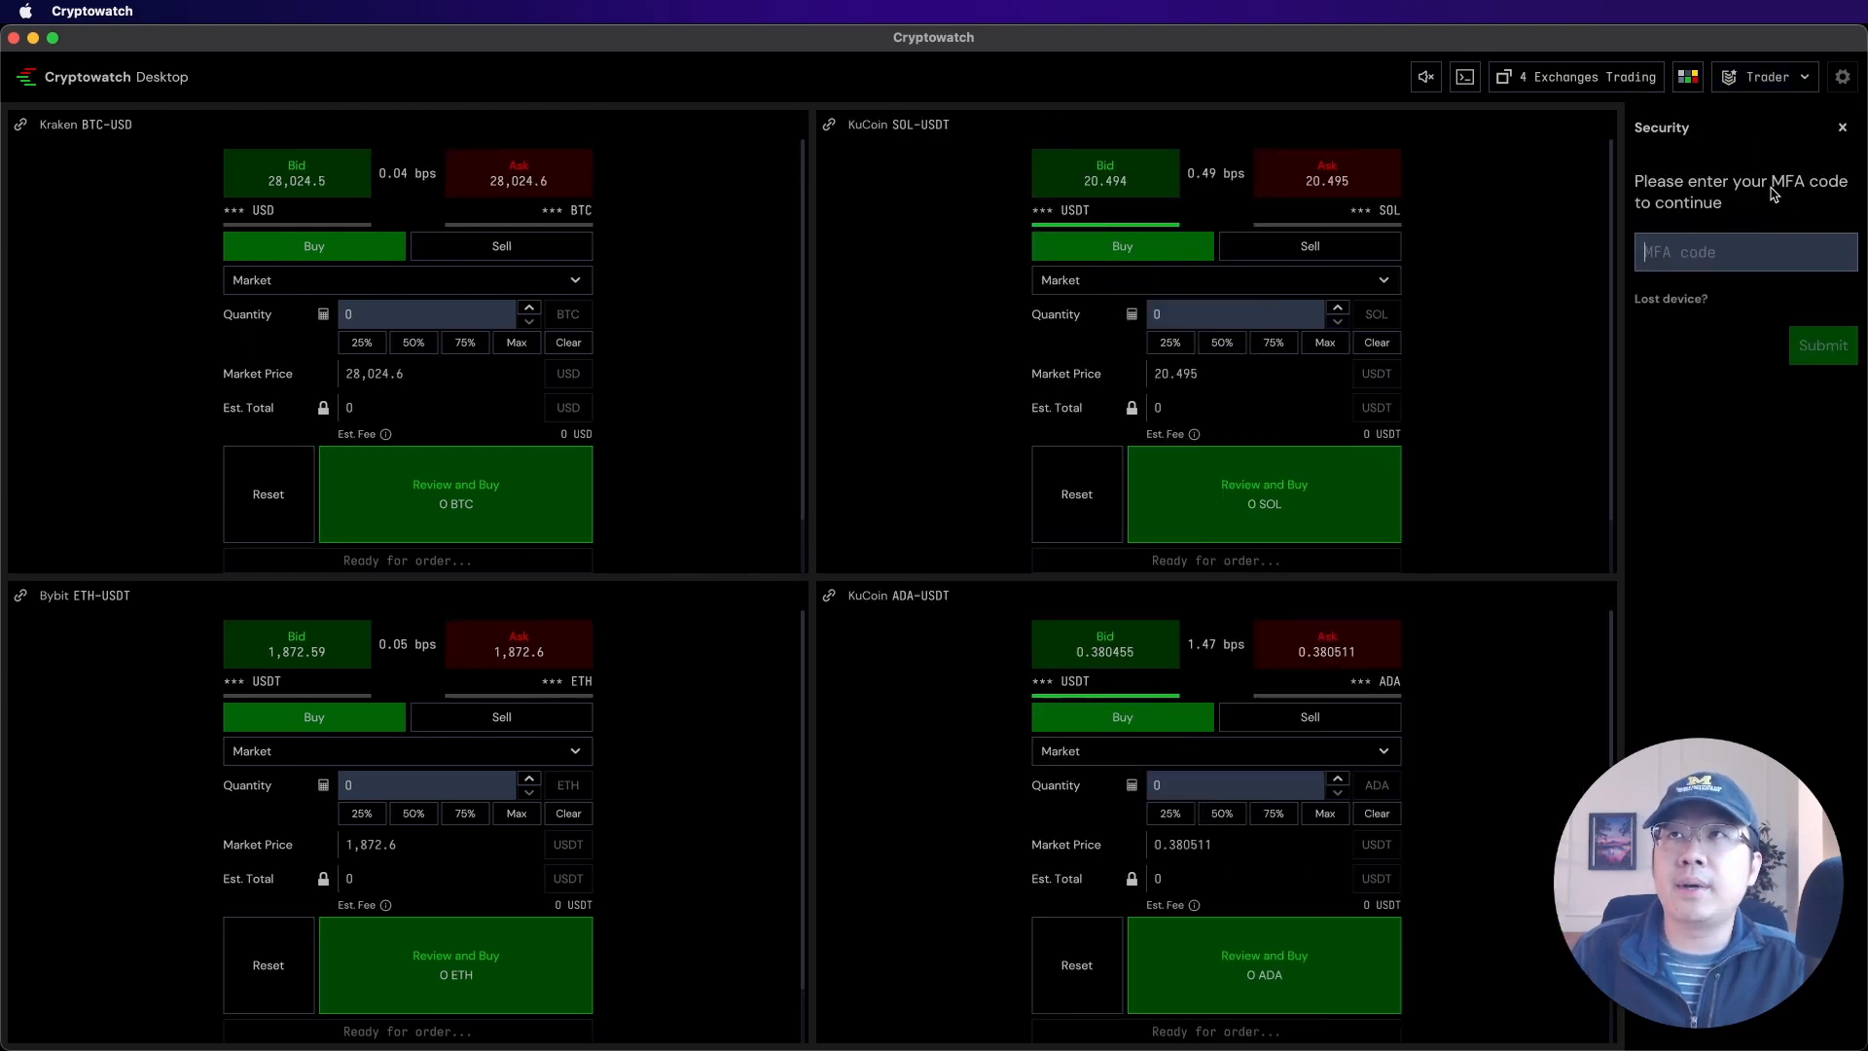
pyautogui.moveTo(1742, 218)
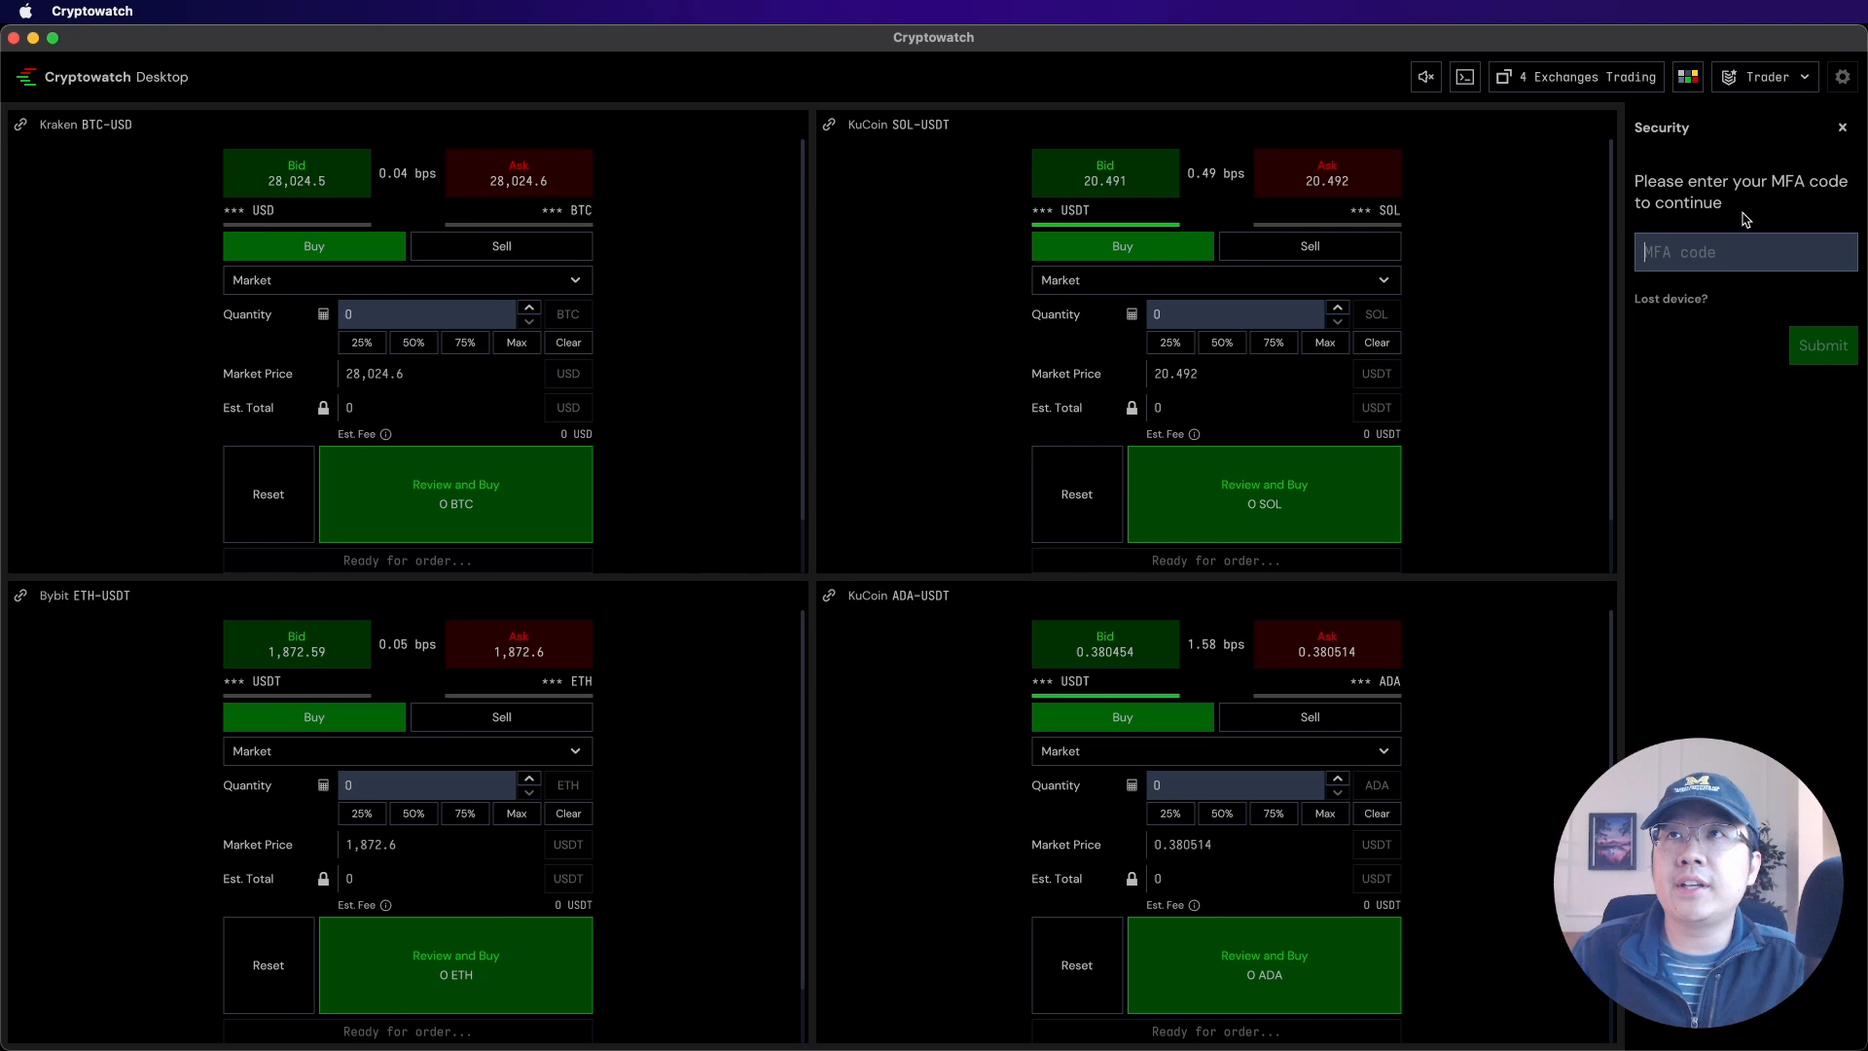
pyautogui.click(1841, 127)
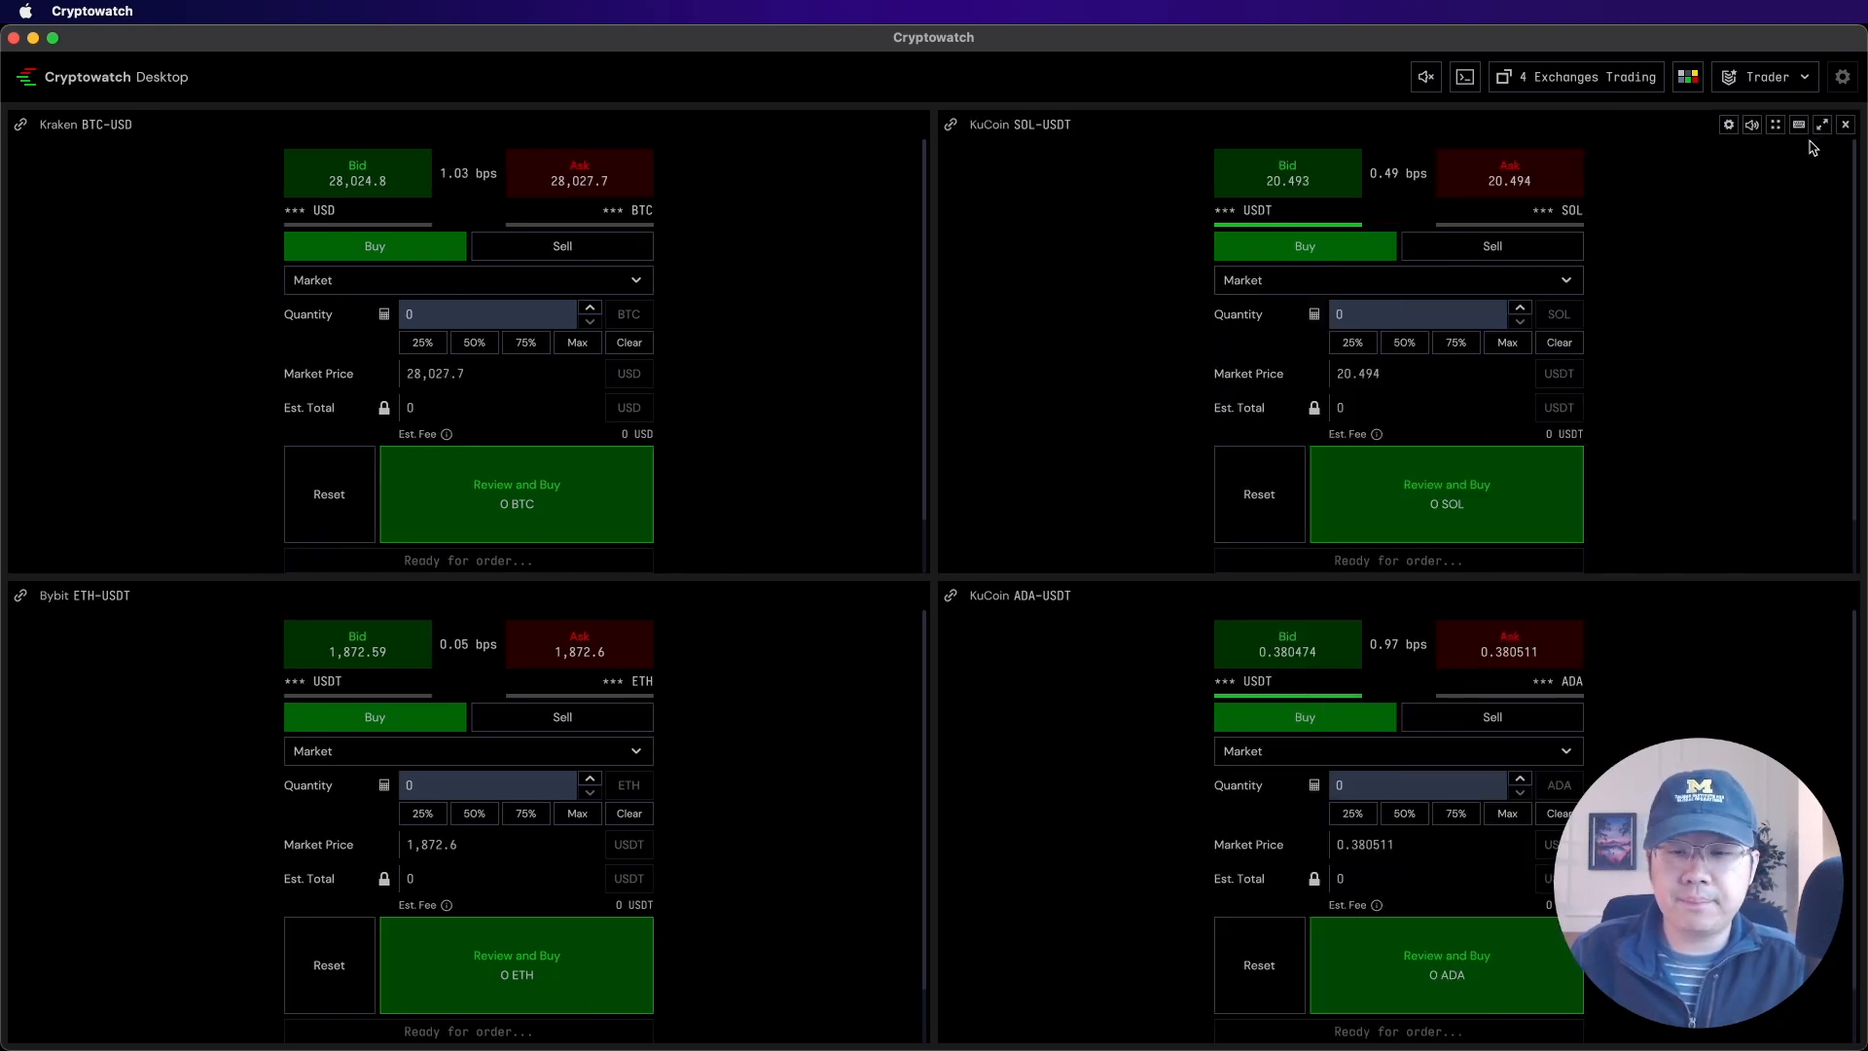
pyautogui.moveTo(1575, 76)
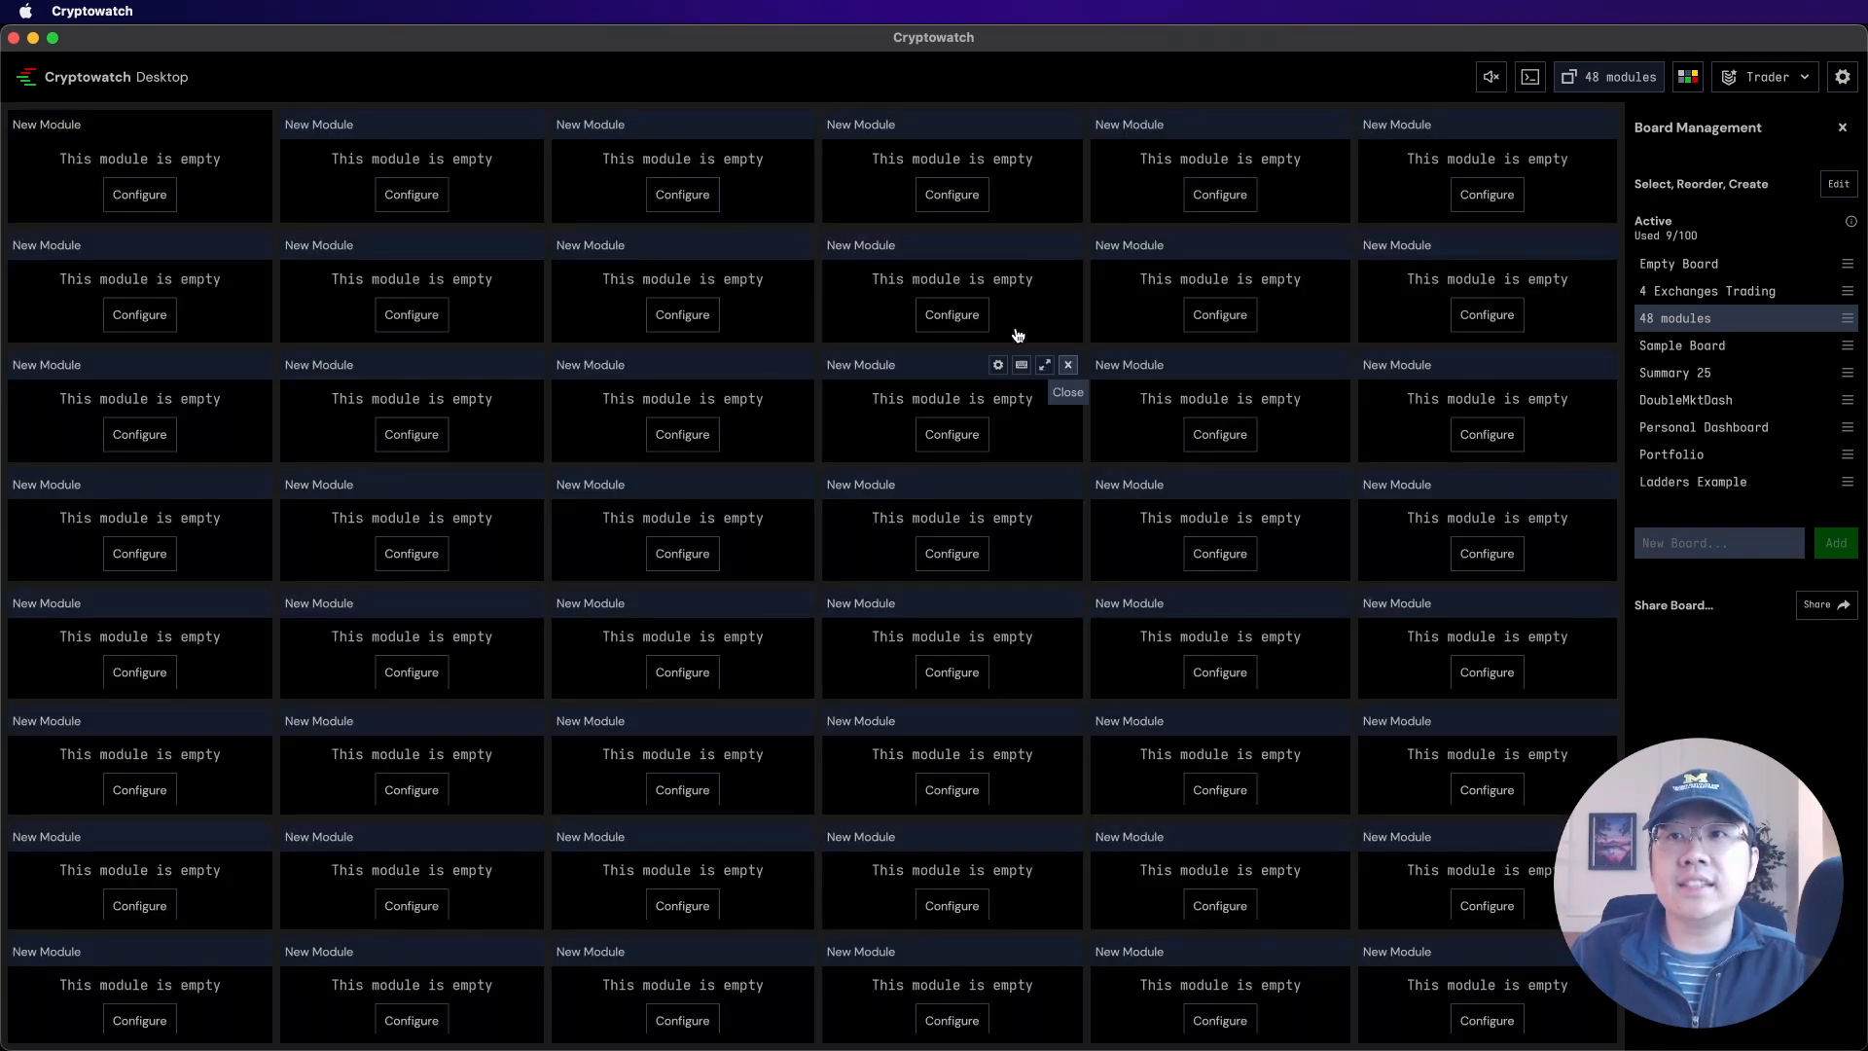
pyautogui.moveTo(1184, 345)
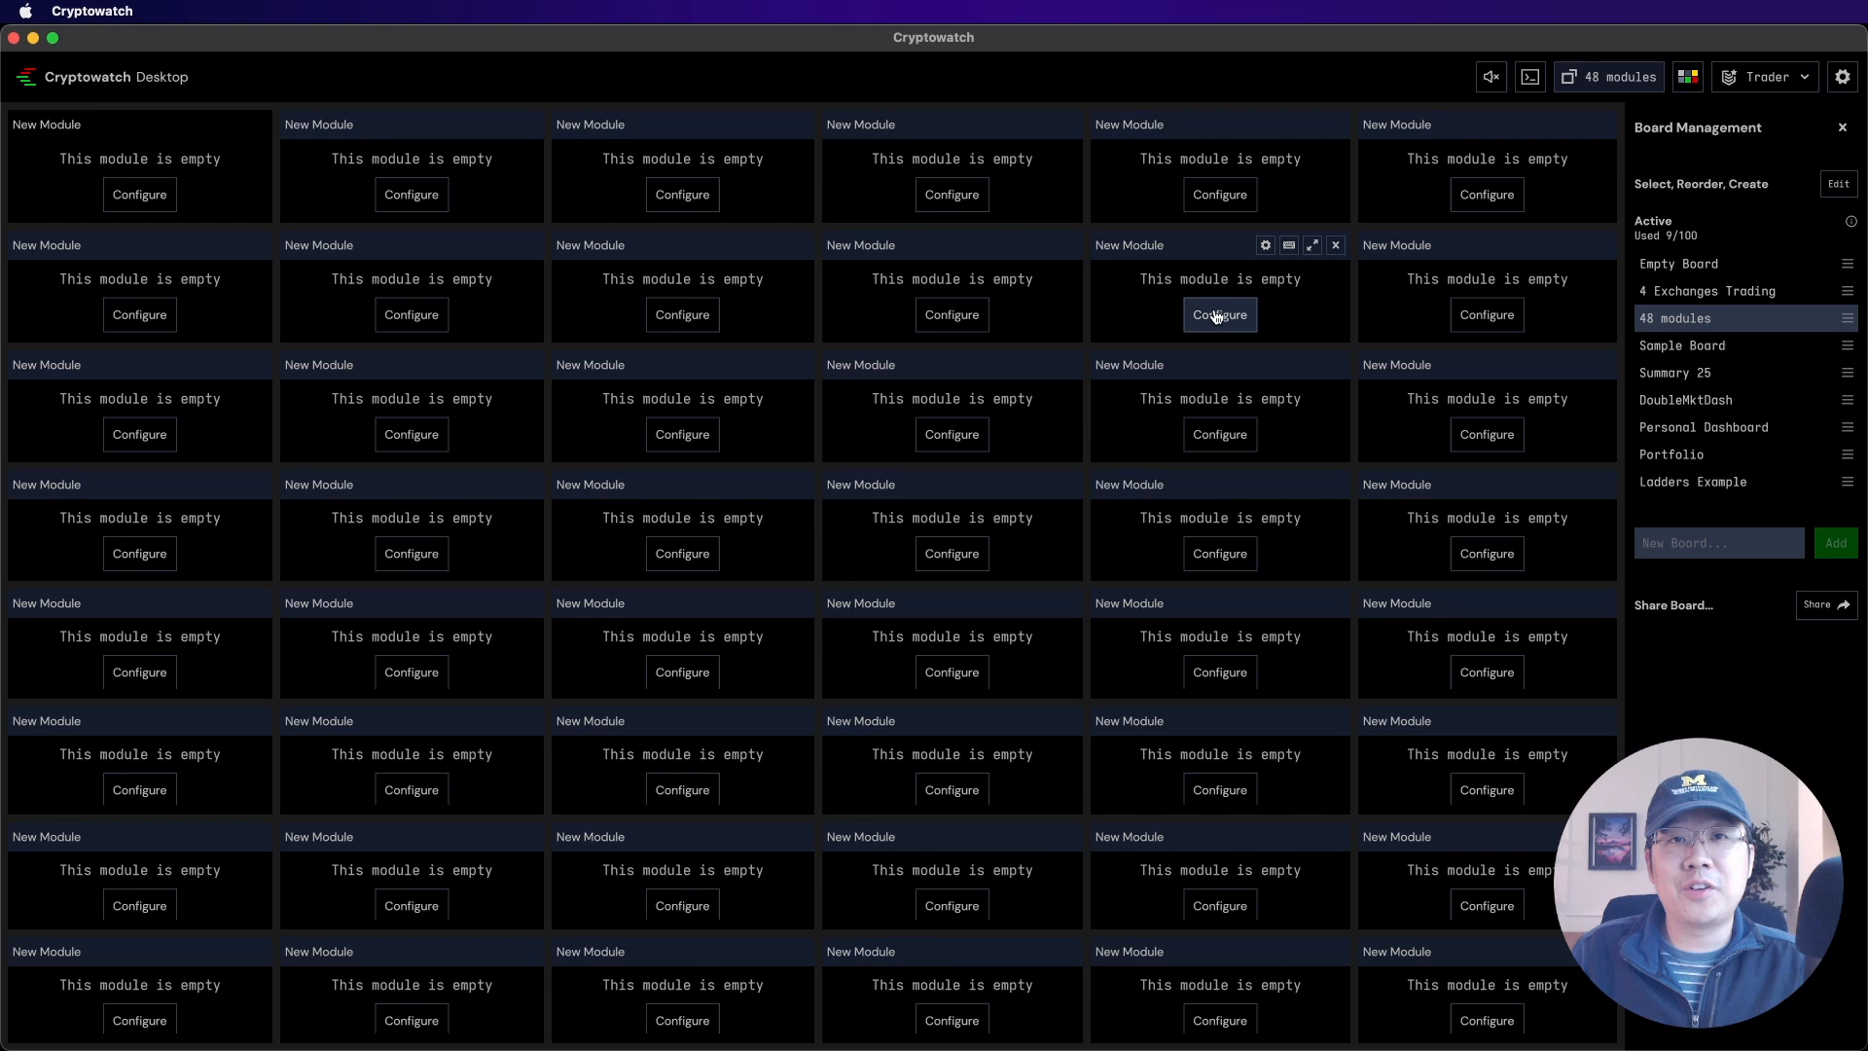
# Switch to the '48 modules' board of empty modules
pyautogui.click(1841, 127)
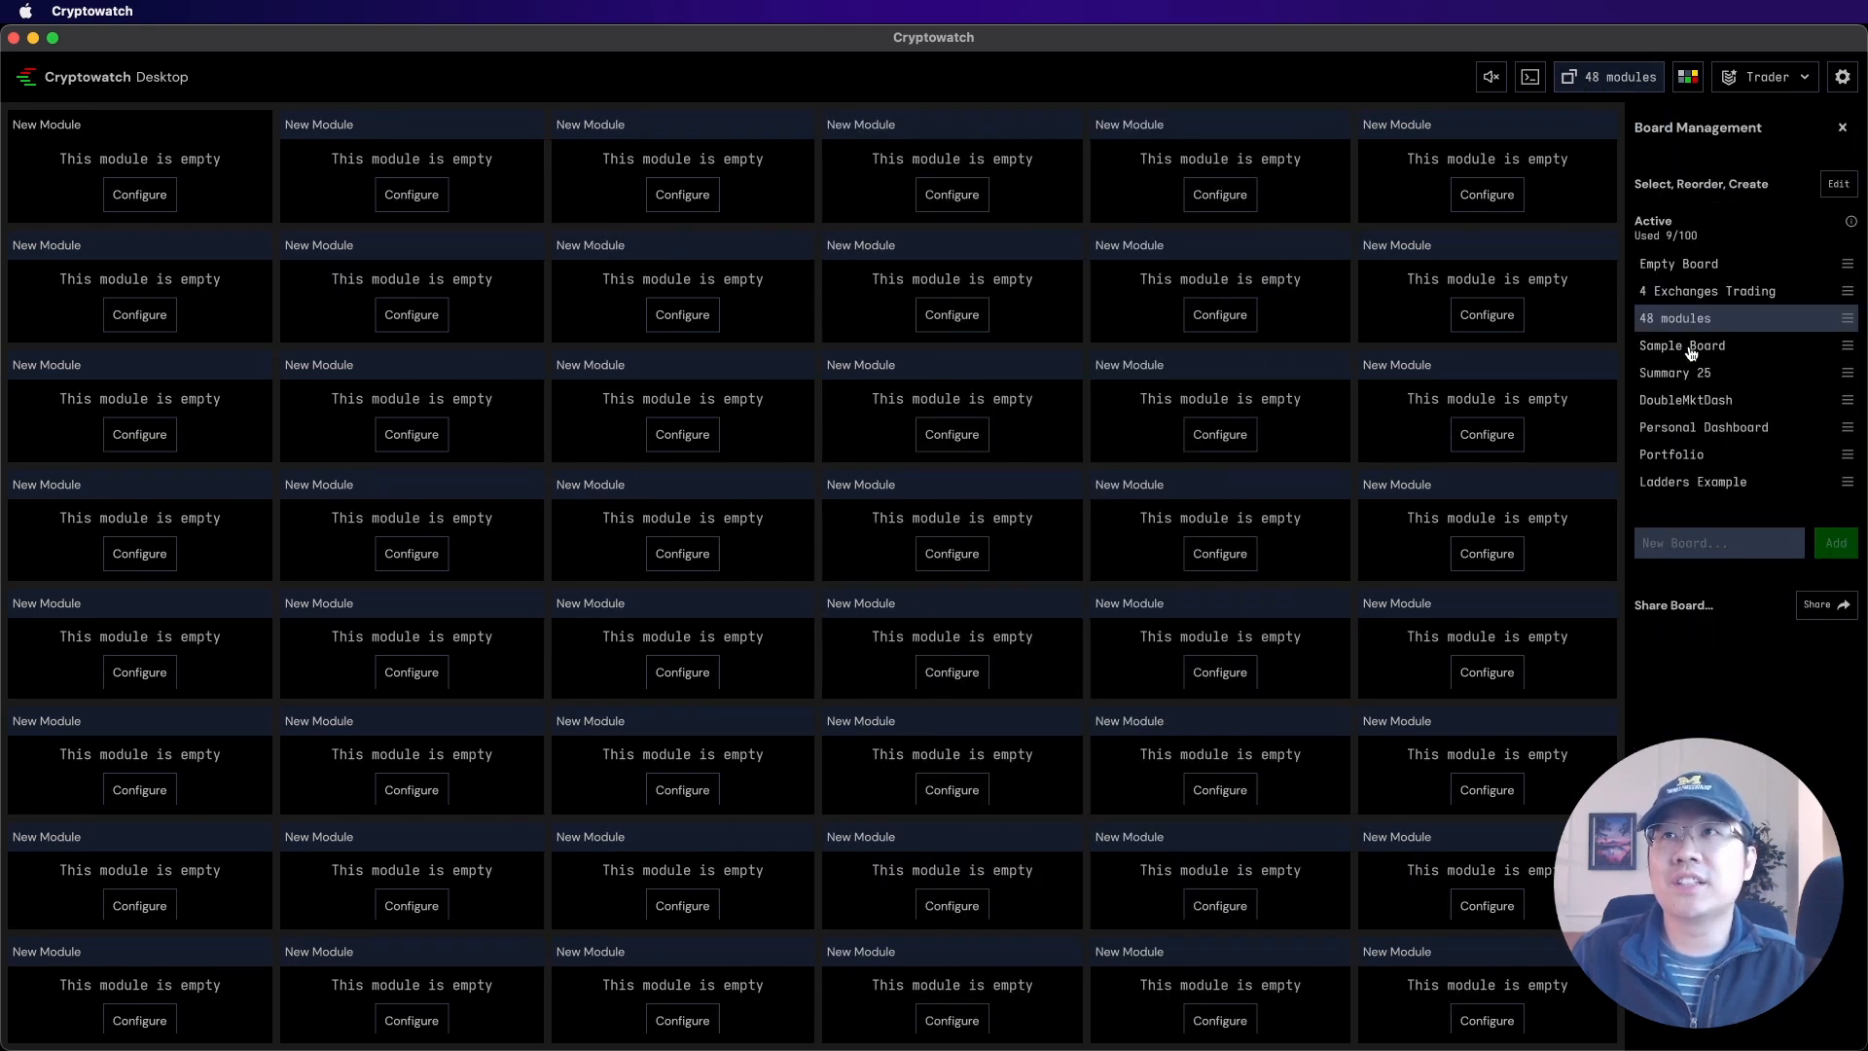
# Switch to the Sample Board with Kraken BTC-USD views, then reopen the board list
pyautogui.click(1681, 345)
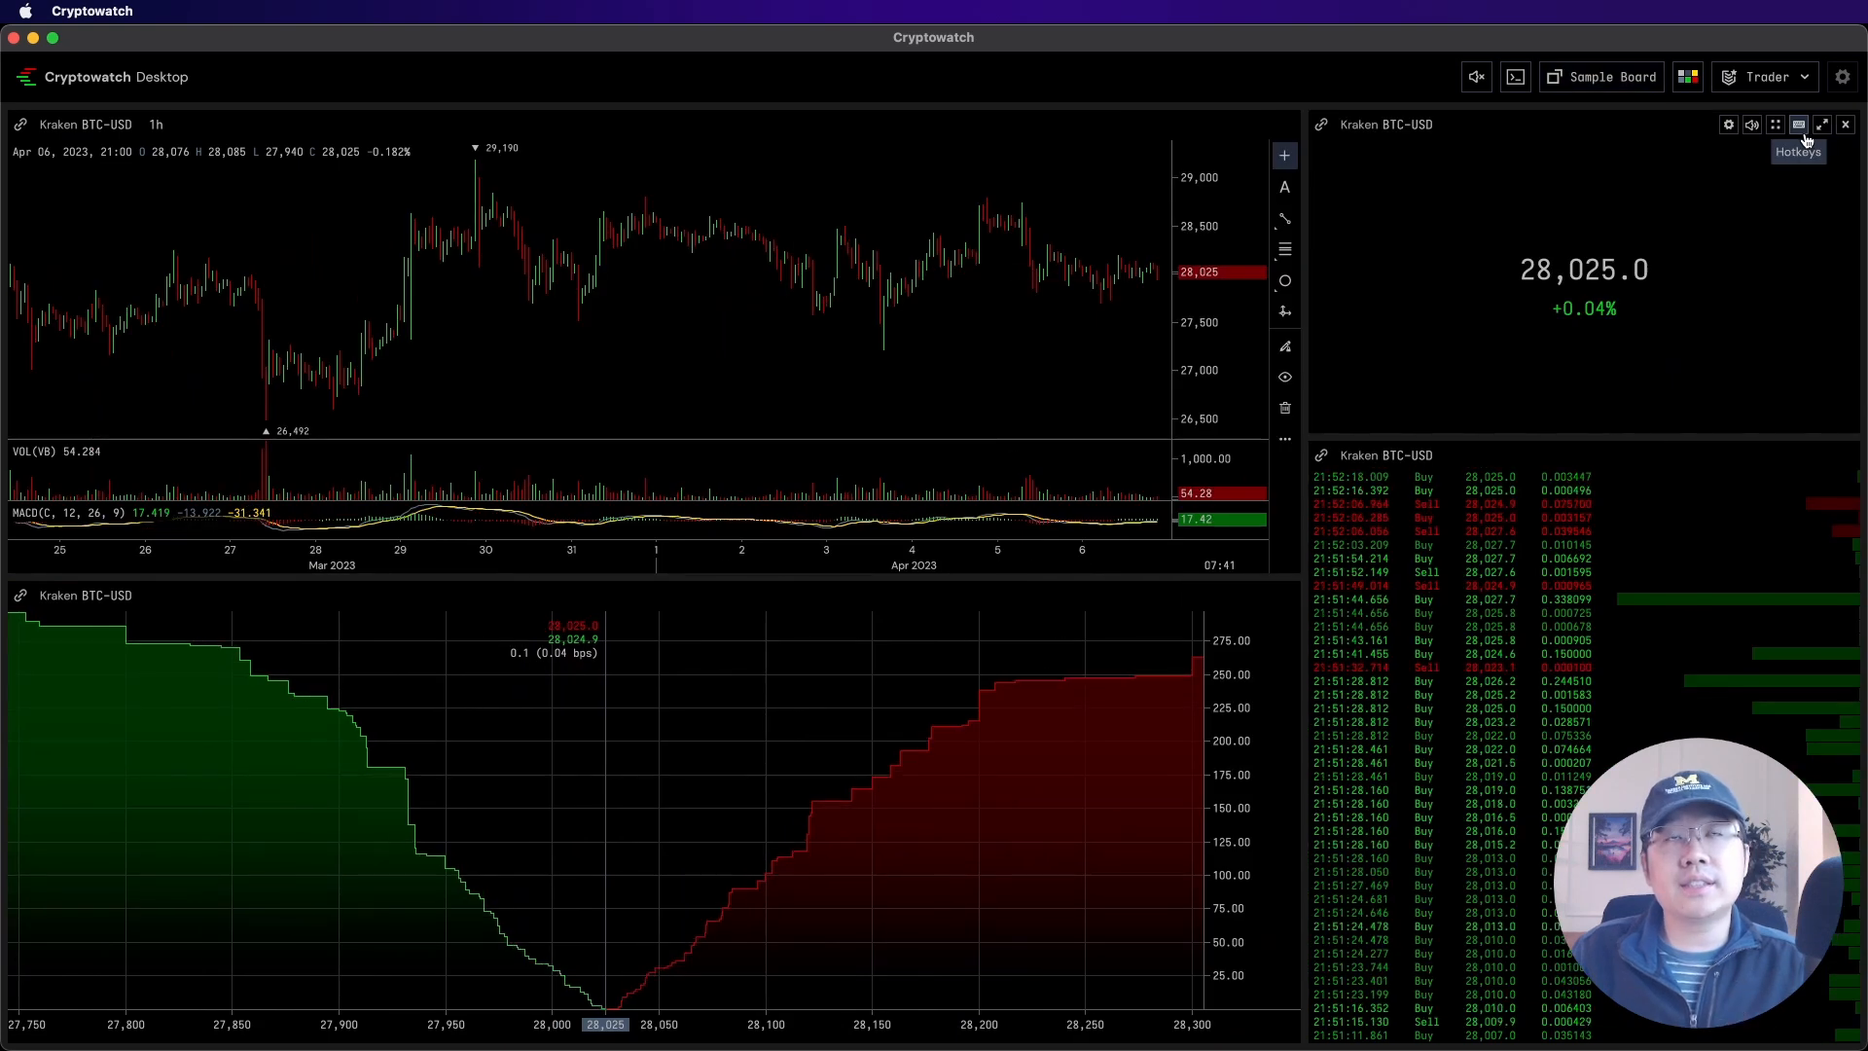
pyautogui.moveTo(203, 143)
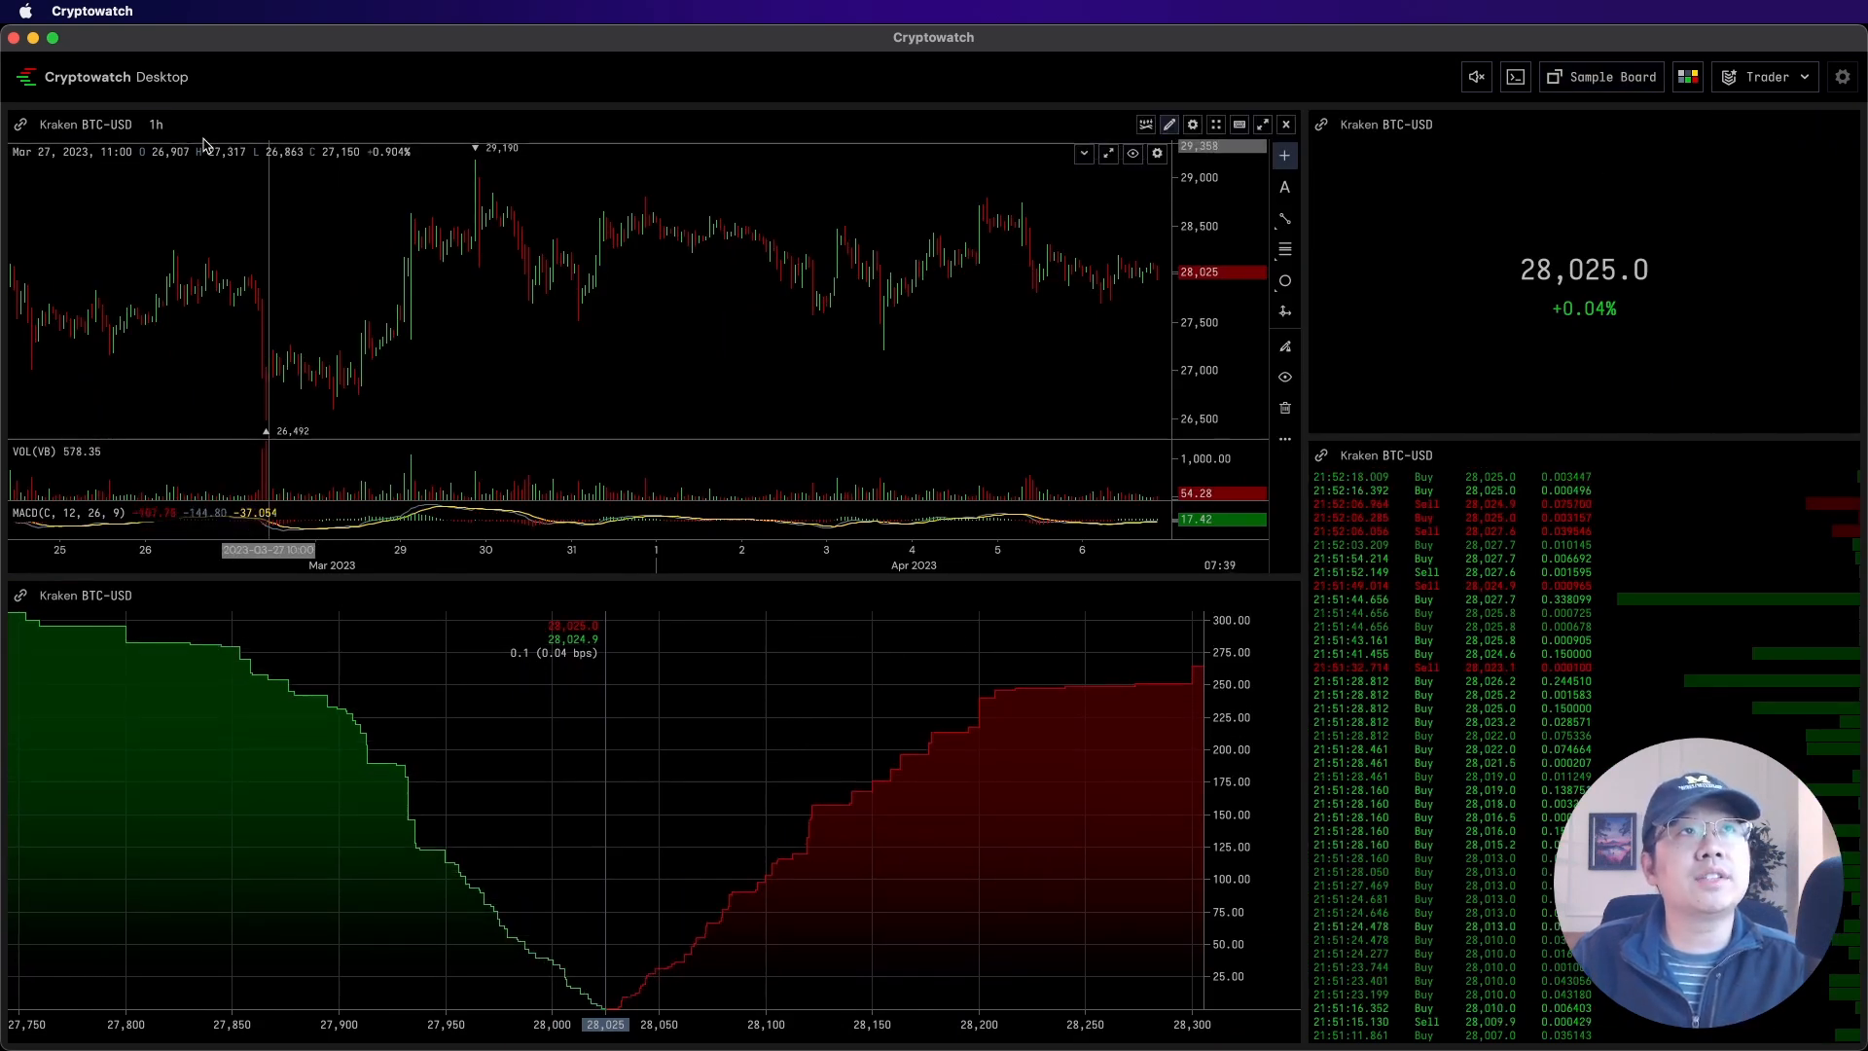
pyautogui.moveTo(1060, 268)
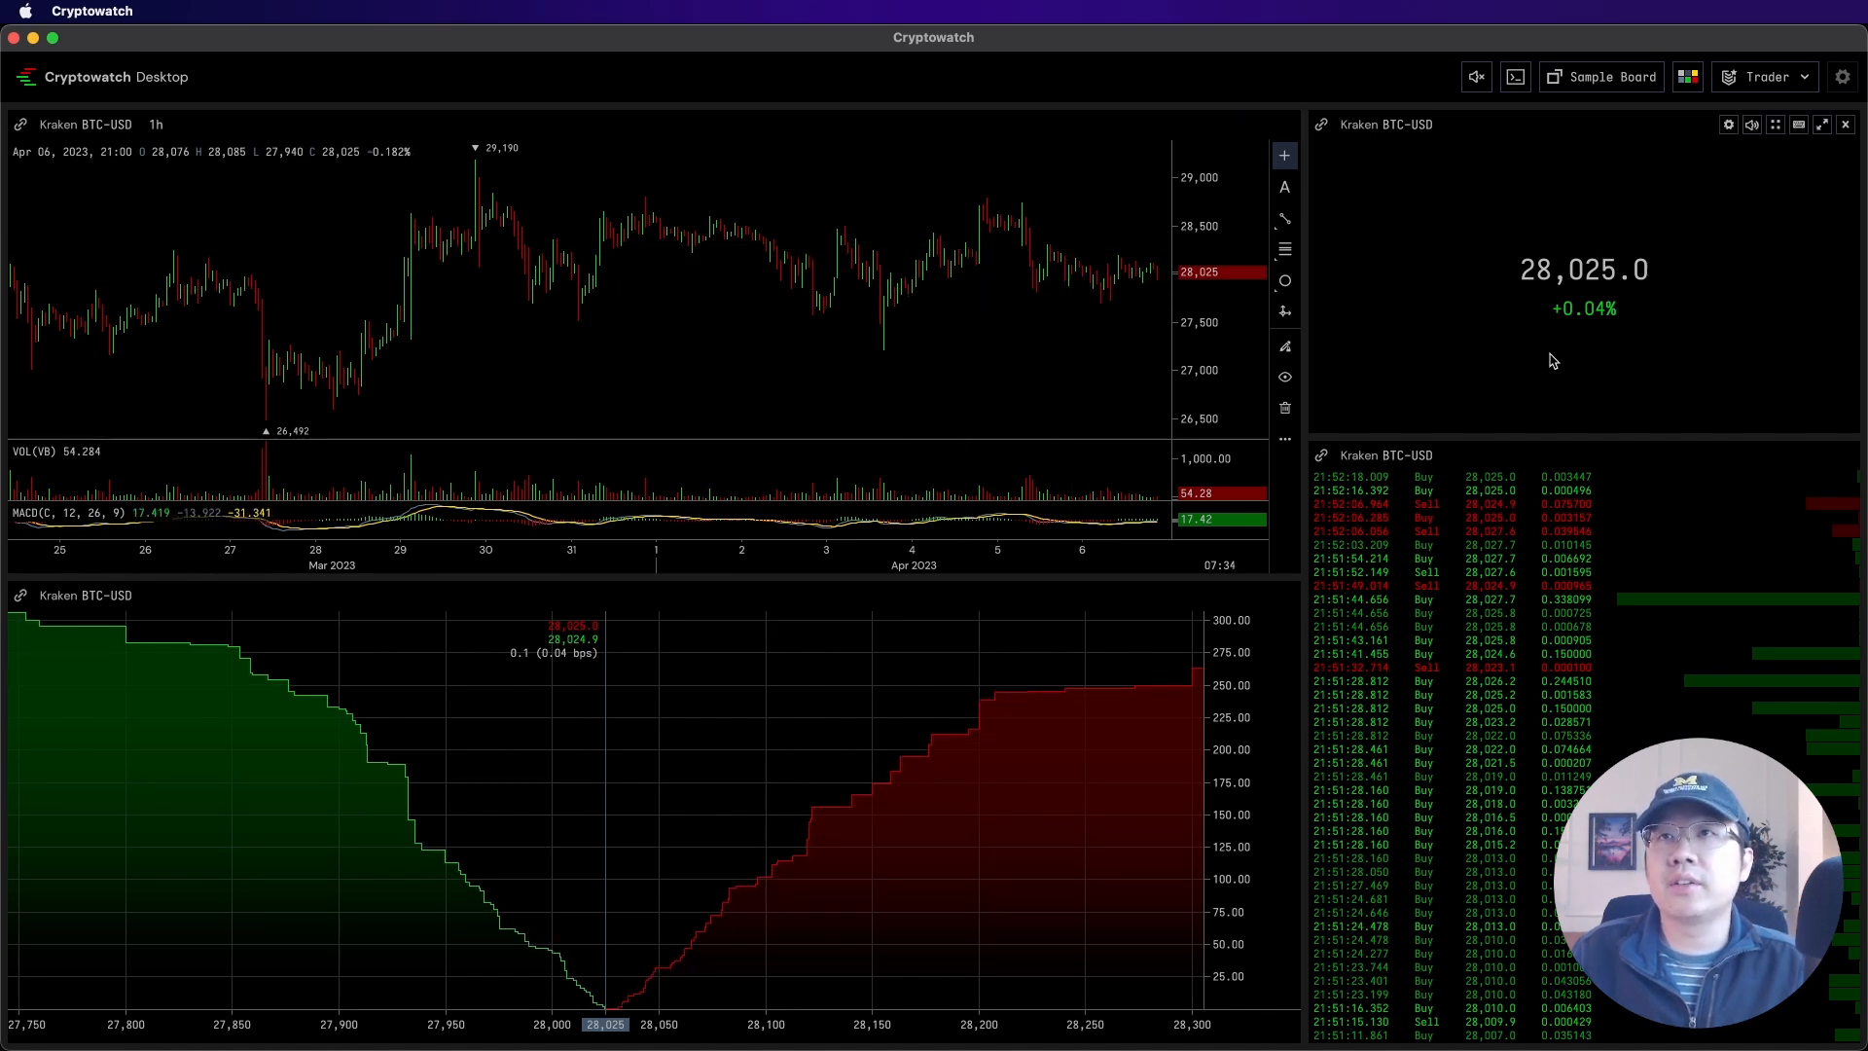
pyautogui.moveTo(675, 675)
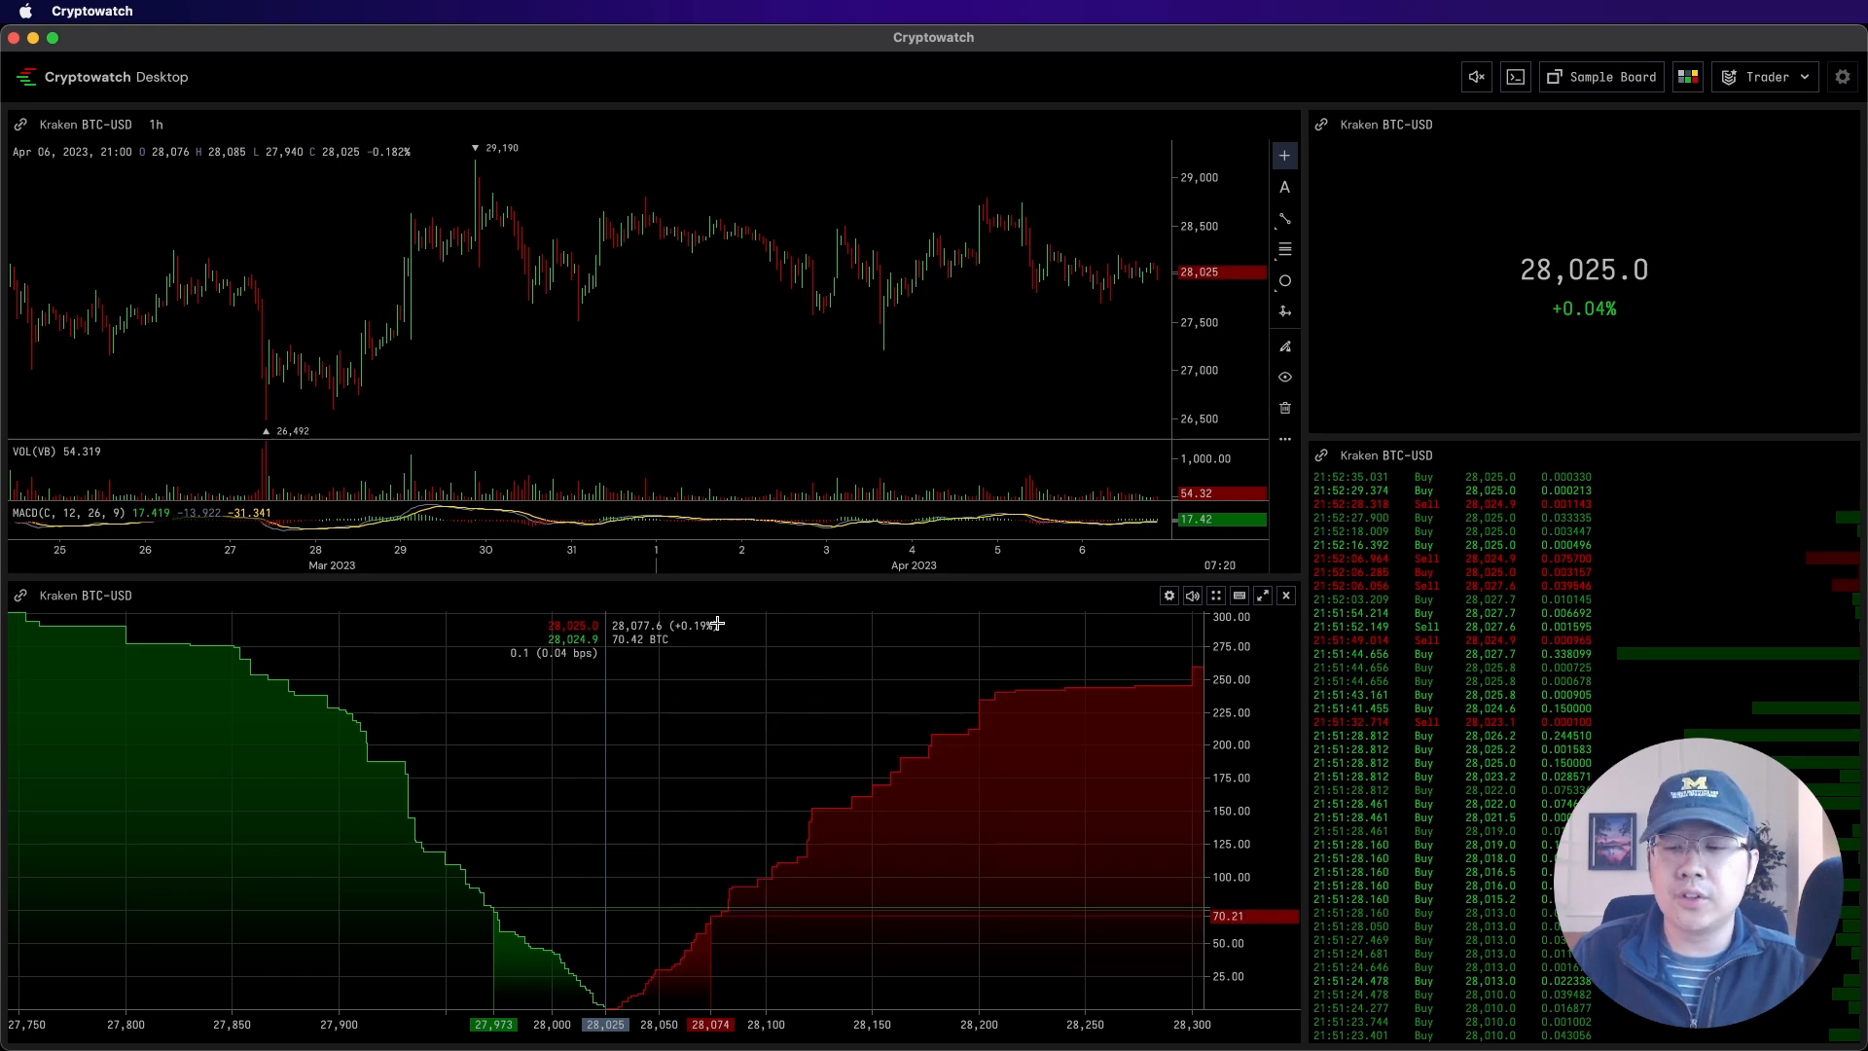
pyautogui.click(1609, 76)
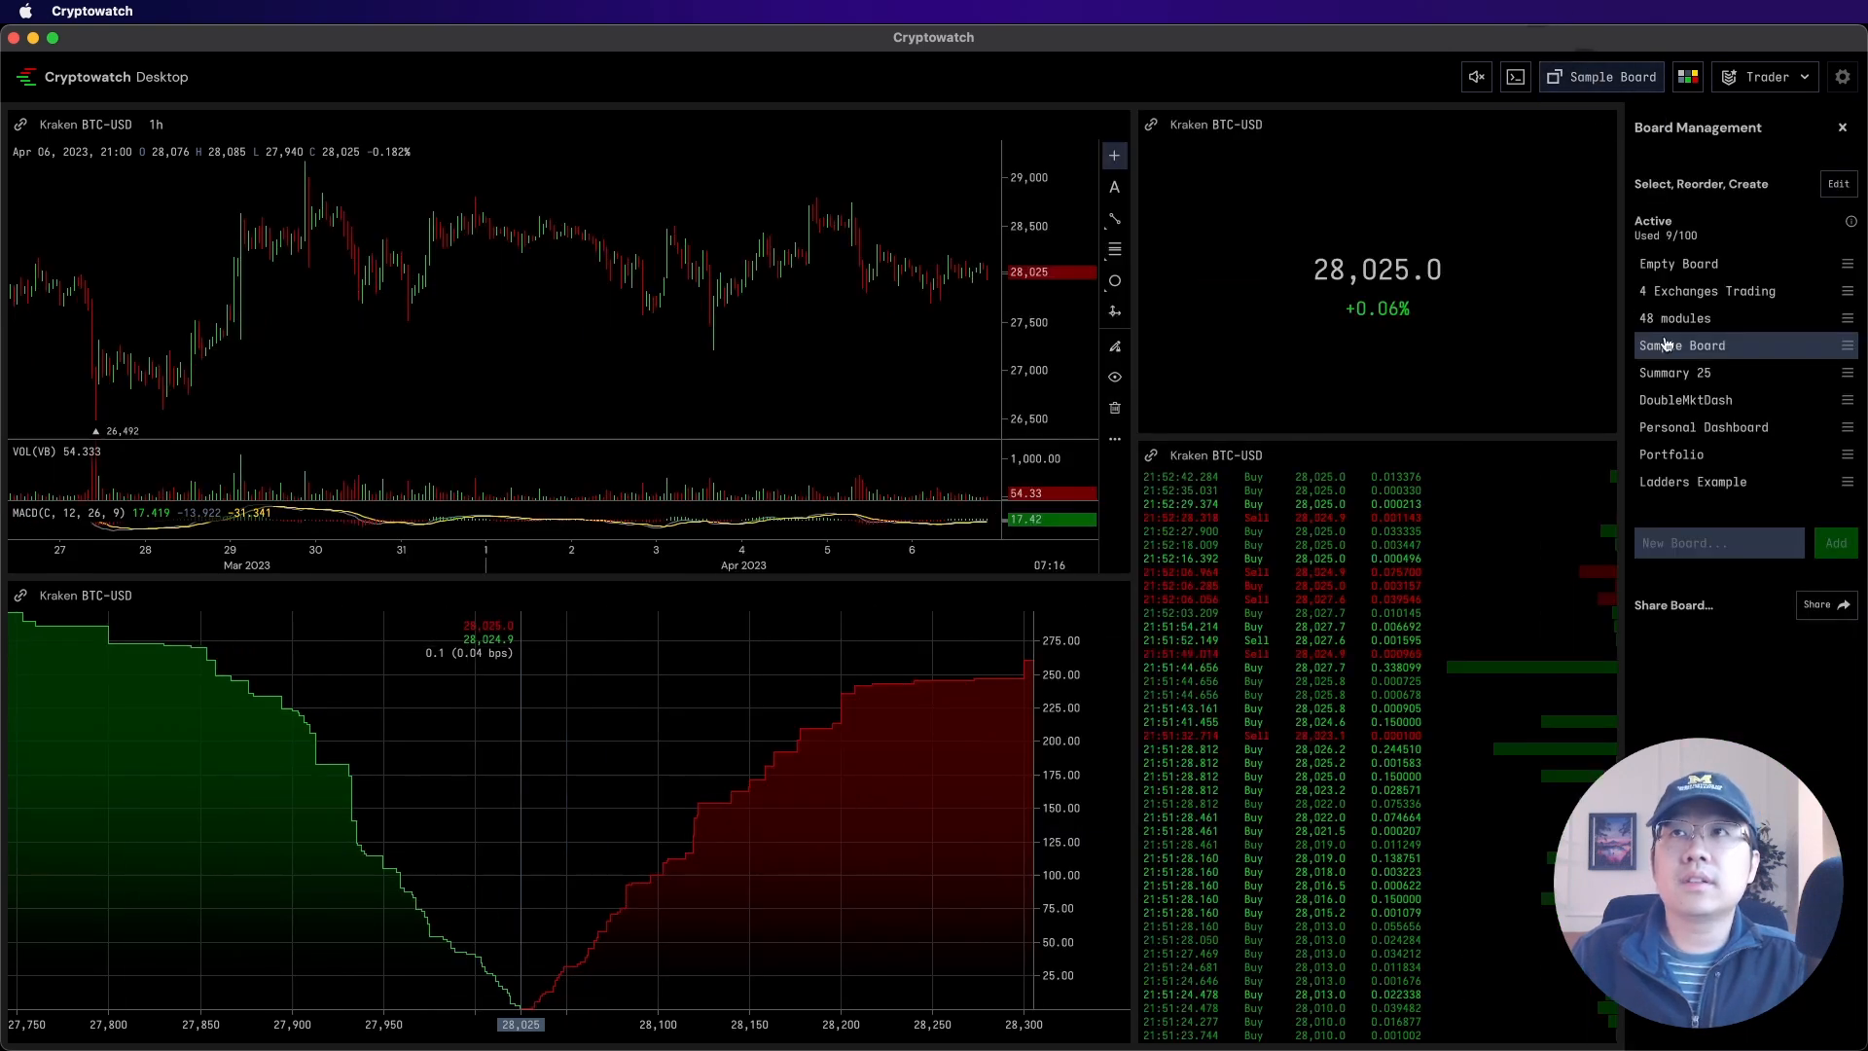
# Browse the Summary 25 and DoubleMktDash boards, ending on Personal Dashboard
pyautogui.click(1675, 372)
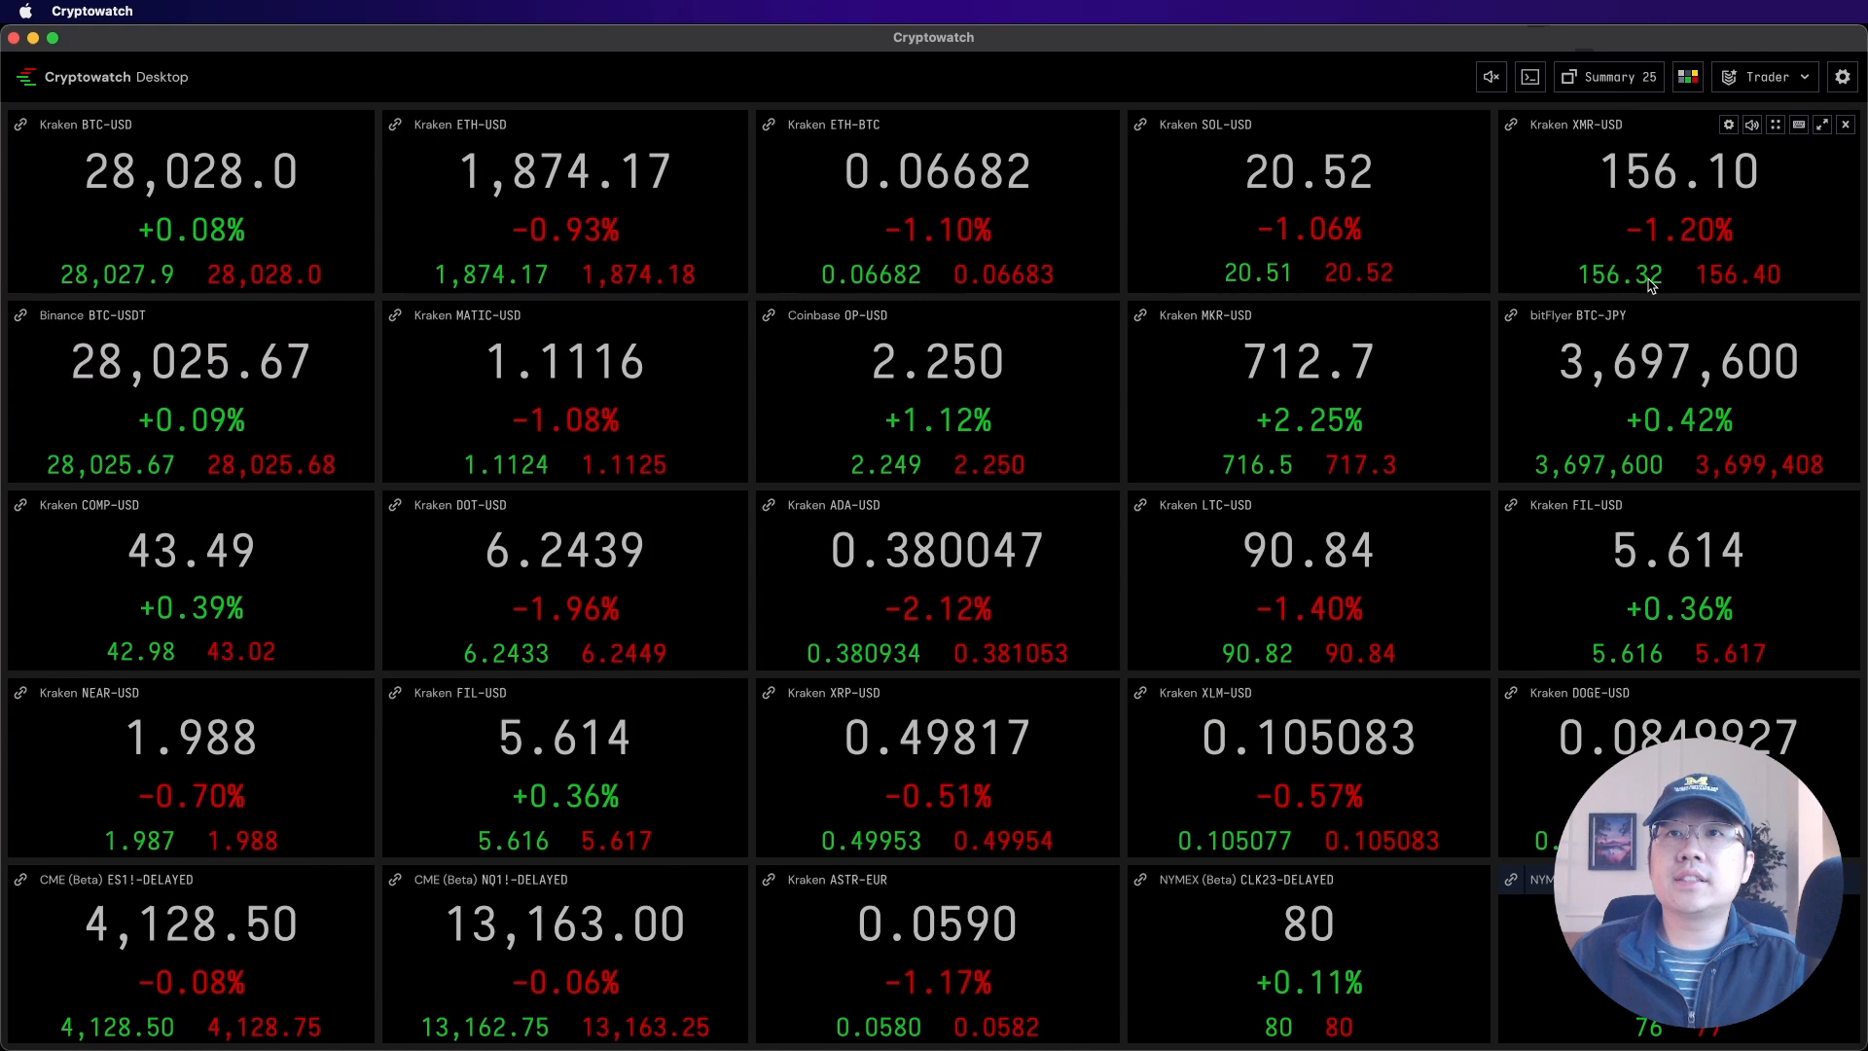
pyautogui.moveTo(1569, 381)
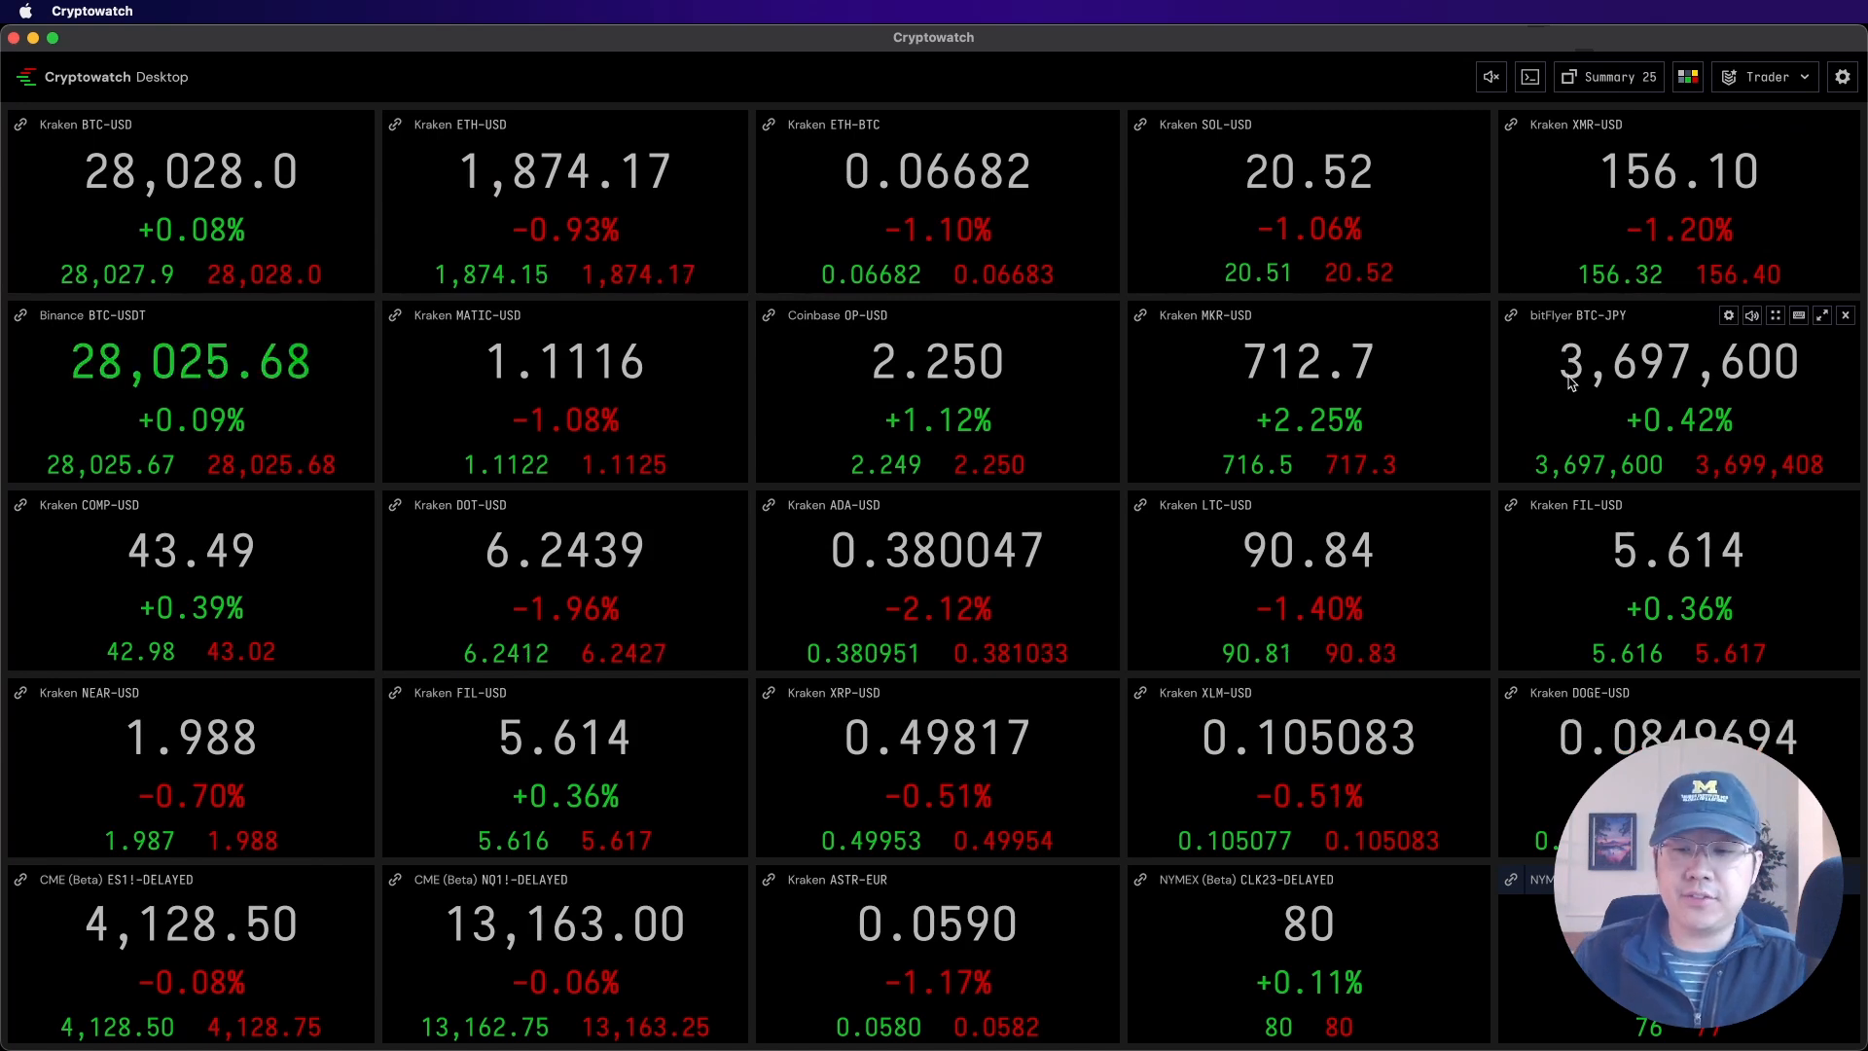
pyautogui.moveTo(1444, 368)
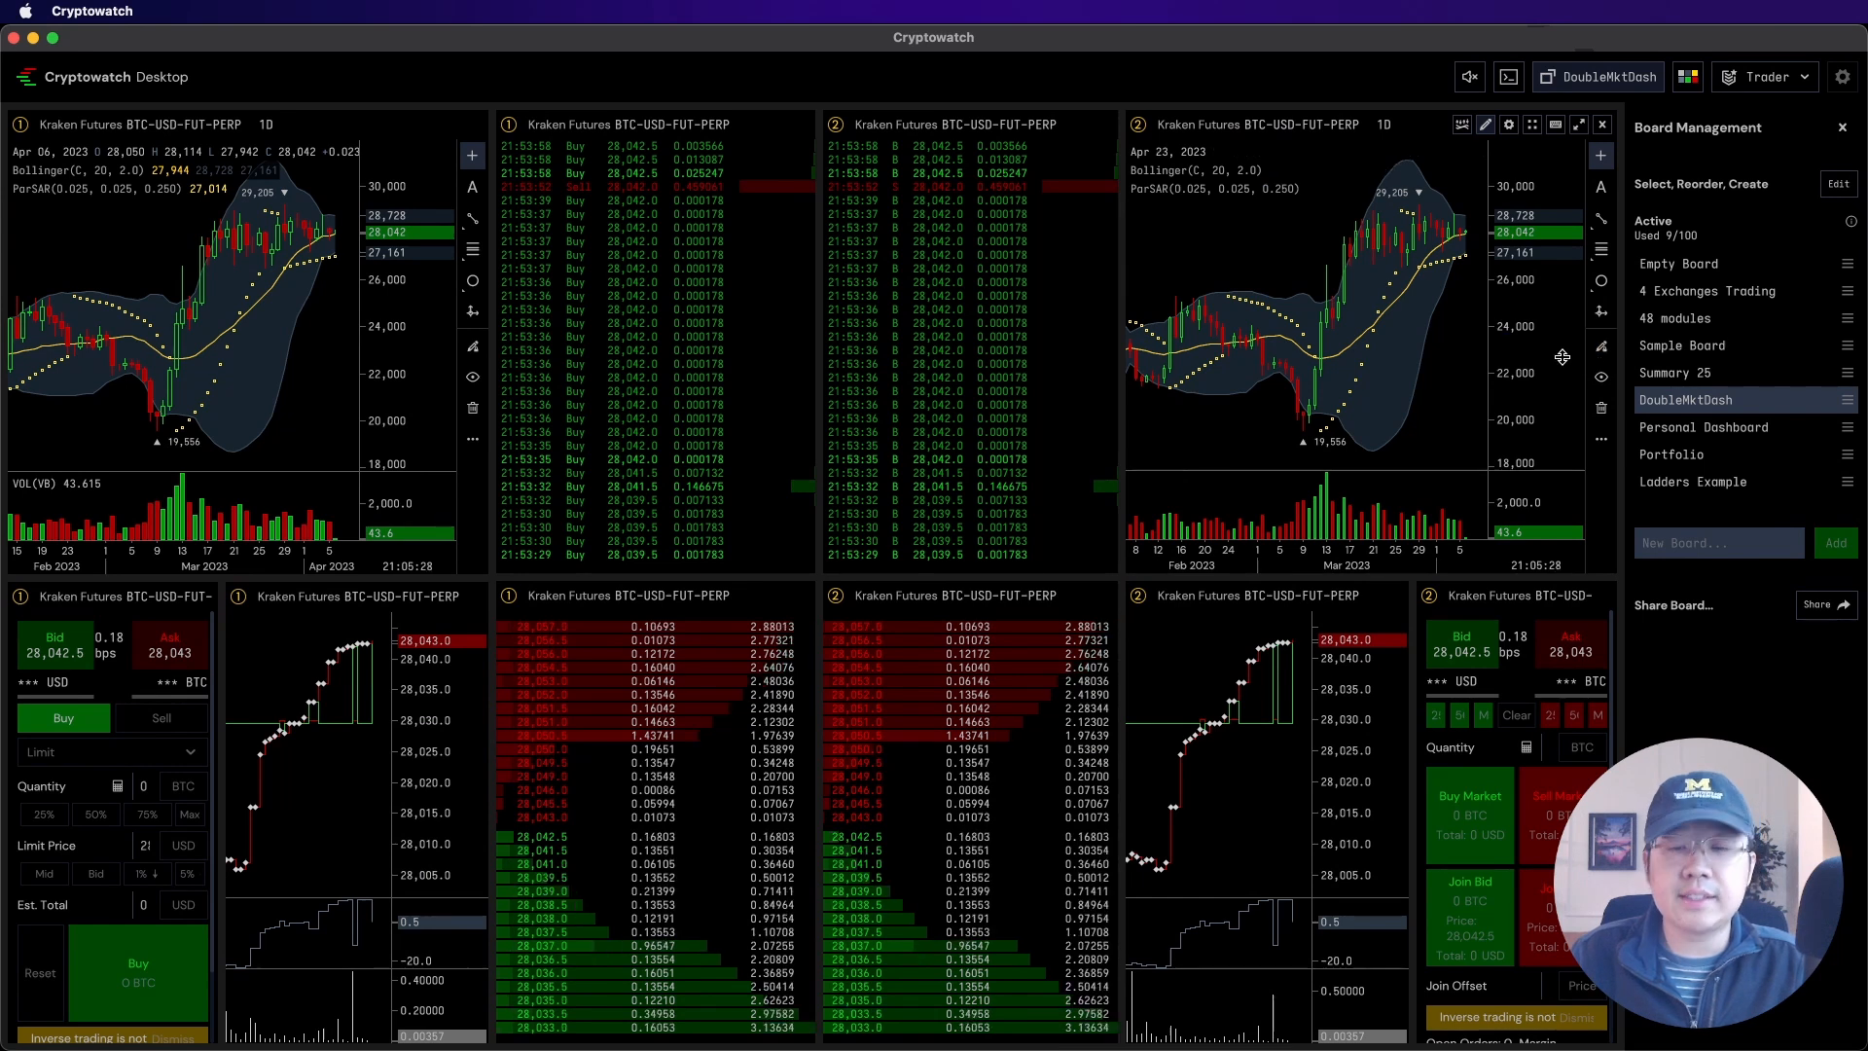
pyautogui.click(1704, 426)
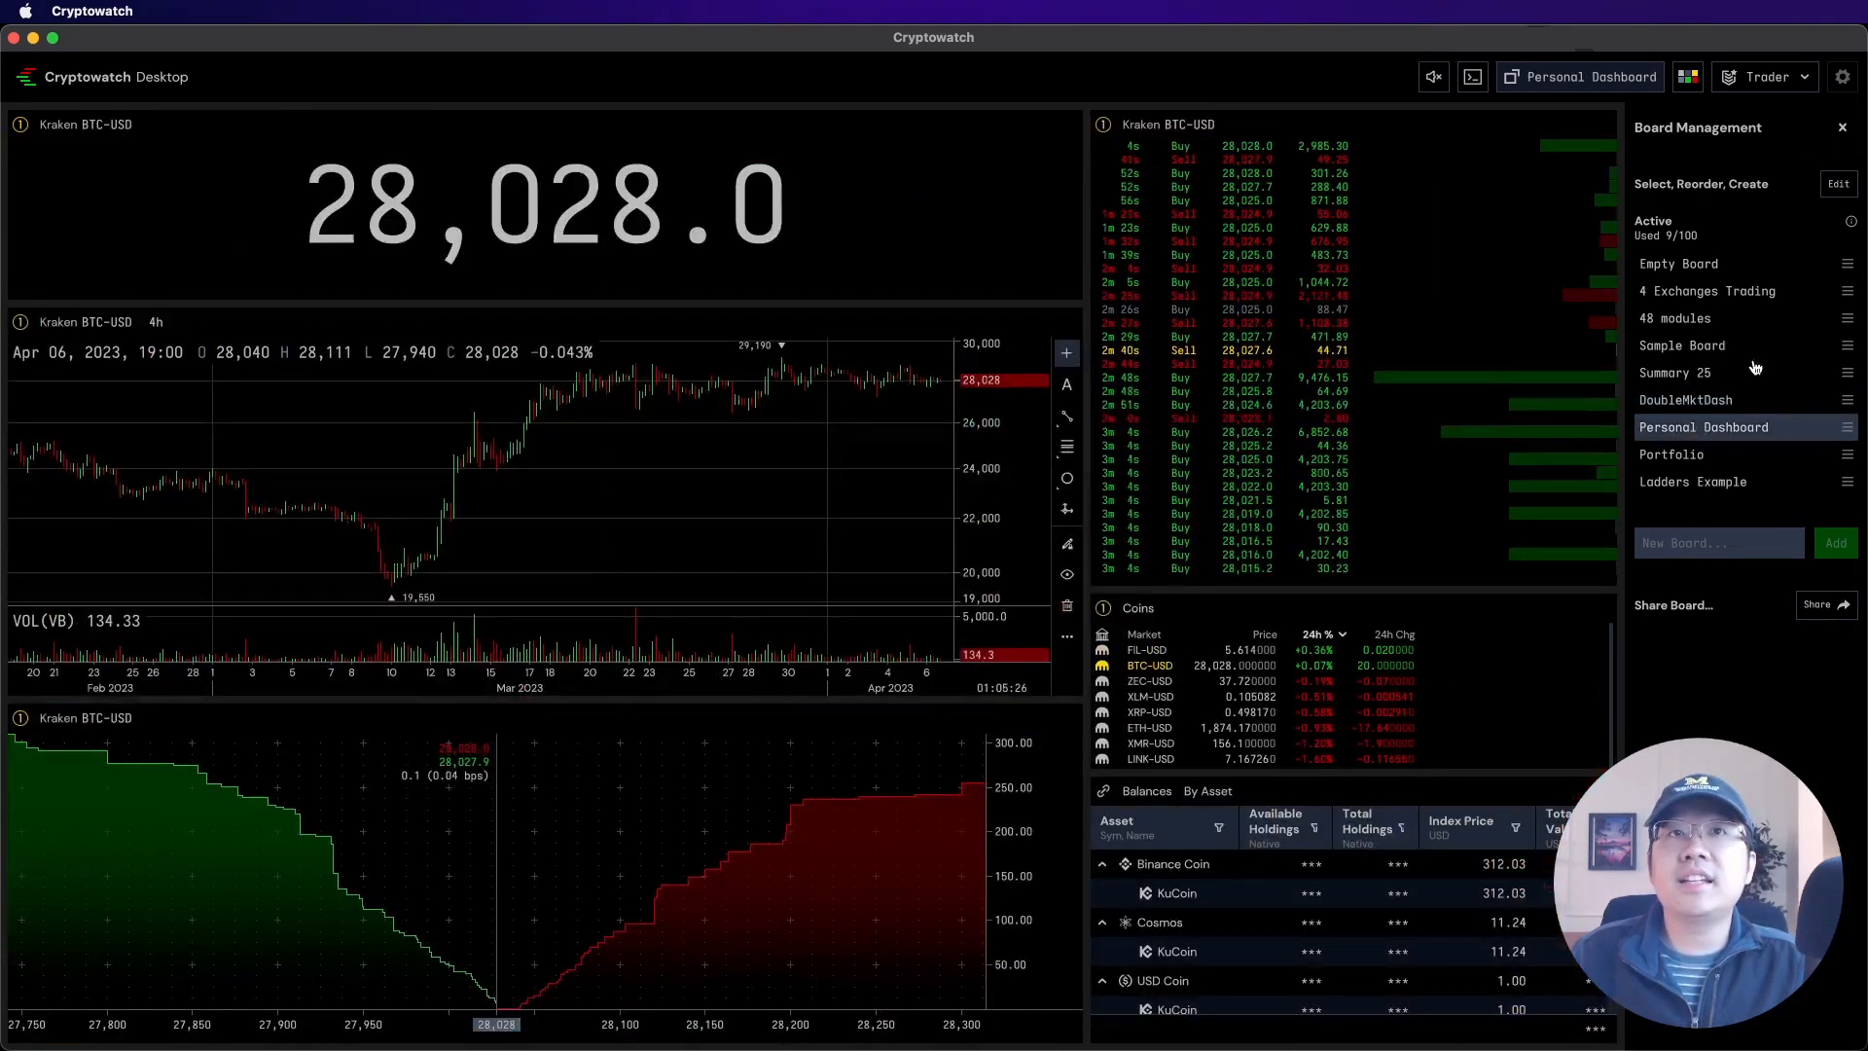
# Switch the dashboard modules to ETH-USD, XRP-USD, back to BTC-USD, then open Portfolio
pyautogui.click(1842, 127)
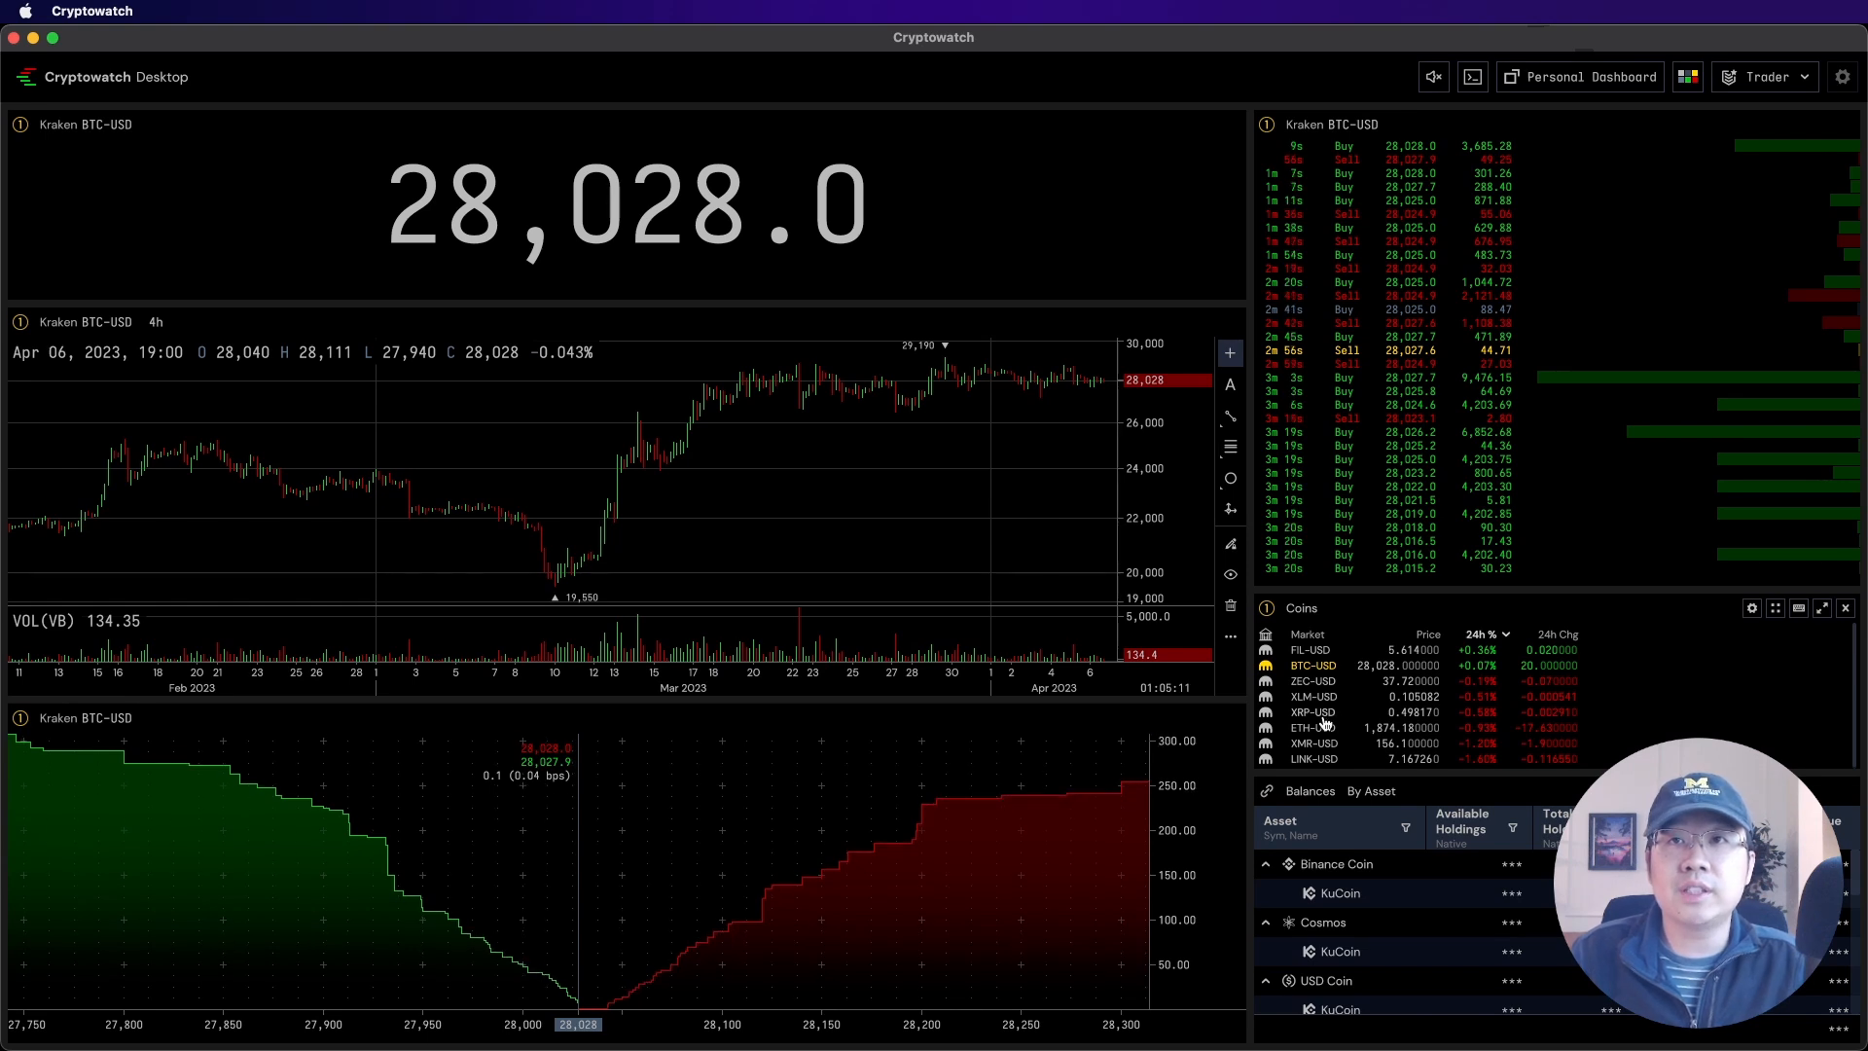
pyautogui.click(1312, 727)
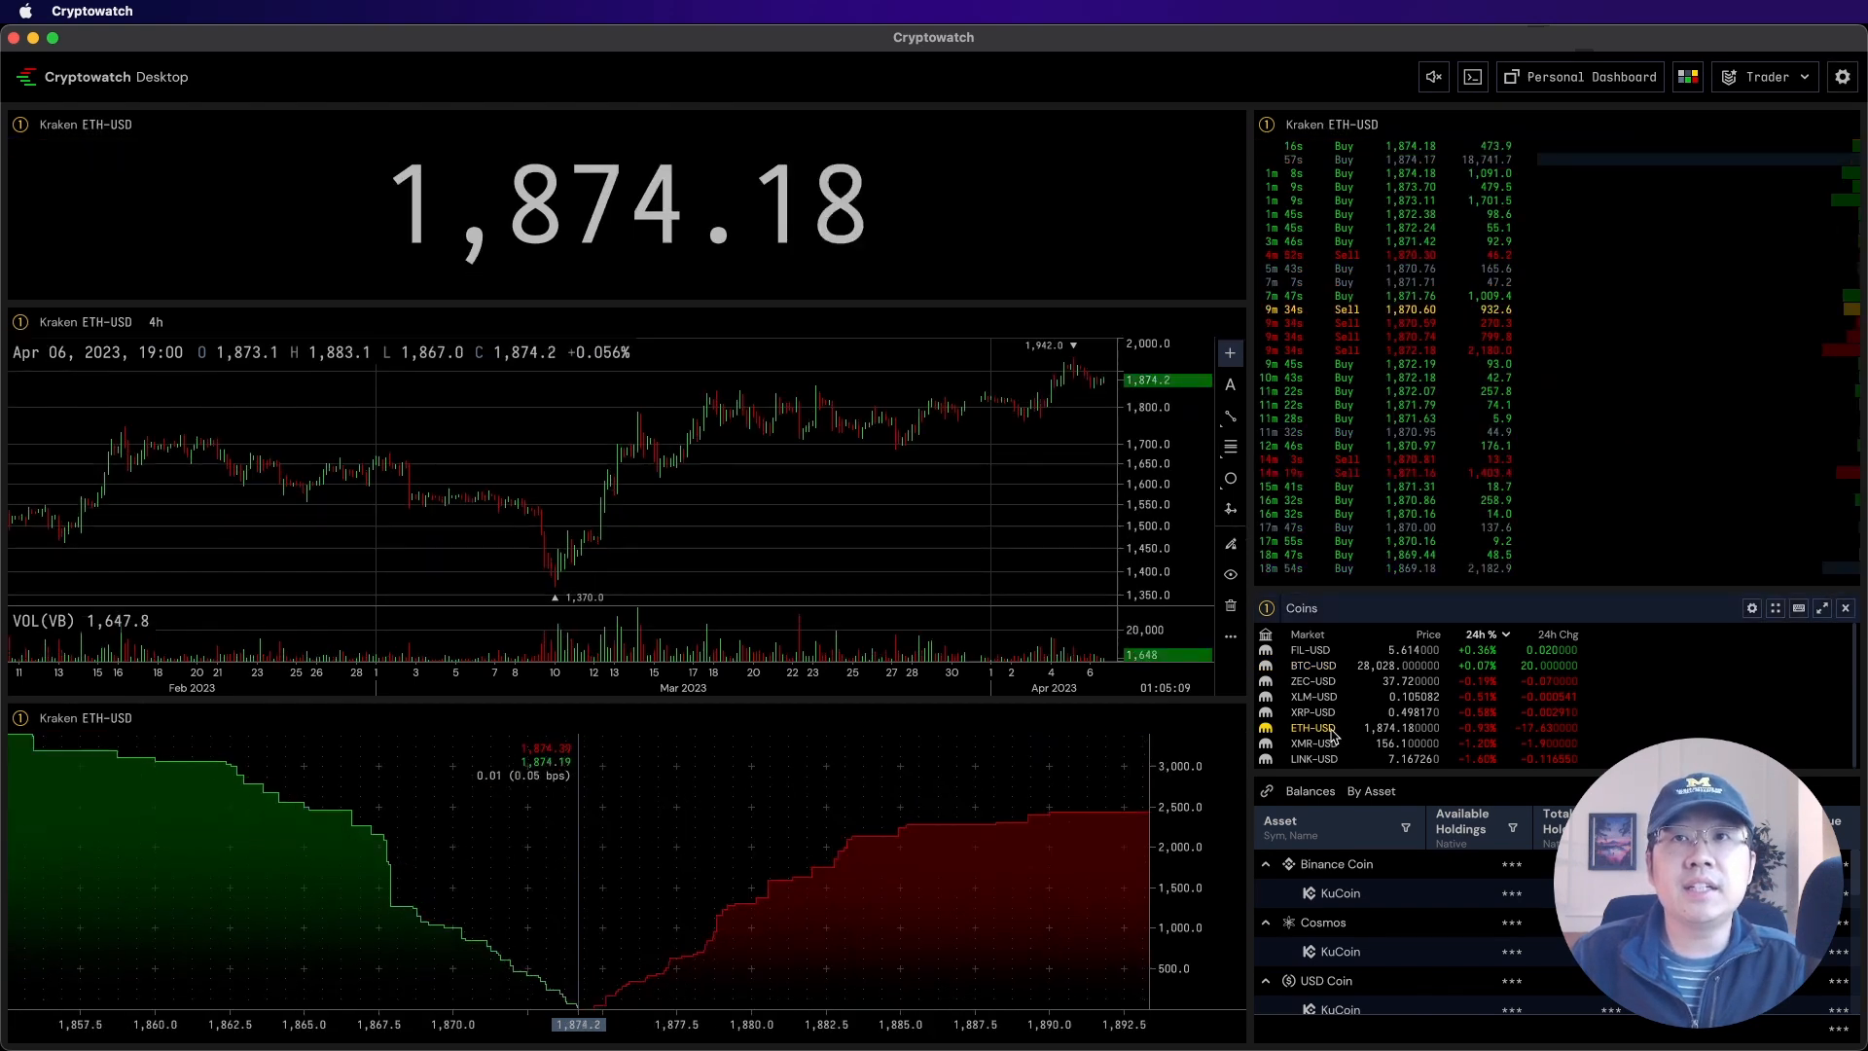
pyautogui.click(1311, 711)
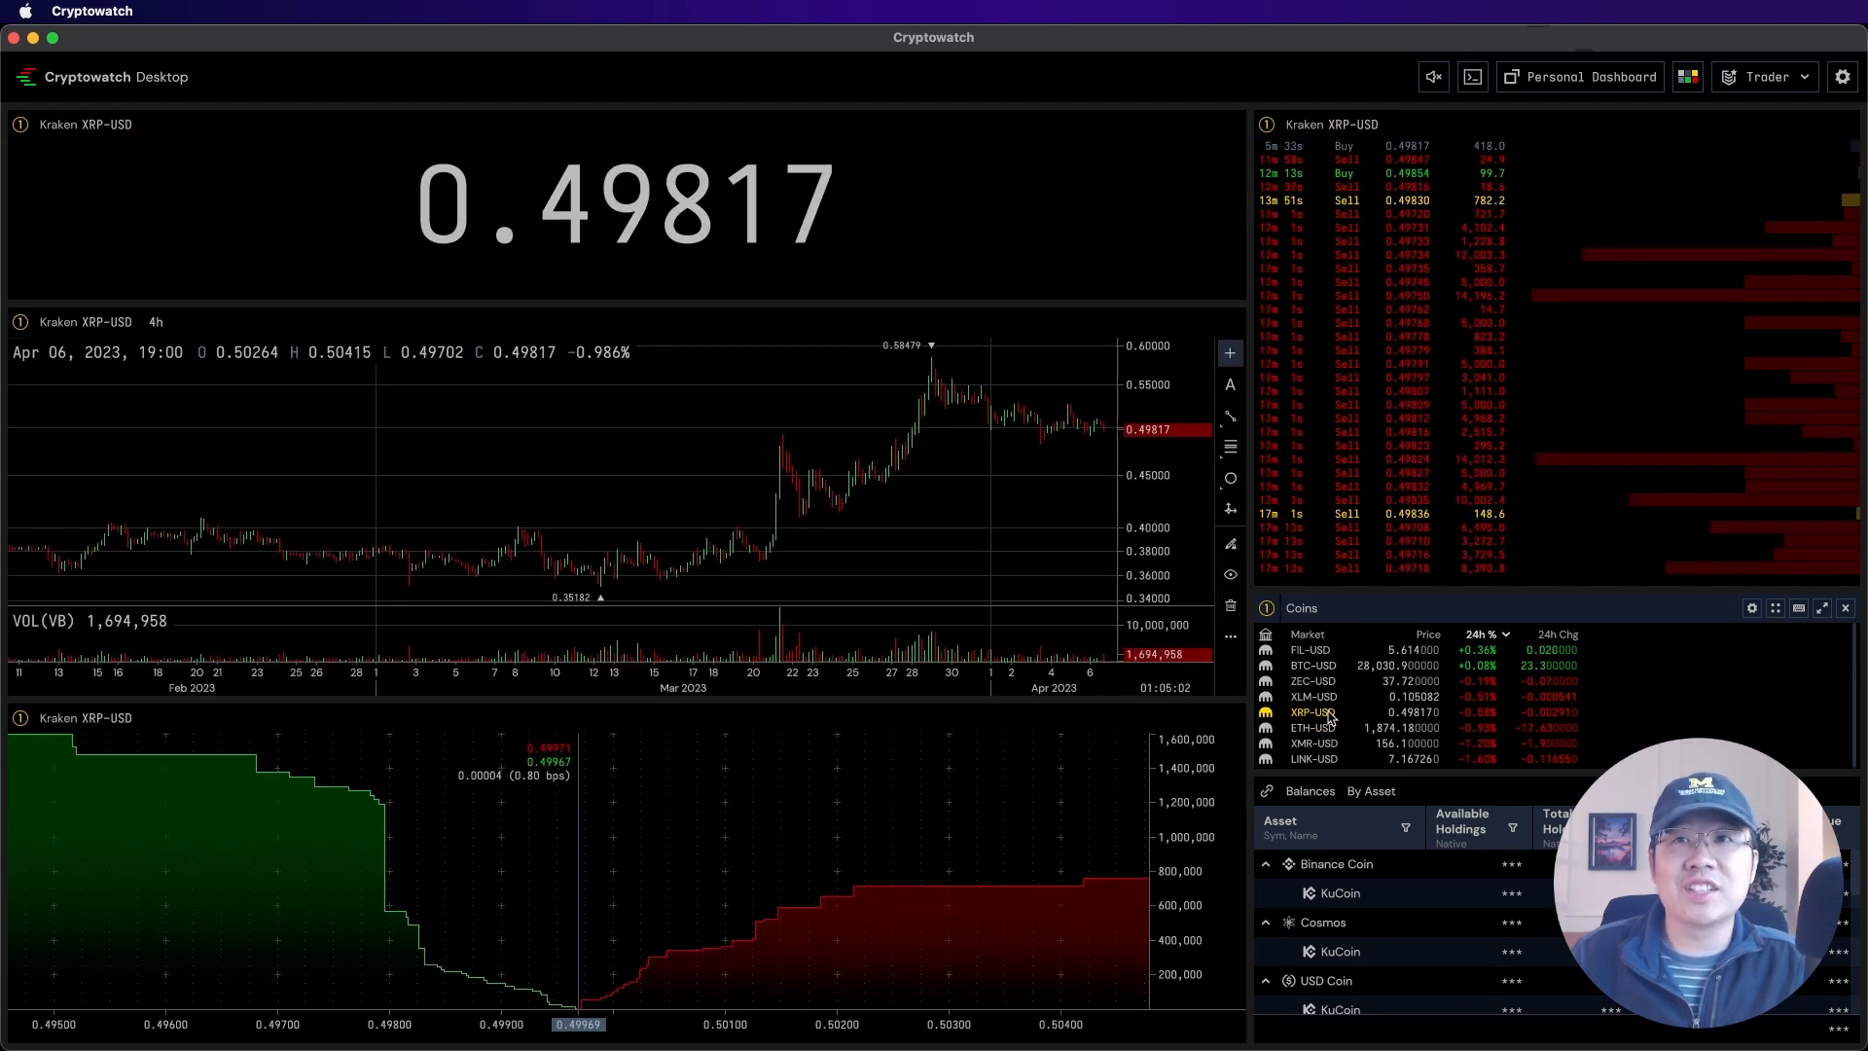
pyautogui.click(1314, 664)
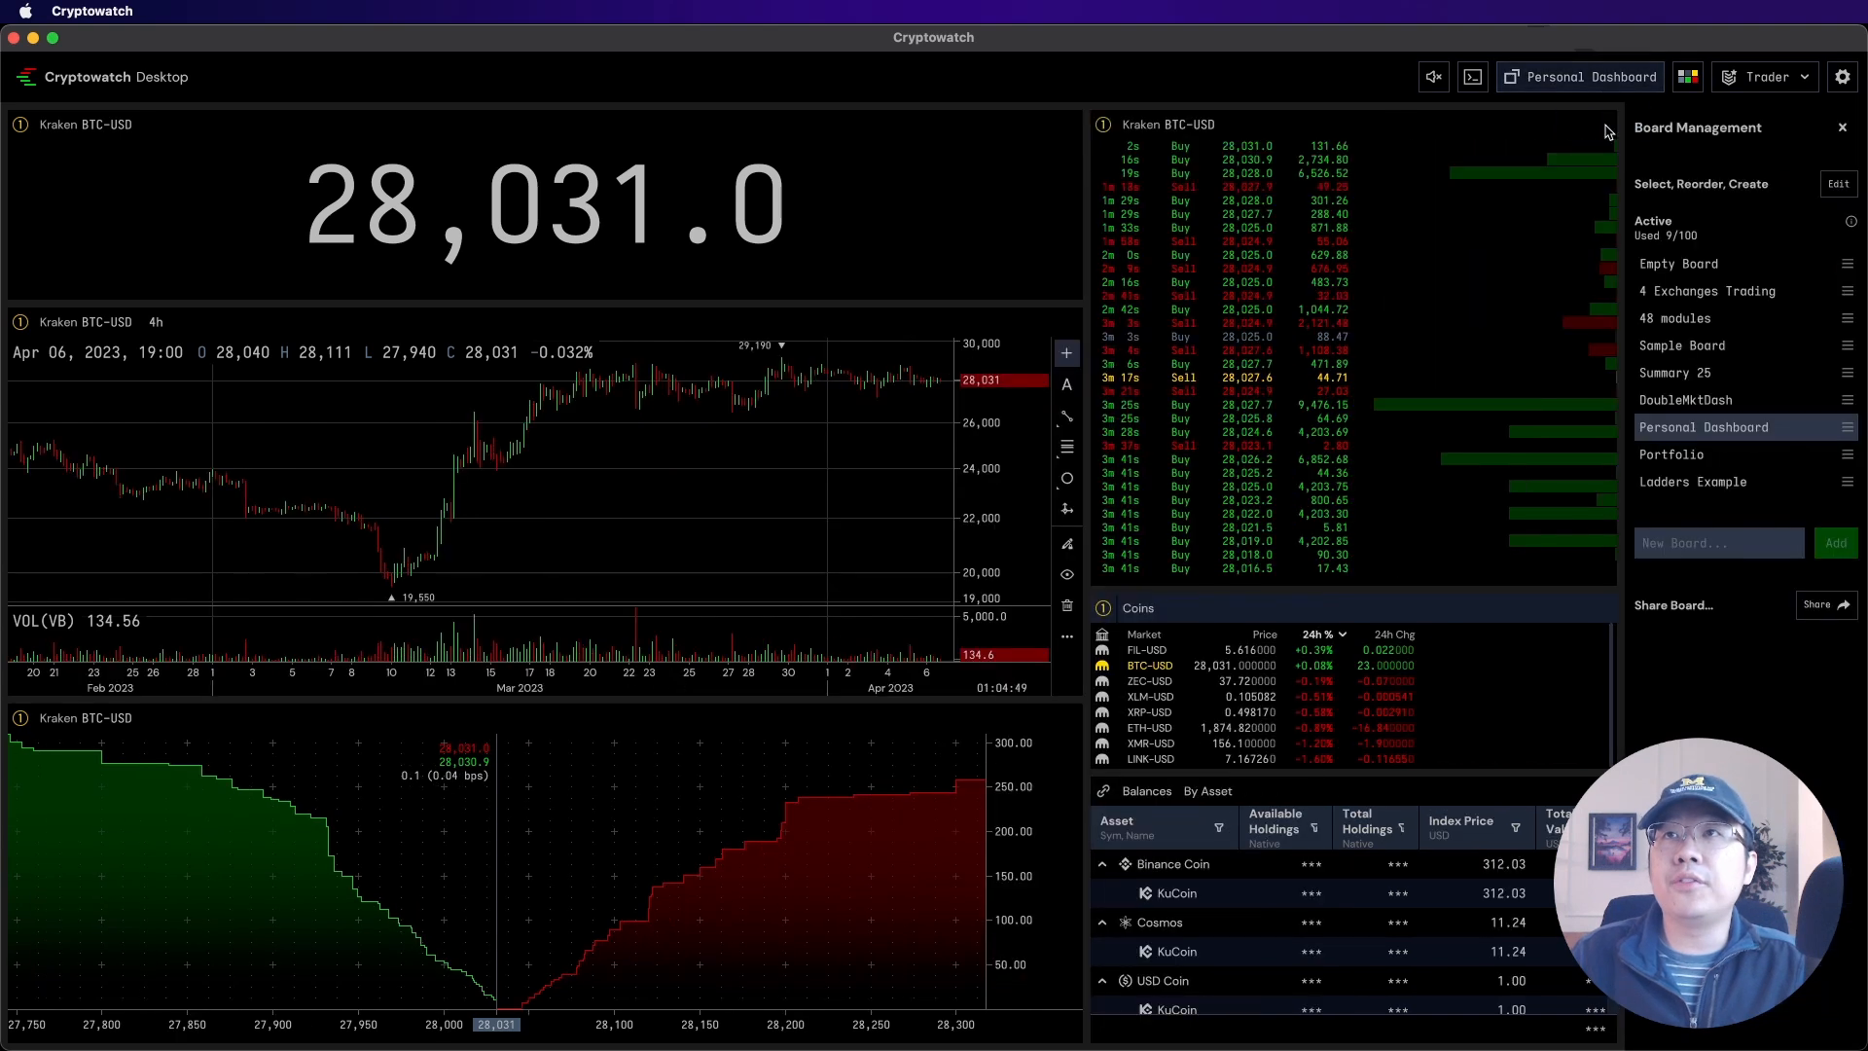
pyautogui.click(1670, 454)
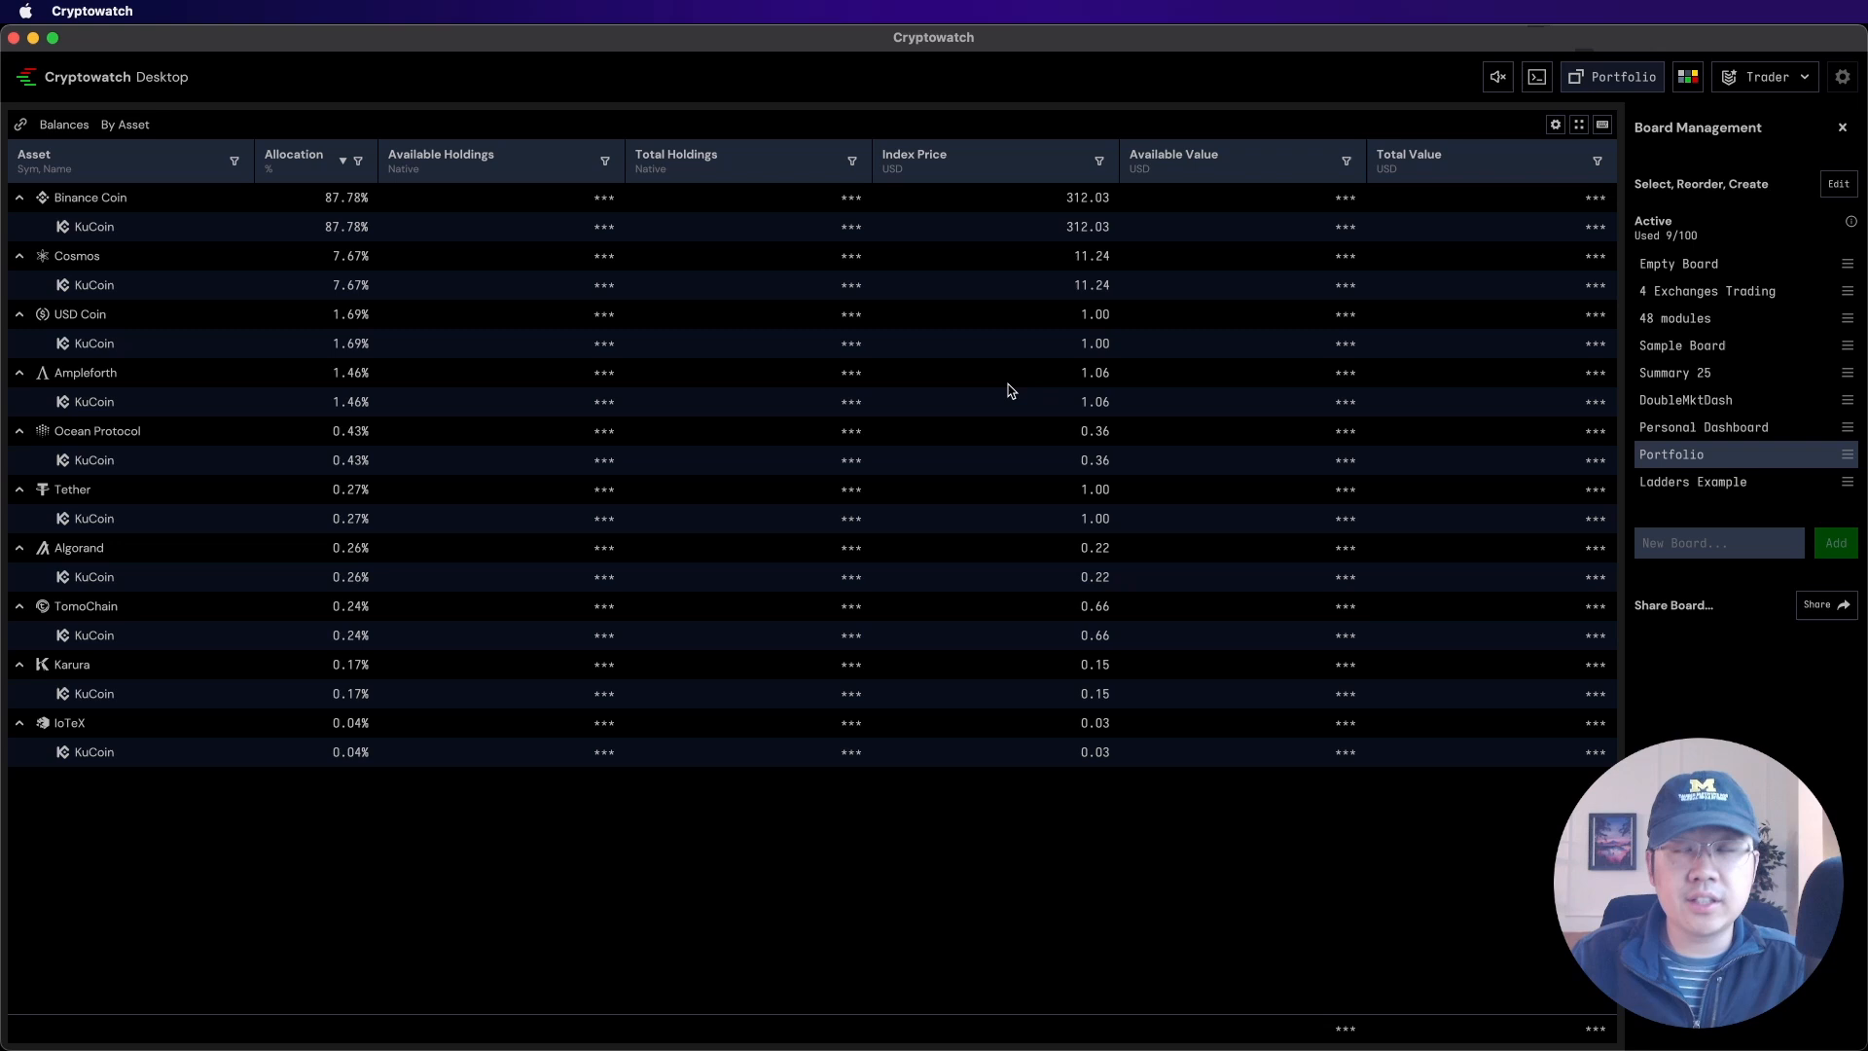
pyautogui.moveTo(1004, 372)
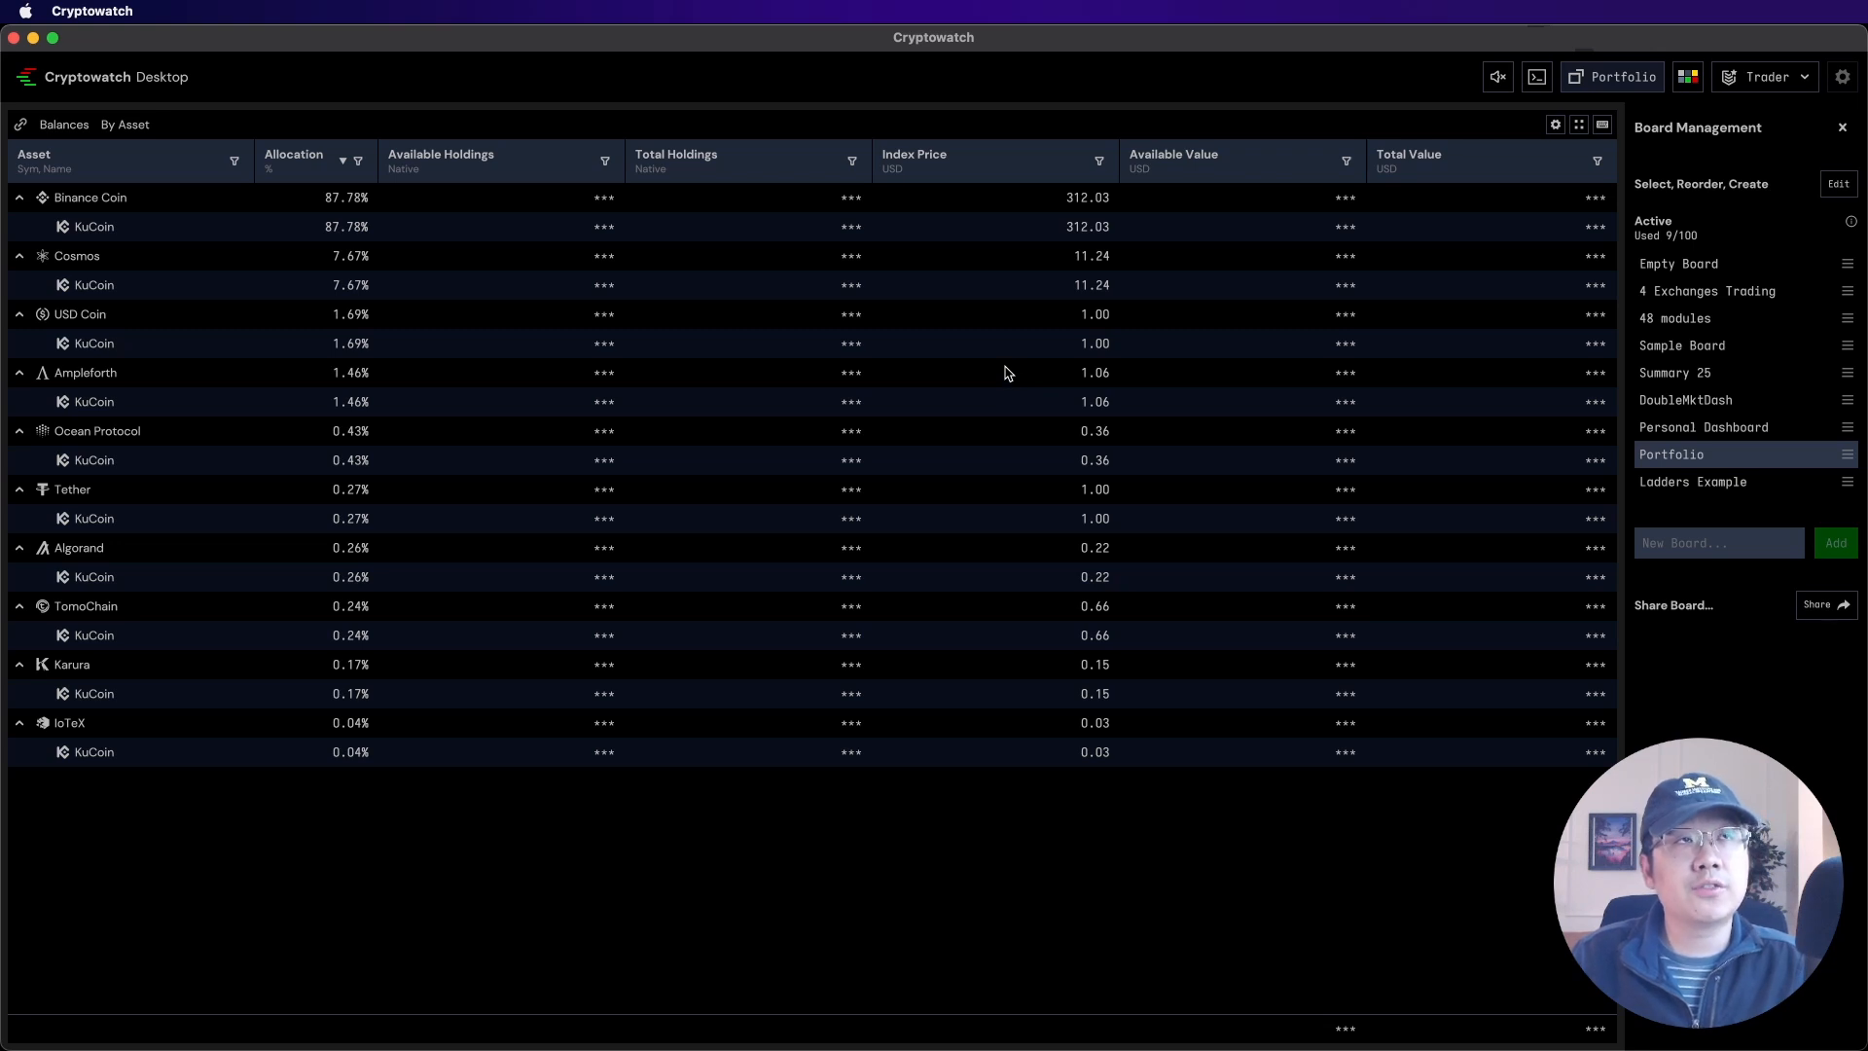
pyautogui.moveTo(528, 201)
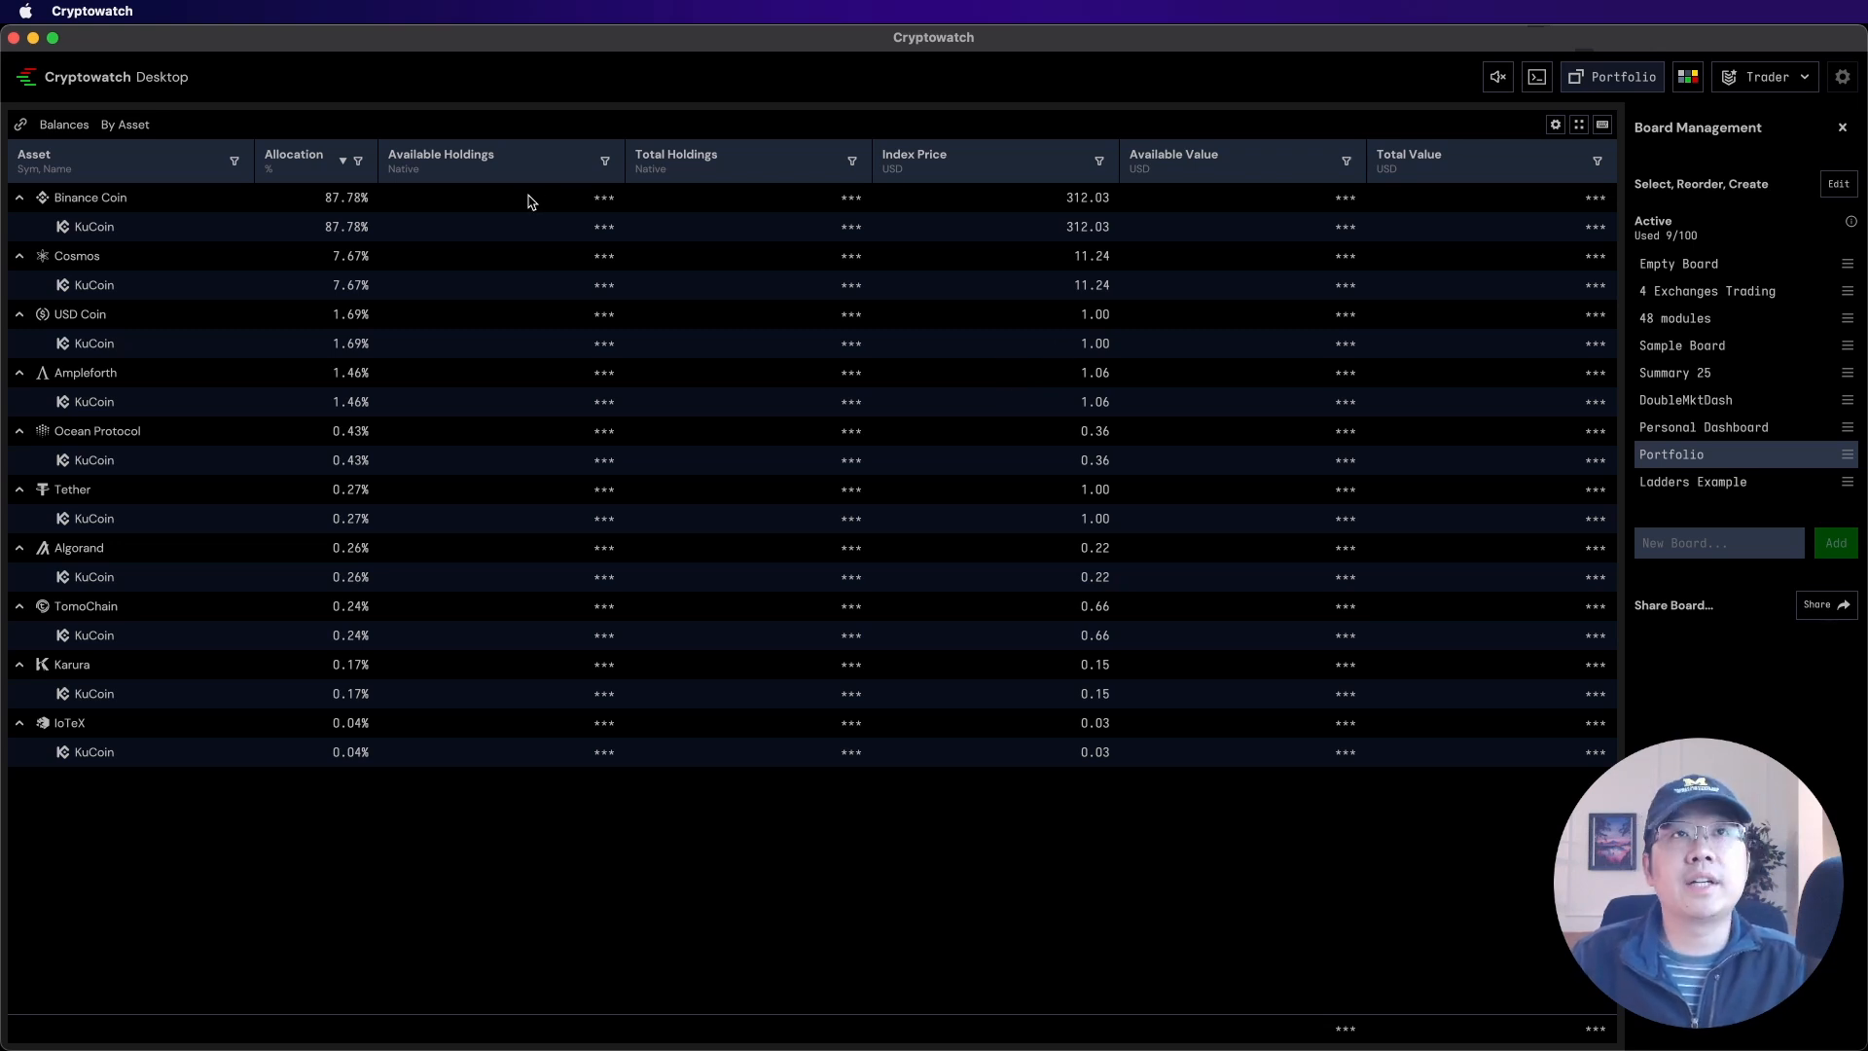
pyautogui.moveTo(733, 329)
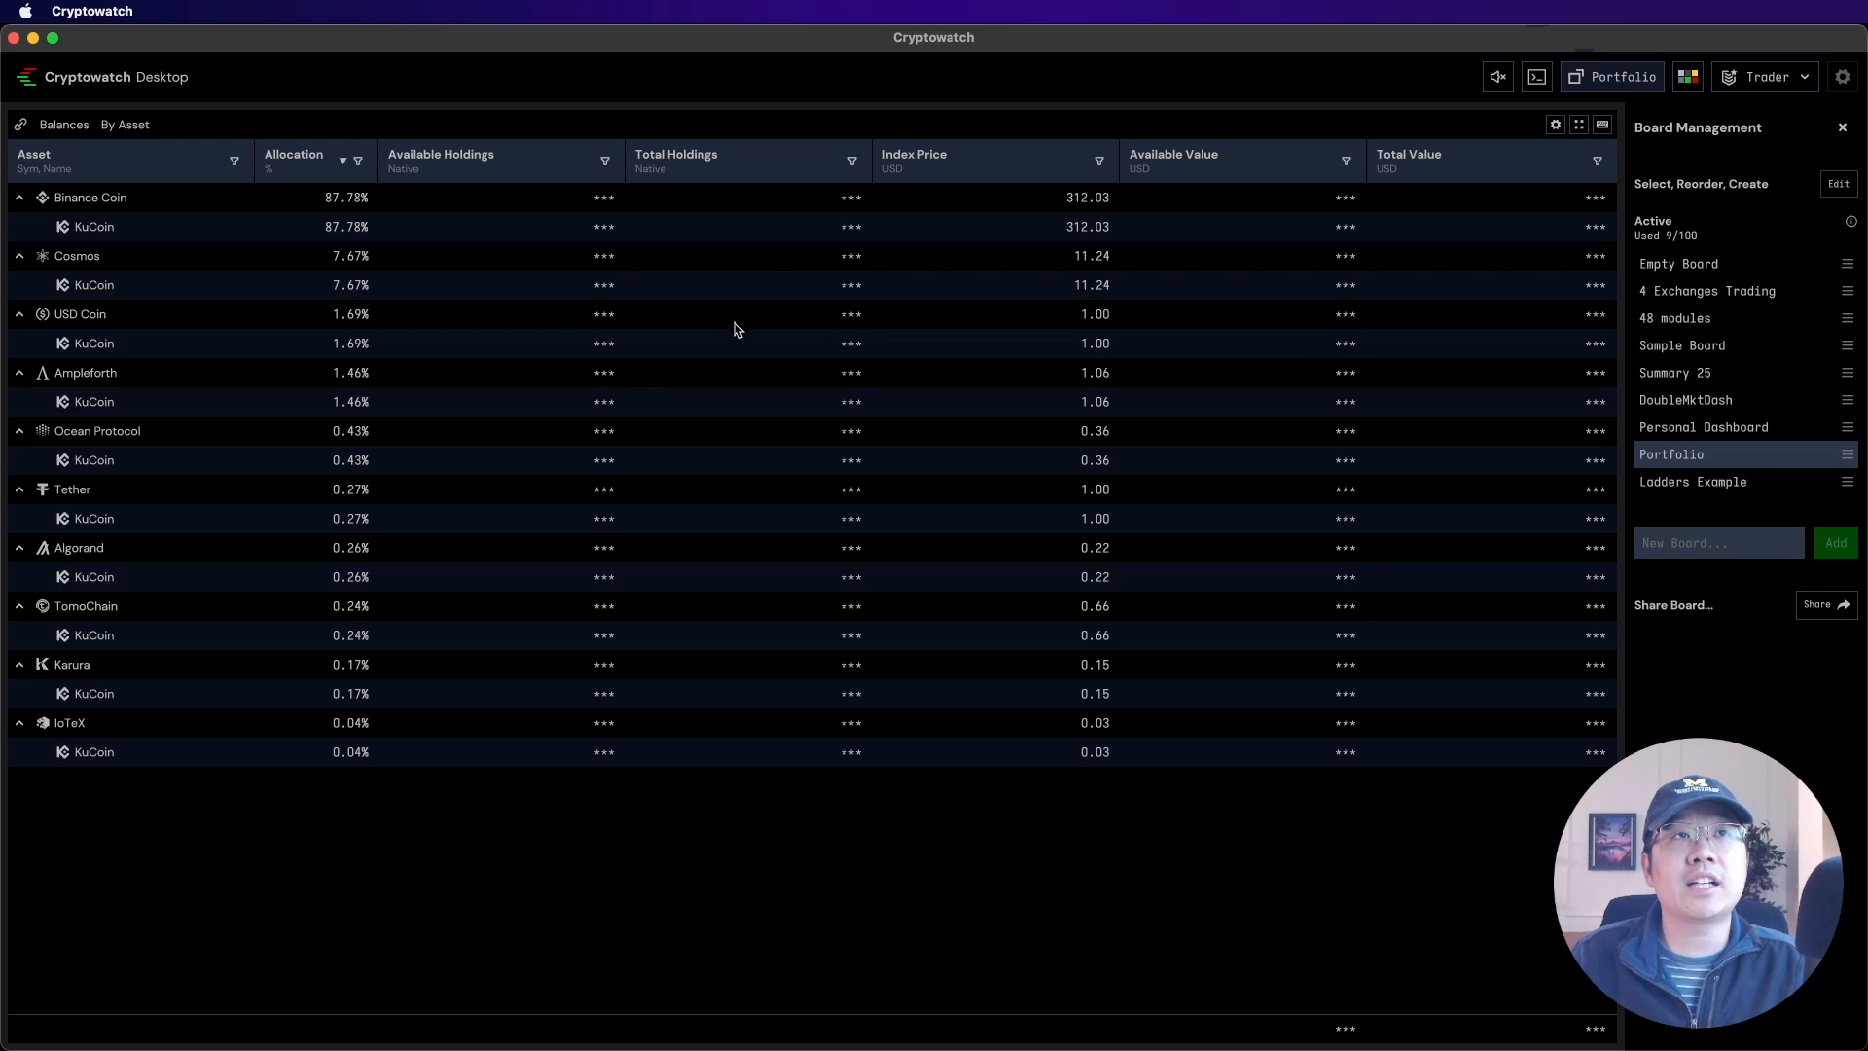
pyautogui.moveTo(1680, 434)
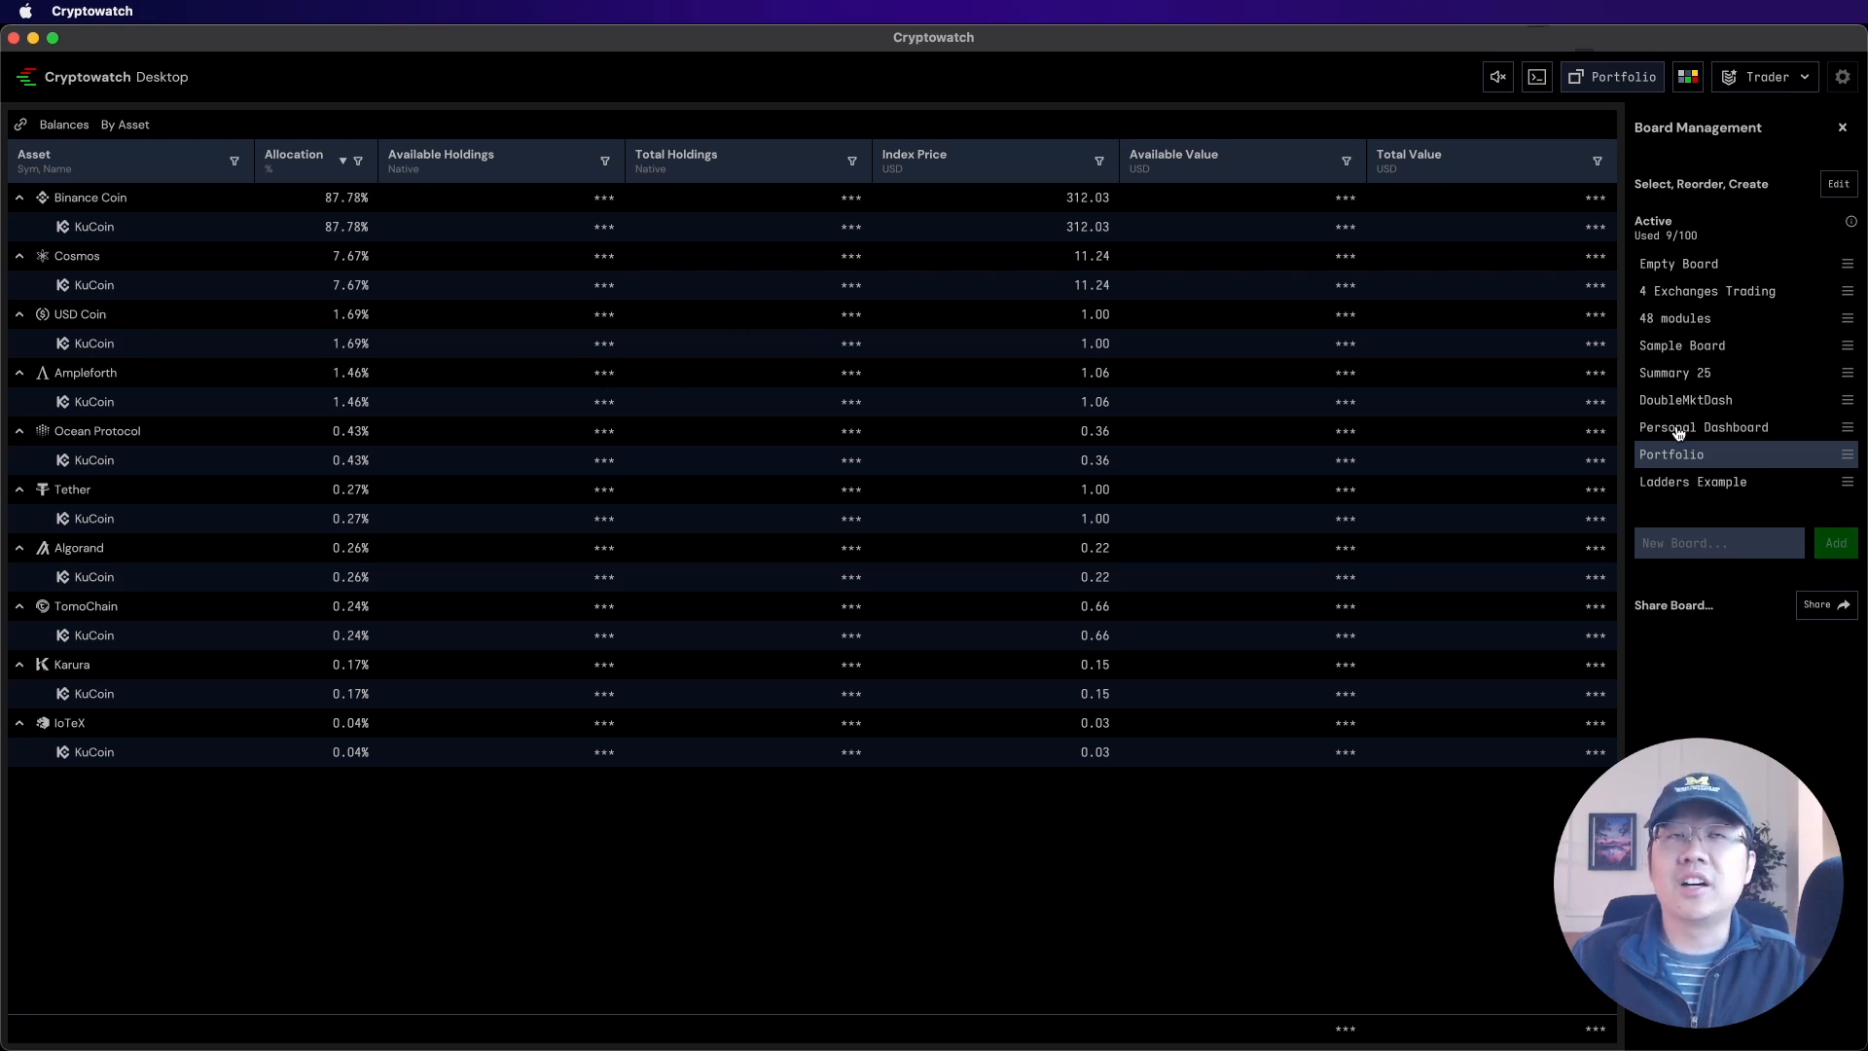
# Return from the Portfolio board to the Personal Dashboard
pyautogui.click(1703, 426)
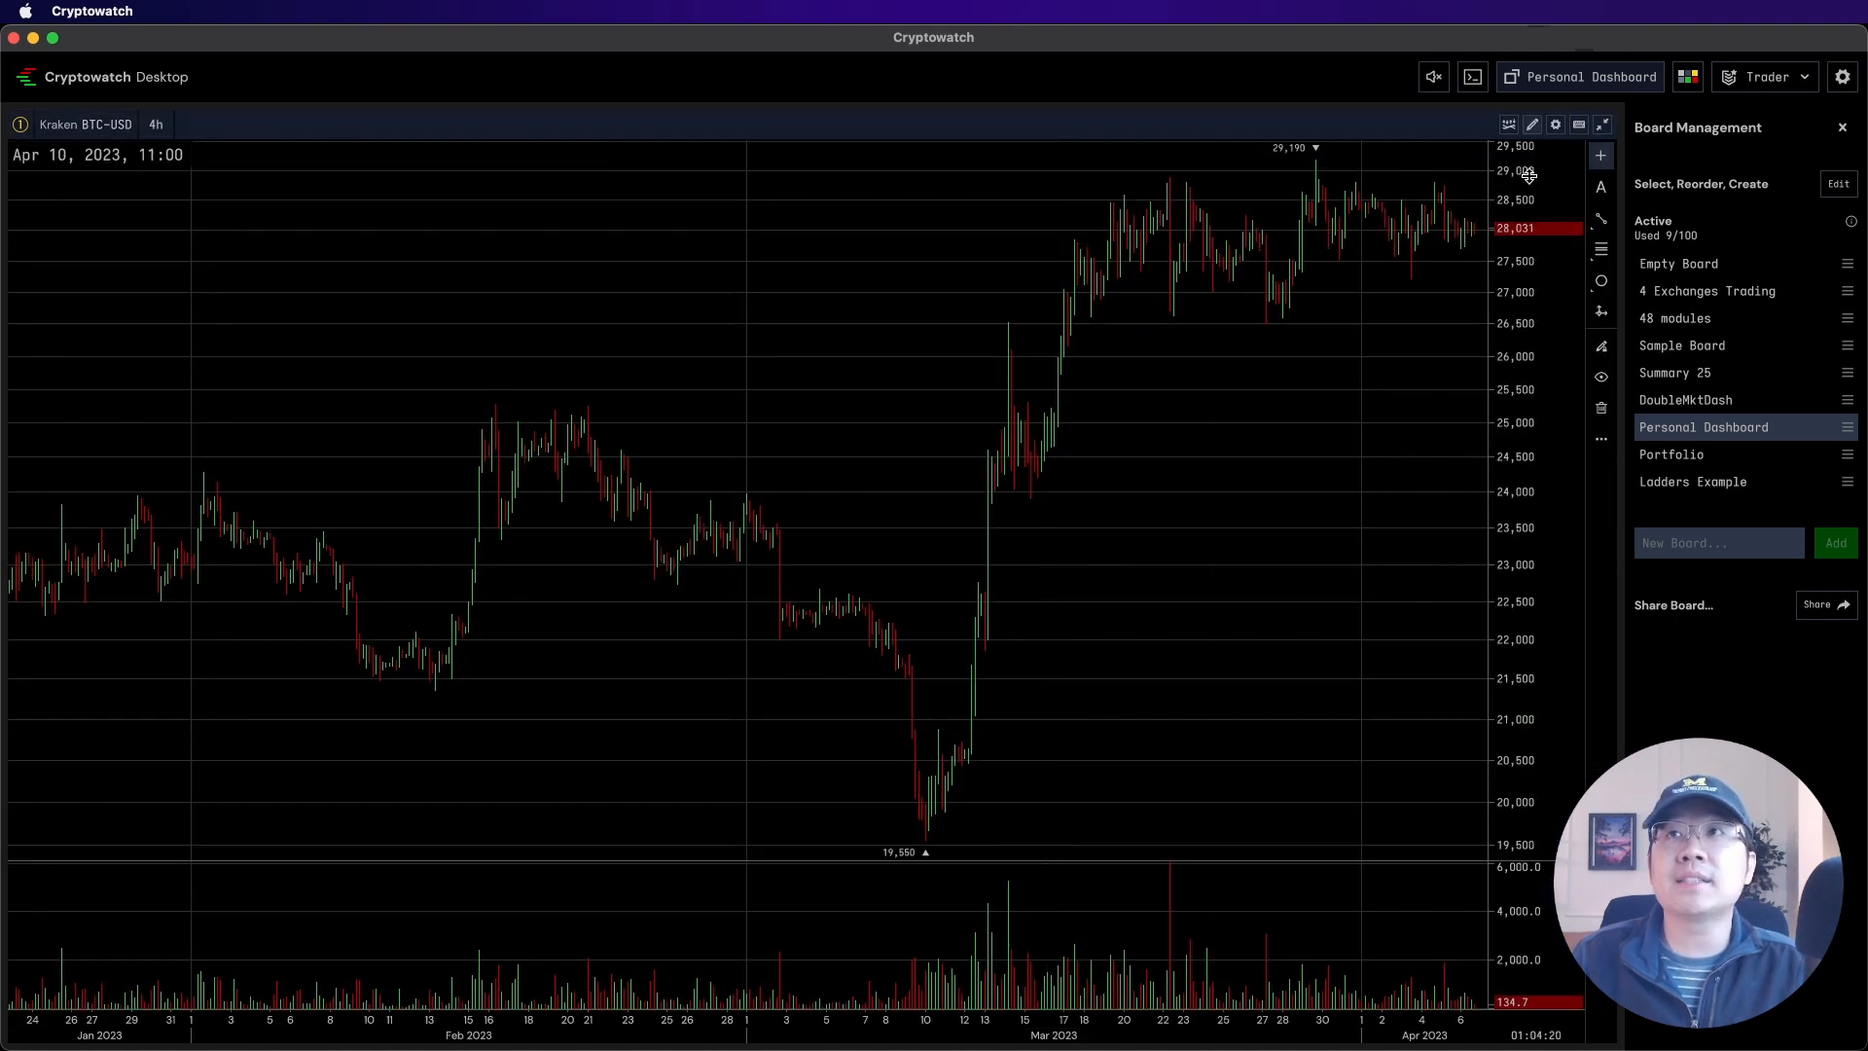
# Add Bollinger Bands to the price chart and a moving average to the volume pane
pyautogui.click(1841, 128)
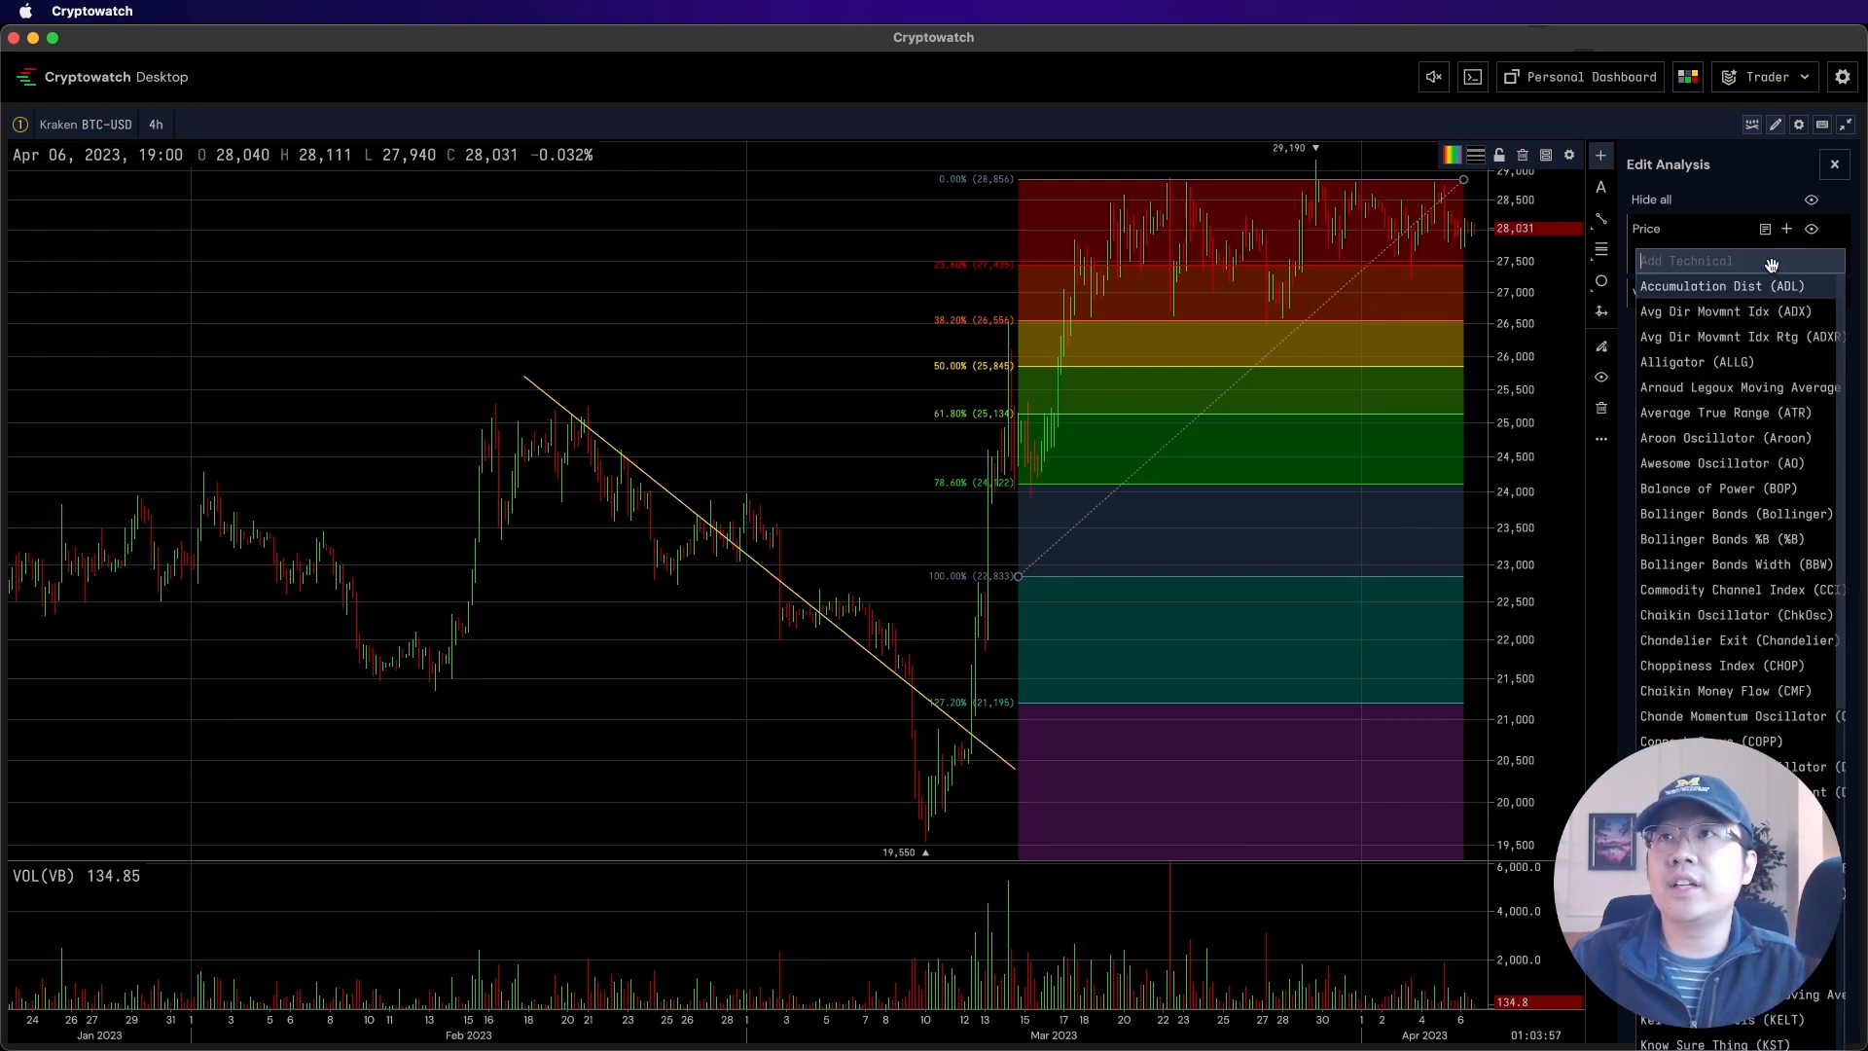
pyautogui.click(1736, 514)
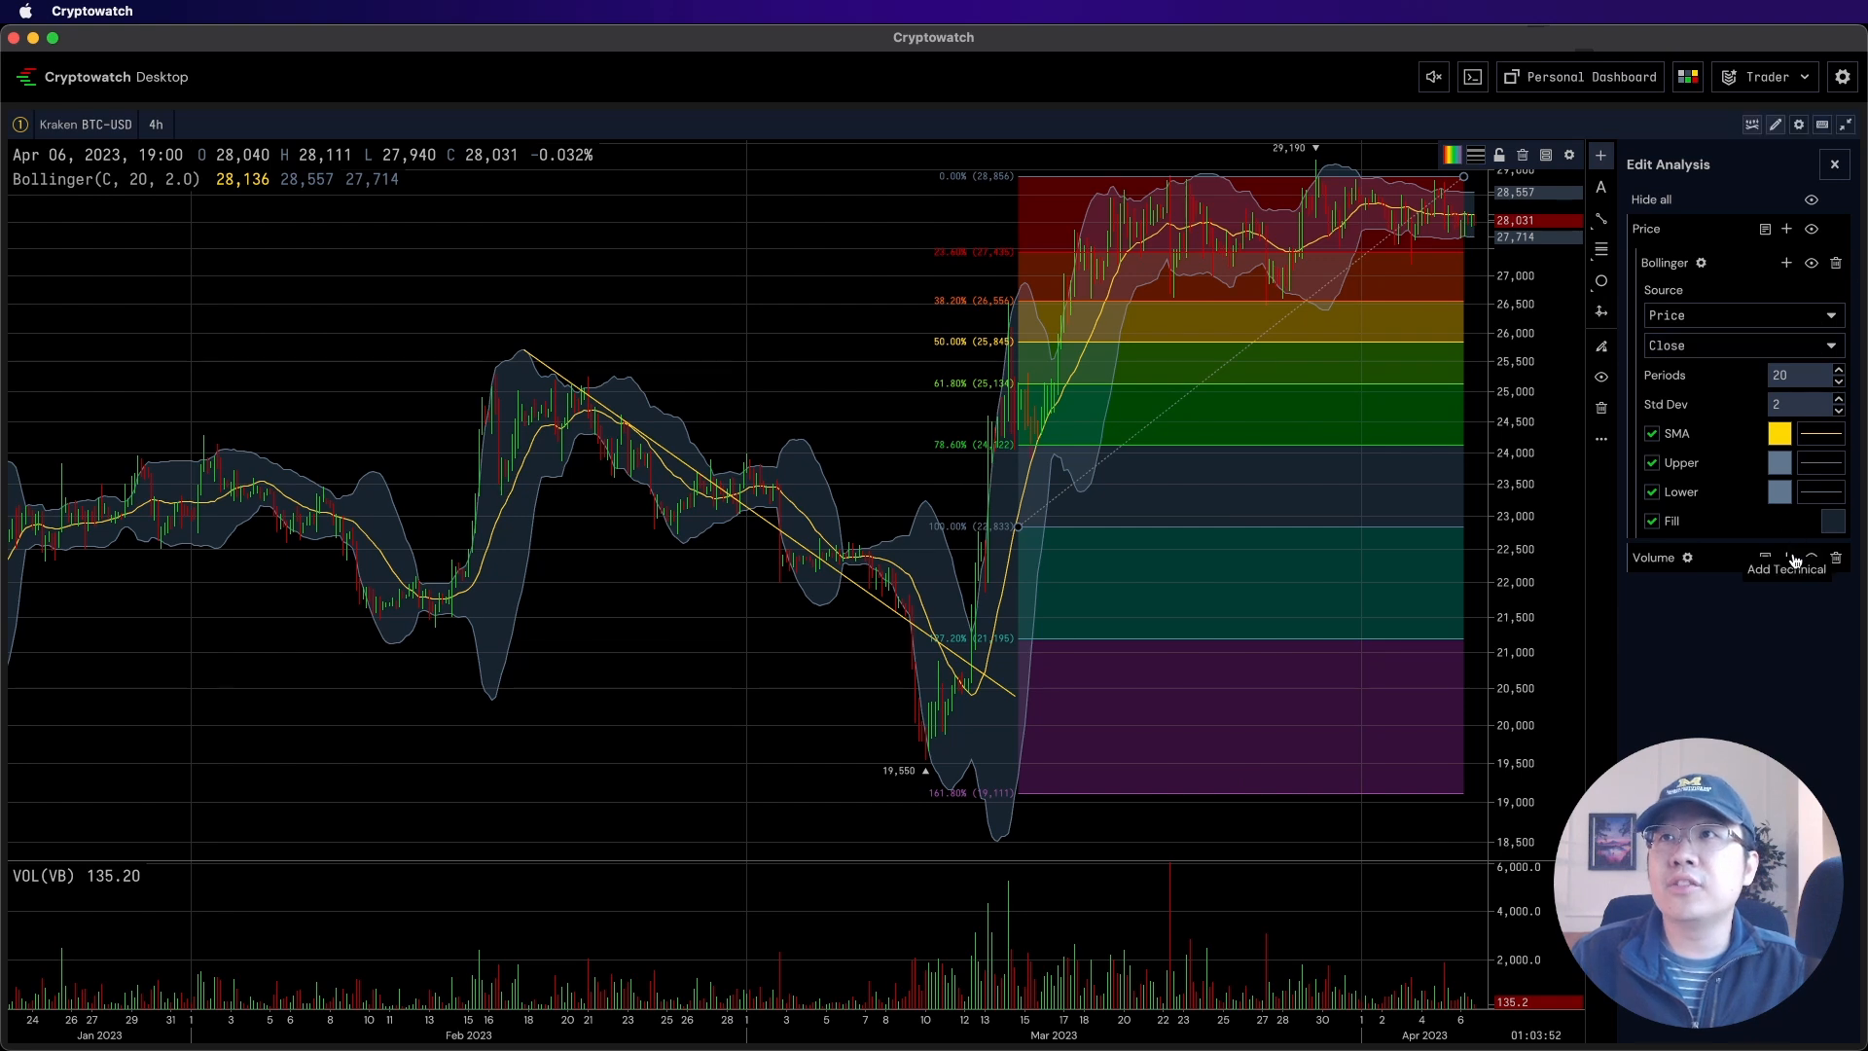
pyautogui.click(1787, 568)
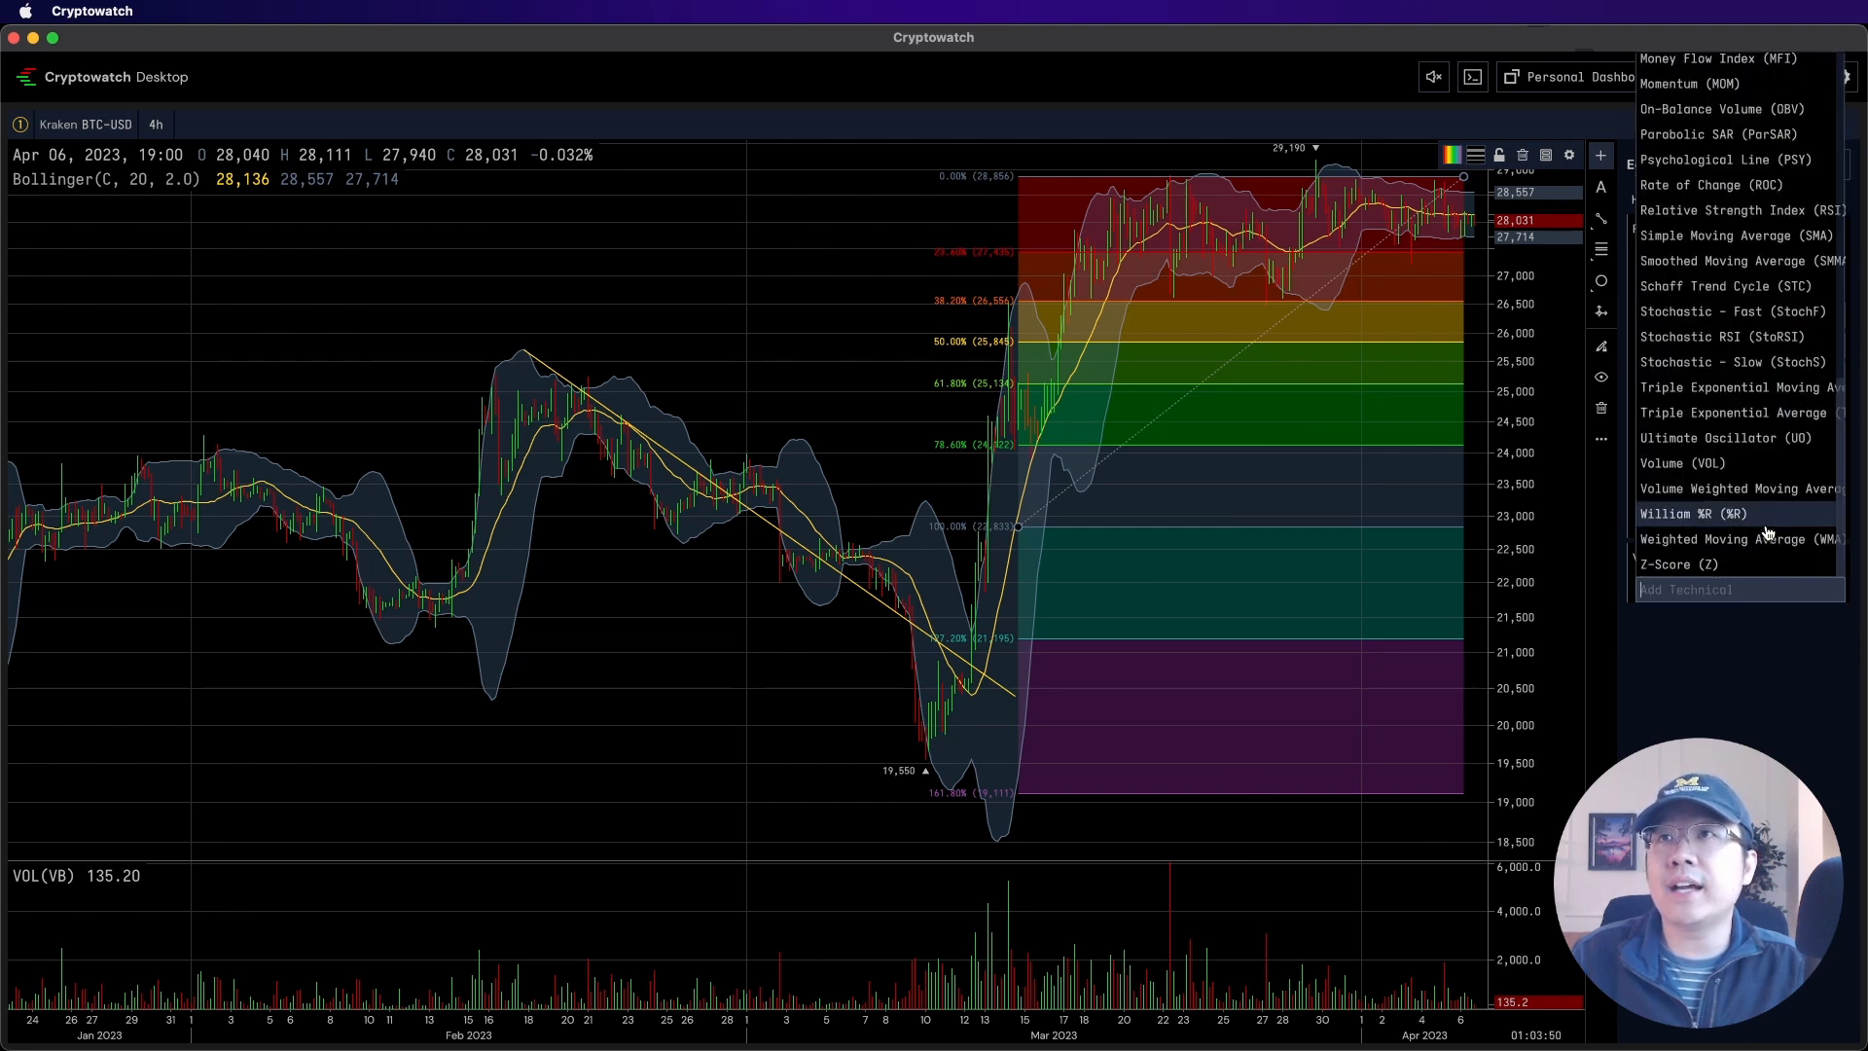
pyautogui.click(1736, 234)
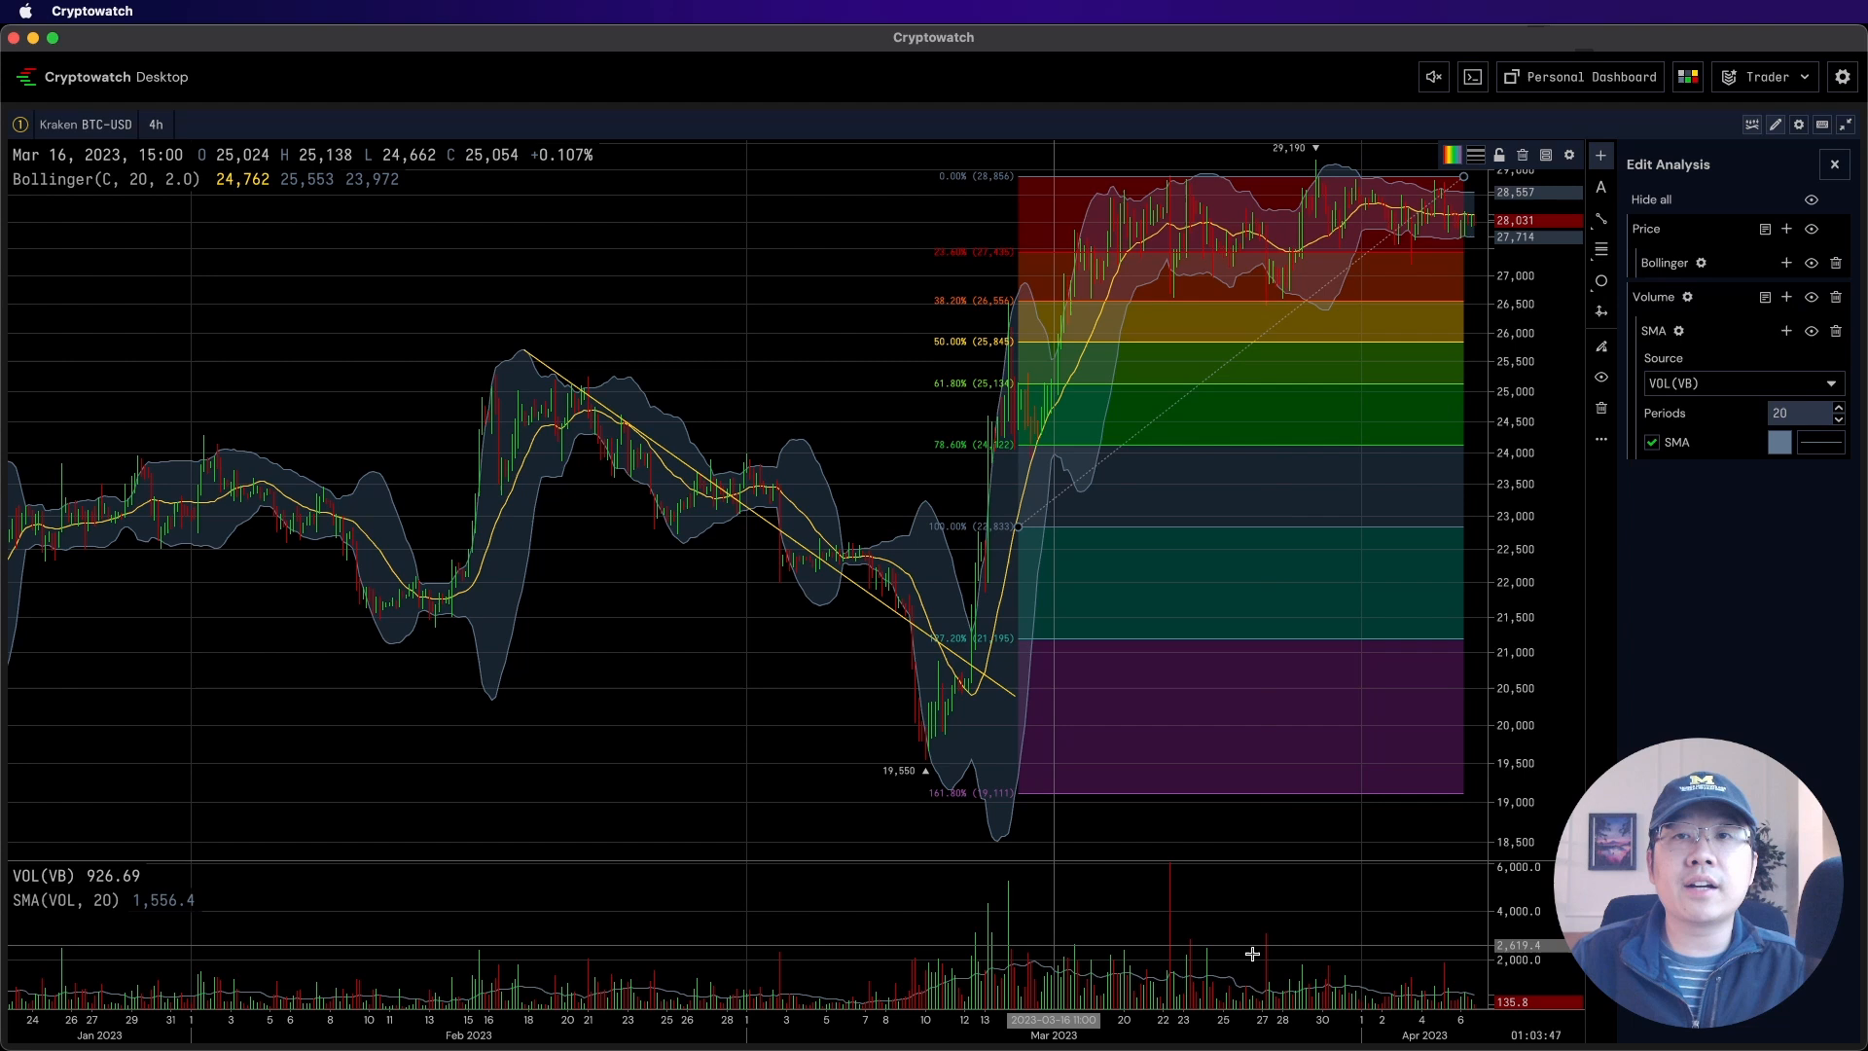
pyautogui.moveTo(1393, 991)
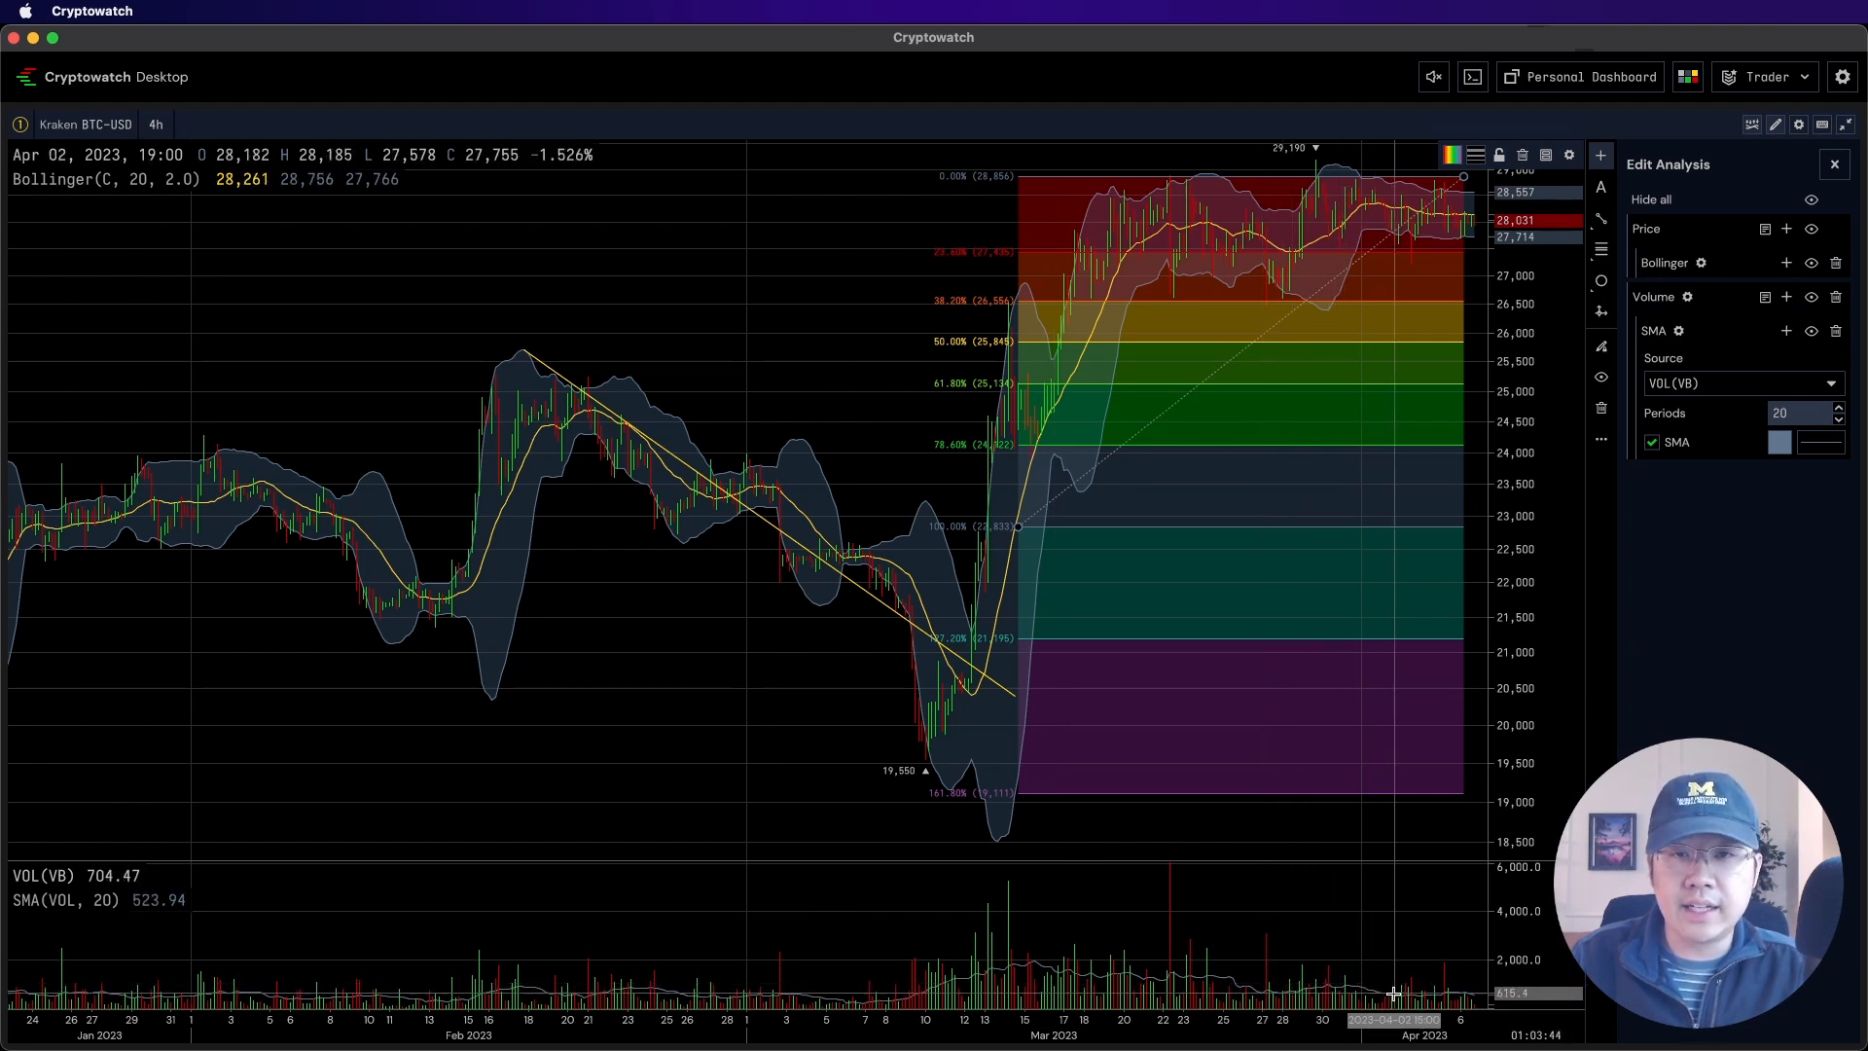
pyautogui.moveTo(1426, 996)
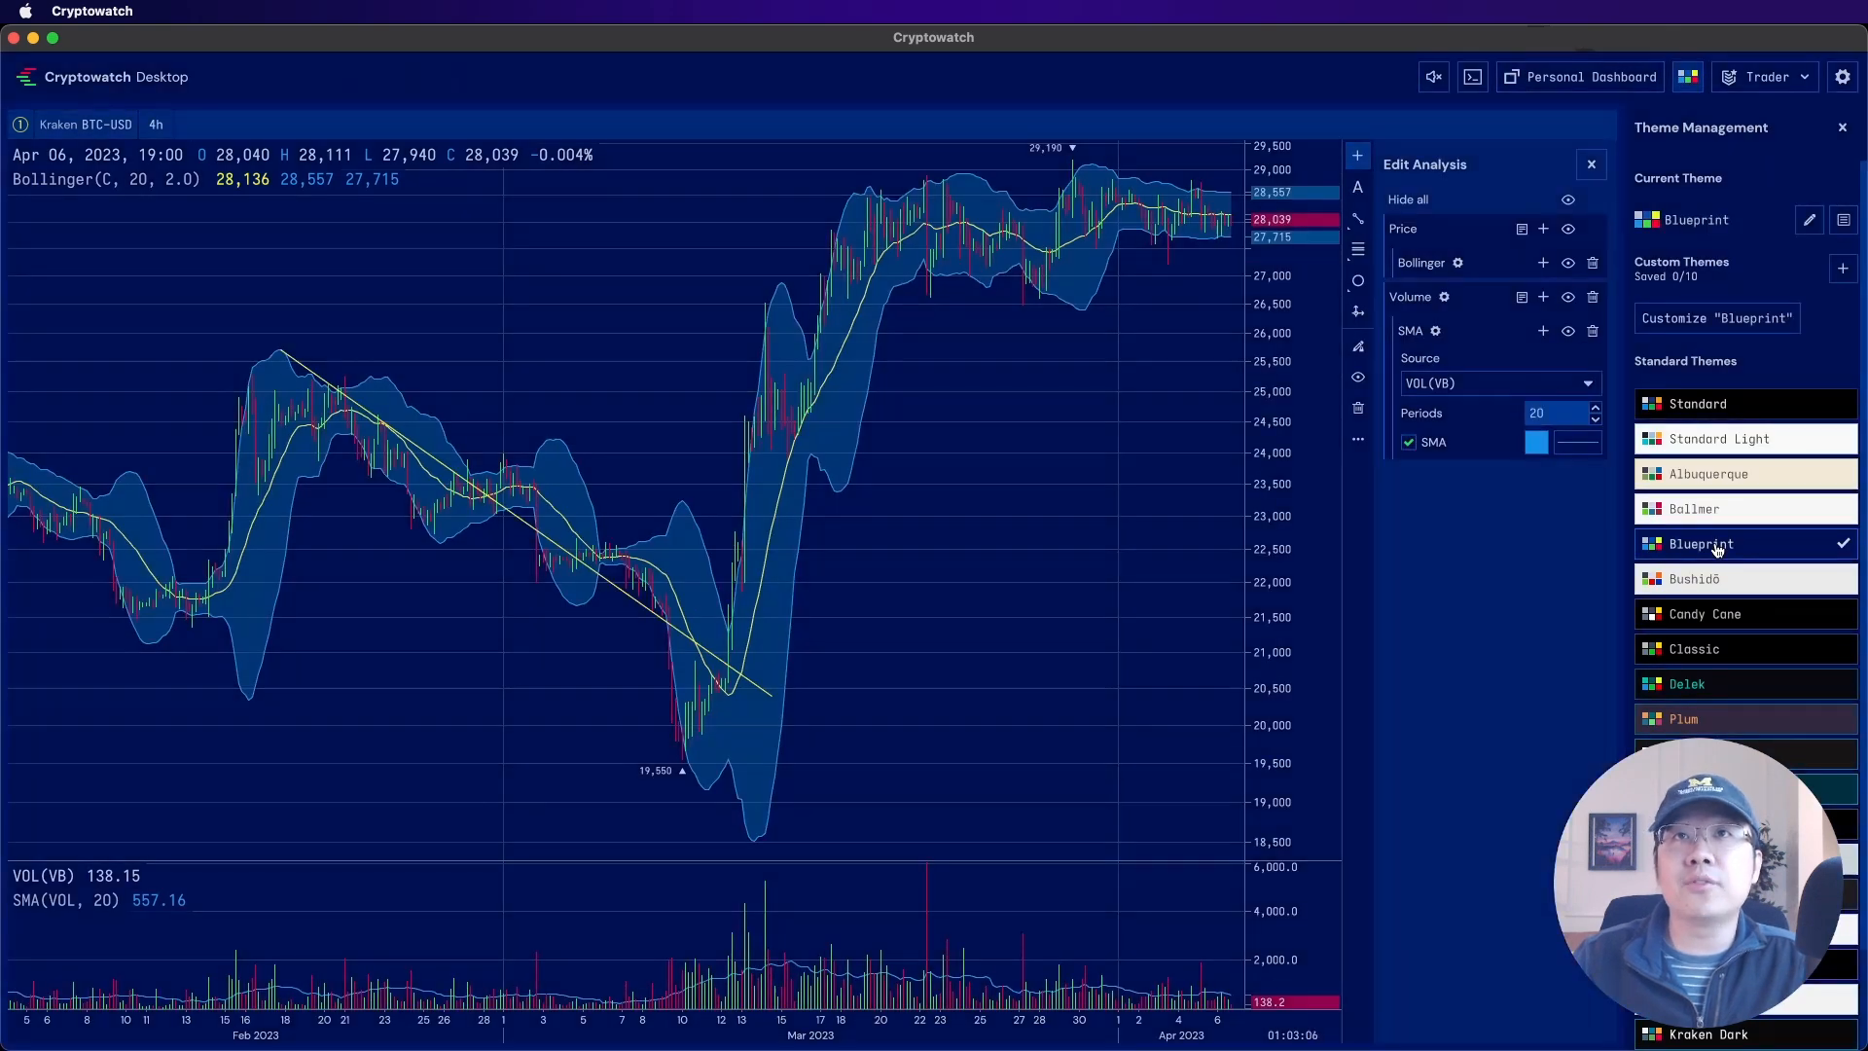
# Revert to the dark theme, try Mountain display, return to candles and pick a variant
pyautogui.click(1704, 613)
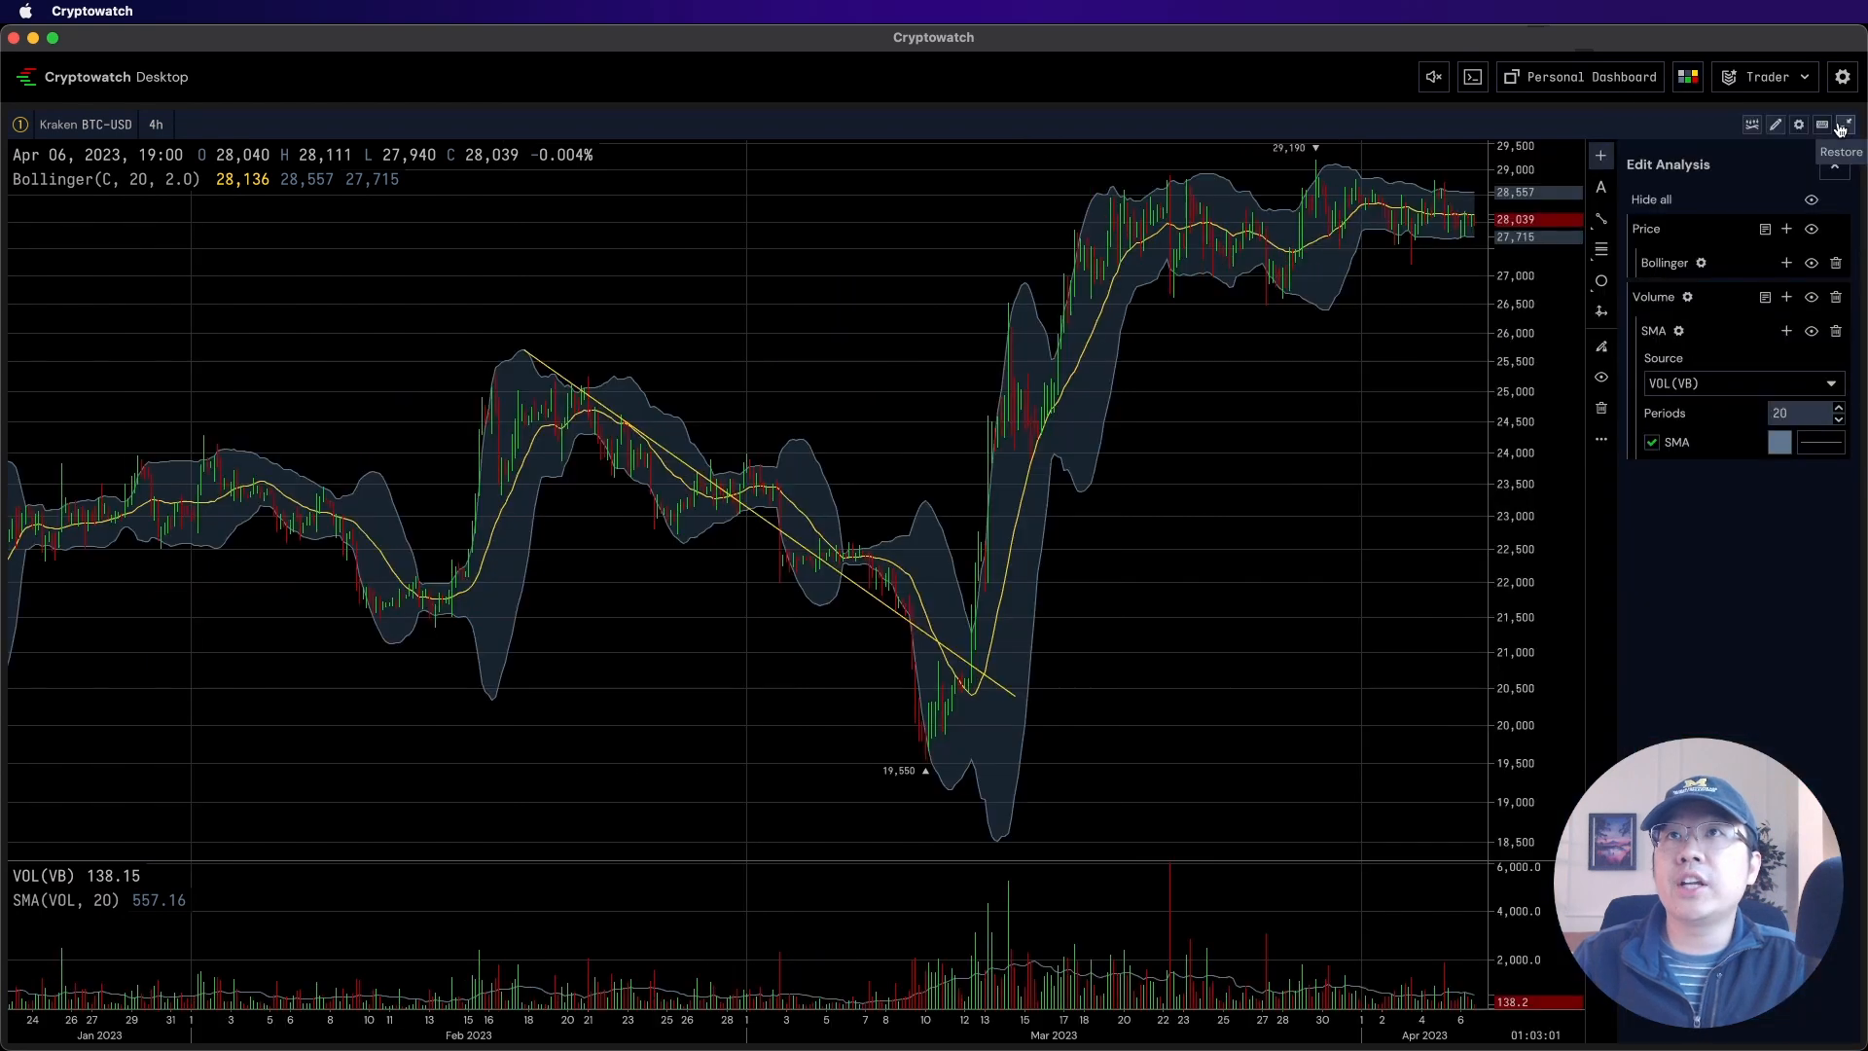
pyautogui.click(1820, 123)
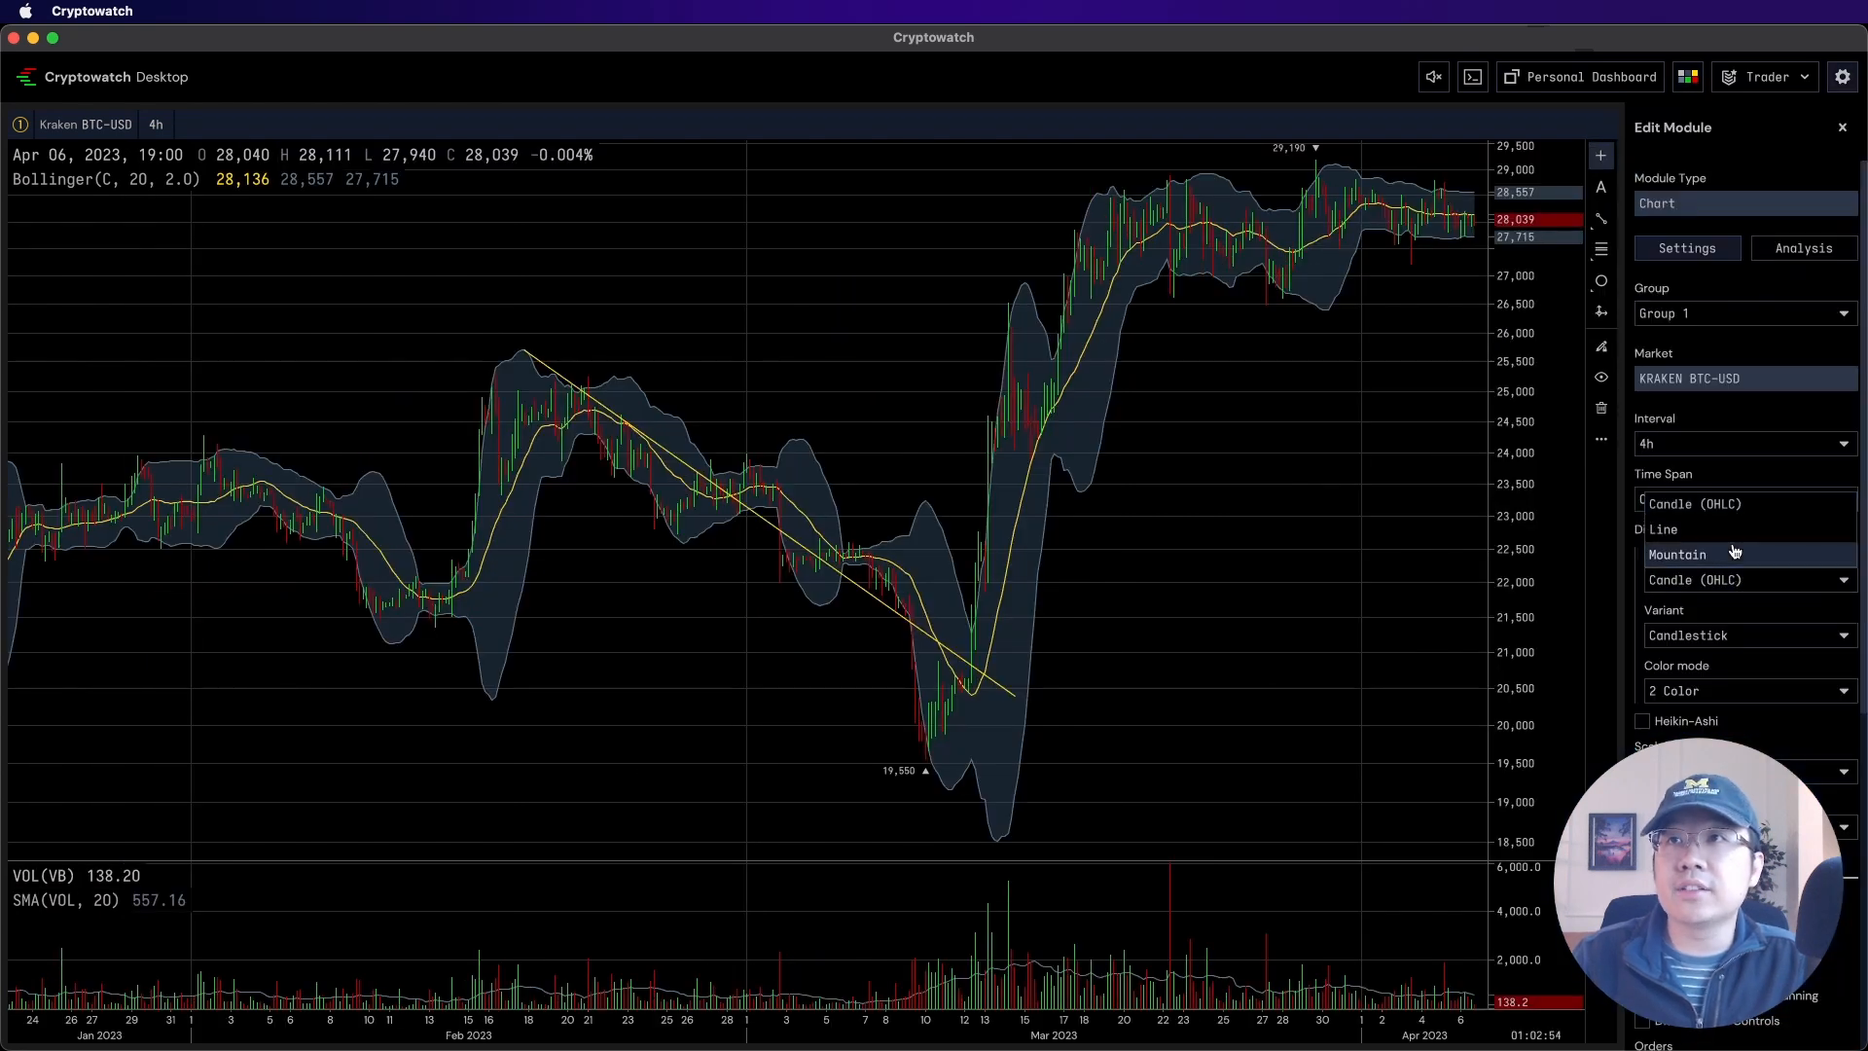
pyautogui.click(1677, 553)
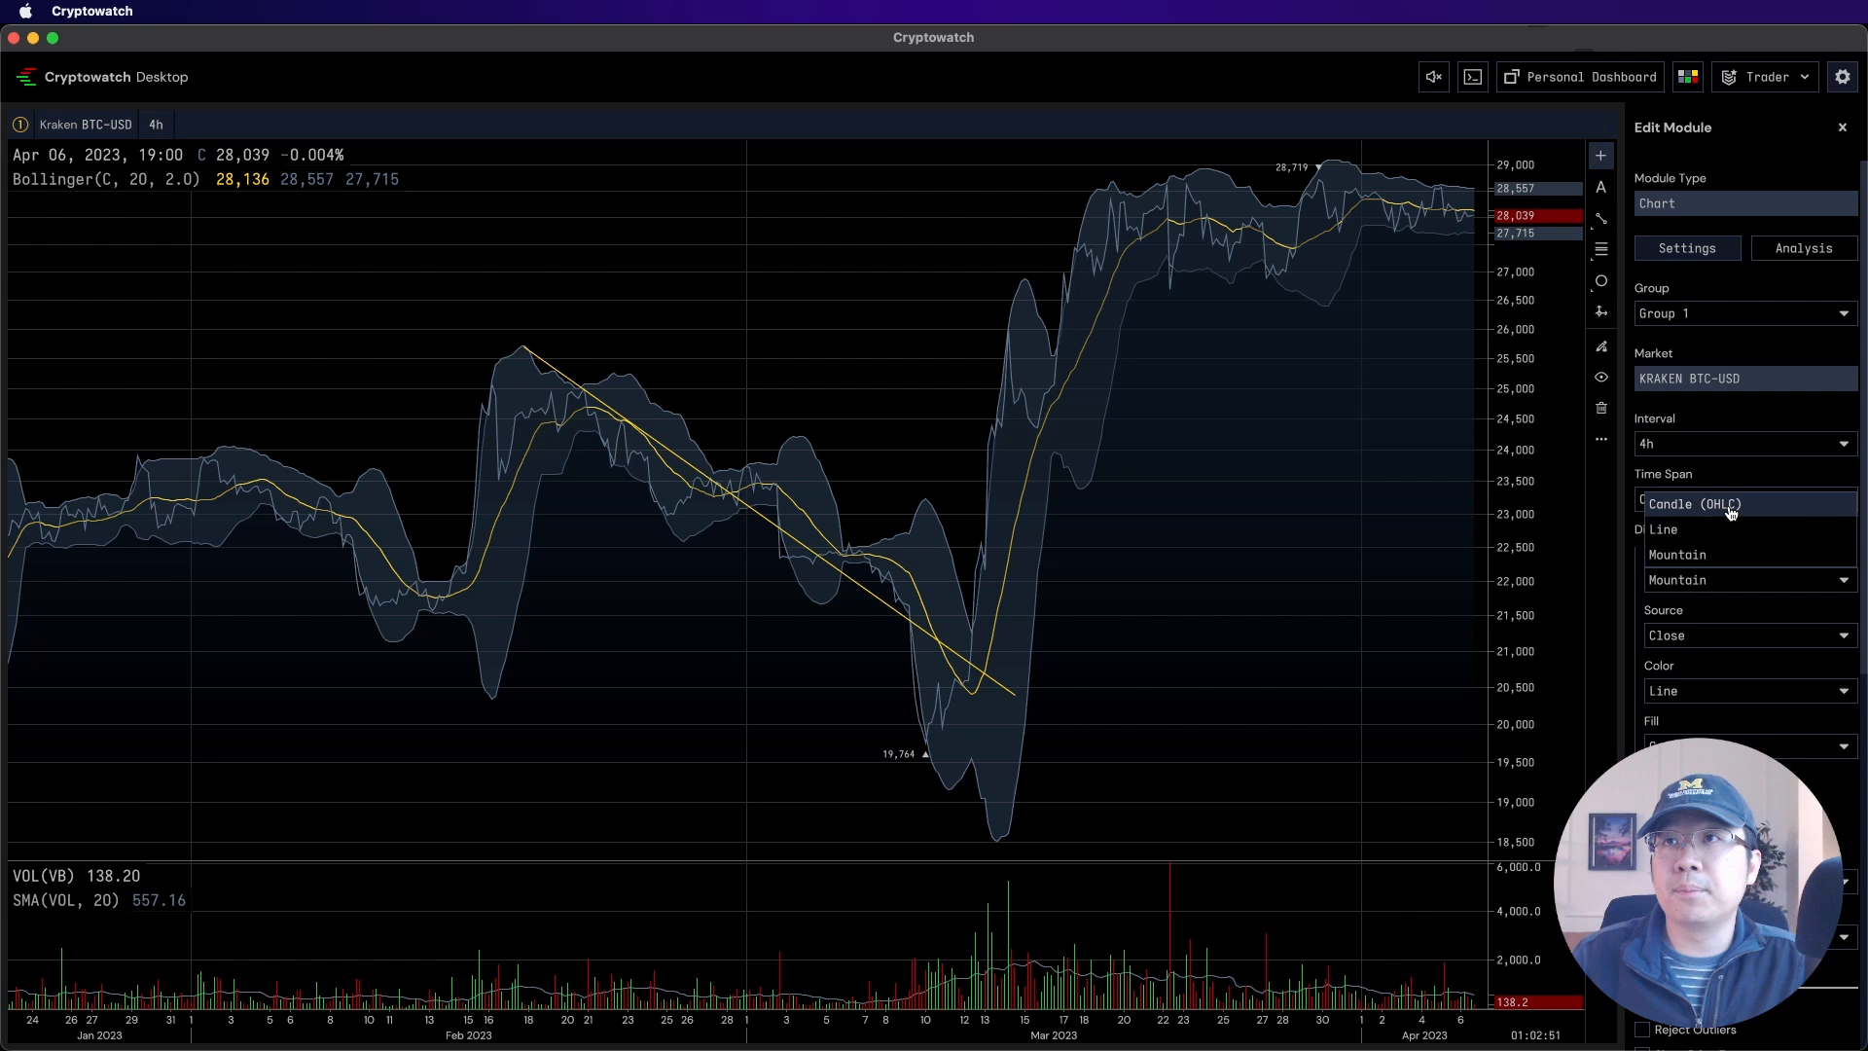
pyautogui.click(1686, 503)
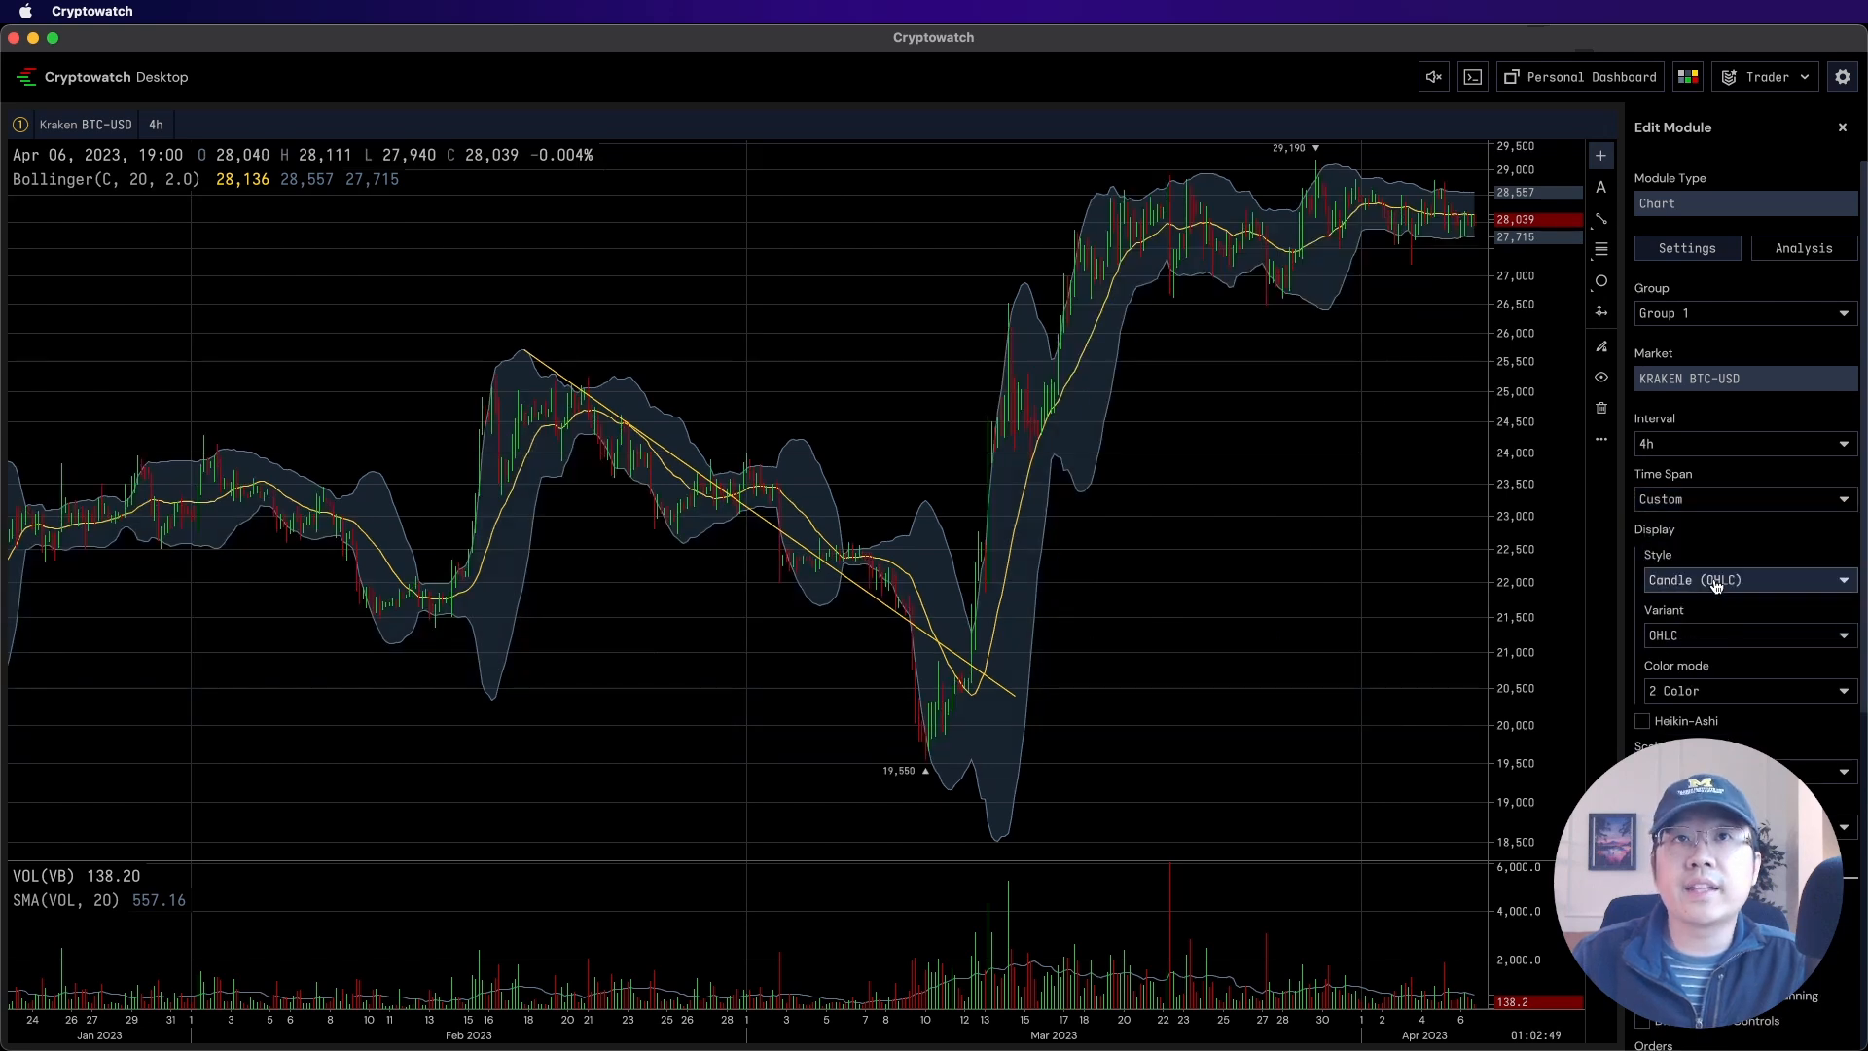
pyautogui.click(1745, 580)
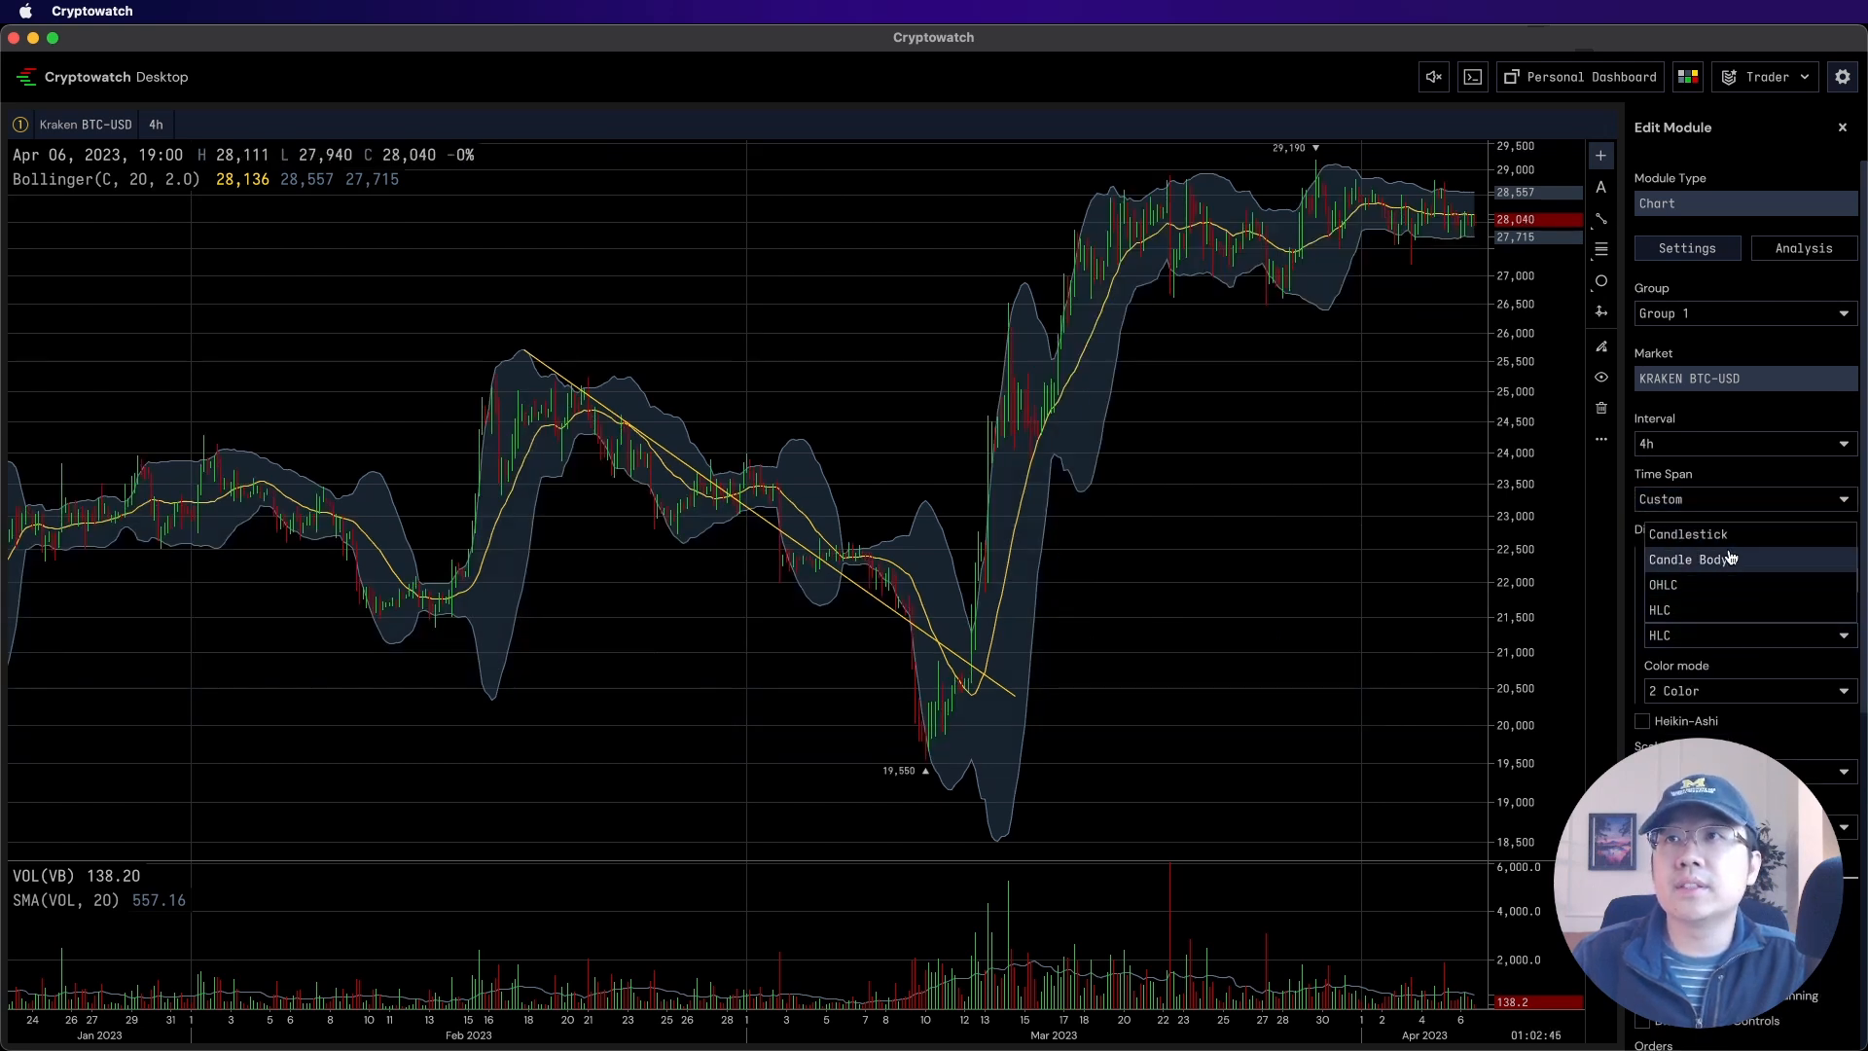
pyautogui.click(1688, 558)
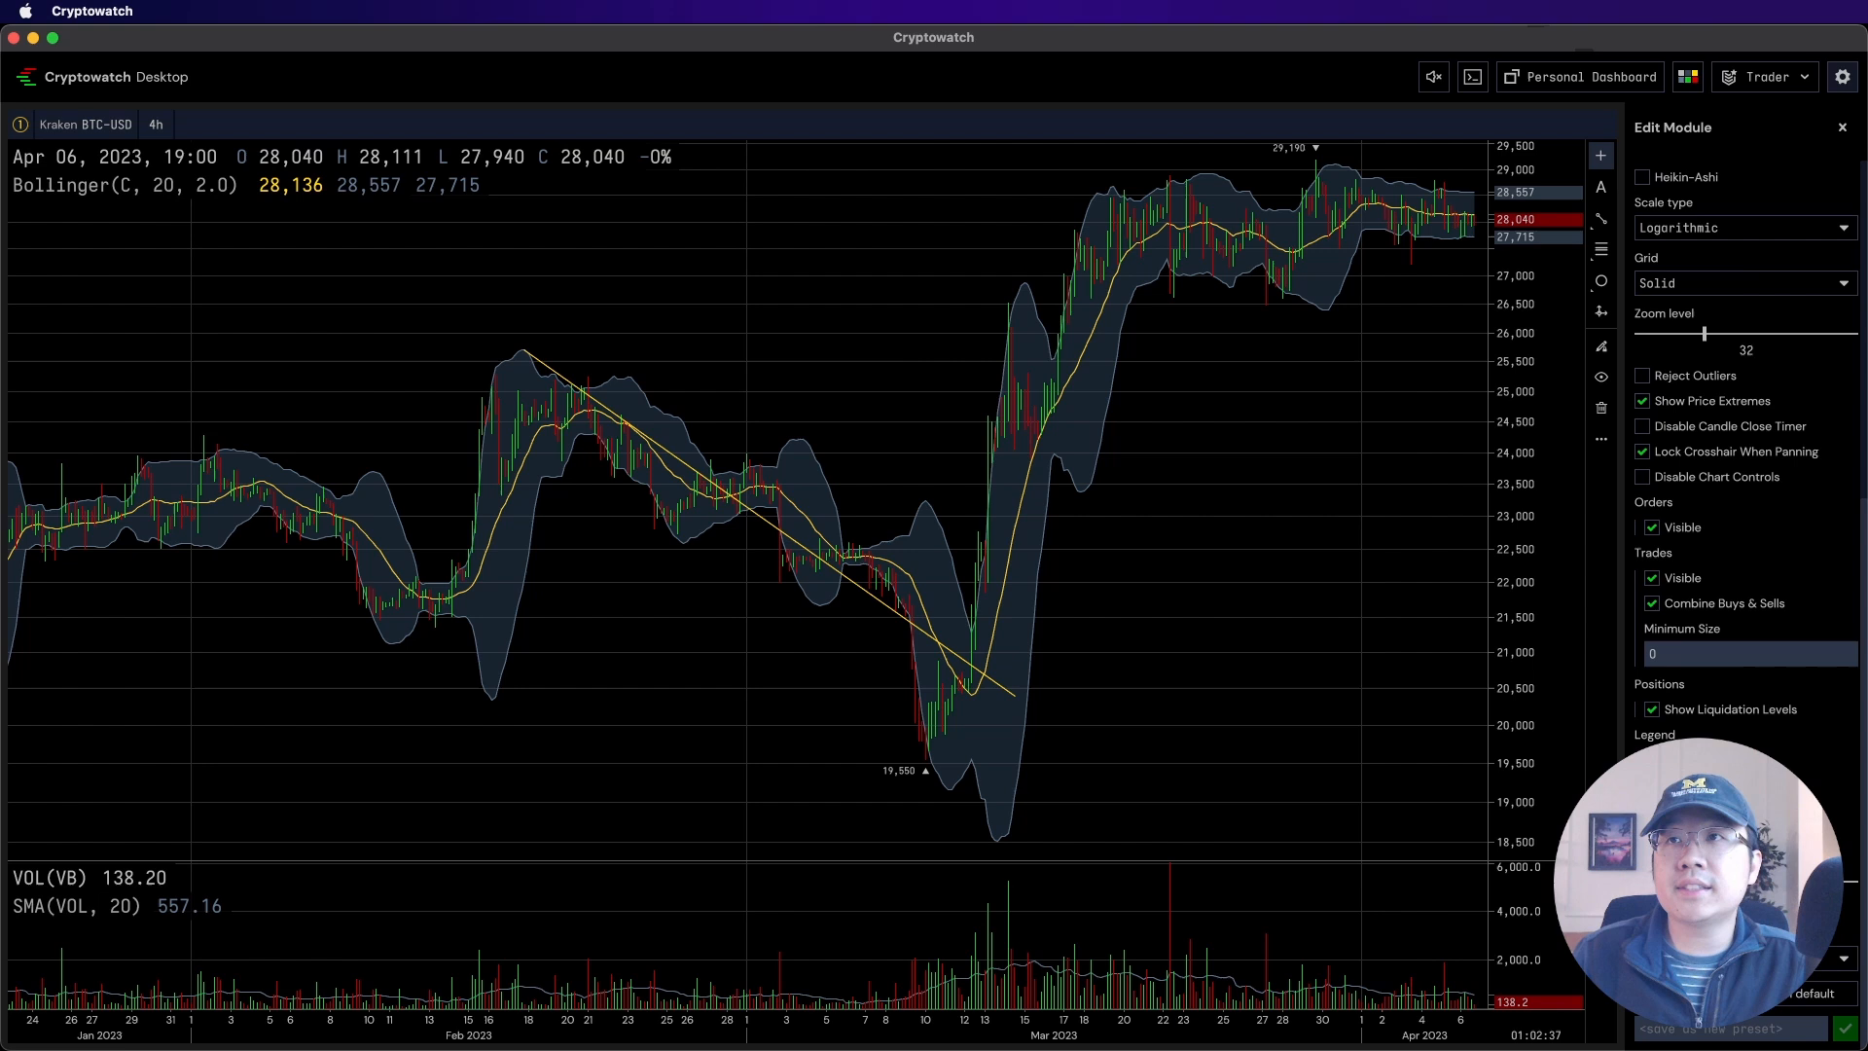
# Open sound settings and expand the launch sound's volume and low-pass filter controls
pyautogui.click(1434, 76)
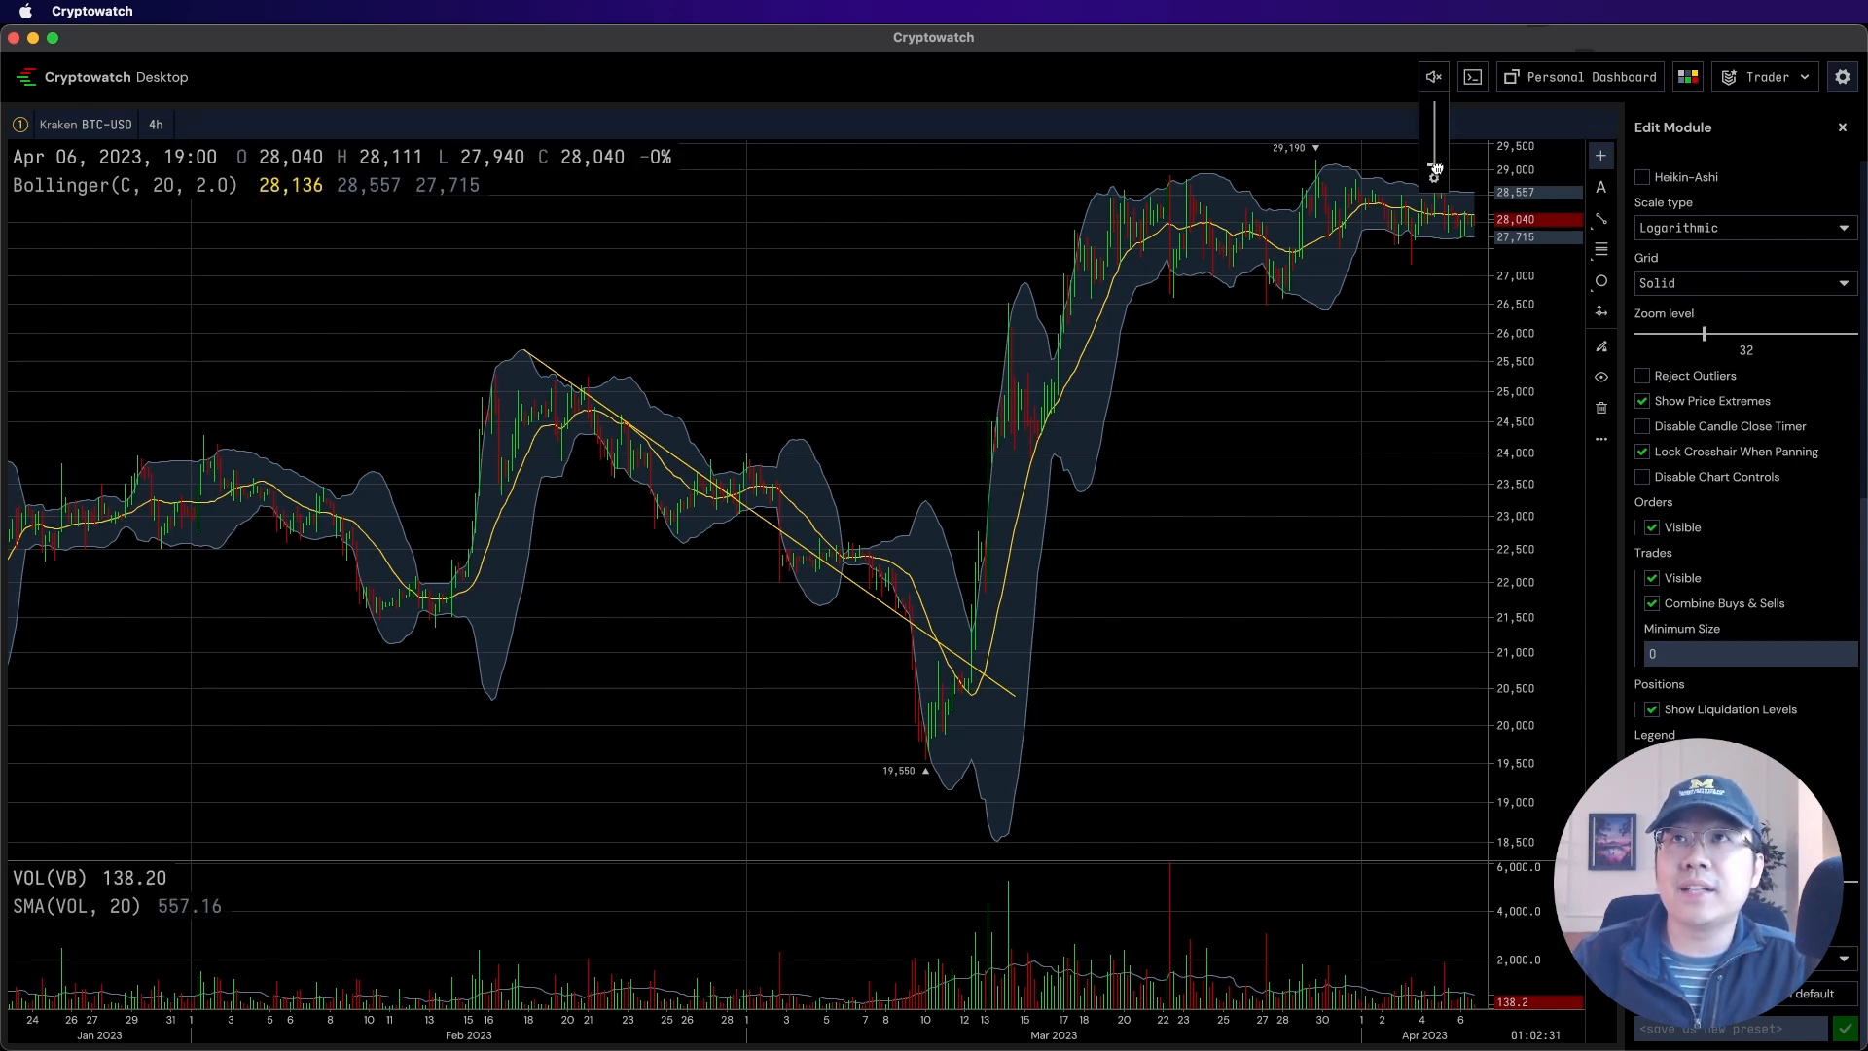
pyautogui.click(1434, 75)
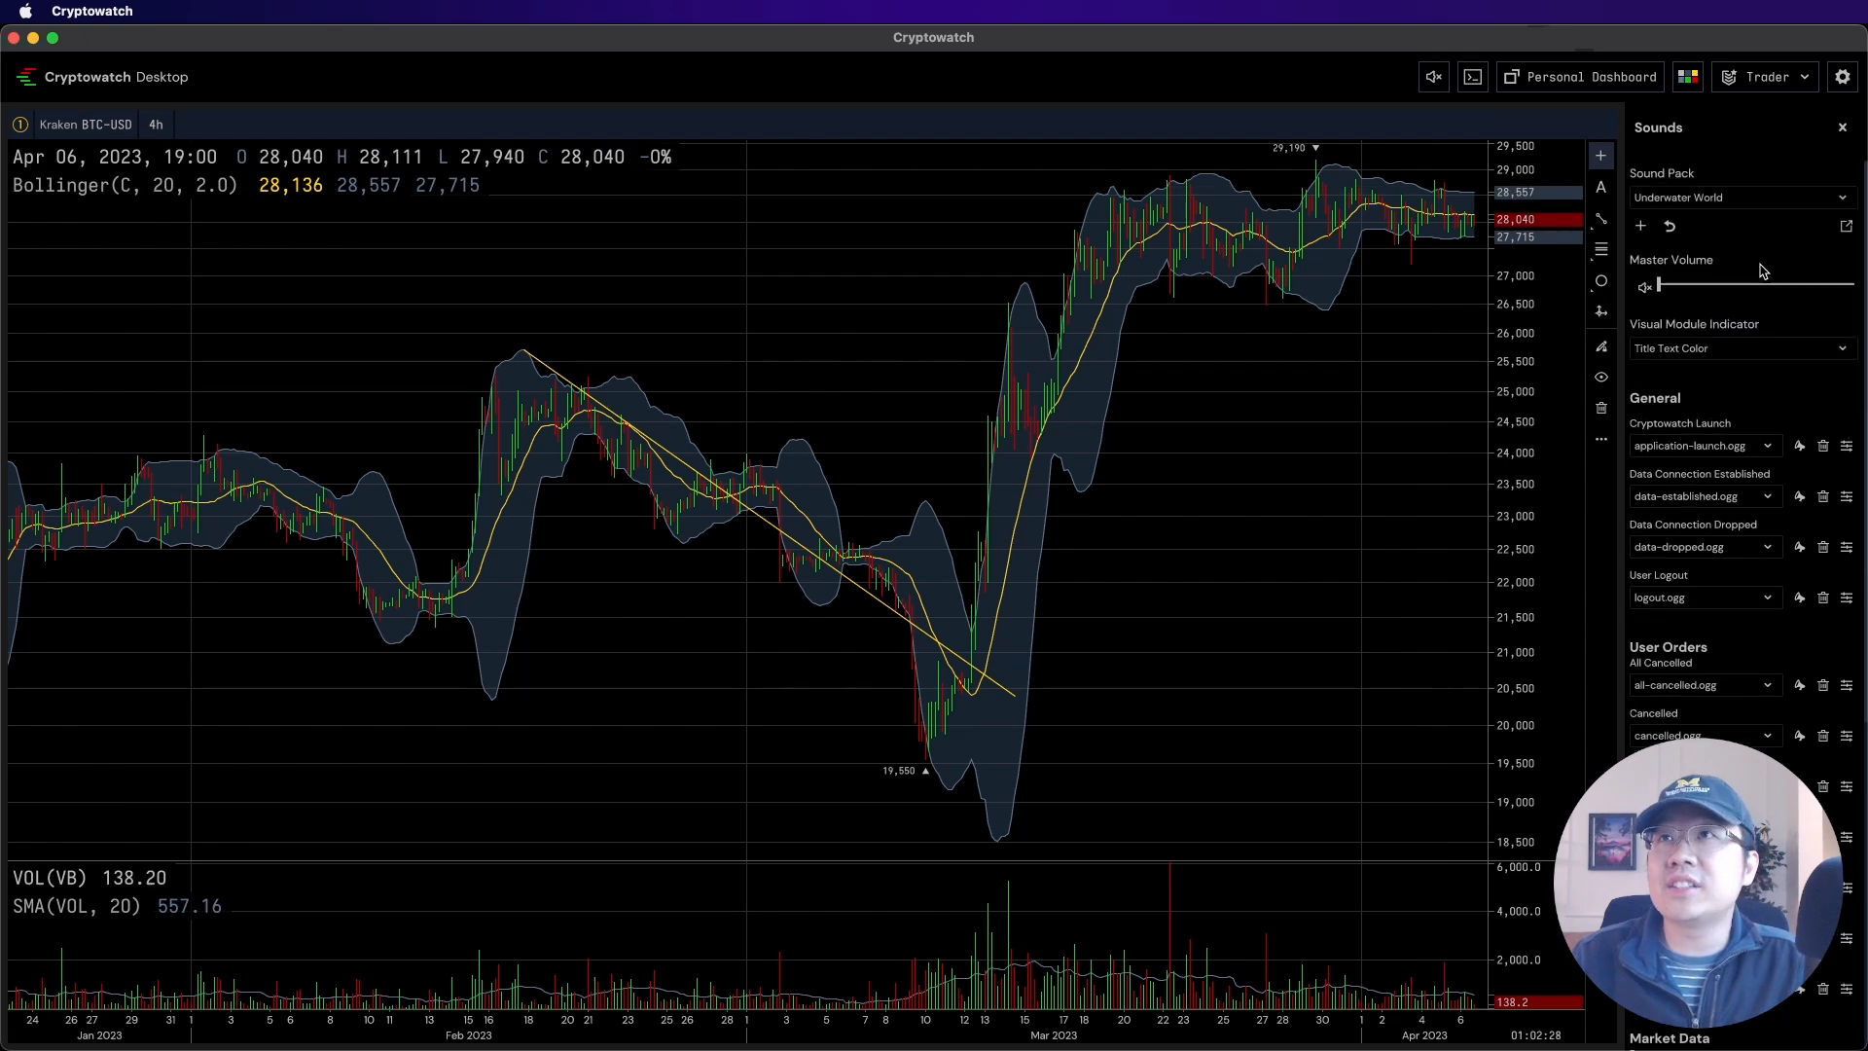
pyautogui.scroll(-3)
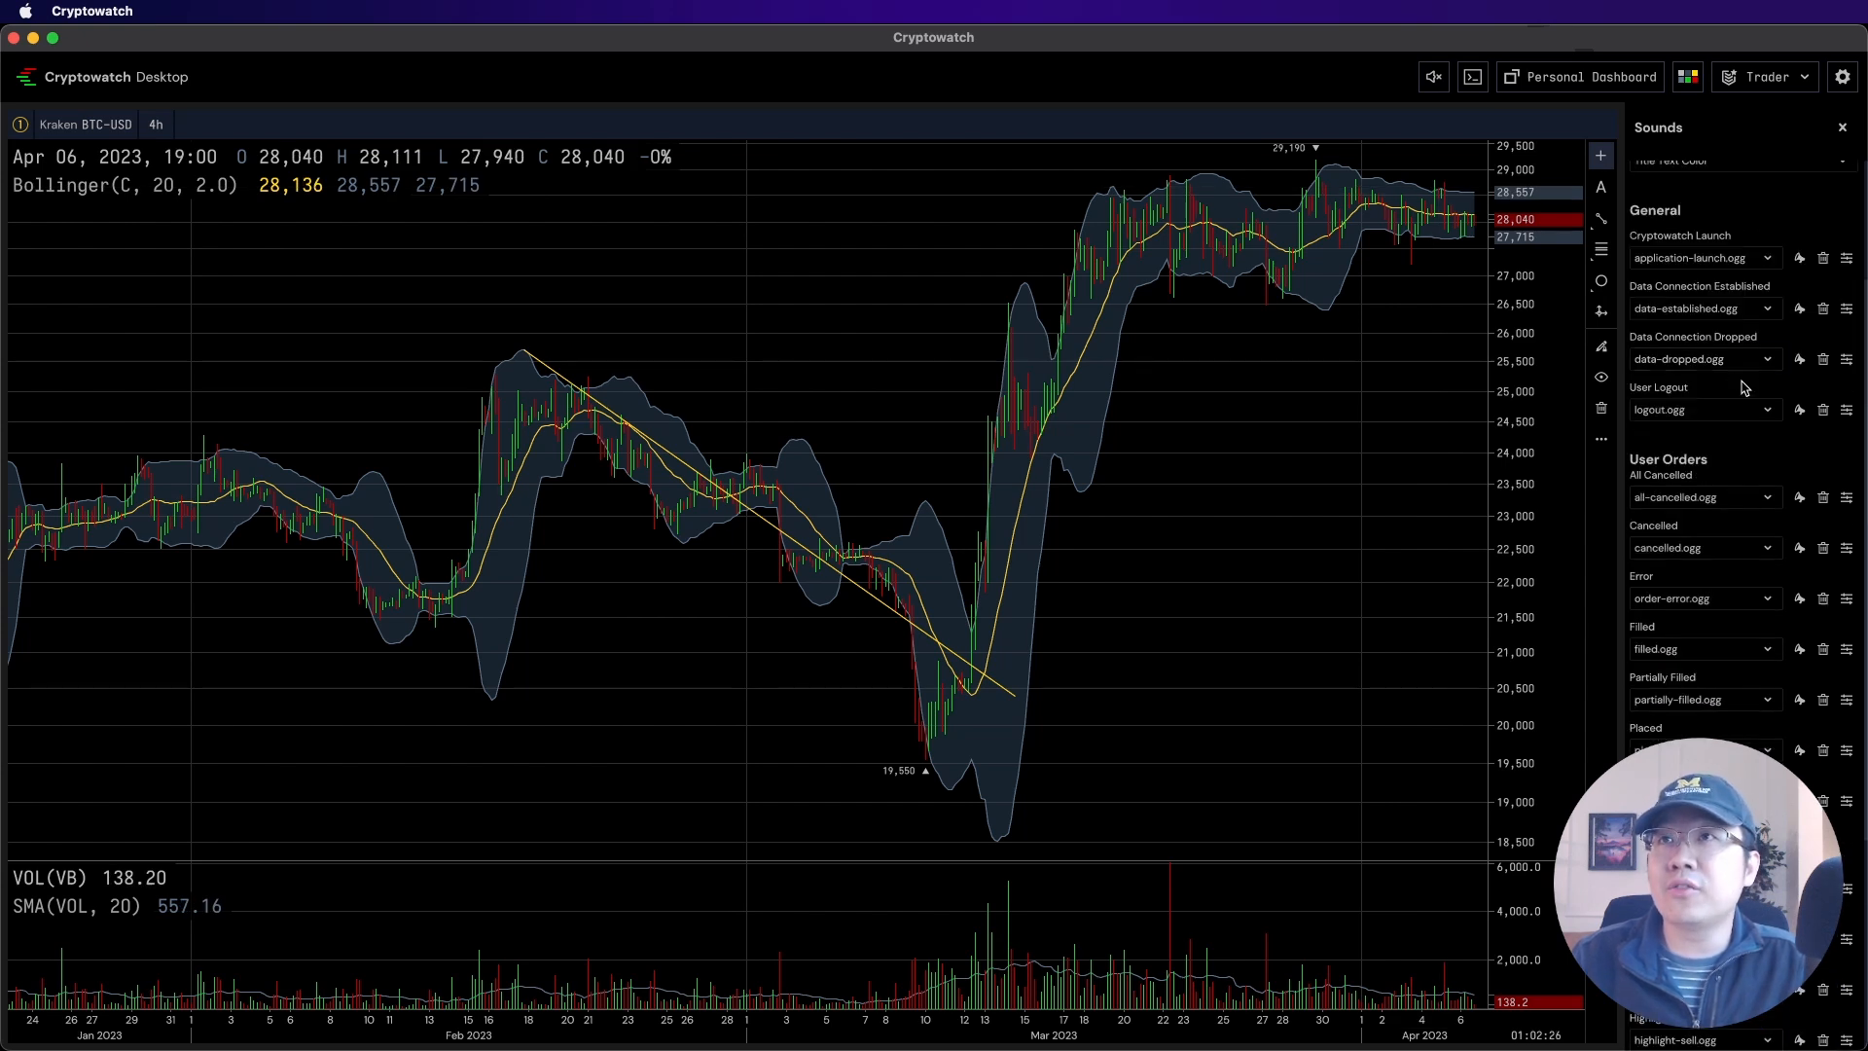
pyautogui.scroll(3)
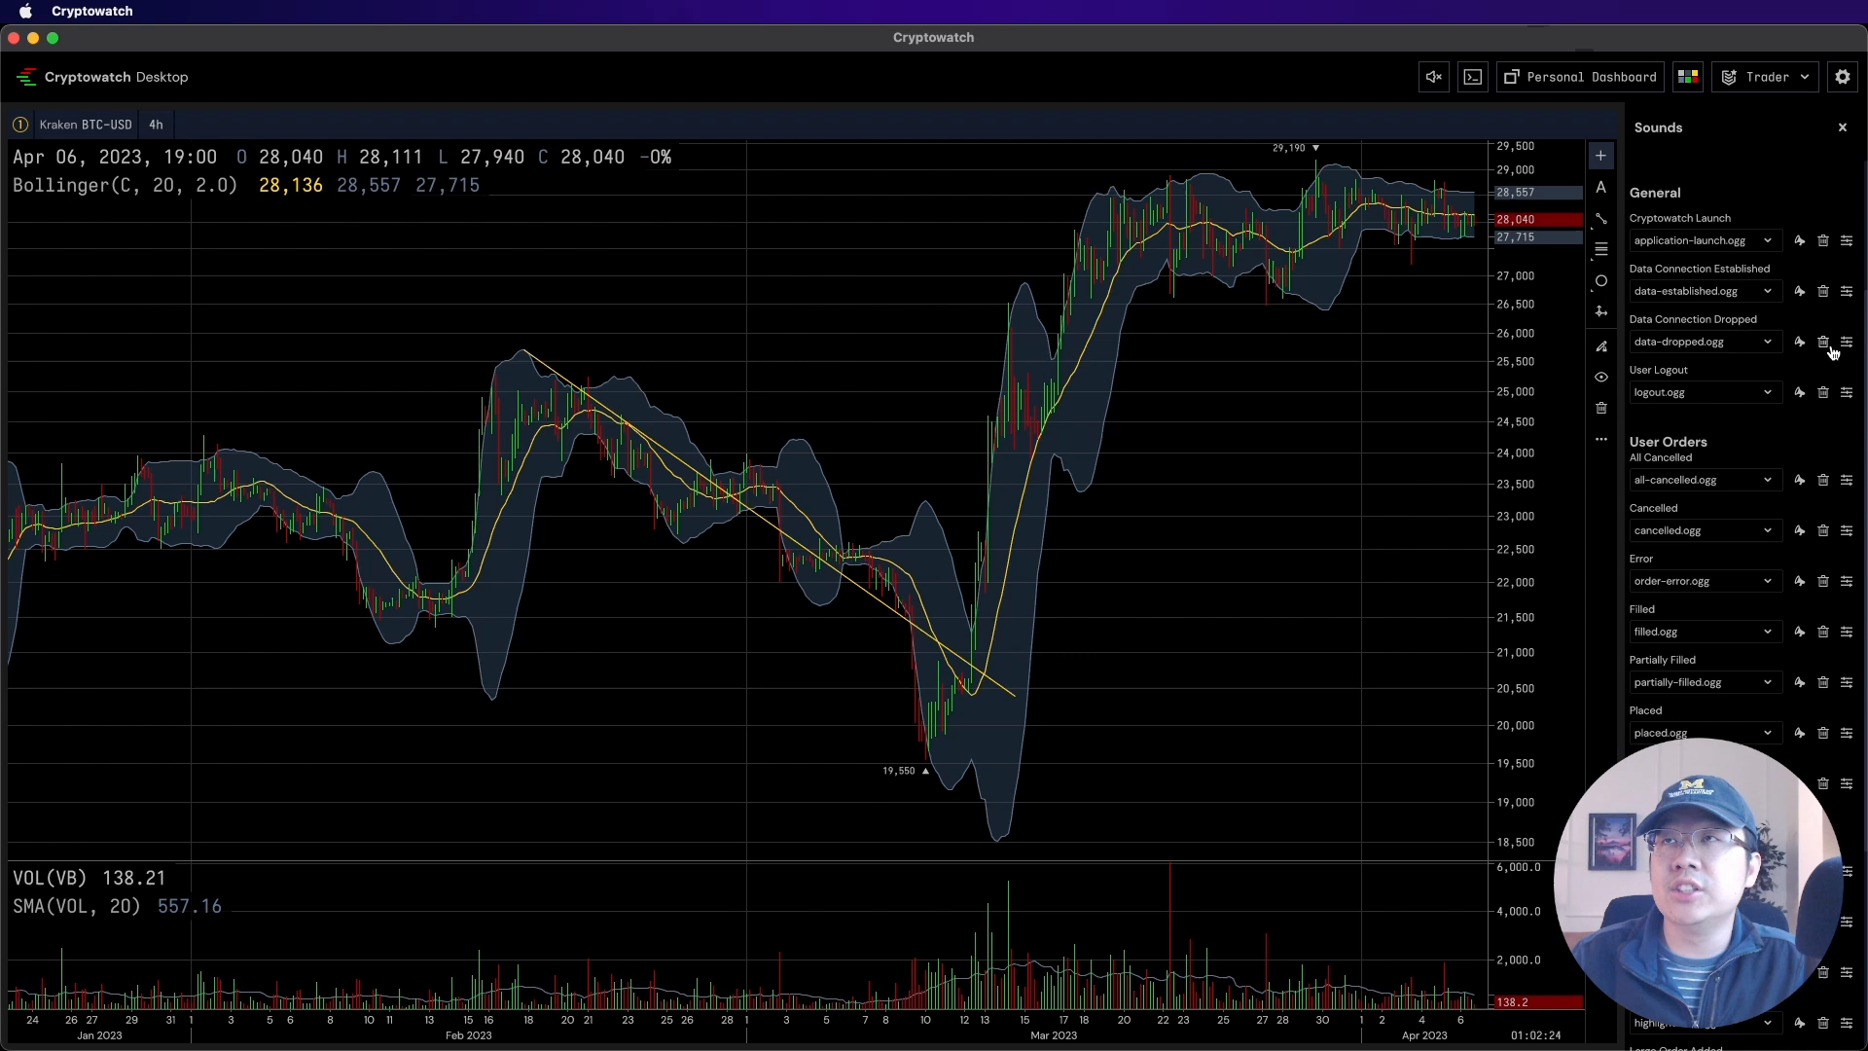
pyautogui.click(1846, 239)
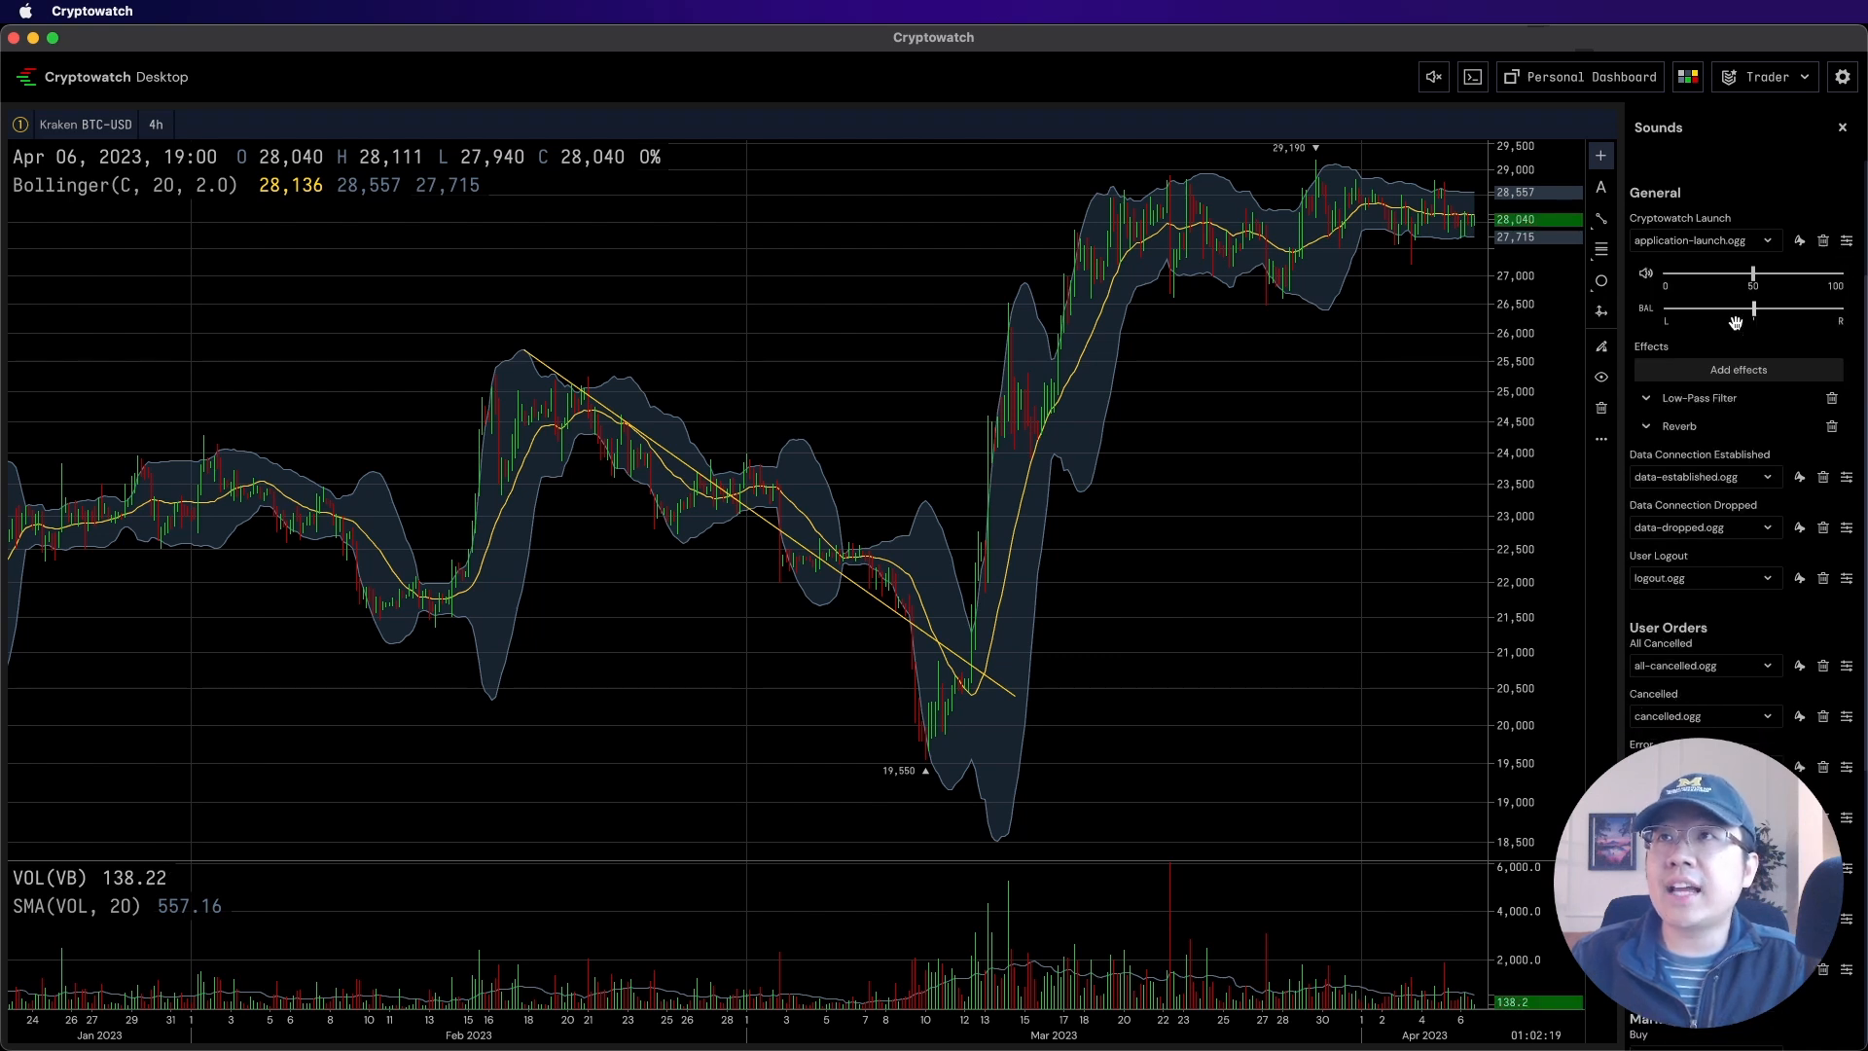
pyautogui.click(1739, 370)
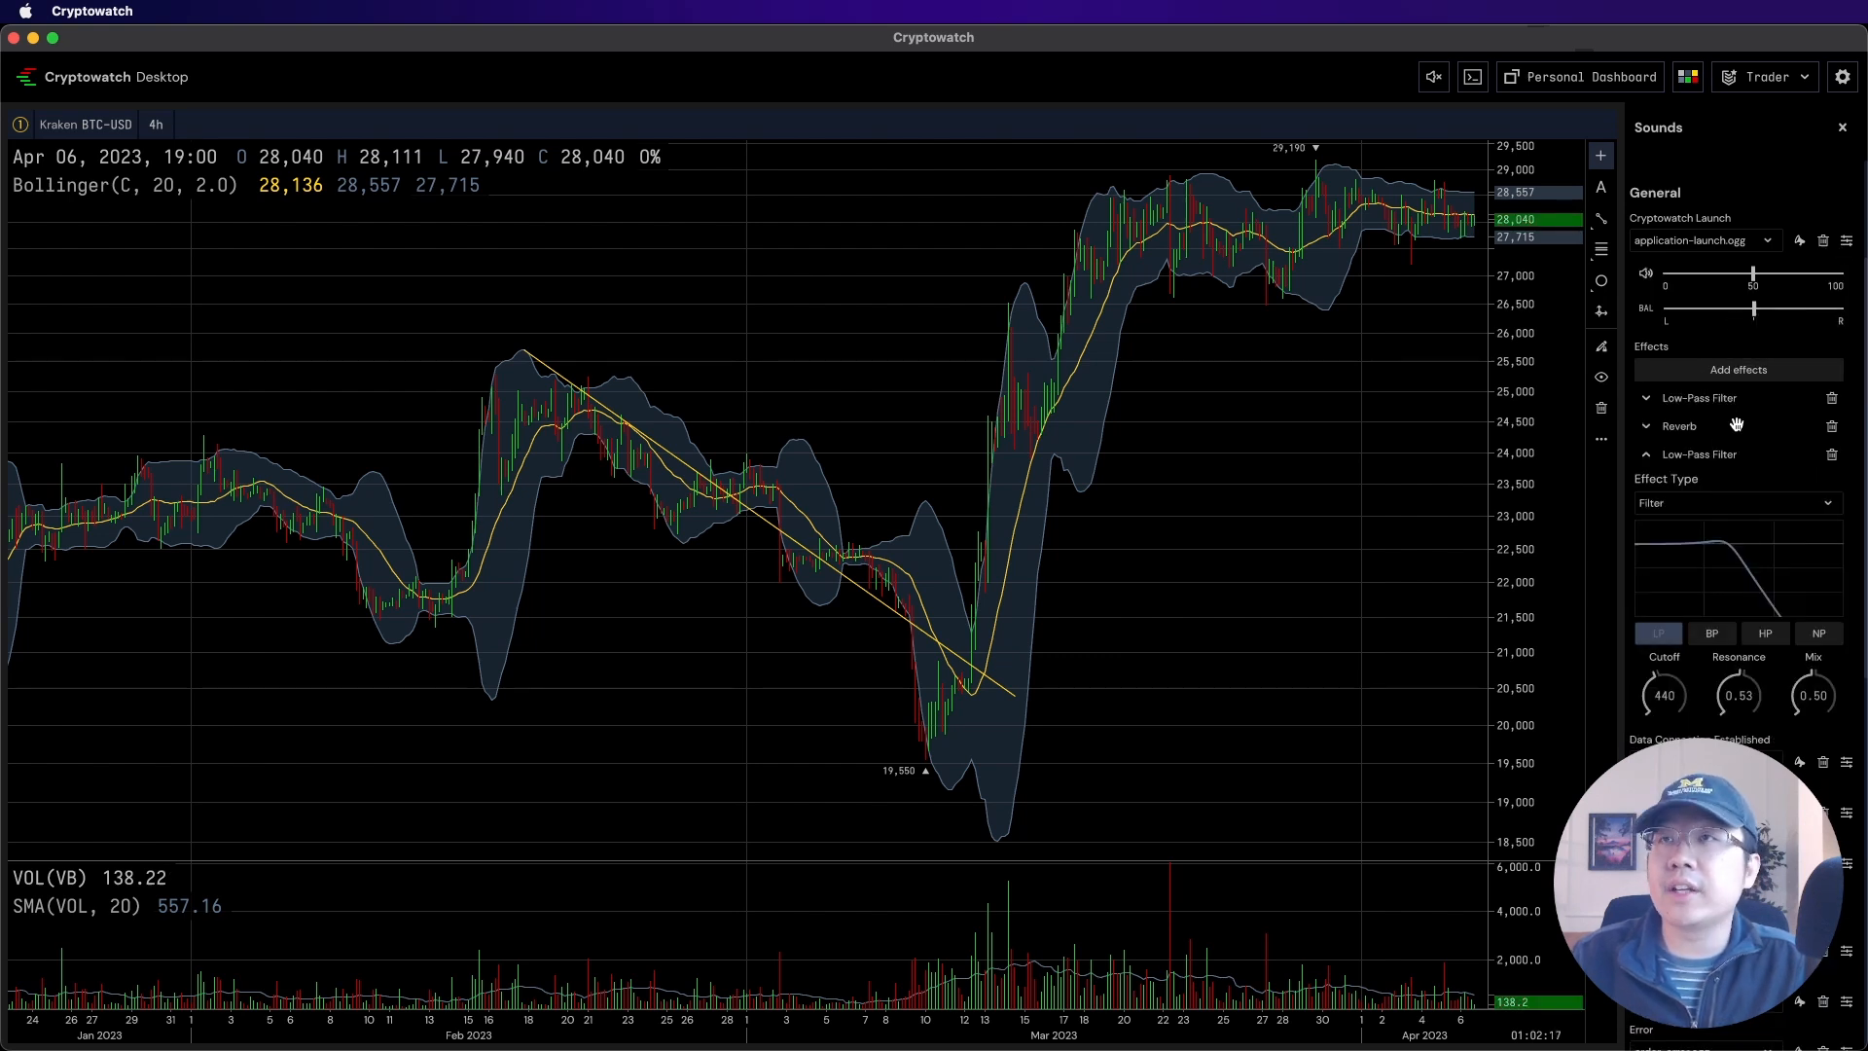
pyautogui.moveTo(1726, 609)
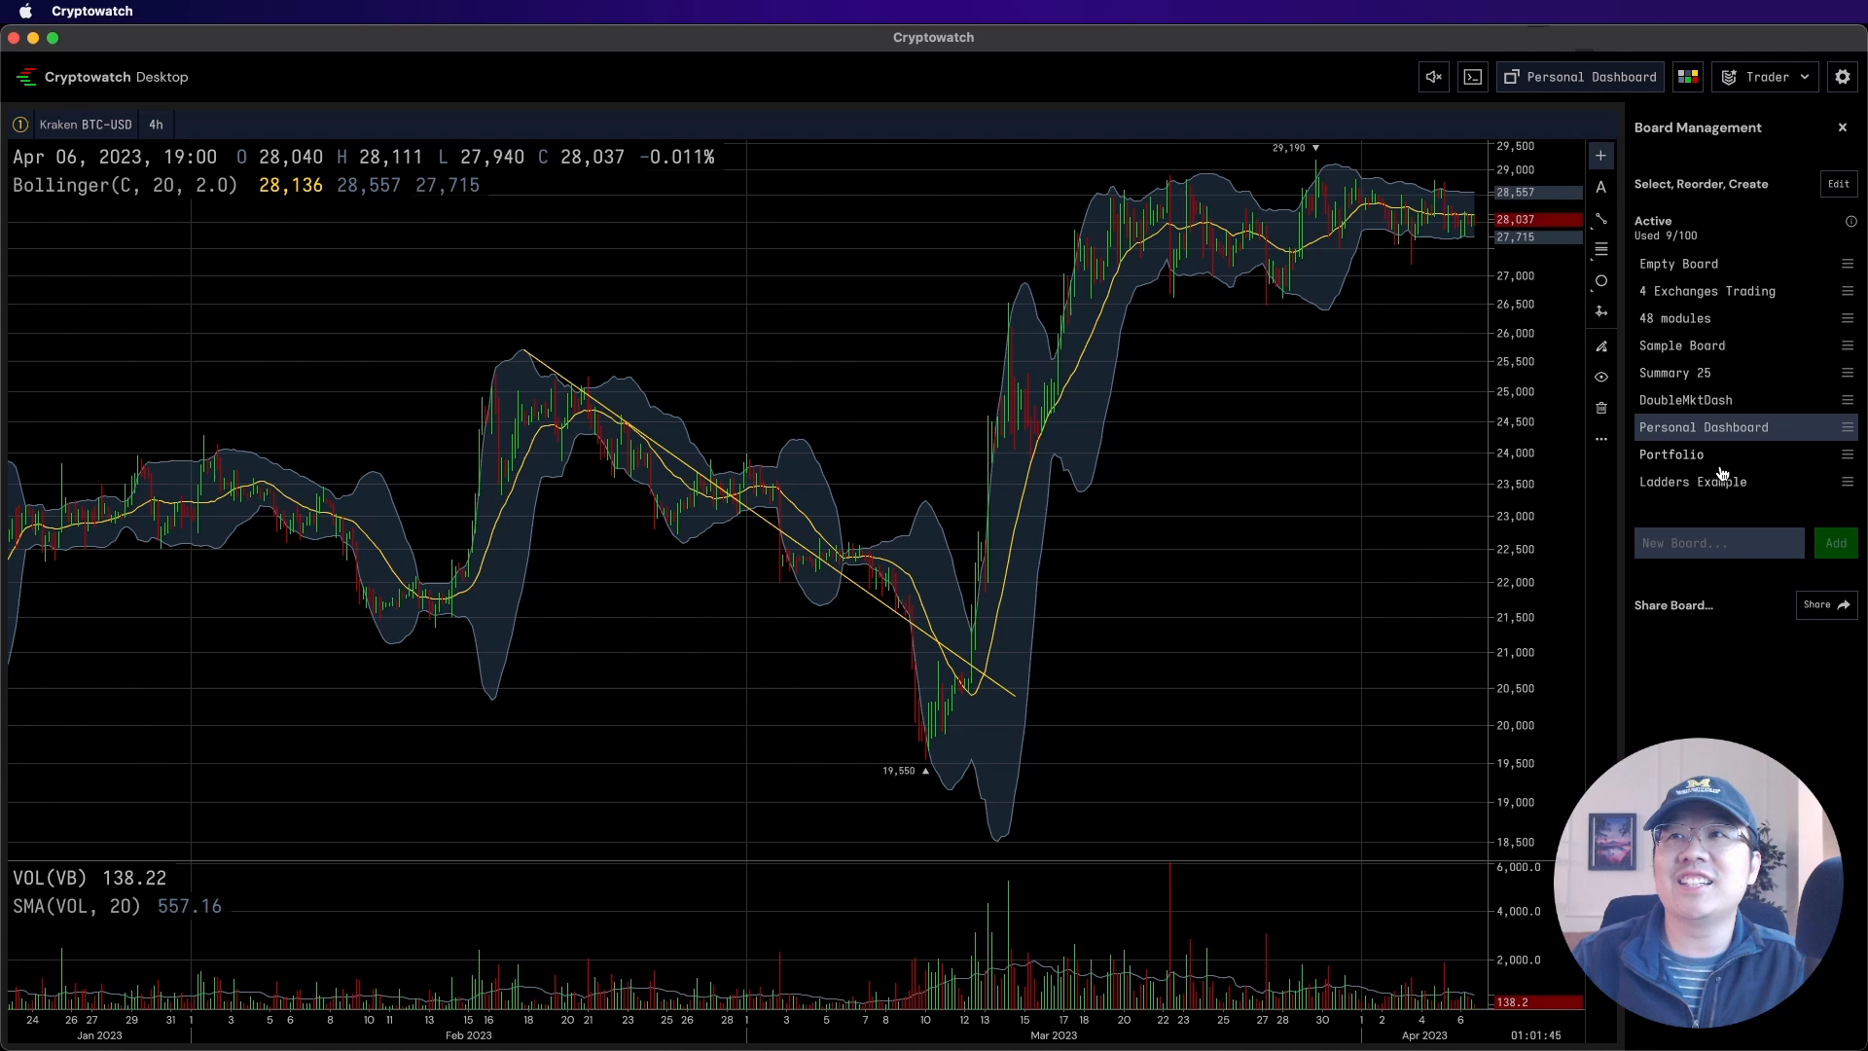
# Open the Ladders Example board with its Kraken BTC-USD price ladder
pyautogui.click(1692, 481)
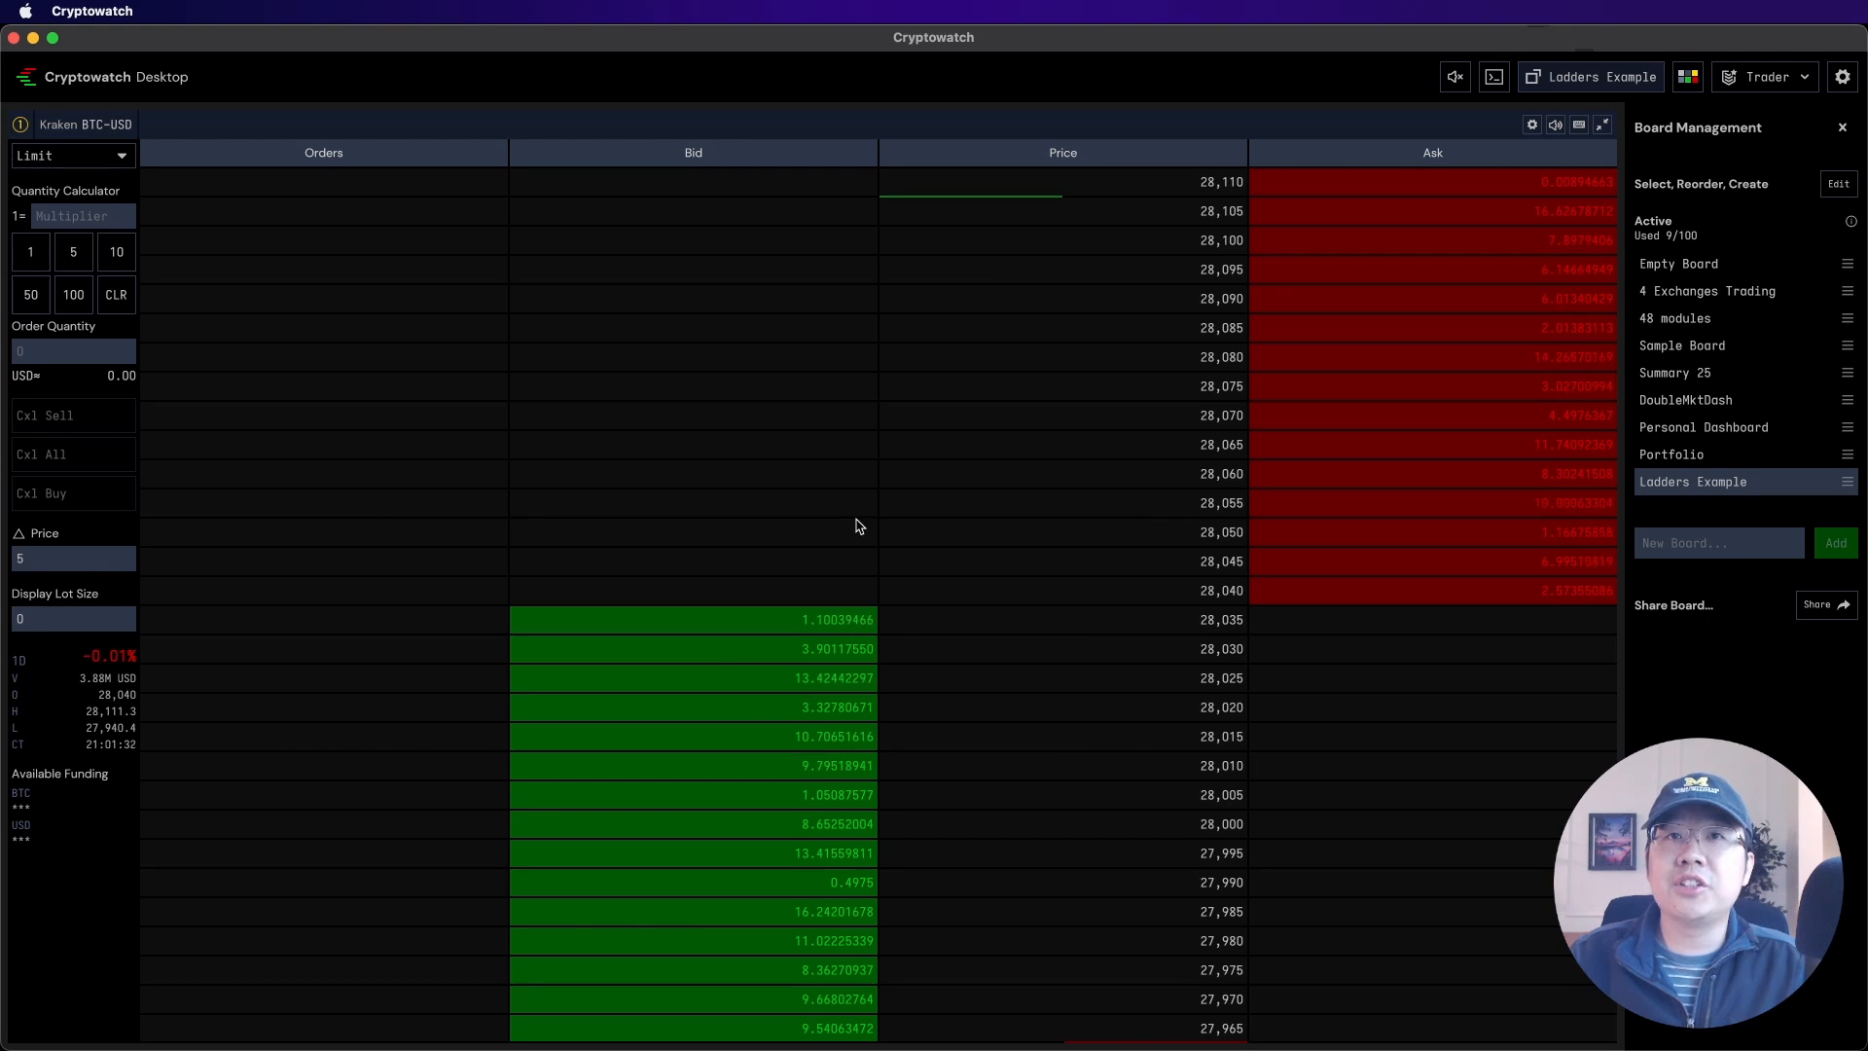
pyautogui.moveTo(1322, 546)
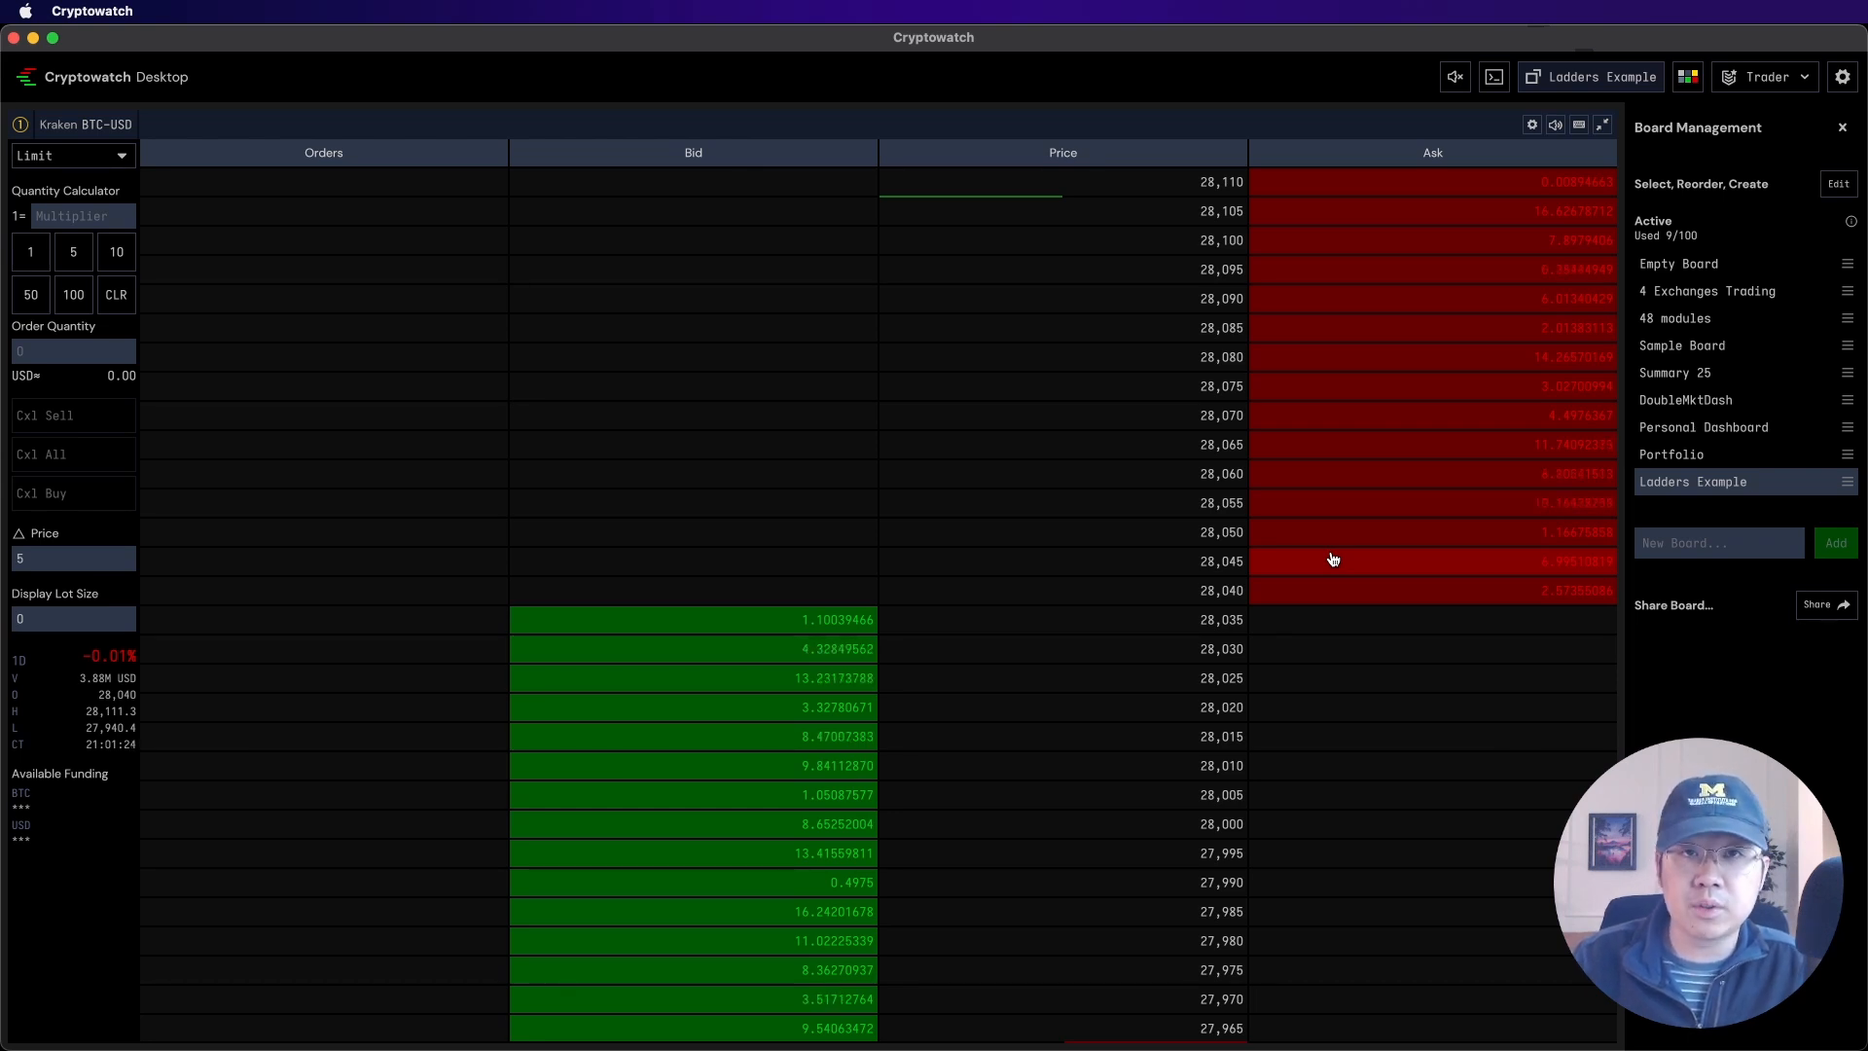
pyautogui.moveTo(1083, 566)
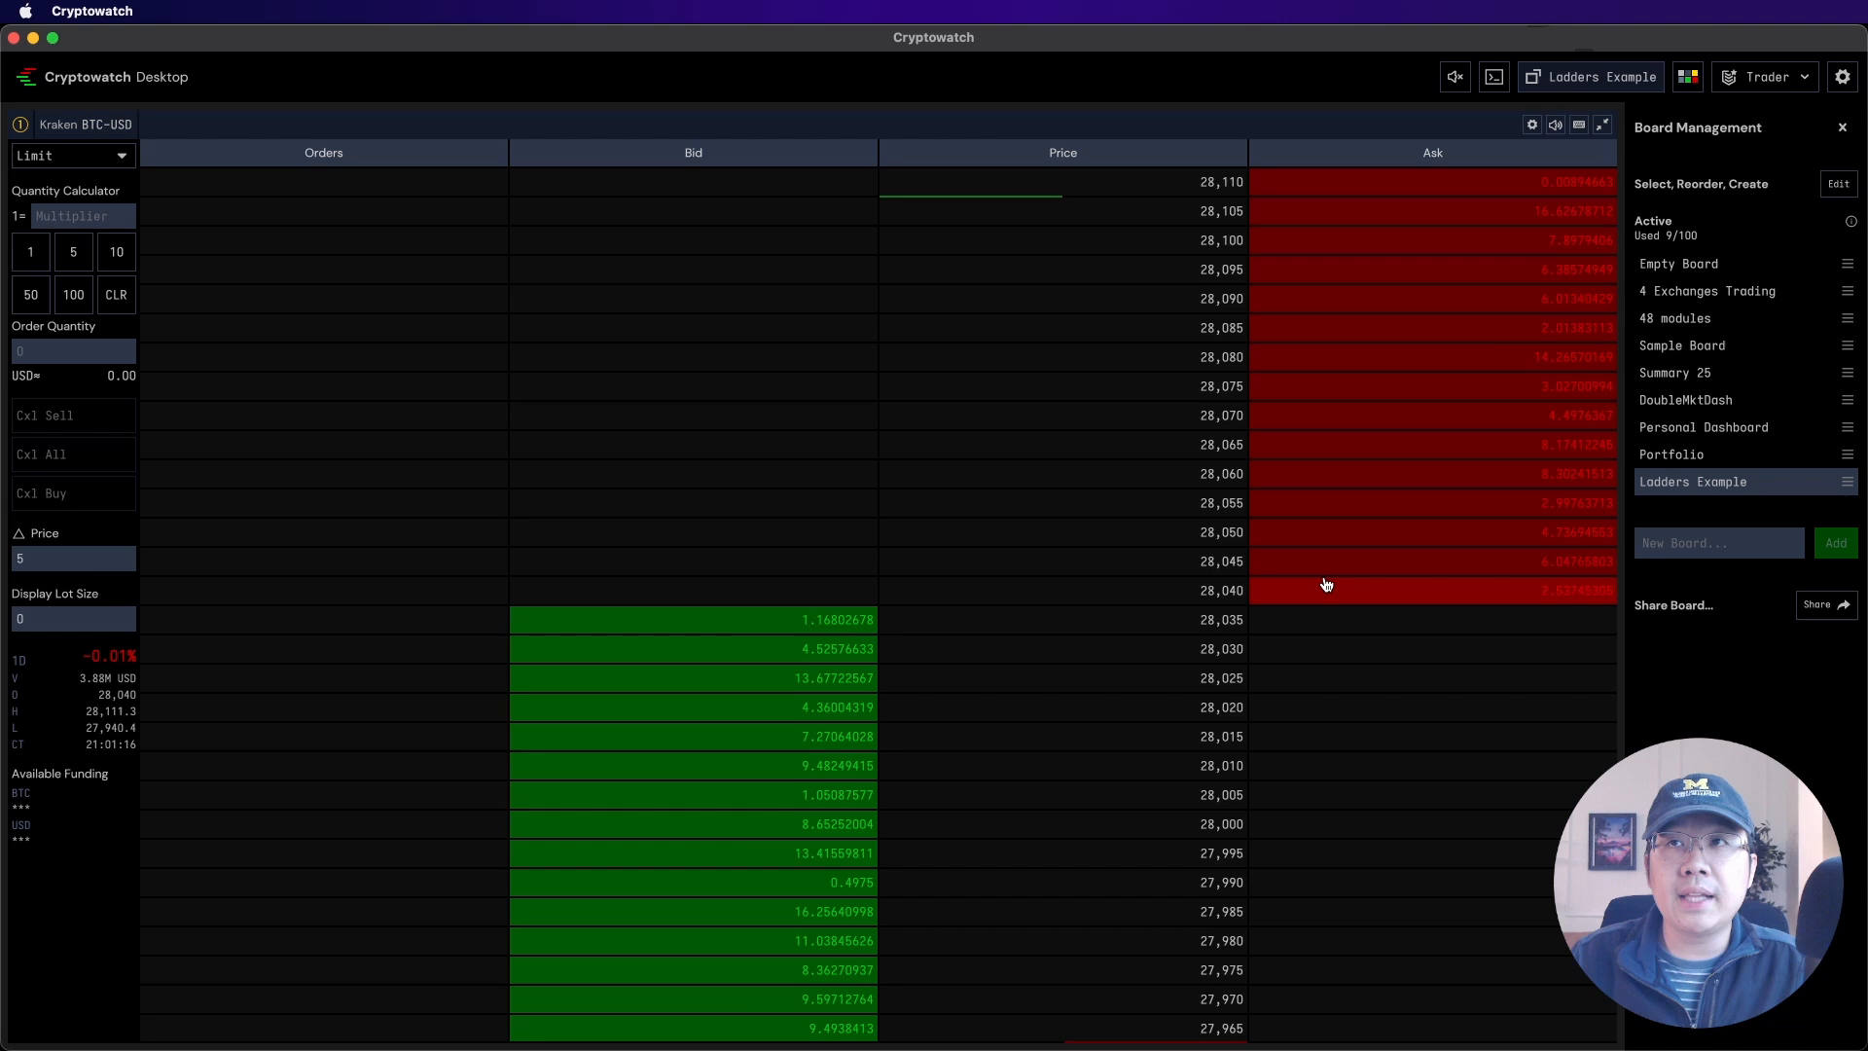
pyautogui.moveTo(1309, 424)
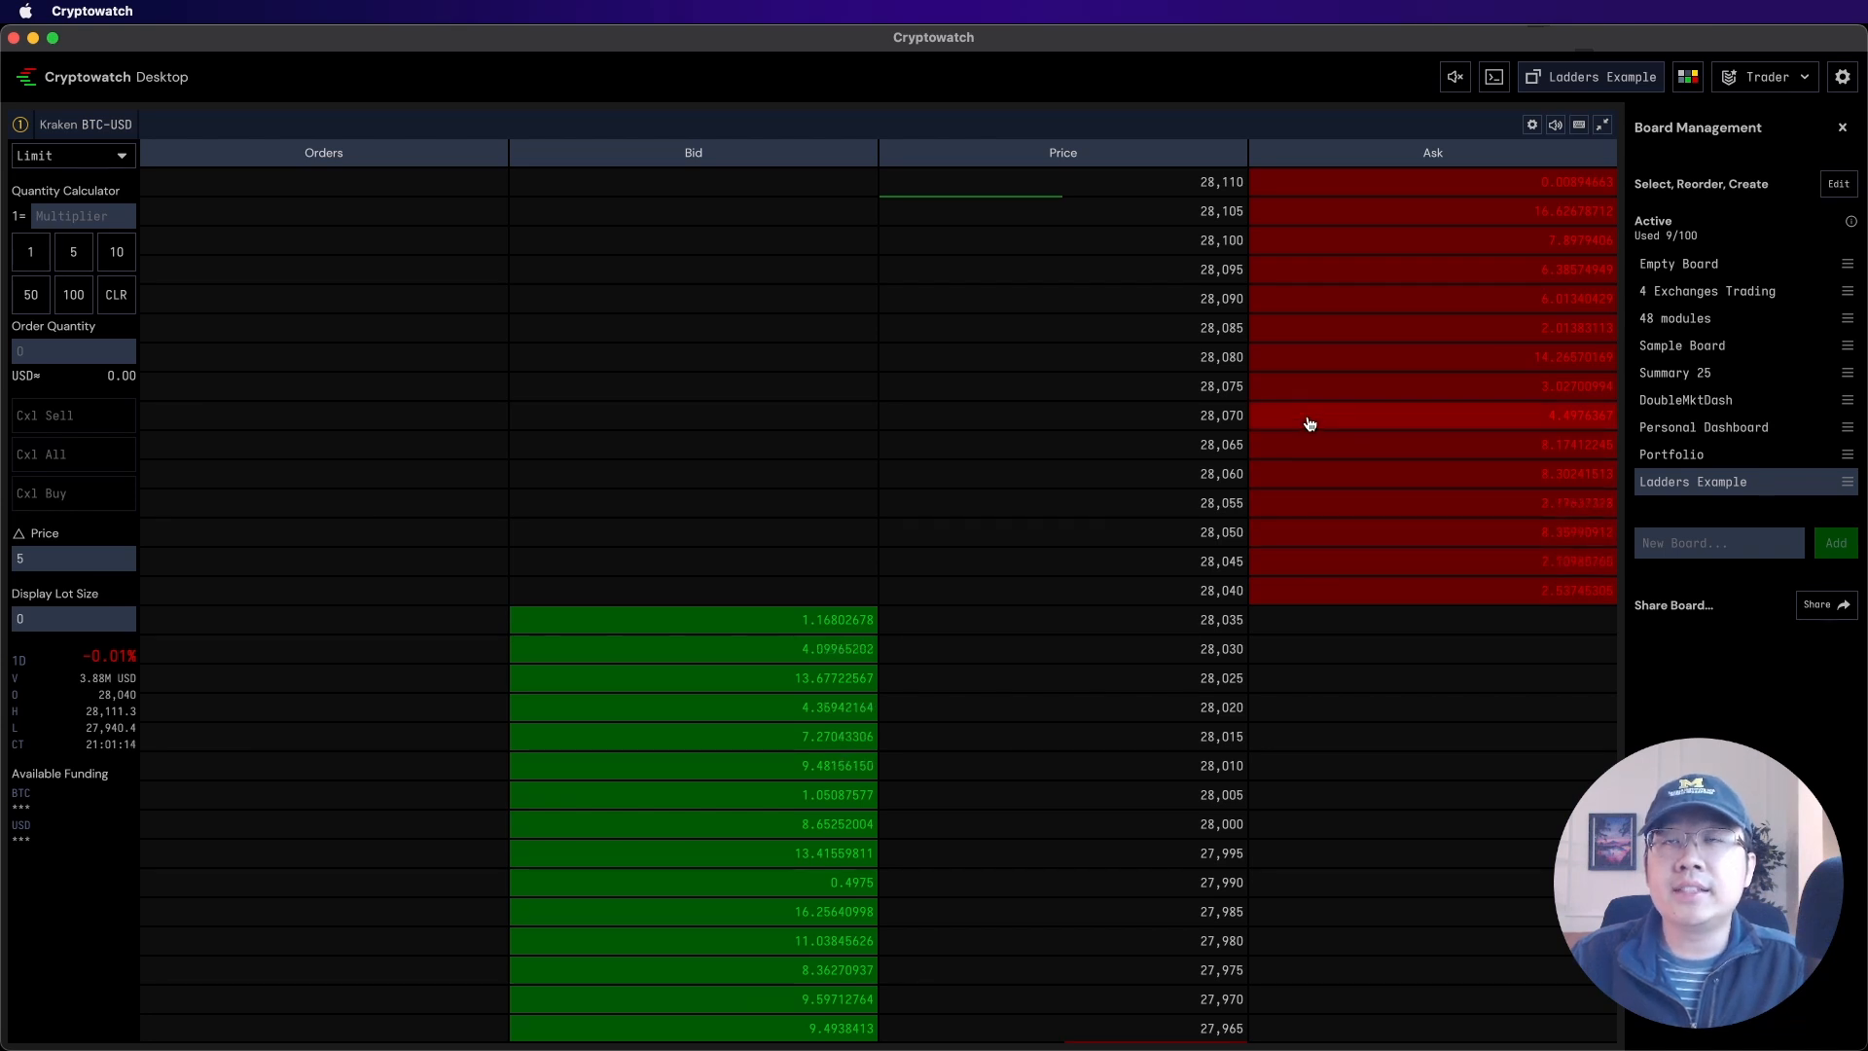